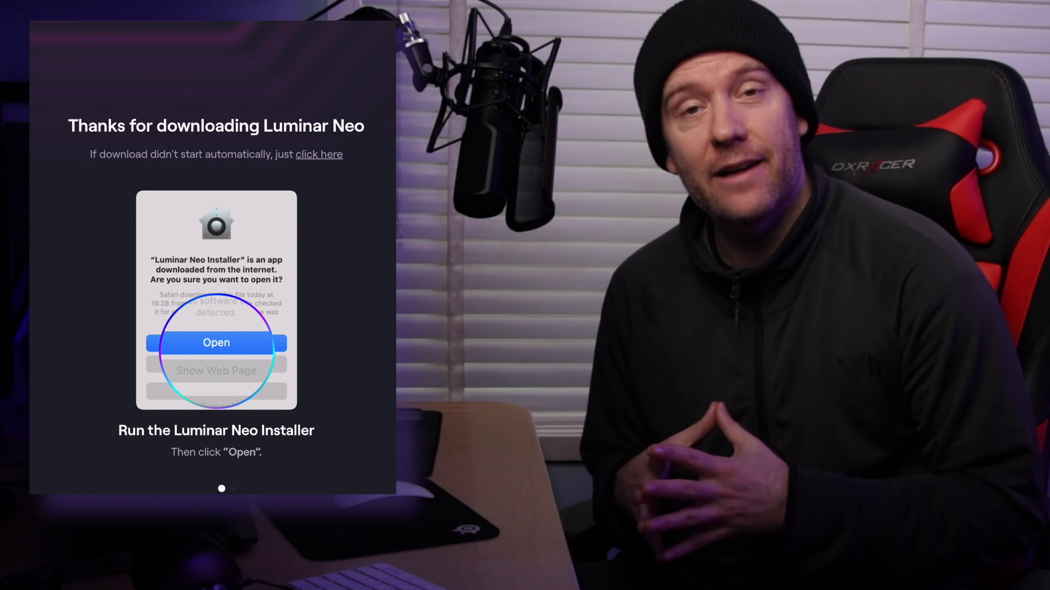
- Open the hooded-figure-on-pier photo from the Catalog grid in single-image view
click(216, 343)
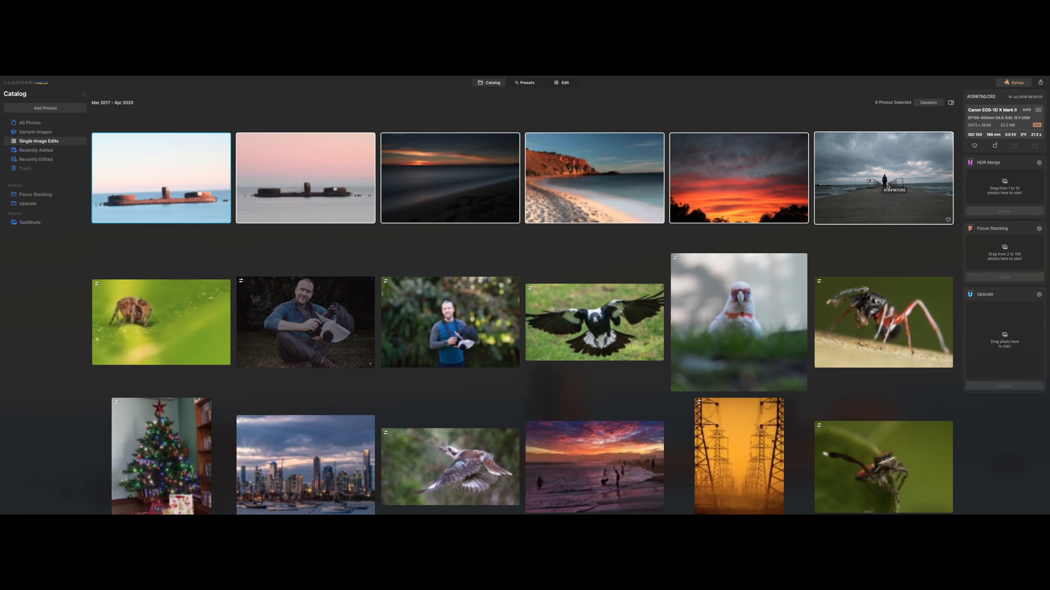
double_click(883, 179)
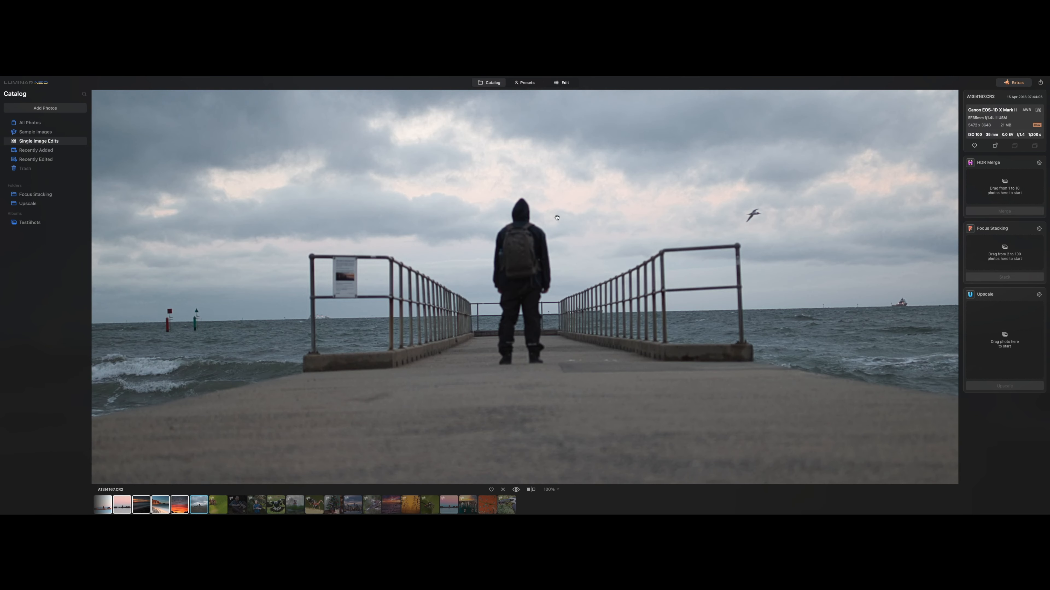
mouse_move(275, 346)
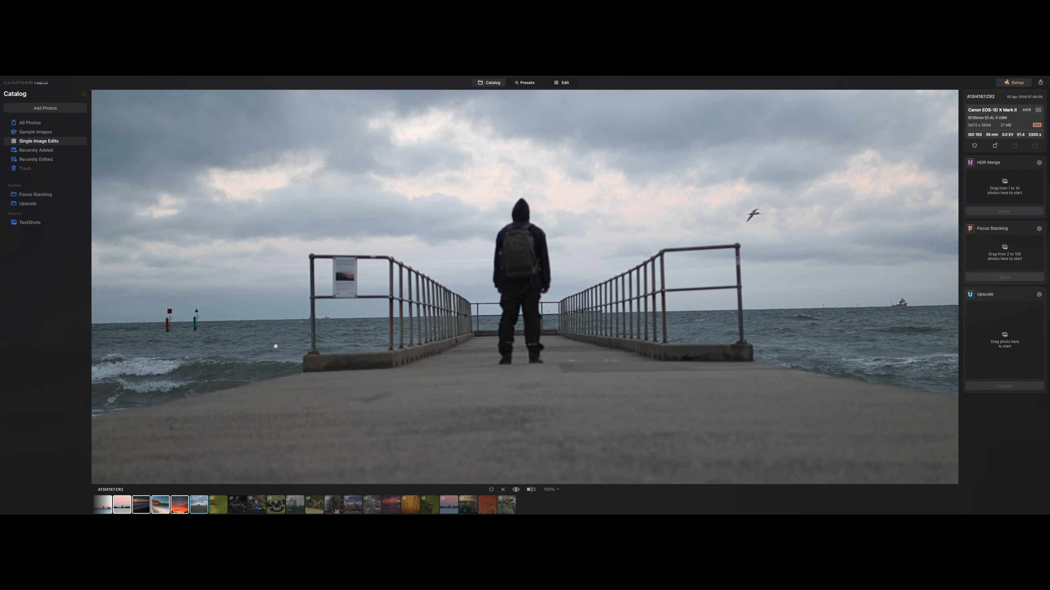
mouse_move(499, 268)
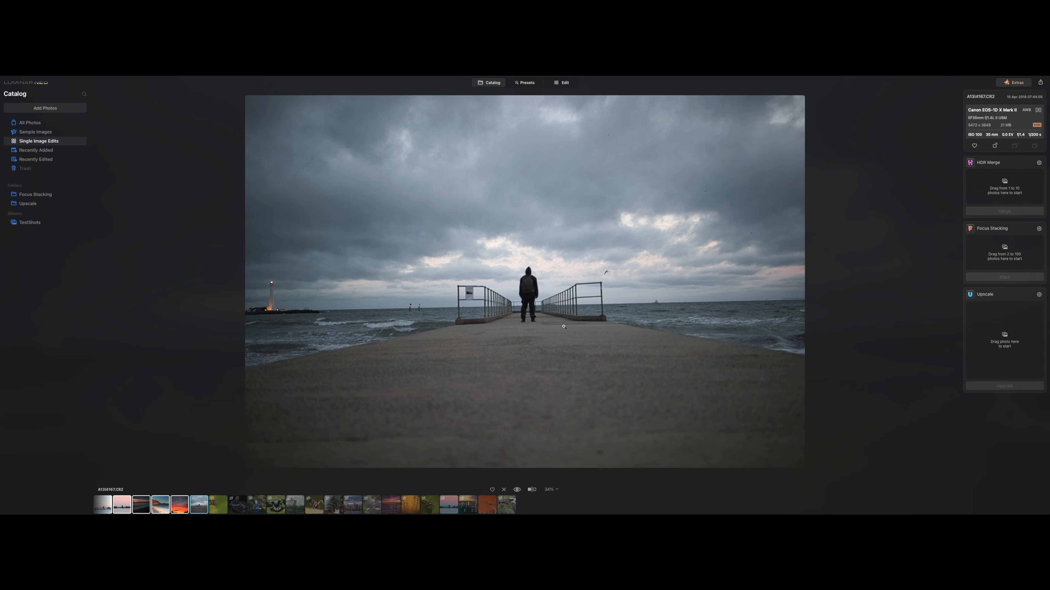
mouse_move(570, 360)
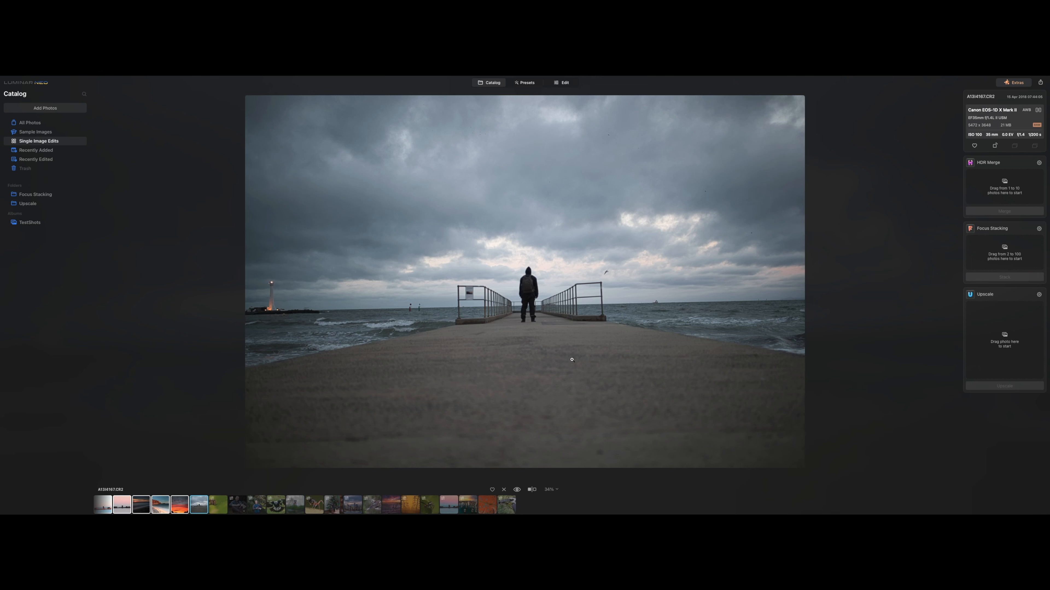
mouse_move(757, 194)
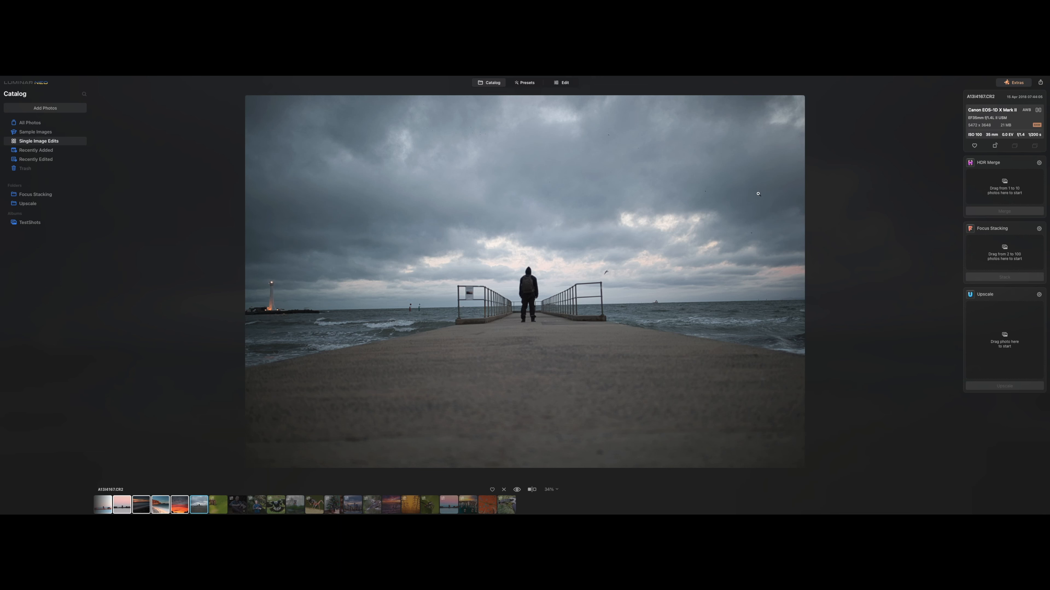
- Send the pier photo to Edit, show the Tools list, and briefly check Crop
click(564, 82)
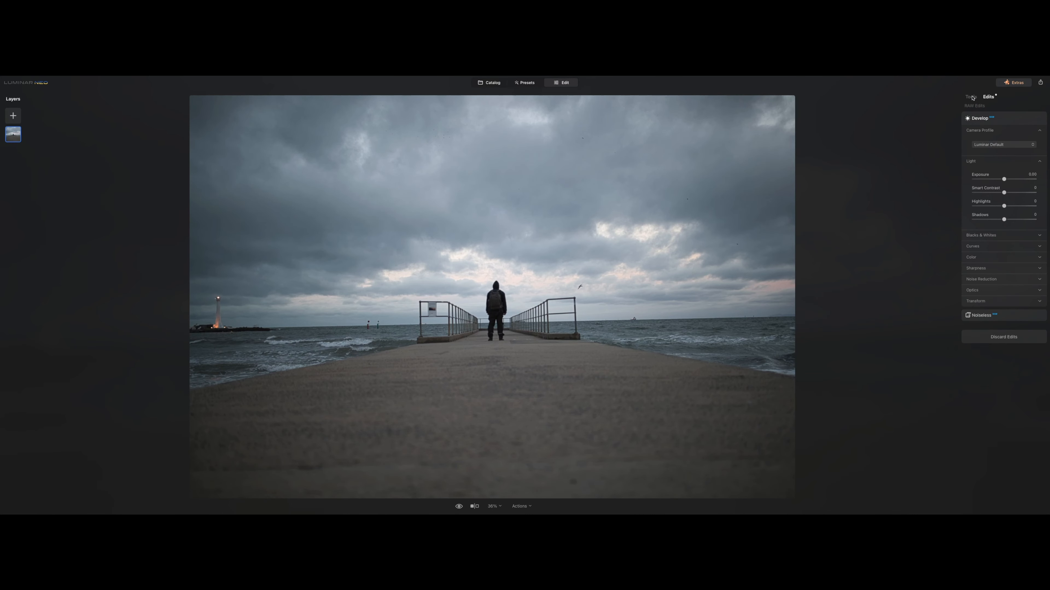
click(971, 96)
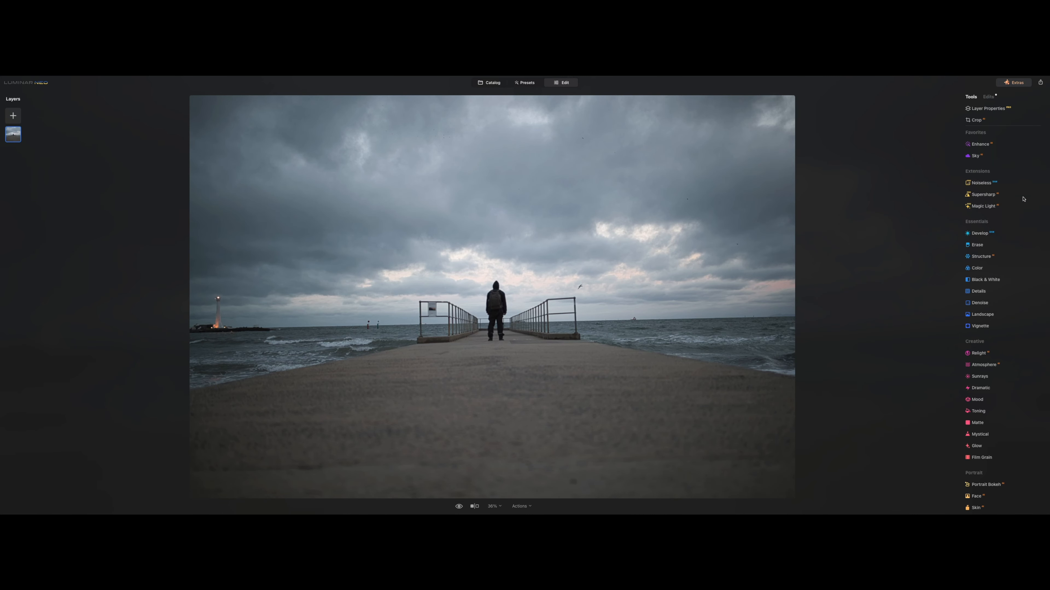
mouse_move(994, 193)
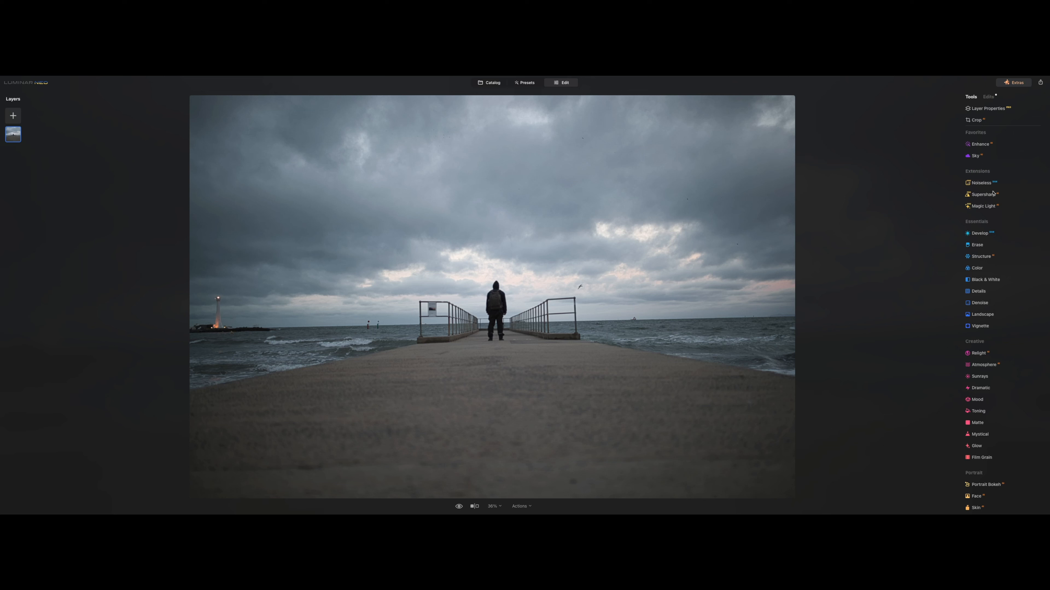
mouse_move(1003, 219)
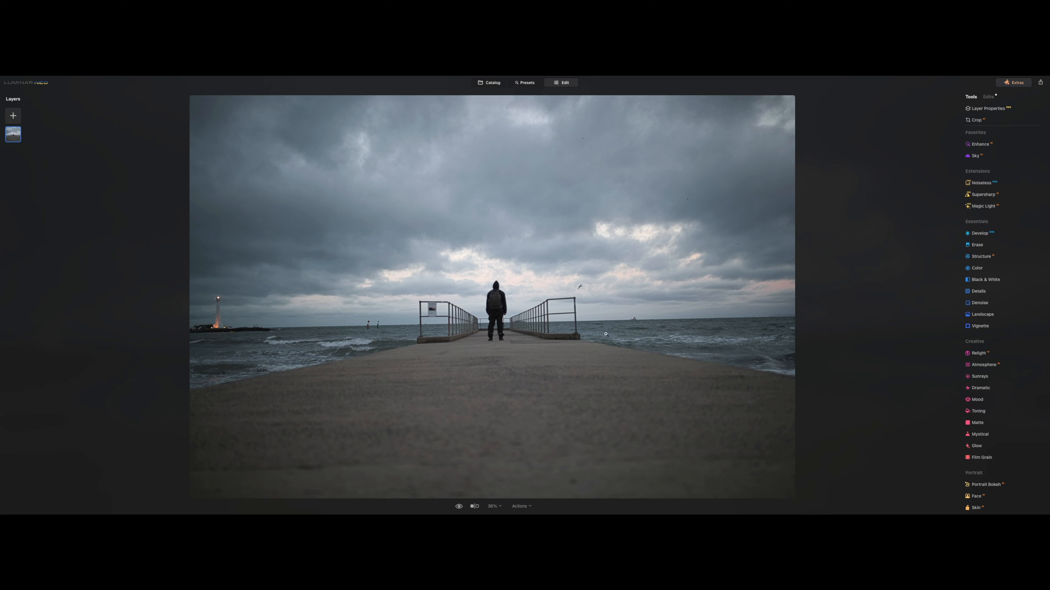
click(976, 120)
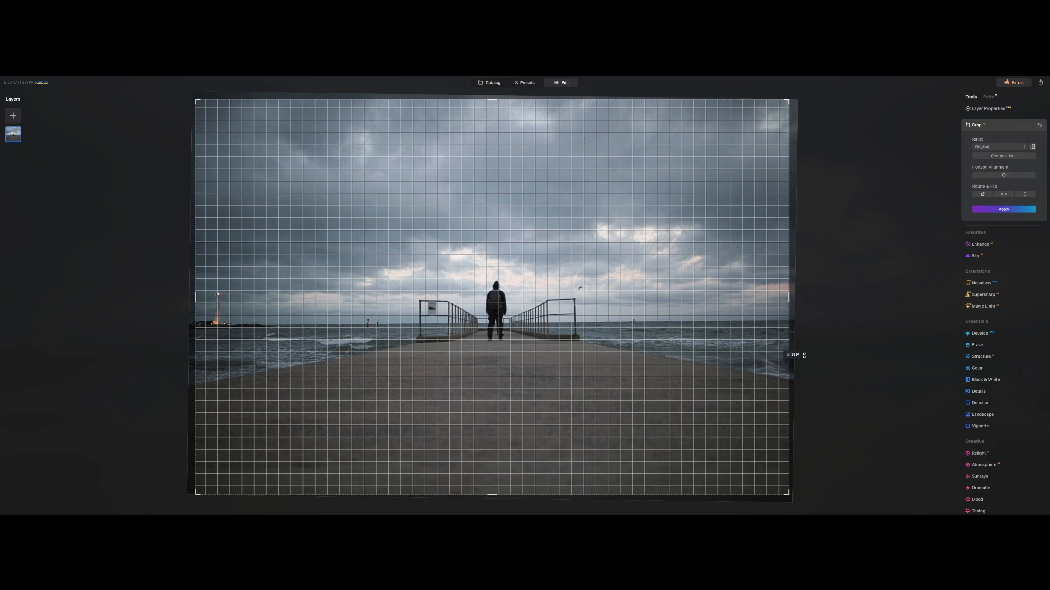
click(1003, 208)
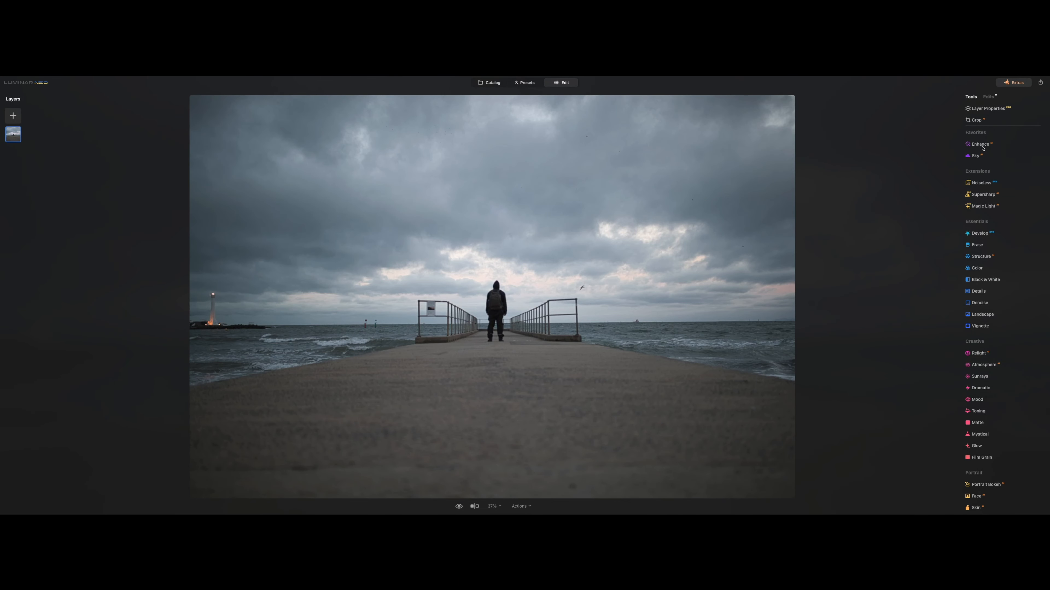
- Set Enhance Accent to roughly the midpoint after trying it at full
click(979, 144)
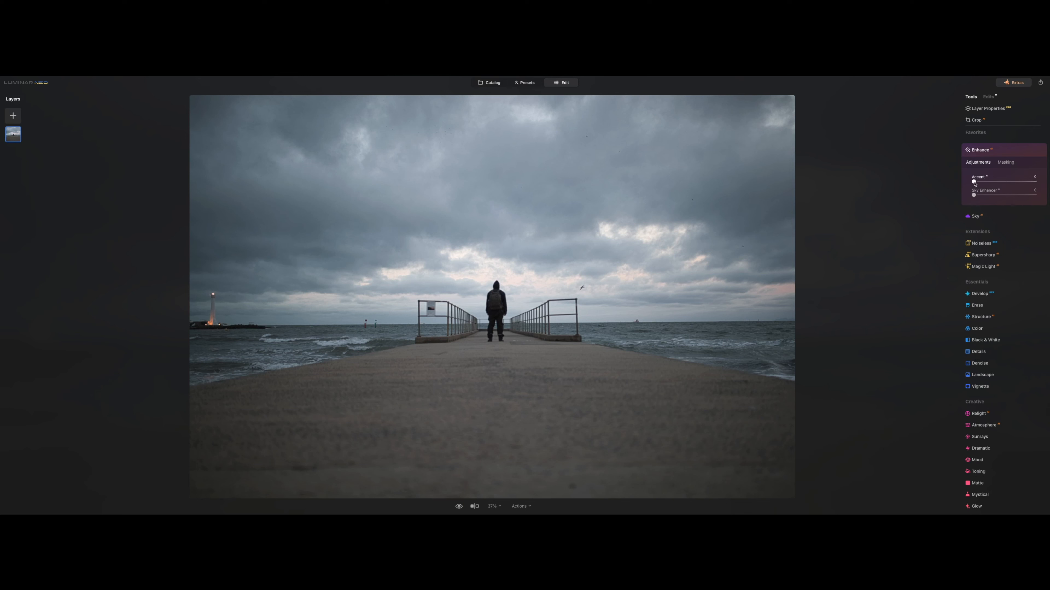
drag(973, 182, 1034, 182)
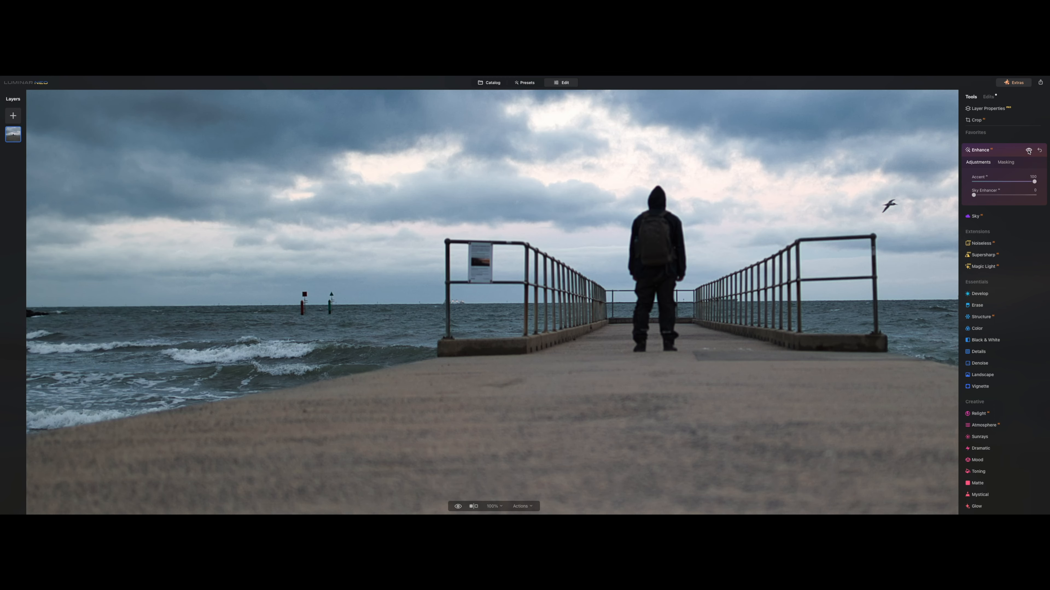
drag(1035, 181, 1004, 181)
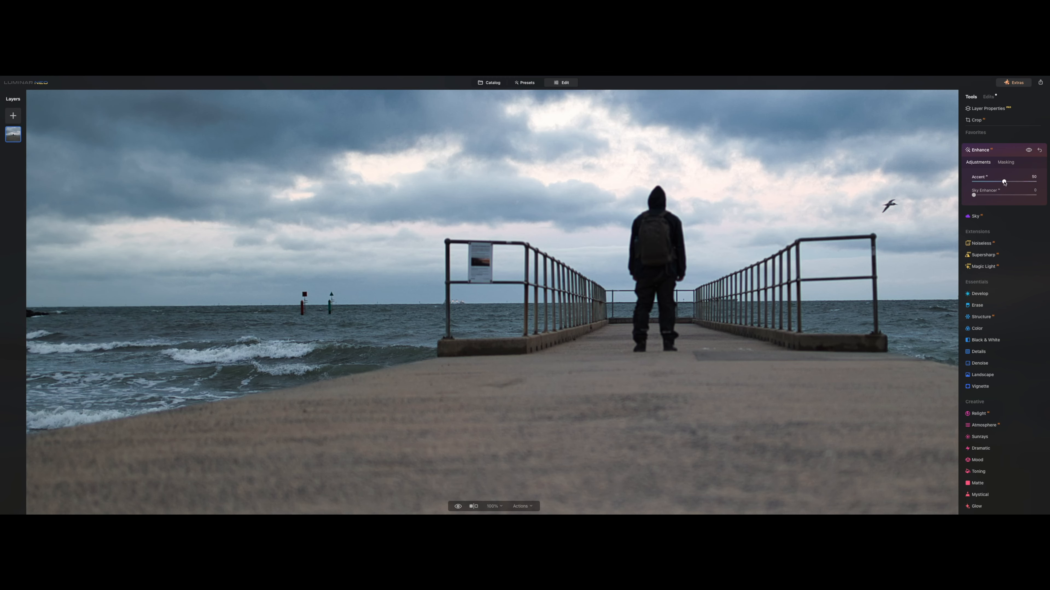
drag(1002, 182, 1010, 181)
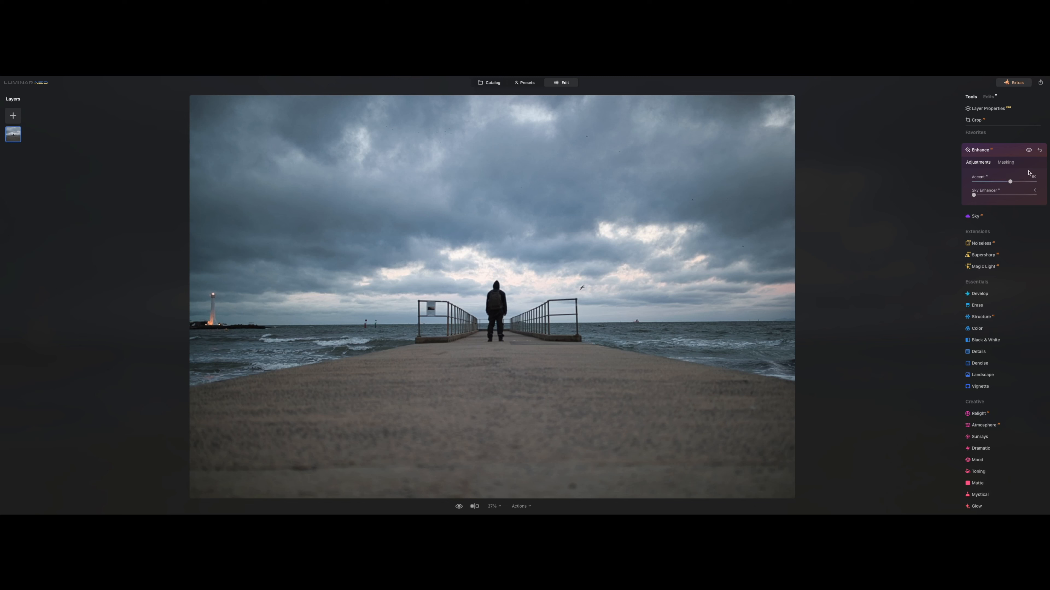
- Raise Sky Enhancer to near maximum to deepen the stormy clouds
drag(975, 195, 1001, 195)
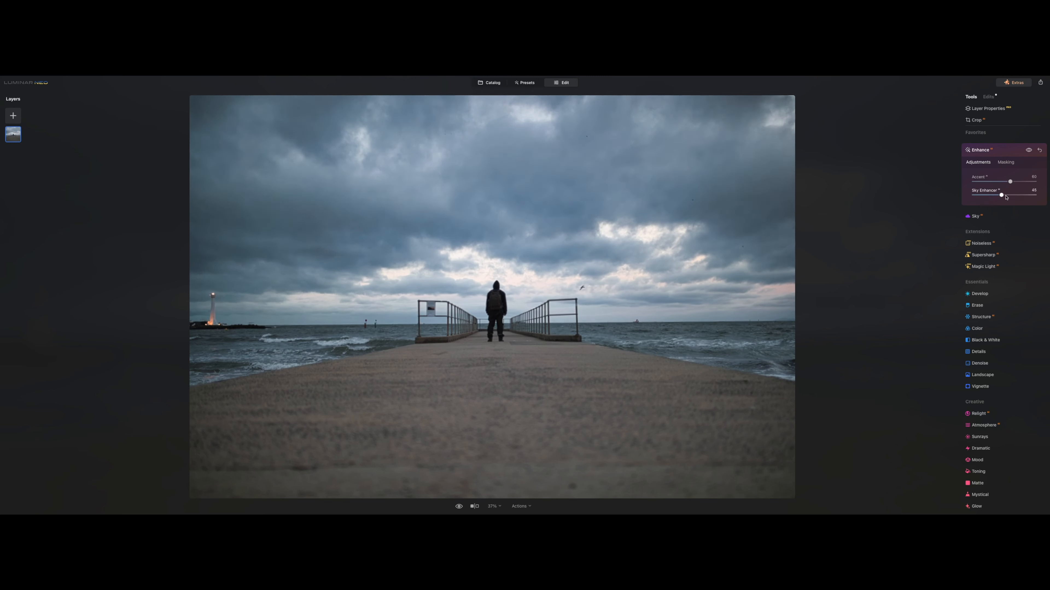
drag(1001, 194, 1033, 195)
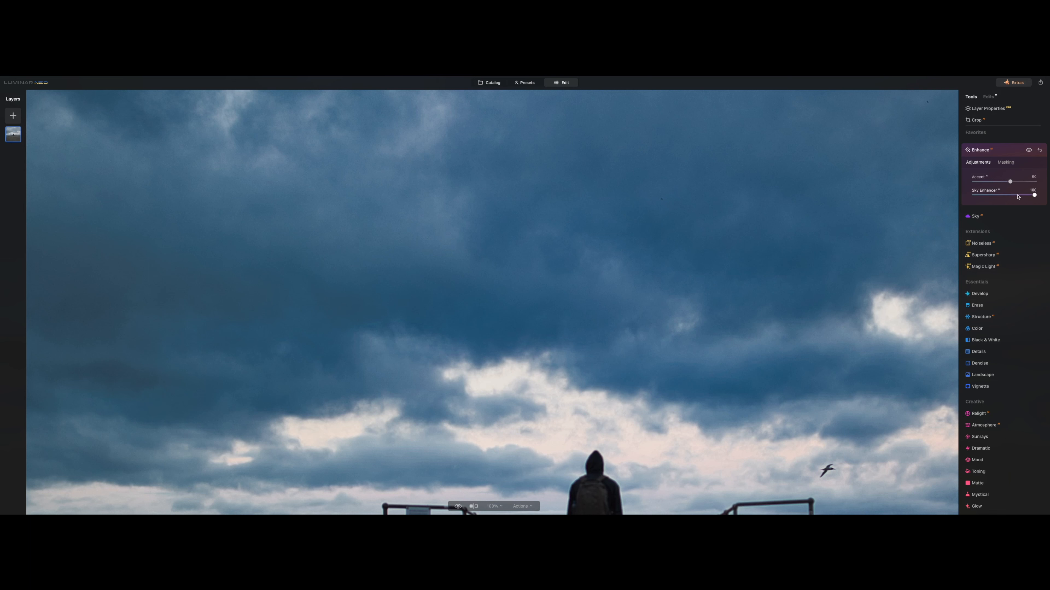
drag(1034, 196, 1013, 197)
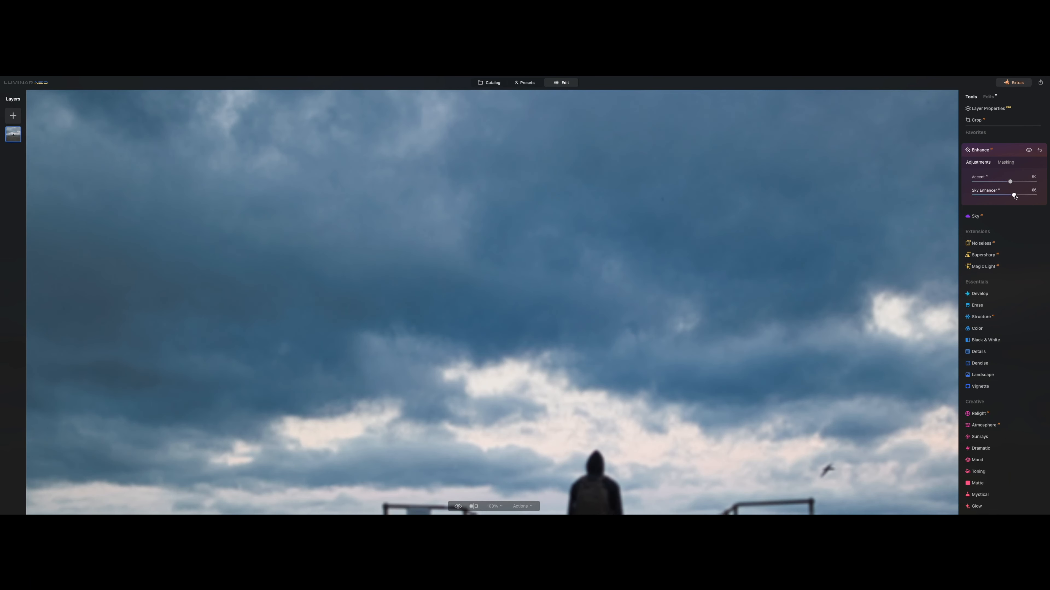
drag(1013, 196, 1010, 196)
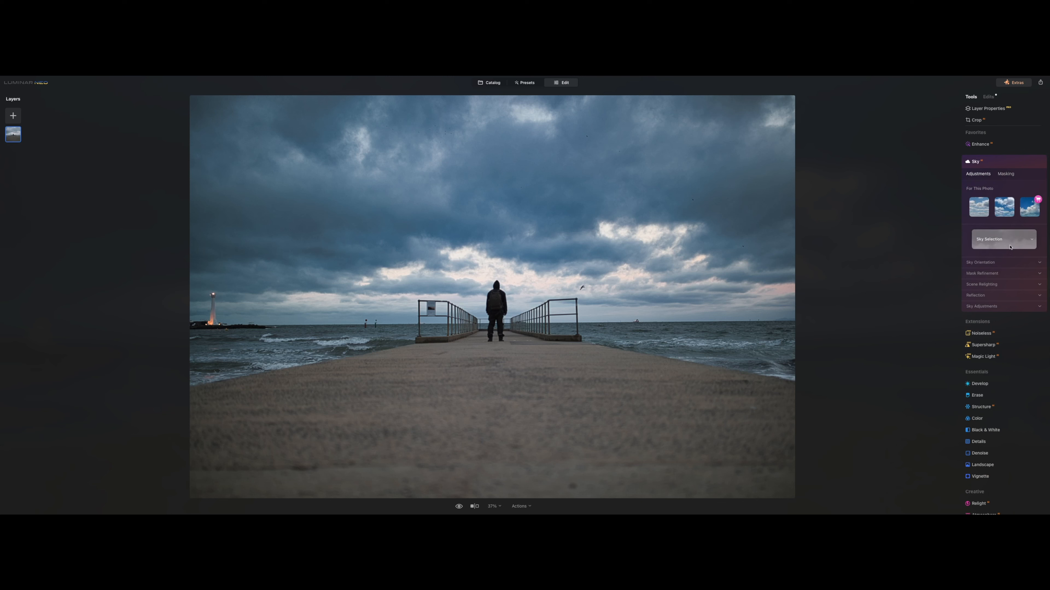
click(1002, 239)
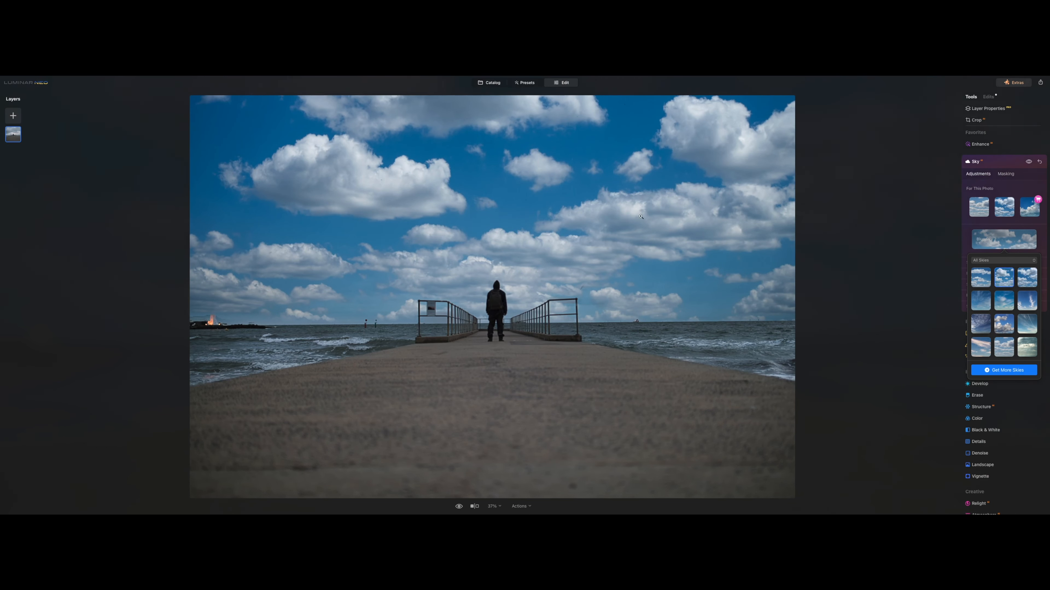
mouse_move(954, 270)
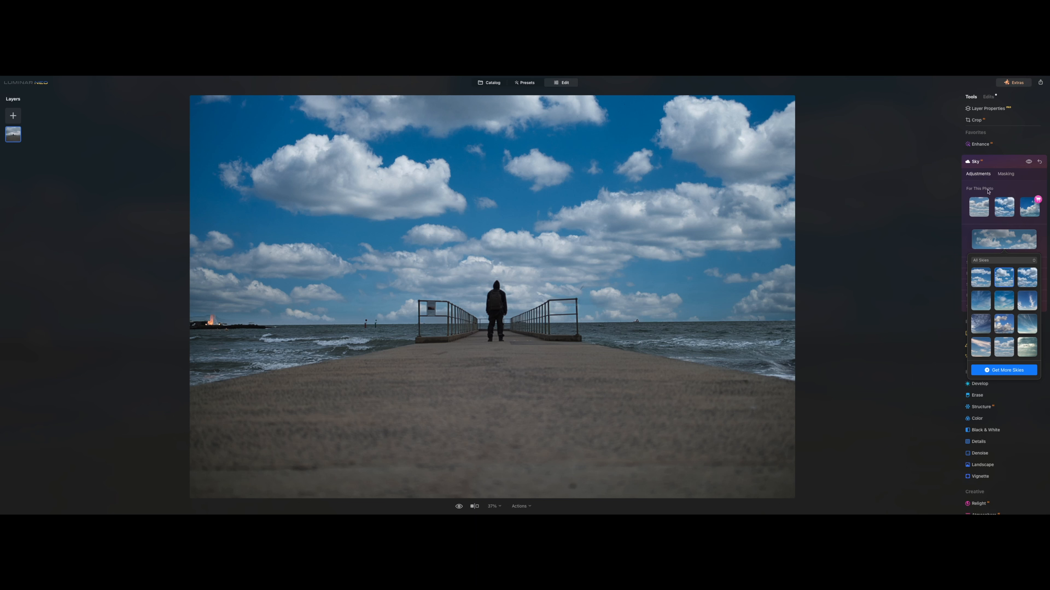
mouse_move(939, 189)
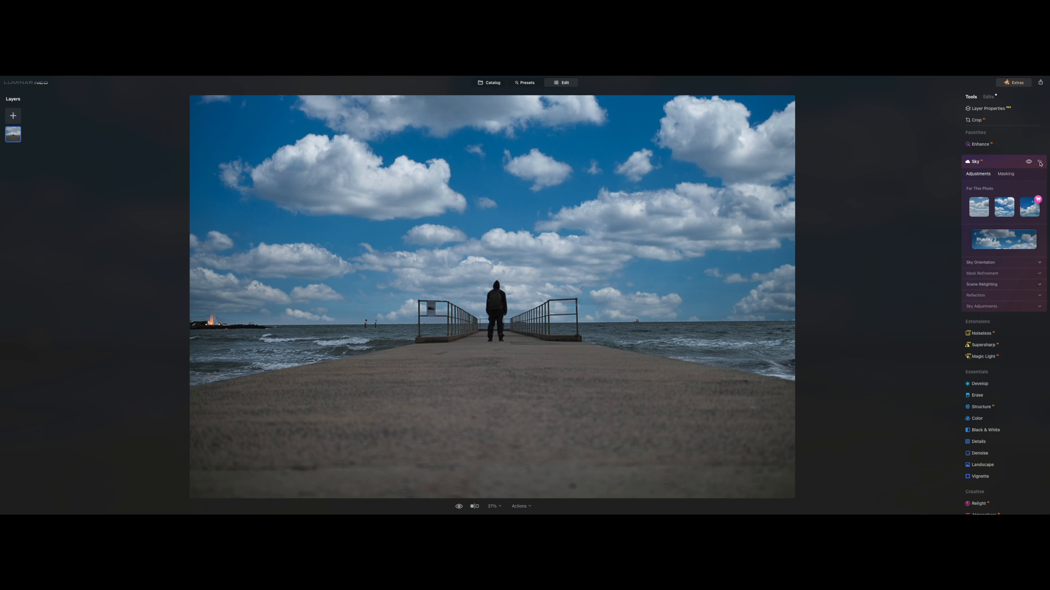
click(975, 161)
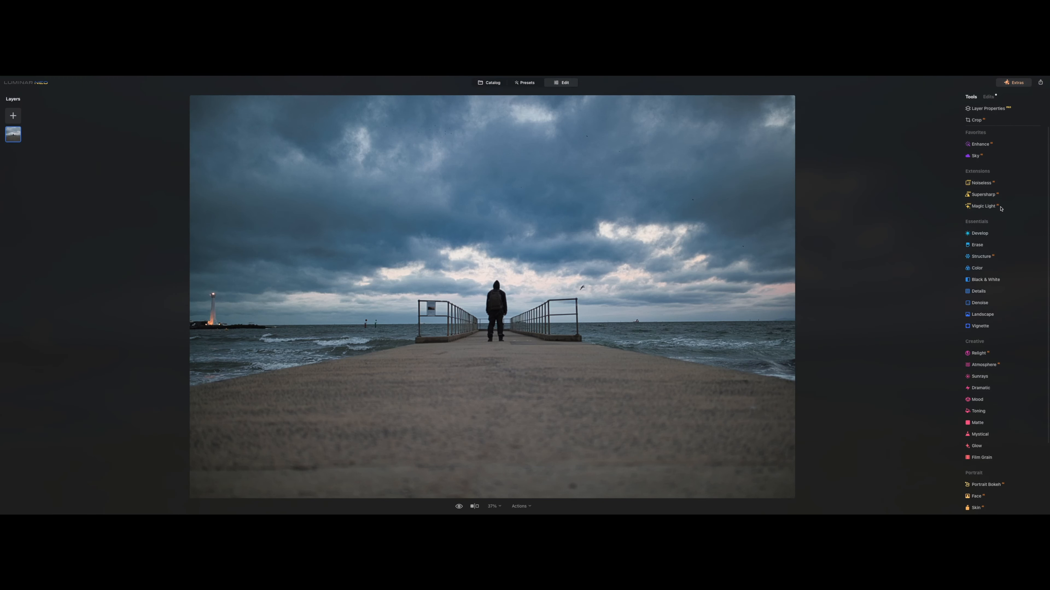
- Give the lighthouse lamp a moderate Magic Light starburst intensity
click(984, 206)
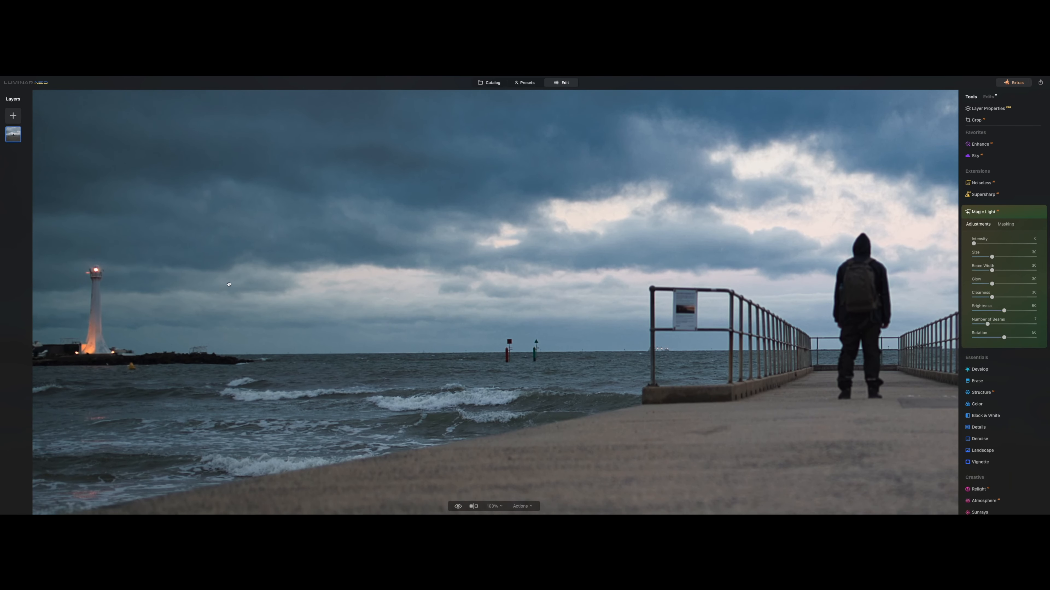
mouse_move(954, 277)
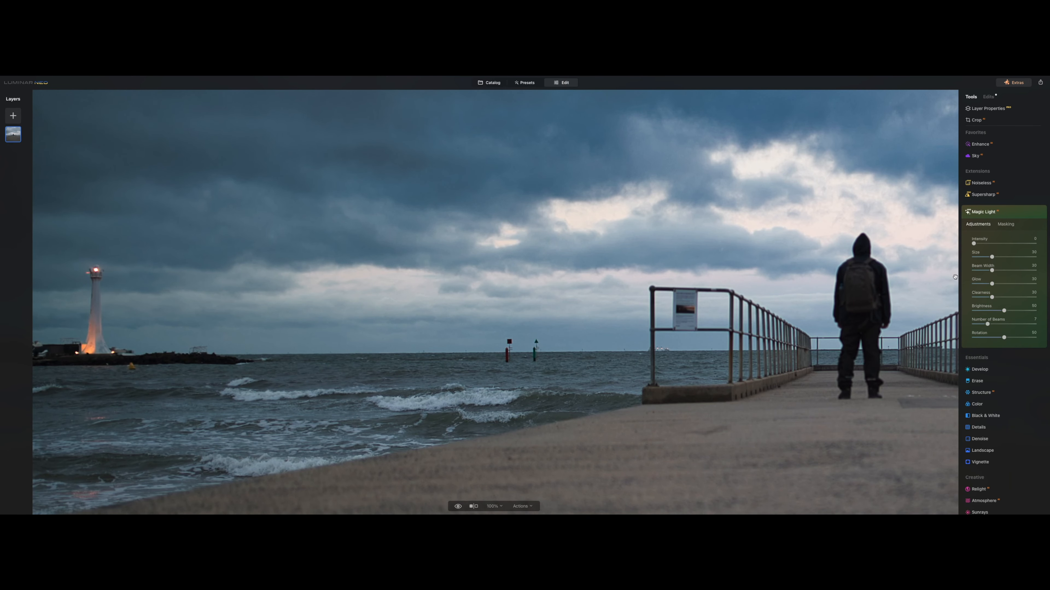
mouse_move(594, 248)
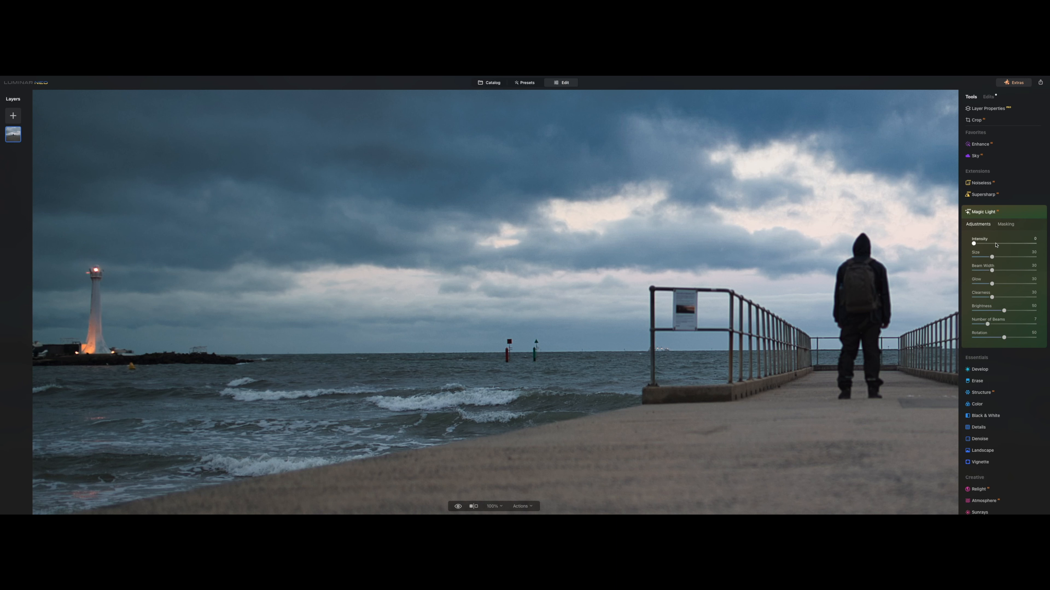
drag(975, 242, 1041, 242)
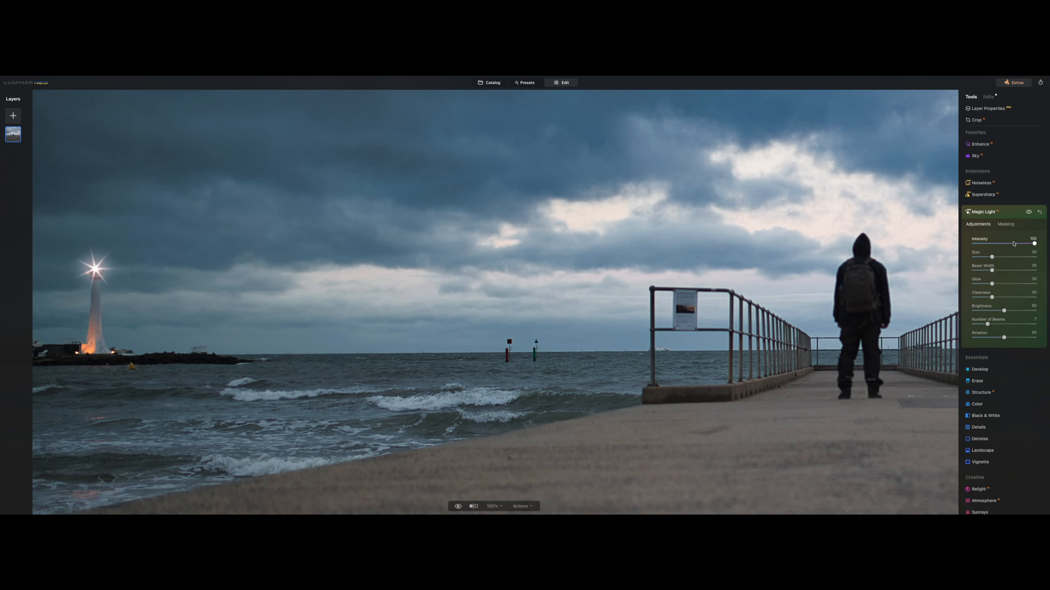
drag(1040, 243, 993, 243)
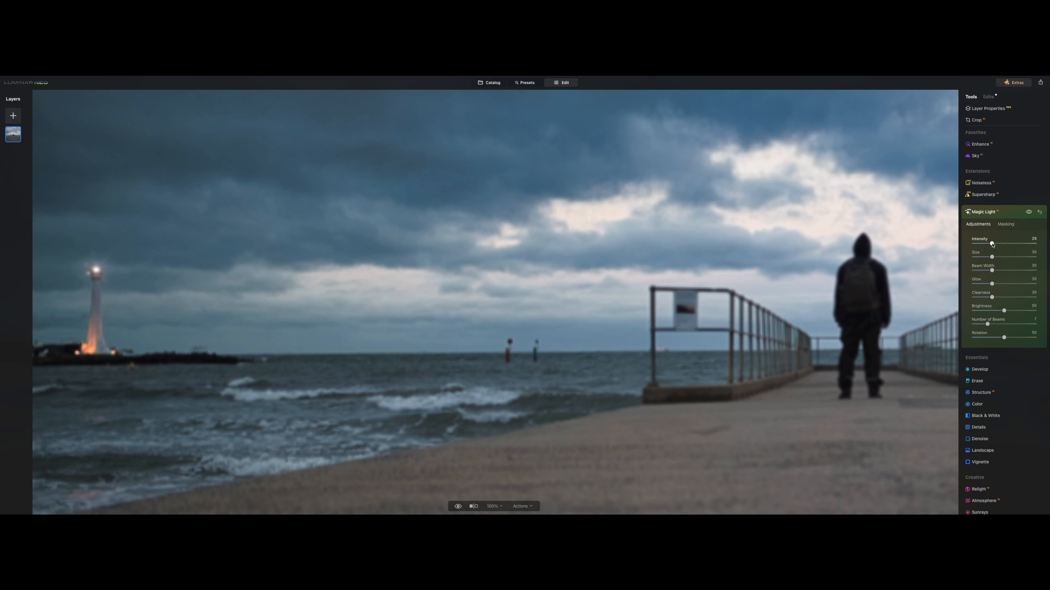
drag(991, 245, 992, 246)
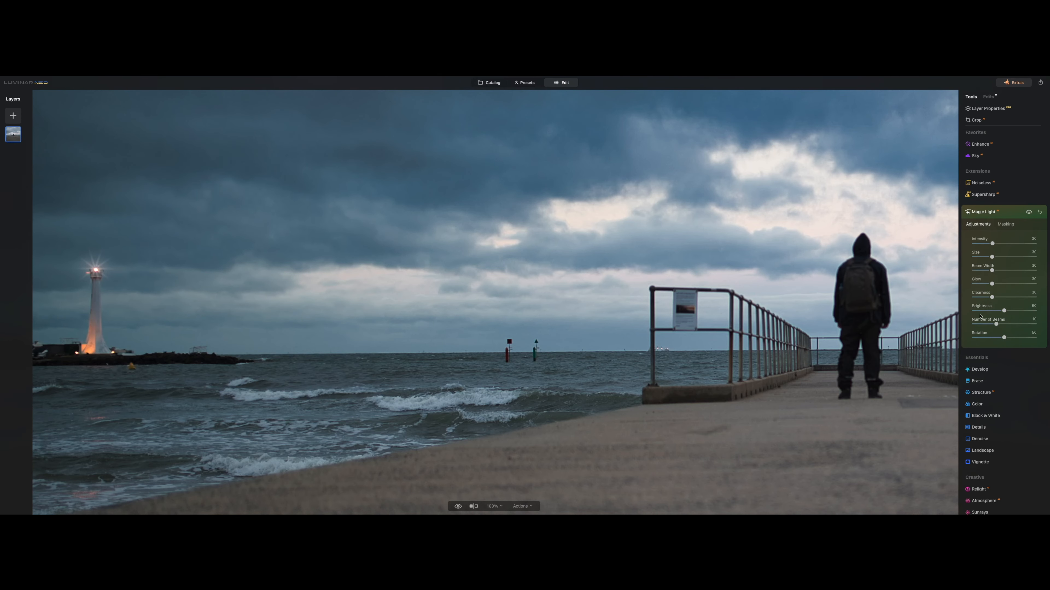
- Raise the light's Brightness and Glow, widen the Beam Width, and check it at 100% zoom
drag(985, 309, 1010, 310)
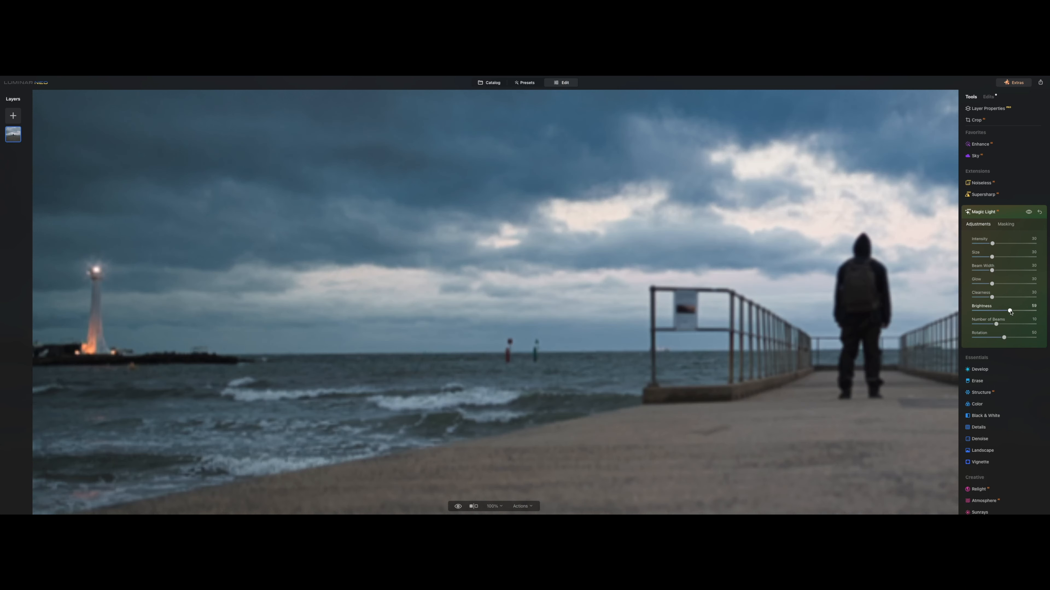
drag(1010, 312, 1014, 313)
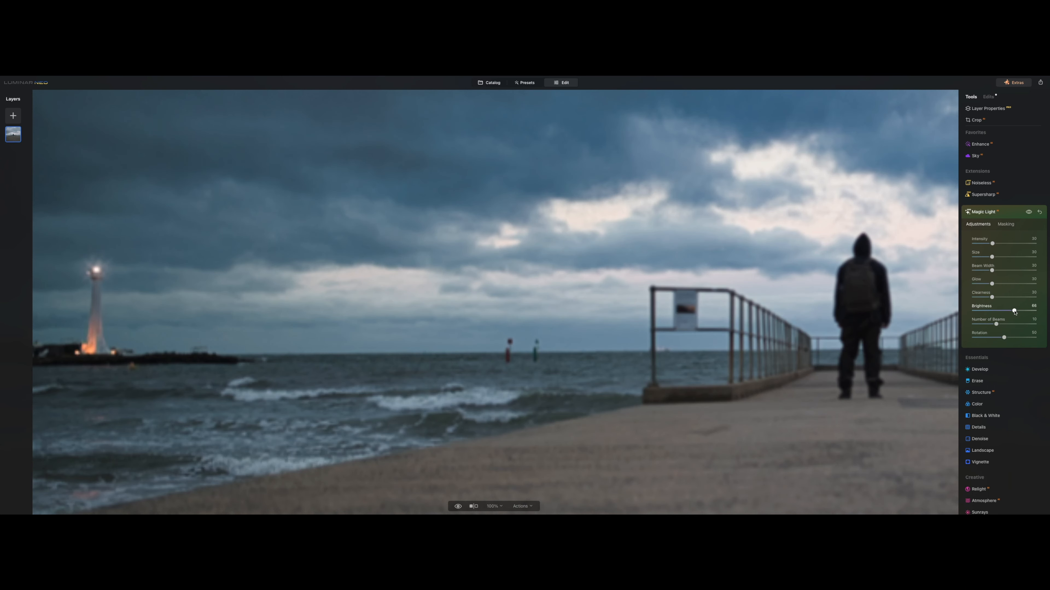
drag(988, 284, 1010, 284)
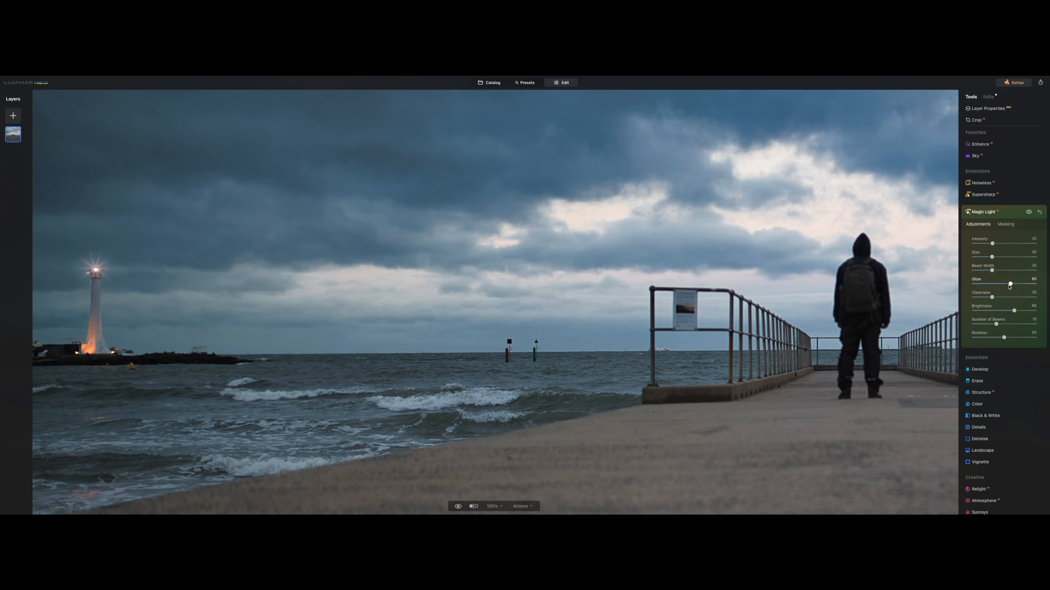
drag(991, 257, 997, 258)
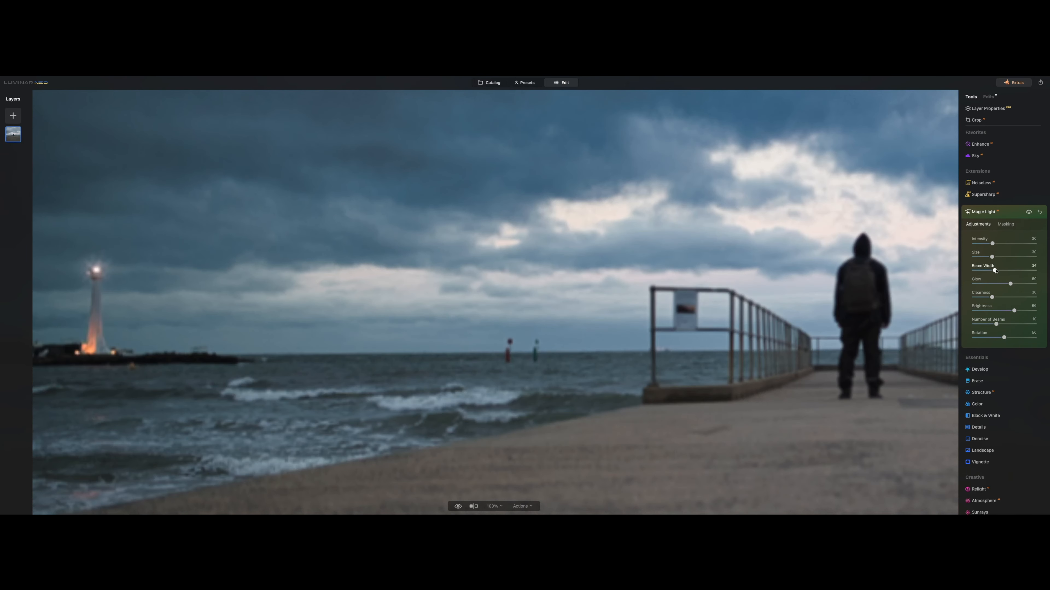
drag(996, 273, 1001, 272)
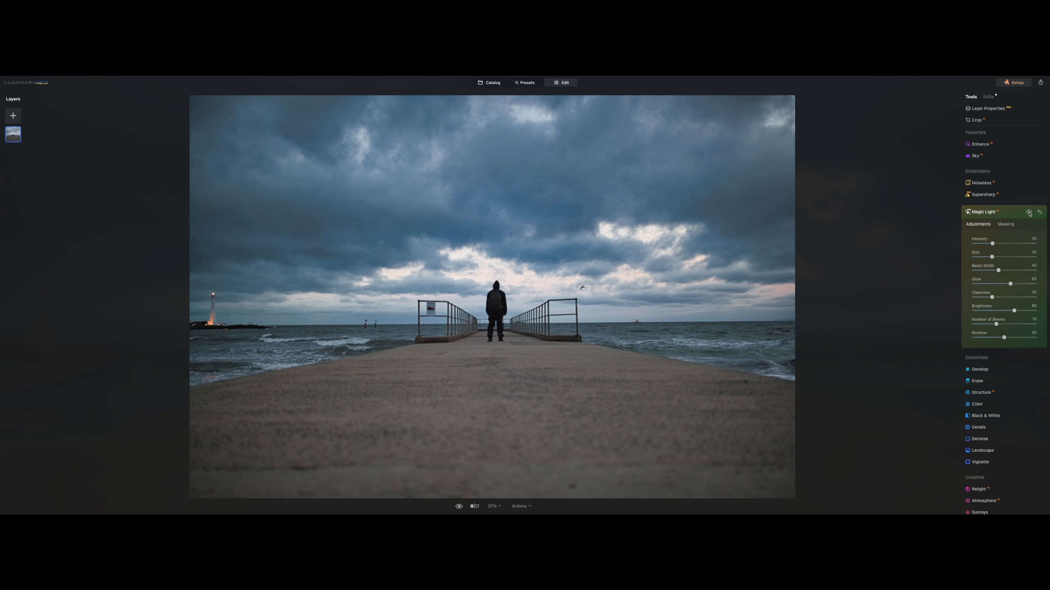
click(493, 506)
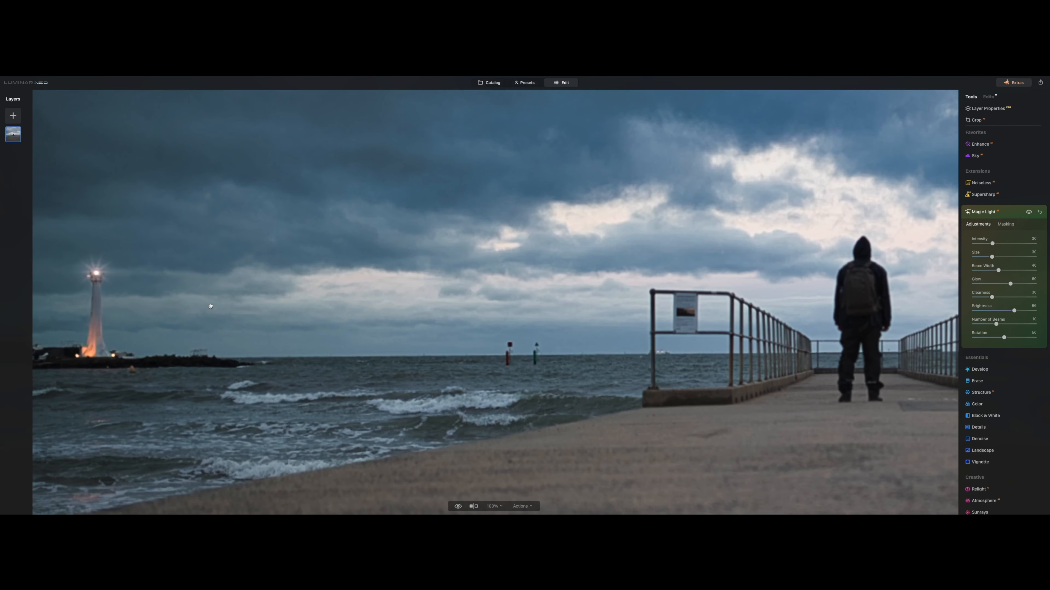
click(1028, 212)
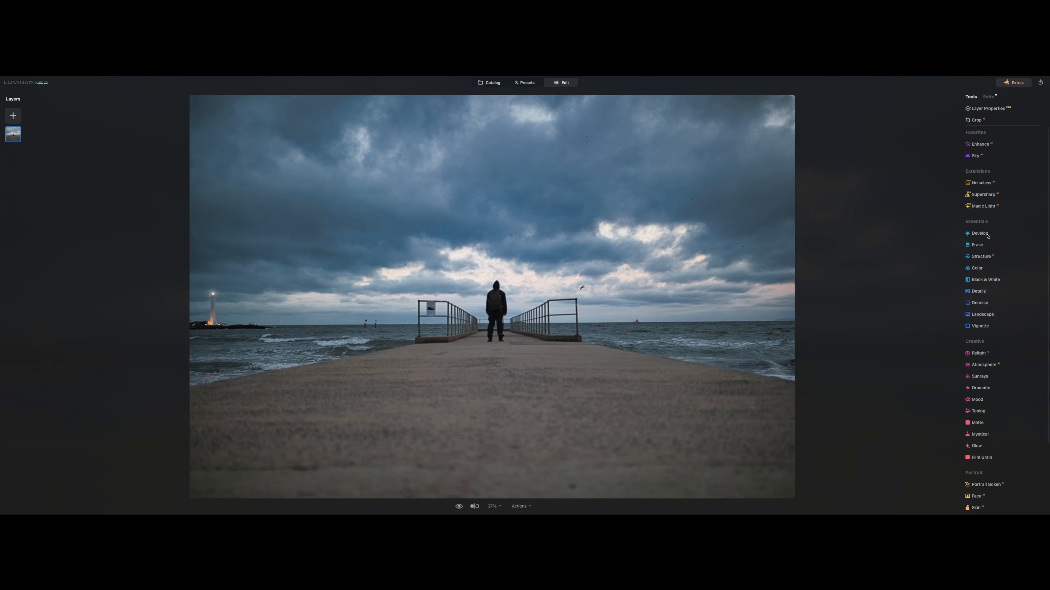
- In Develop lower Exposure to about -0.41 and lift Shadows to 15, leaving Highlights unchanged
click(978, 233)
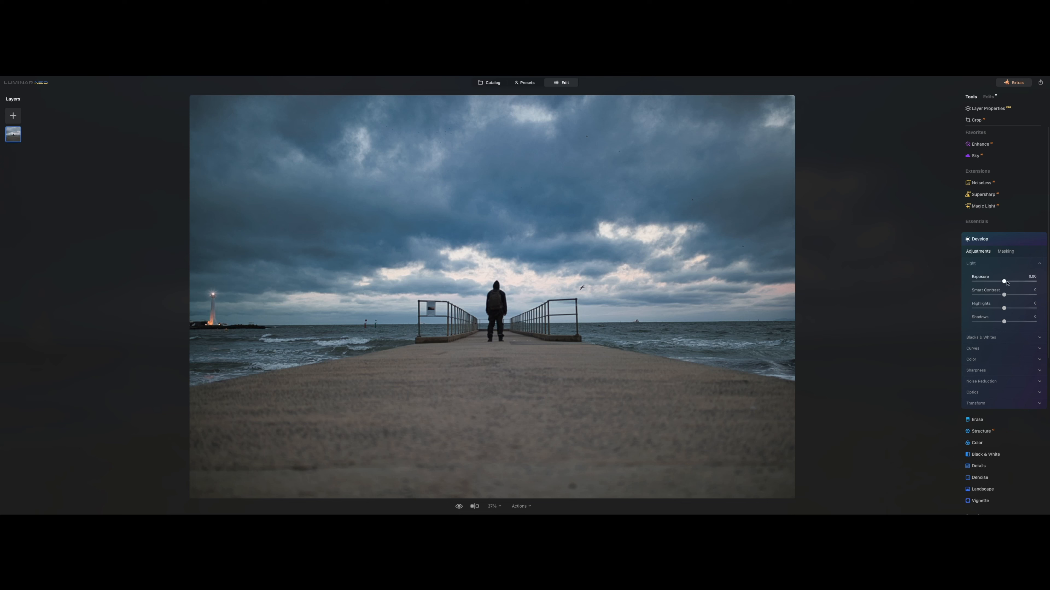
drag(1004, 282, 1000, 282)
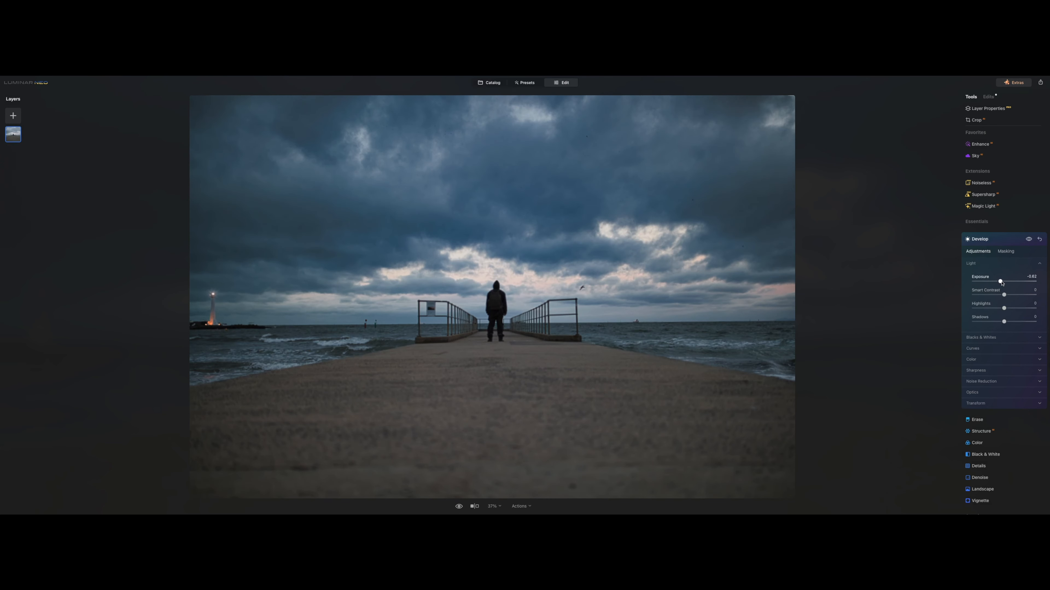
drag(1000, 282, 1003, 282)
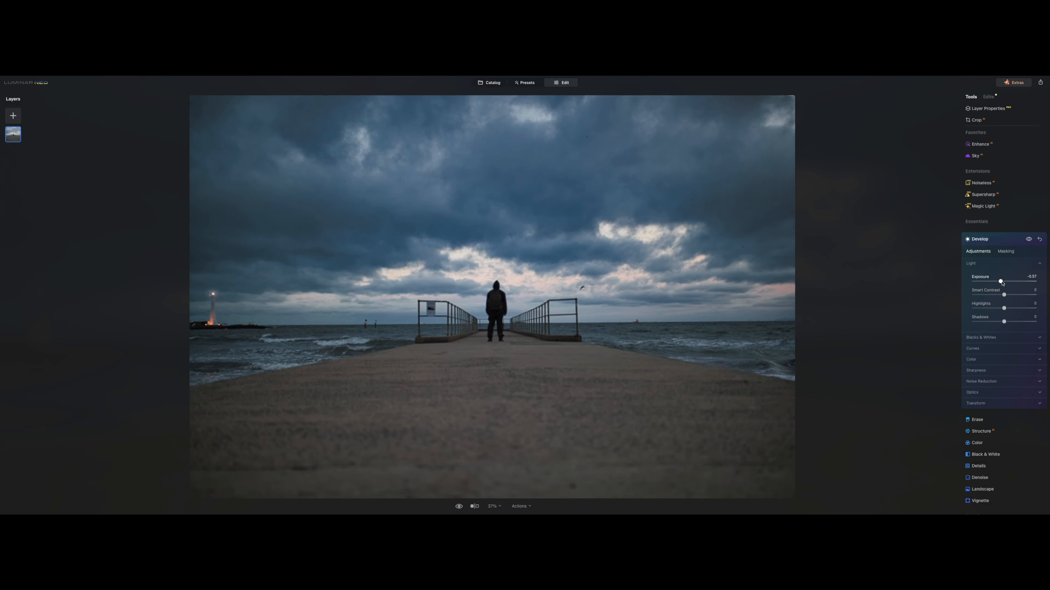
drag(1001, 282, 1003, 282)
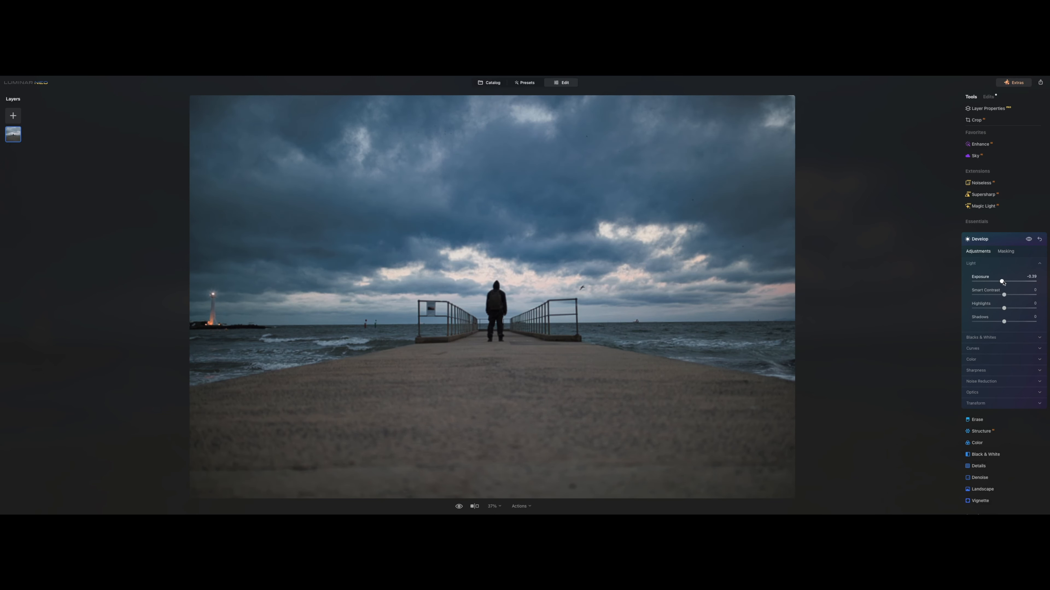
drag(1003, 283, 1002, 283)
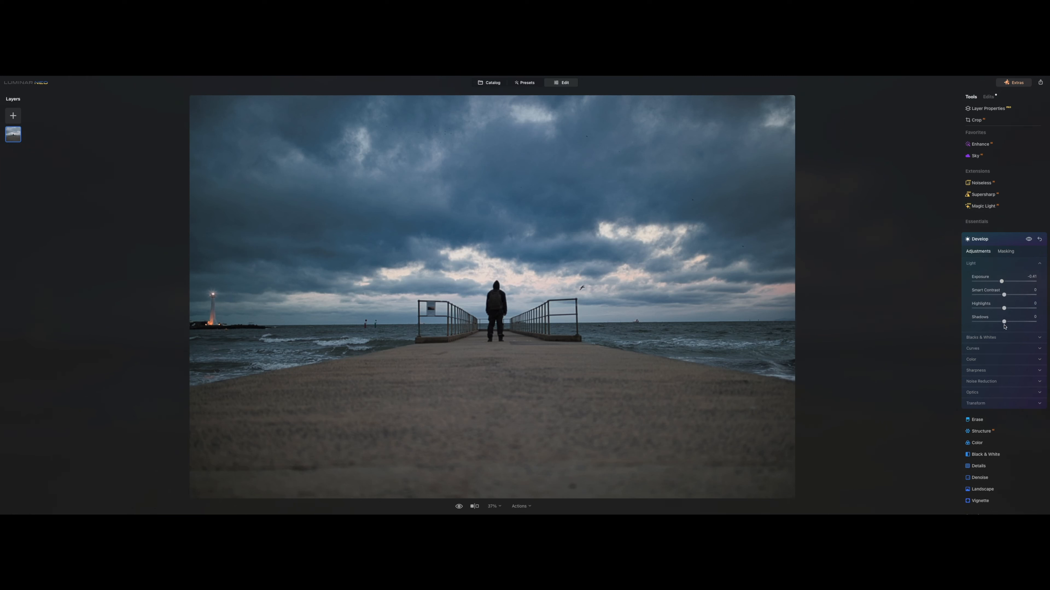
drag(1020, 303, 990, 310)
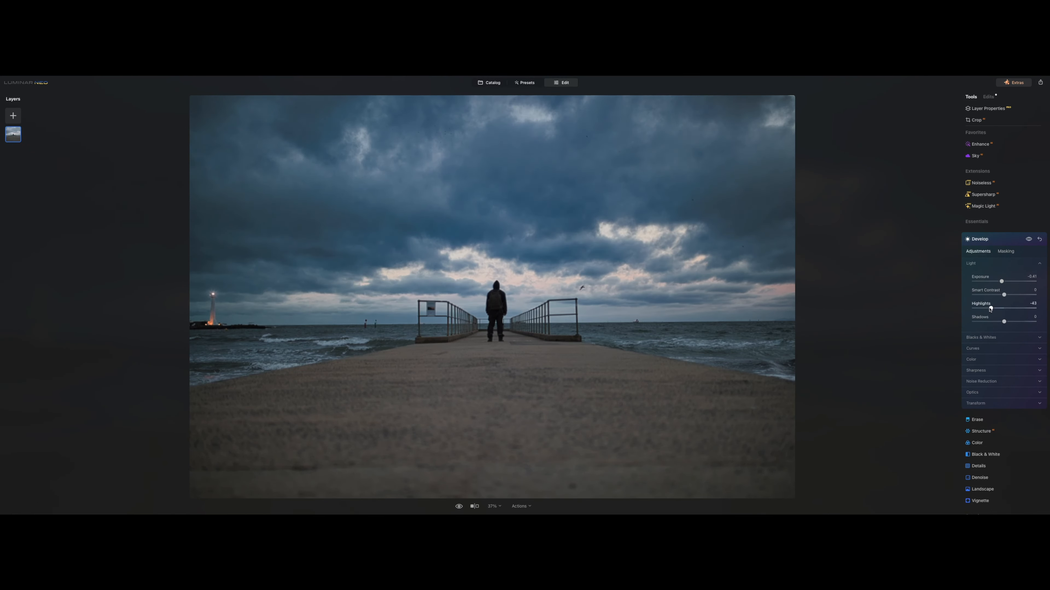
drag(990, 309, 1004, 310)
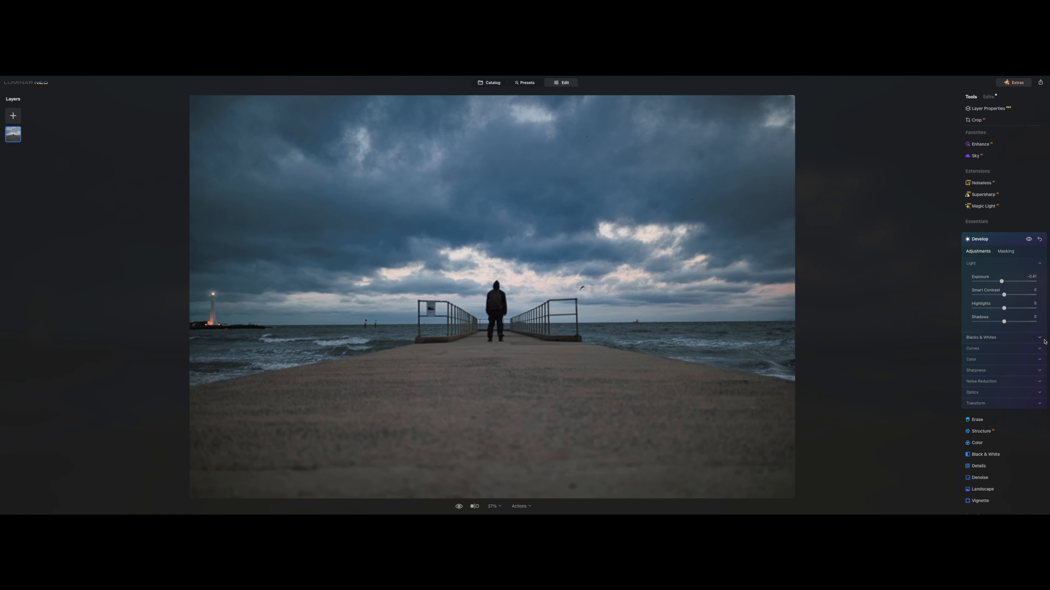
drag(1004, 321, 1008, 322)
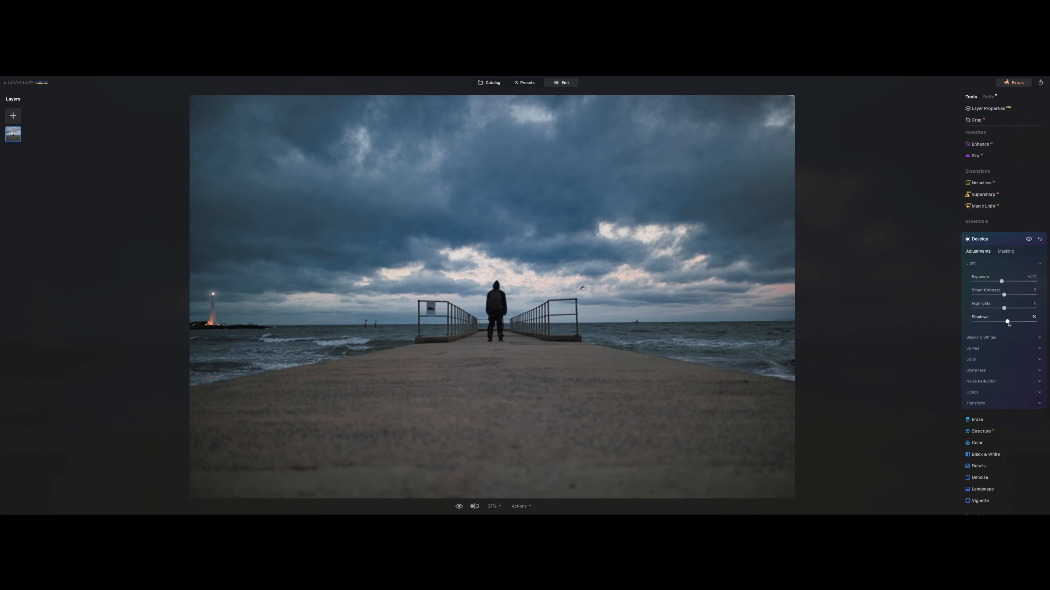
drag(1004, 321, 1014, 322)
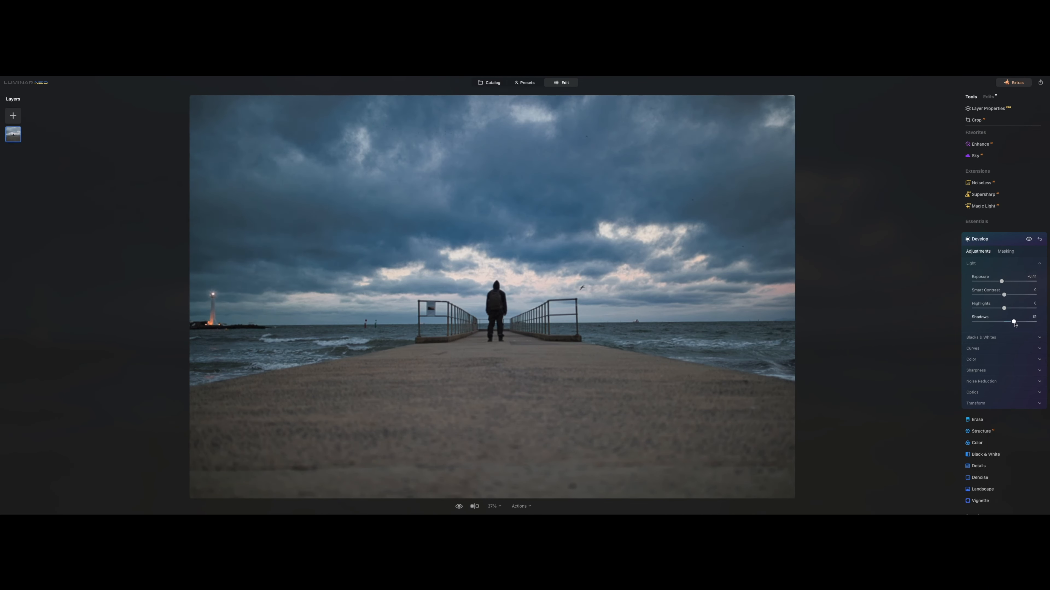
drag(1013, 322, 1008, 322)
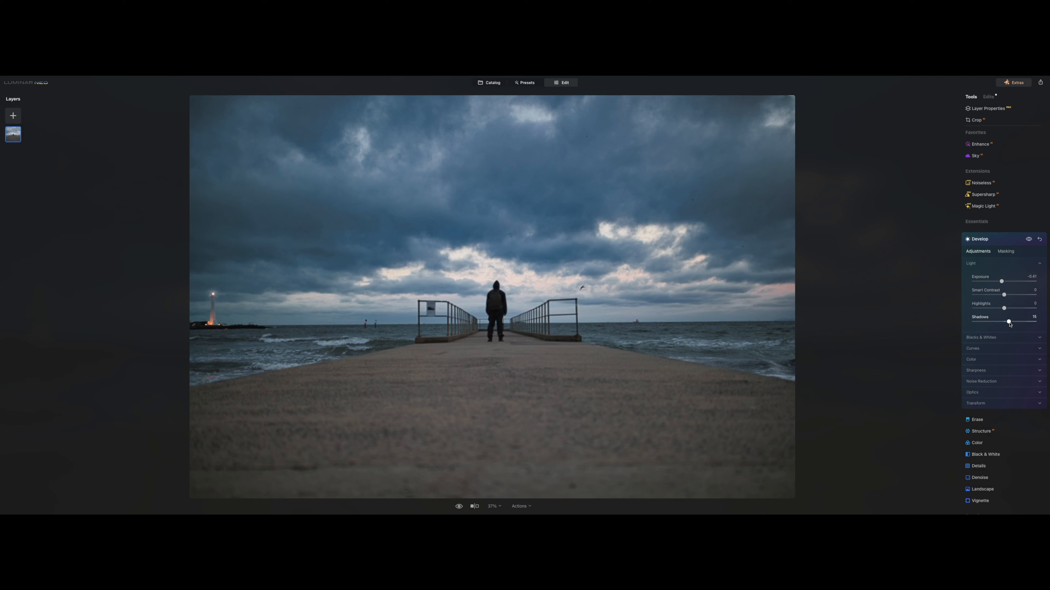
- In Develop's colour section set Saturation to 16 and Temperature to -10
click(971, 359)
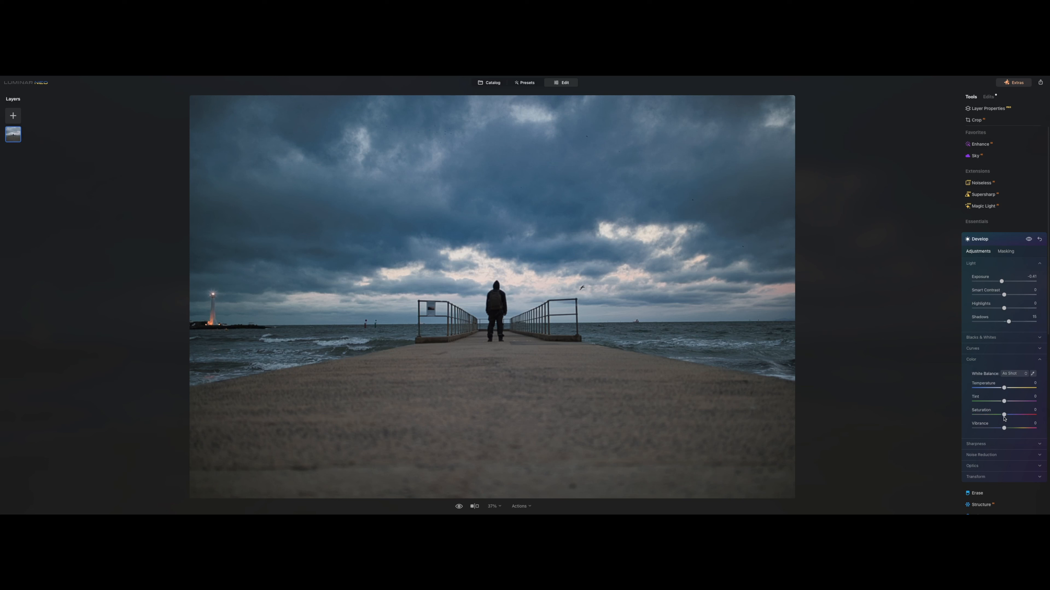
drag(1004, 415, 1028, 414)
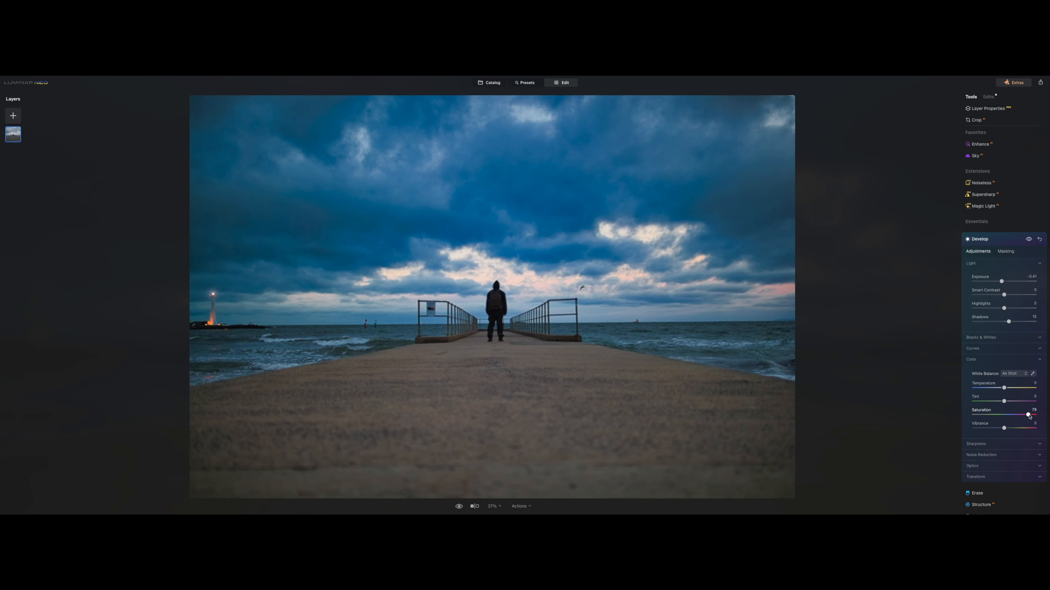
drag(1028, 415, 1010, 415)
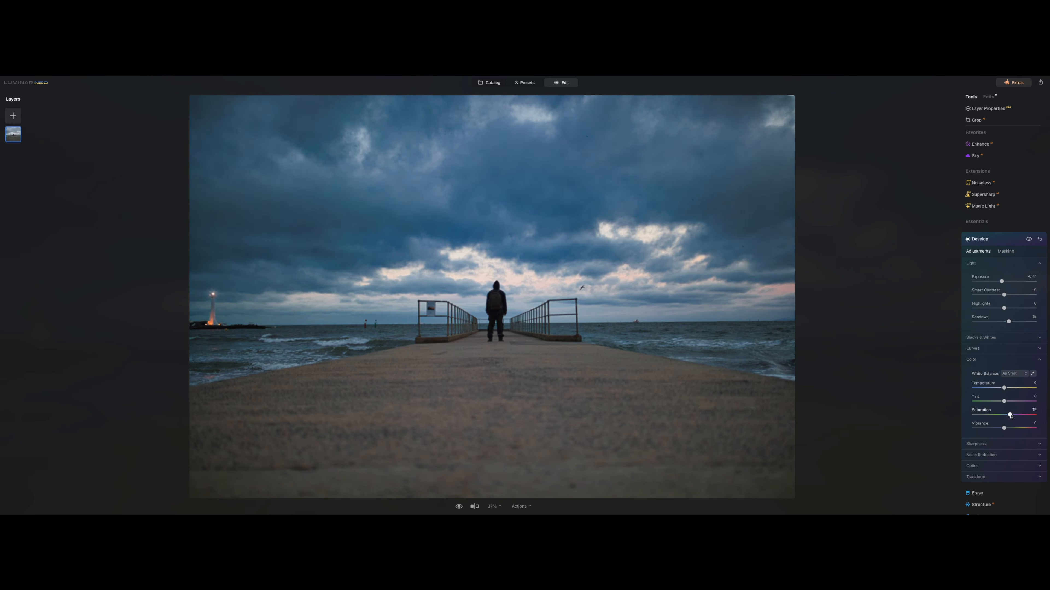
drag(1012, 415, 1008, 415)
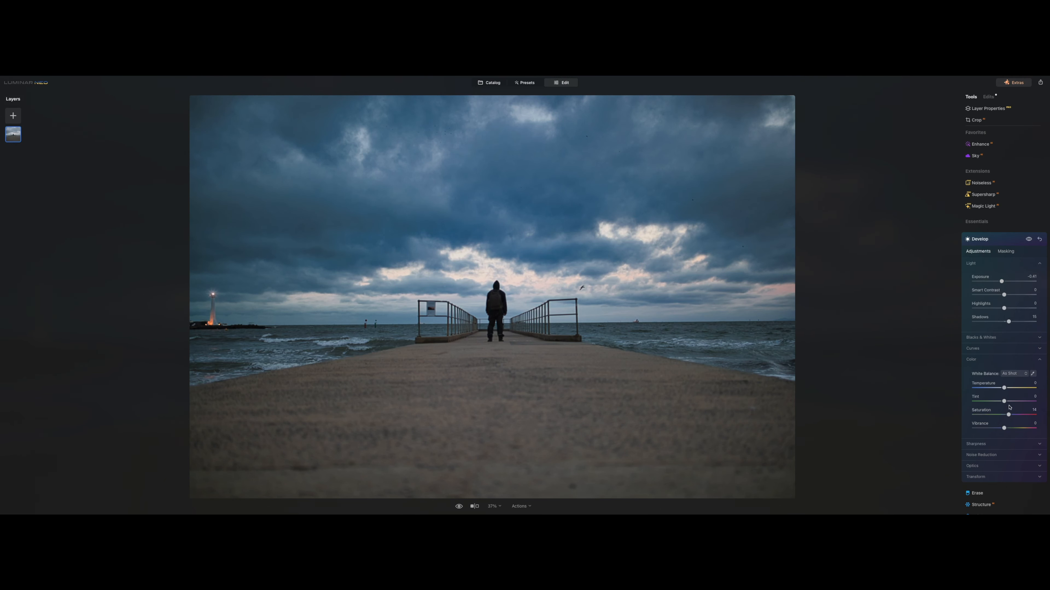
mouse_move(1017, 234)
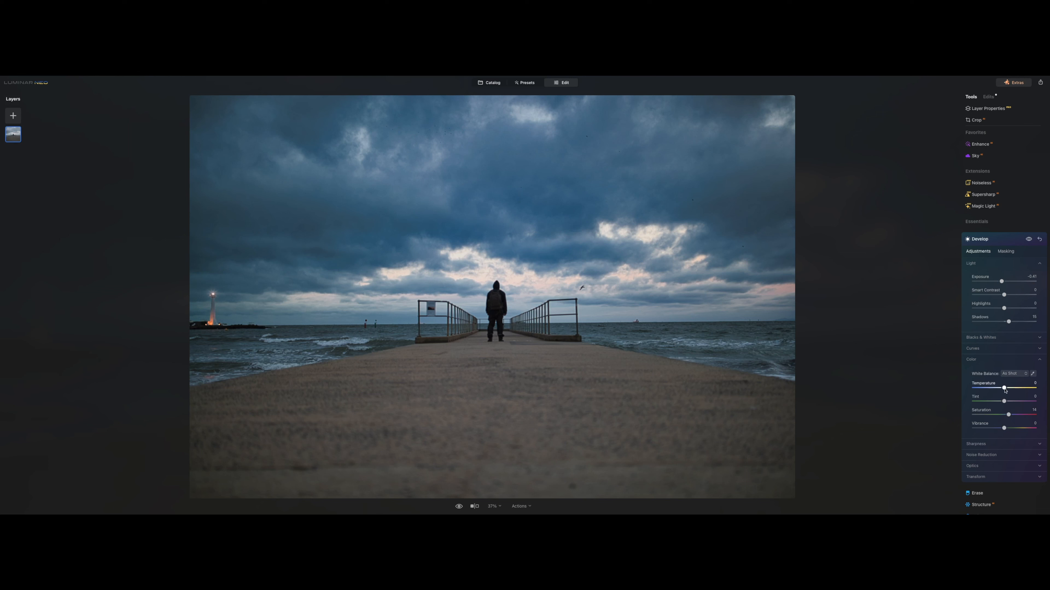
drag(1004, 387, 988, 387)
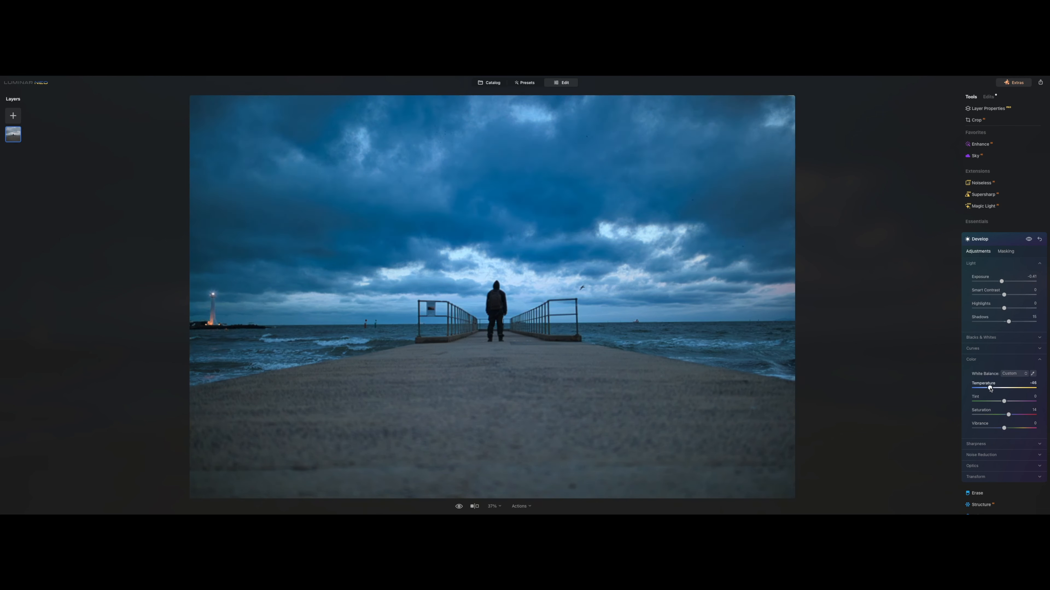
drag(972, 387, 998, 387)
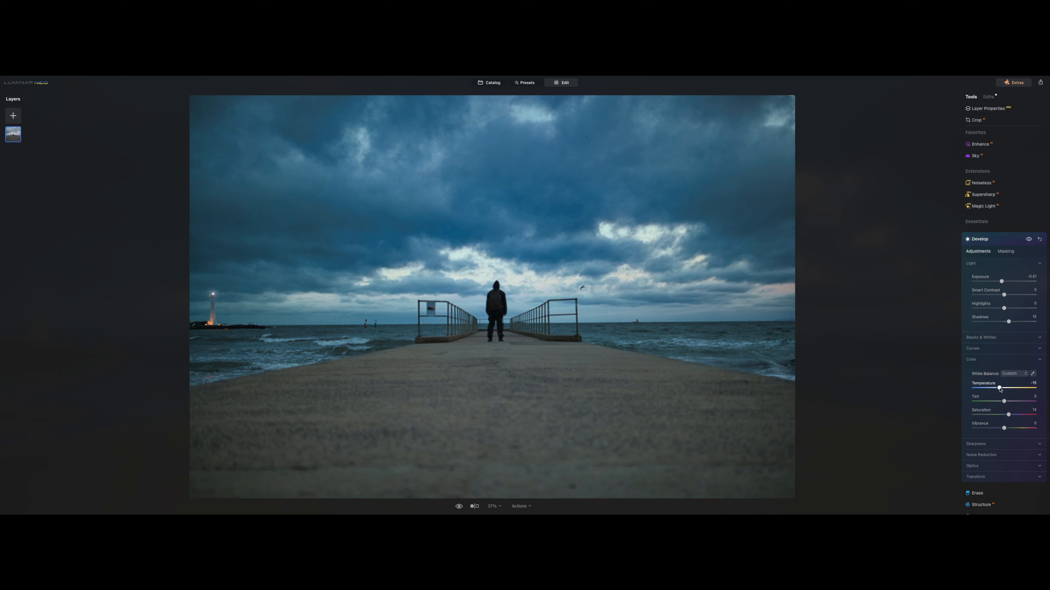
drag(997, 389, 1002, 388)
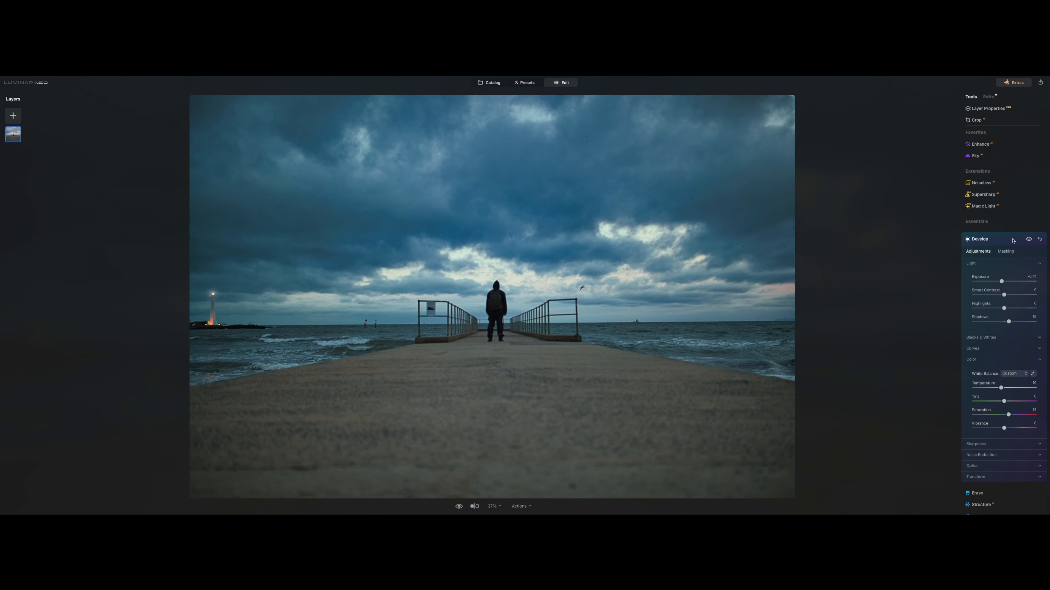
- Apply a modest Structure Amount to crisp up the clouds and waves after testing a high setting
click(979, 239)
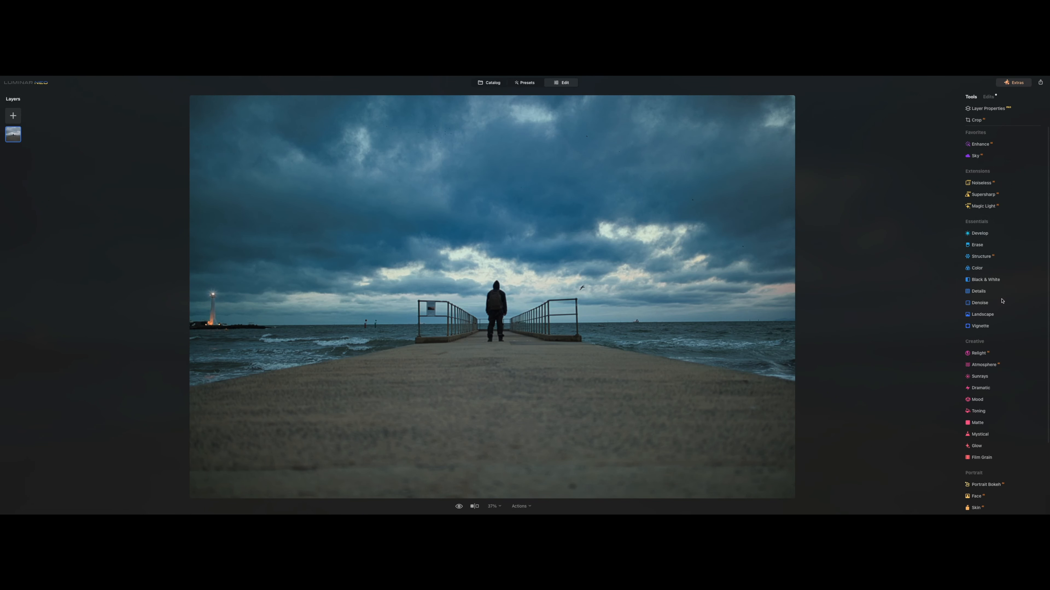
click(981, 256)
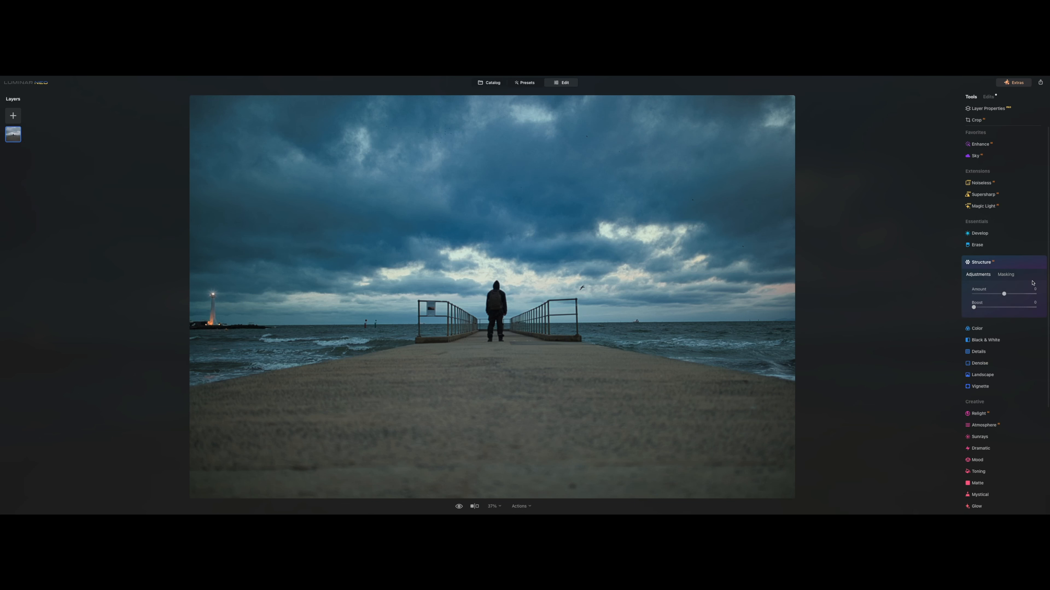
drag(1004, 294, 1012, 294)
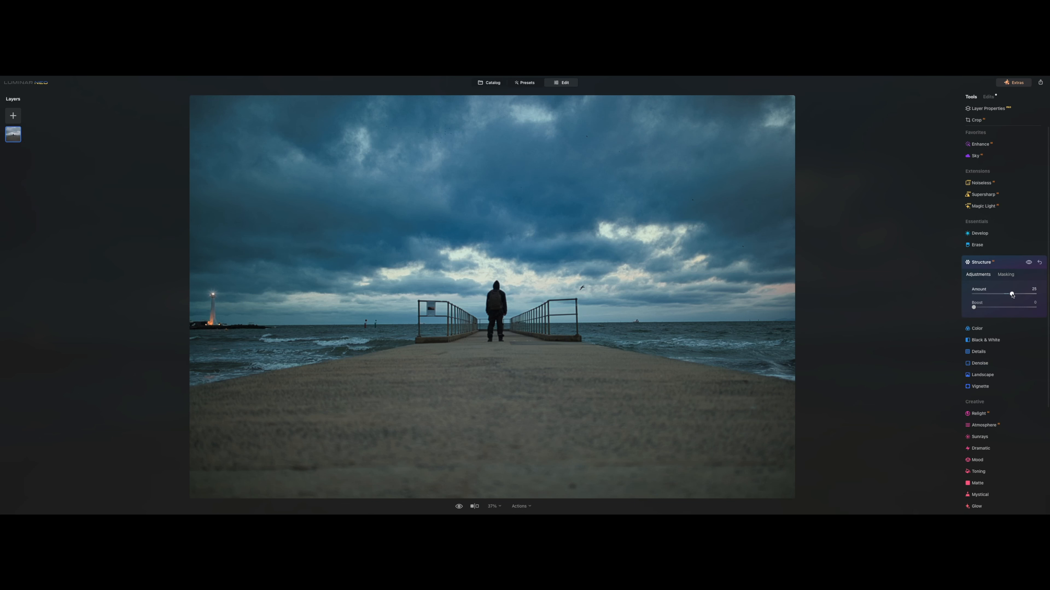
drag(1011, 295, 1034, 294)
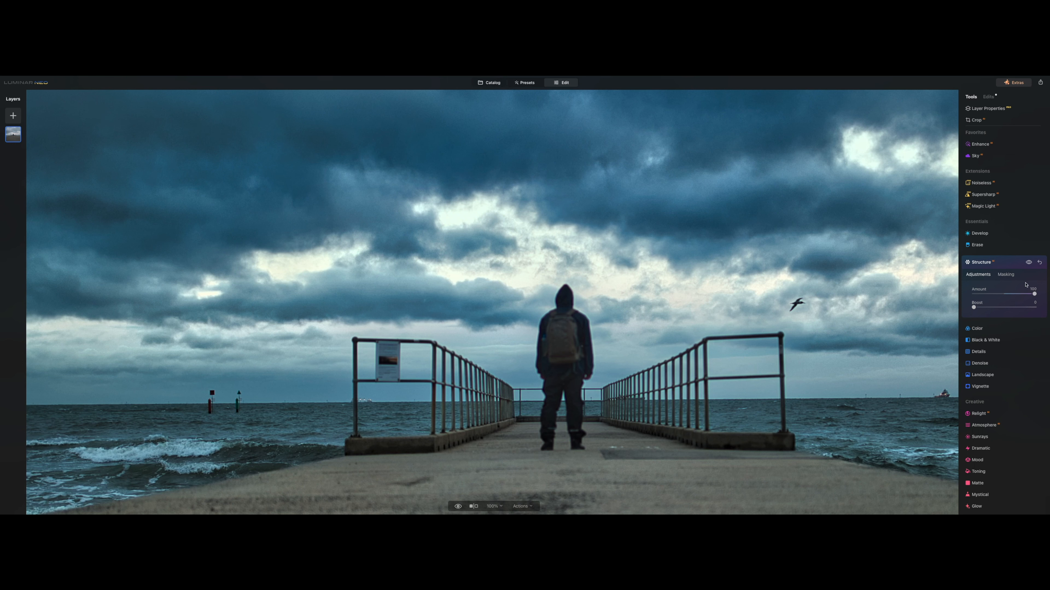
drag(1034, 294, 1003, 294)
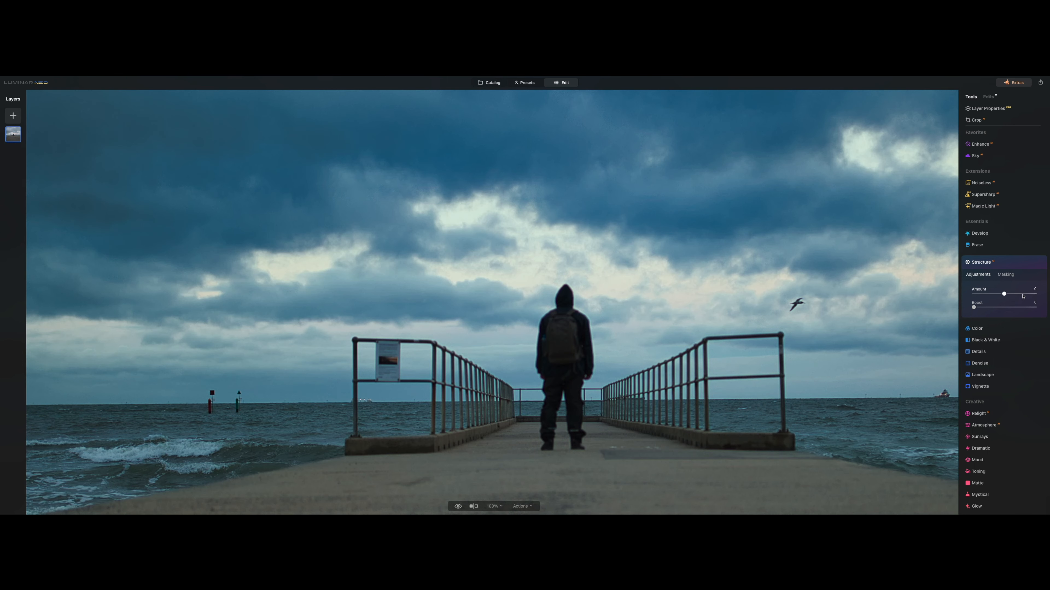
drag(1003, 295, 1007, 295)
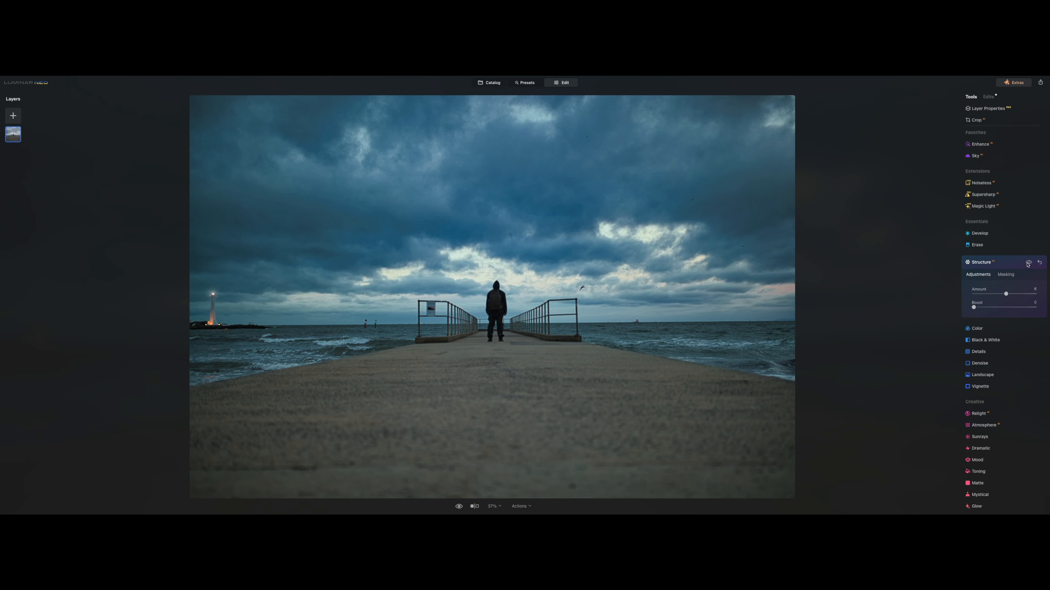
click(981, 262)
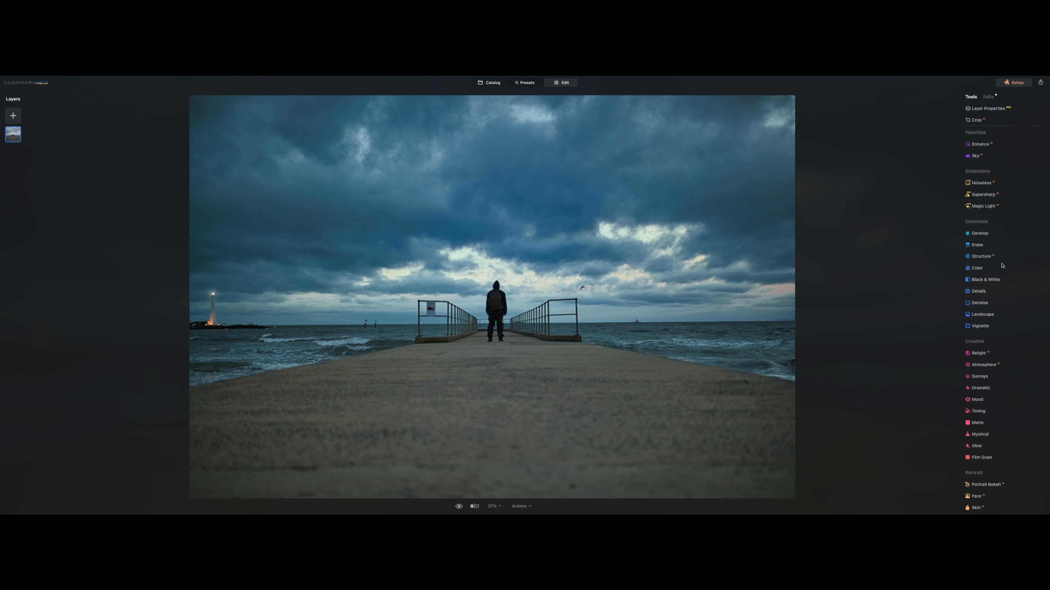
- Raise Small Details slightly in the Details tool
click(979, 291)
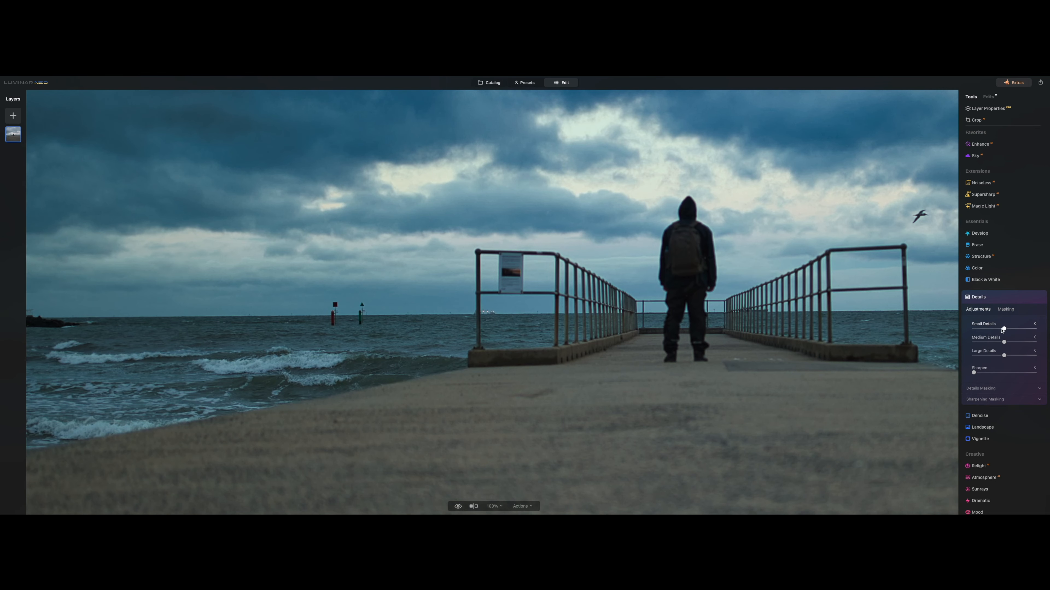
drag(1002, 329, 1006, 328)
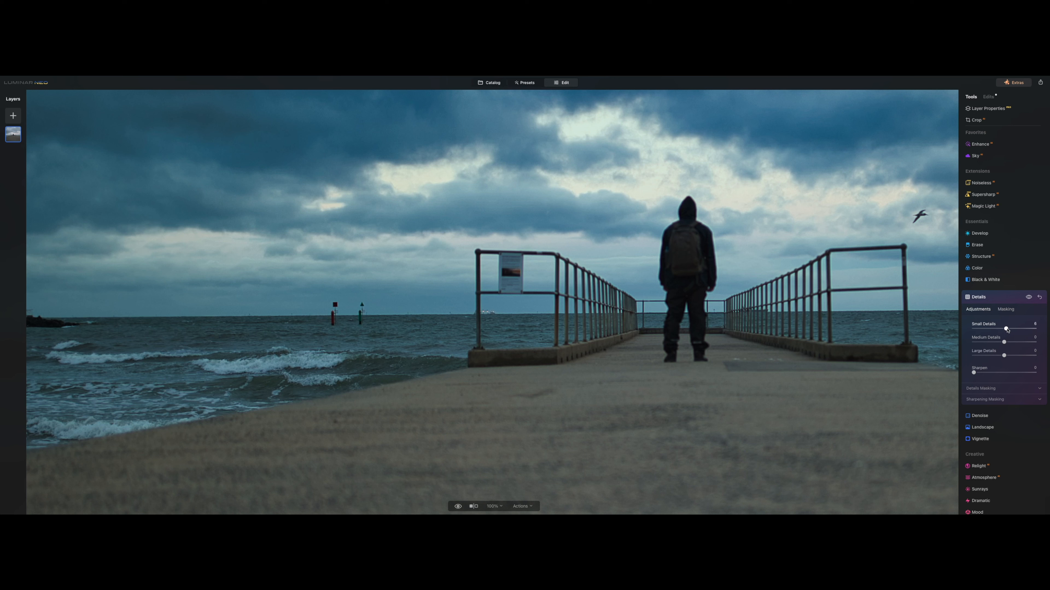
drag(1005, 328, 1006, 328)
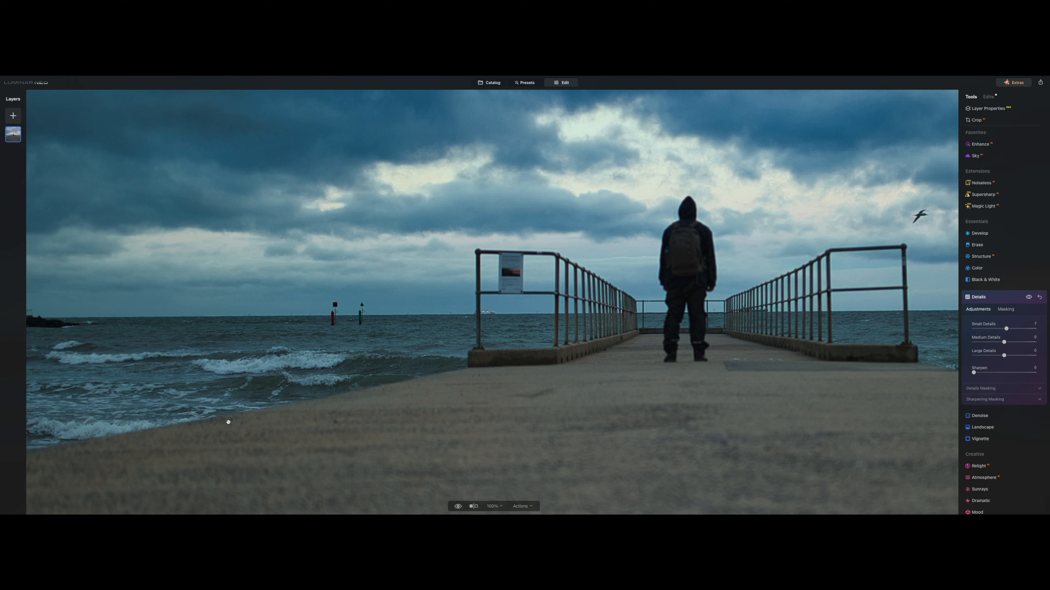
mouse_move(272, 357)
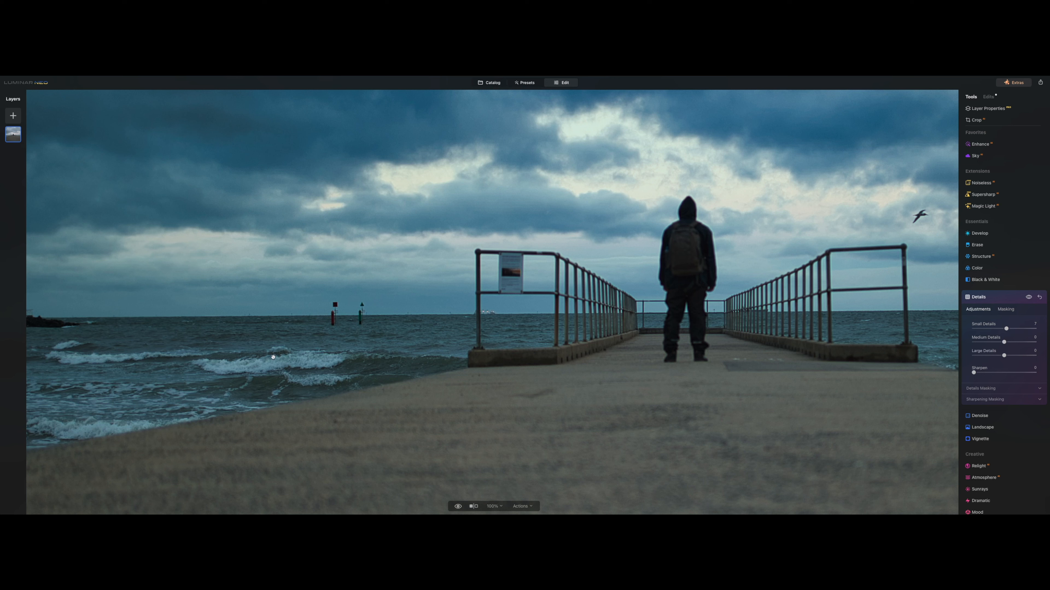
mouse_move(224, 355)
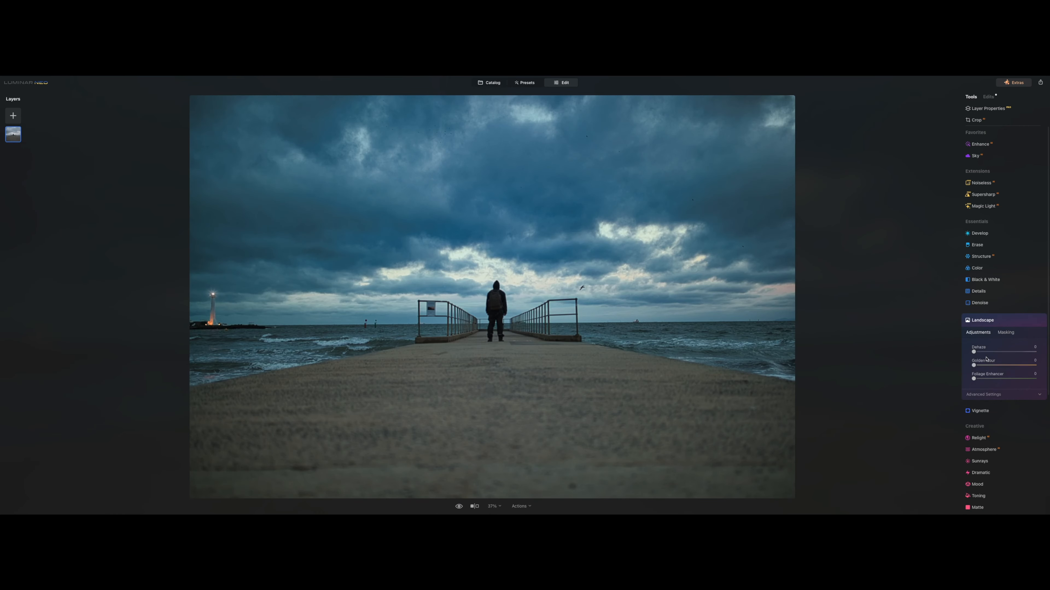
- Set Landscape Dehaze to a low value after trying it at full strength
drag(974, 351, 1033, 351)
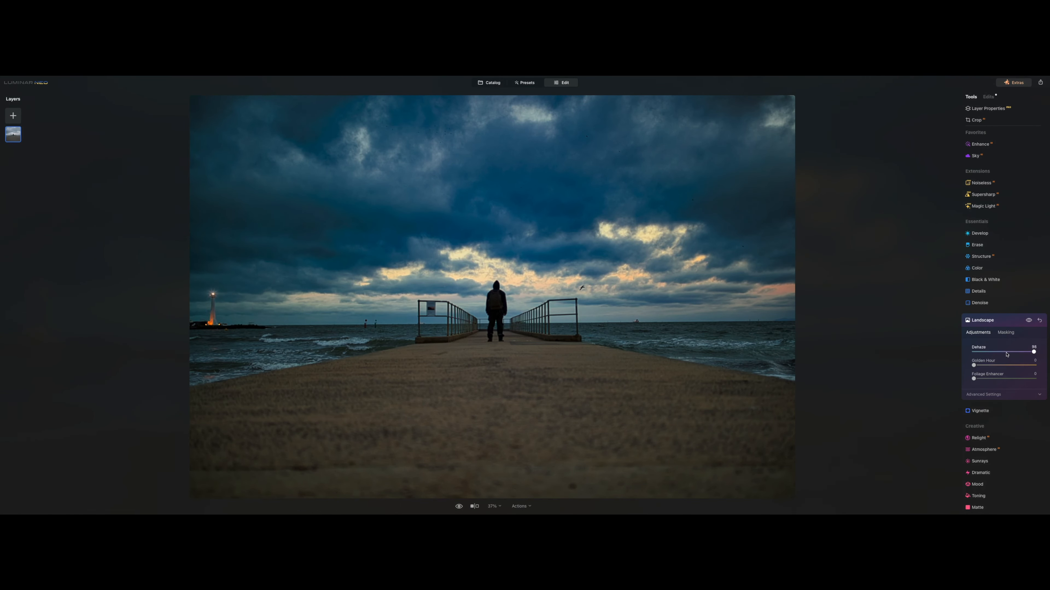
drag(1032, 352, 974, 352)
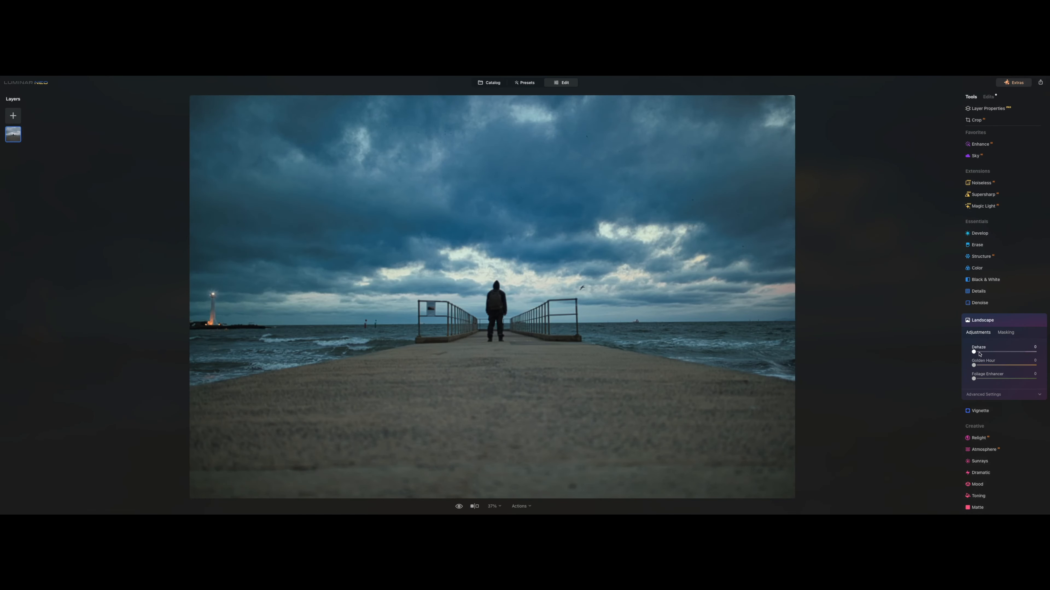
drag(973, 353, 981, 353)
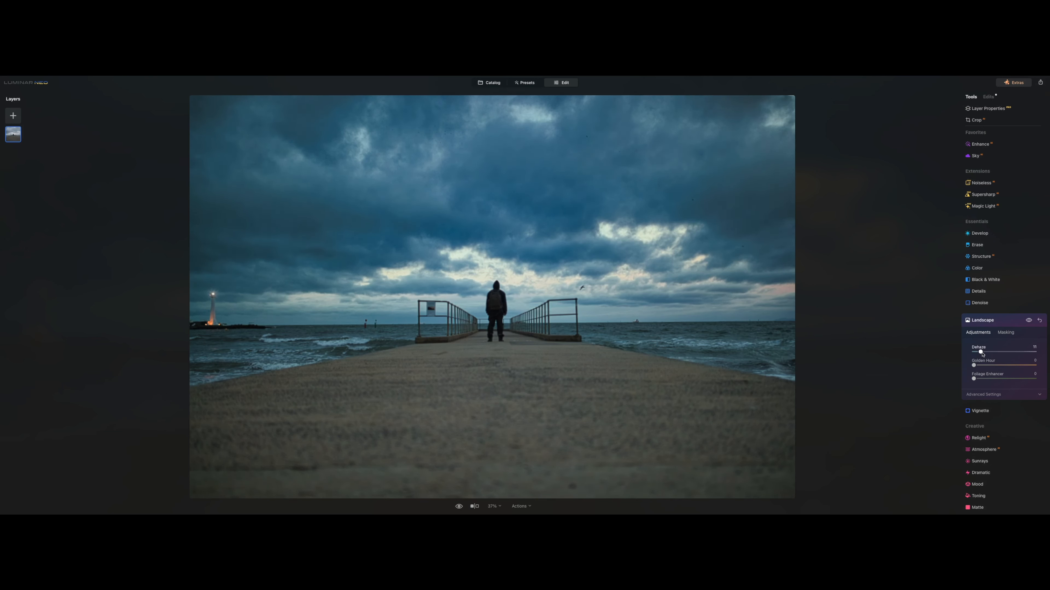
drag(975, 351, 985, 351)
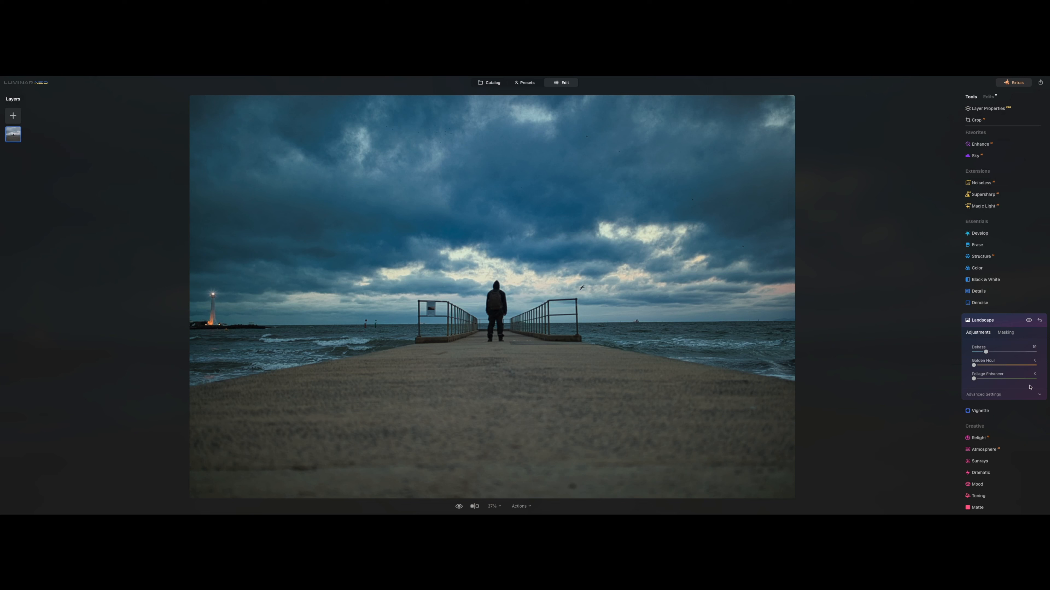
click(981, 411)
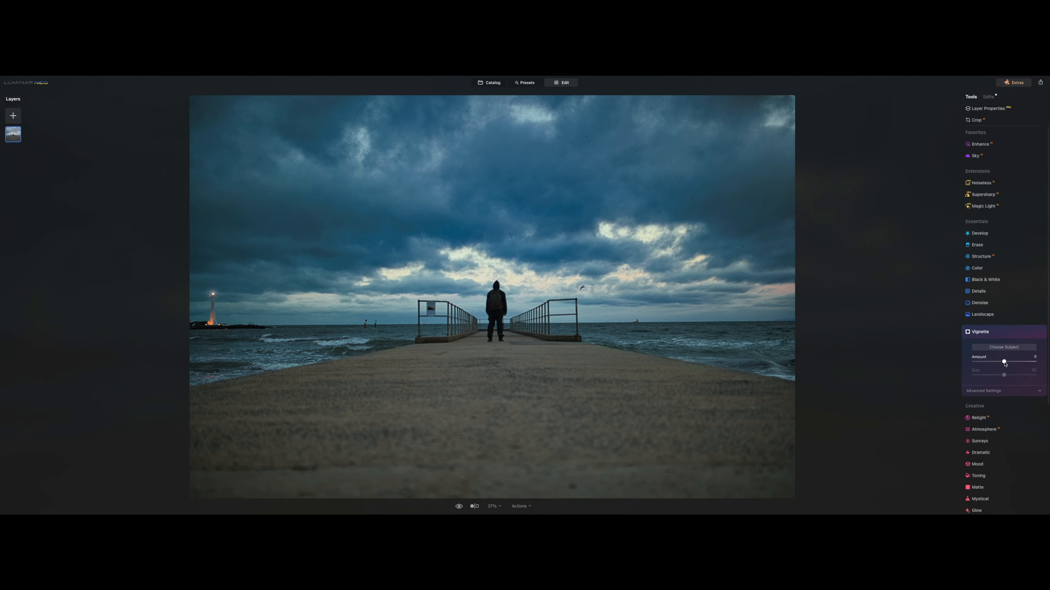
- Set a slightly negative Vignette Amount to subtly darken the photo's edges
drag(1021, 361, 993, 361)
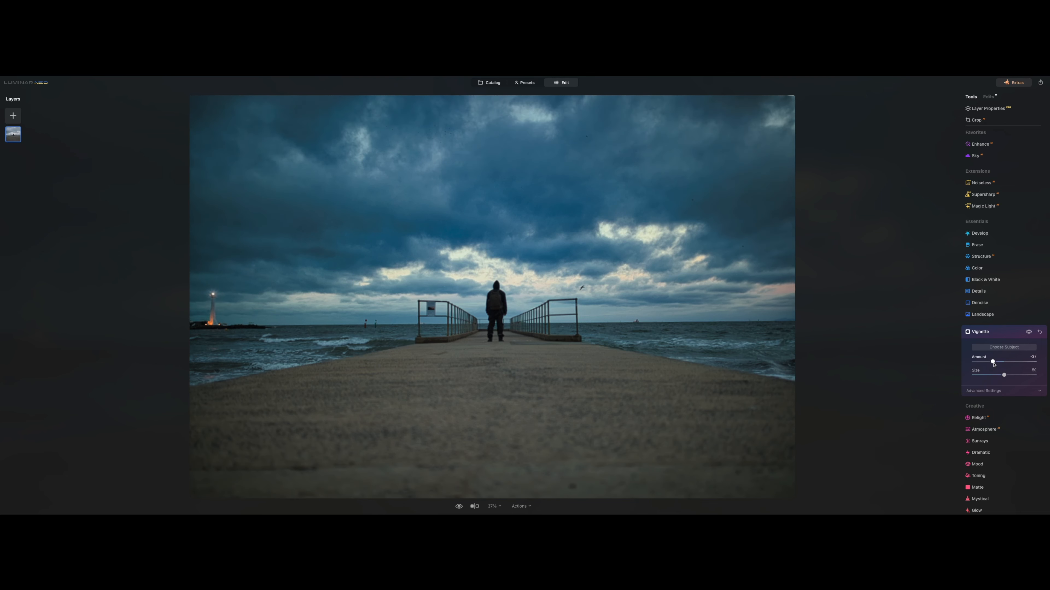
drag(993, 362, 997, 362)
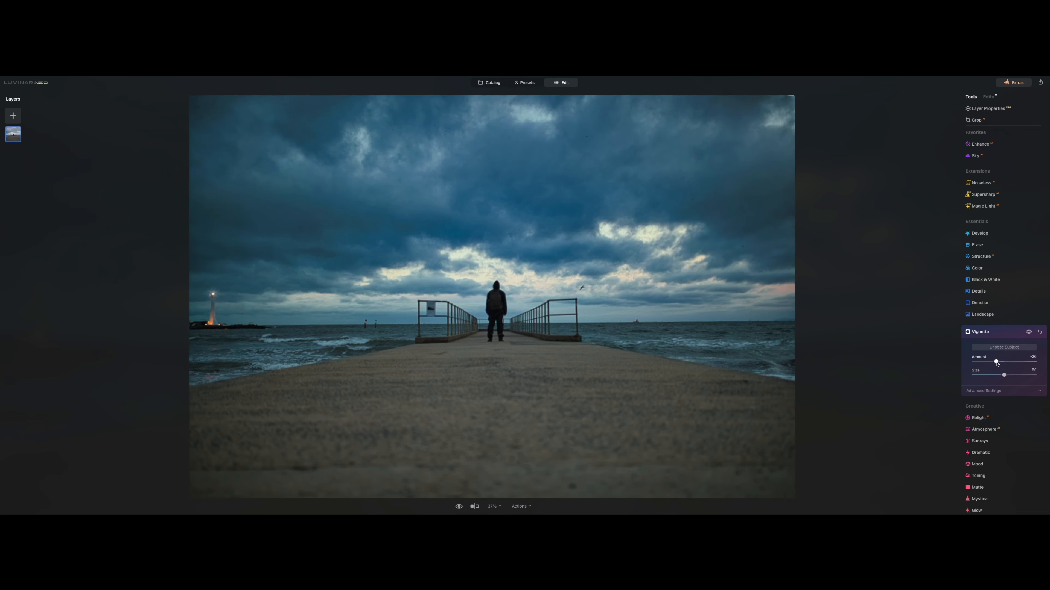
drag(998, 362, 995, 362)
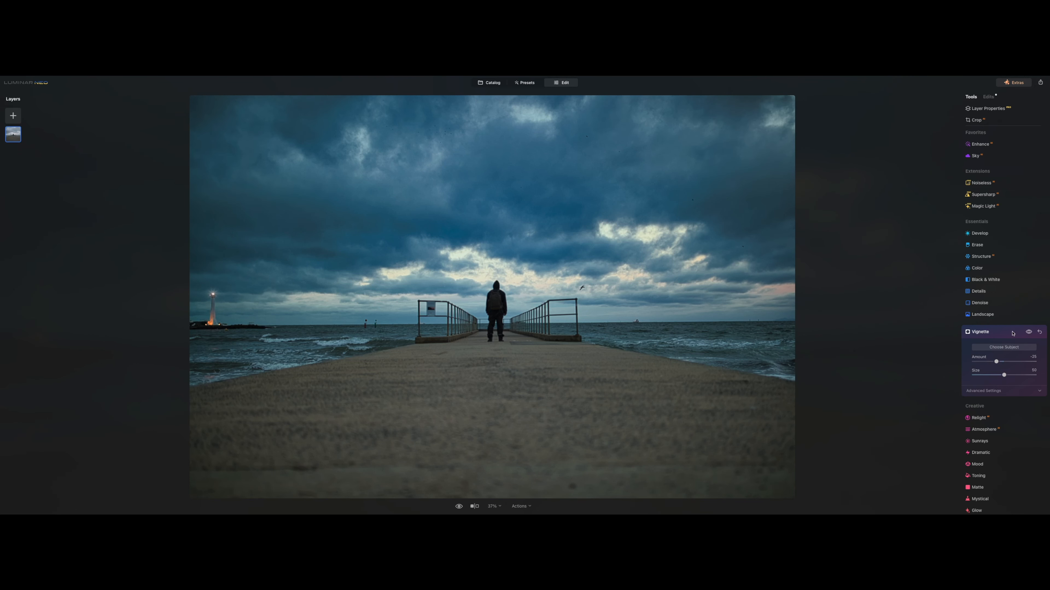
click(980, 326)
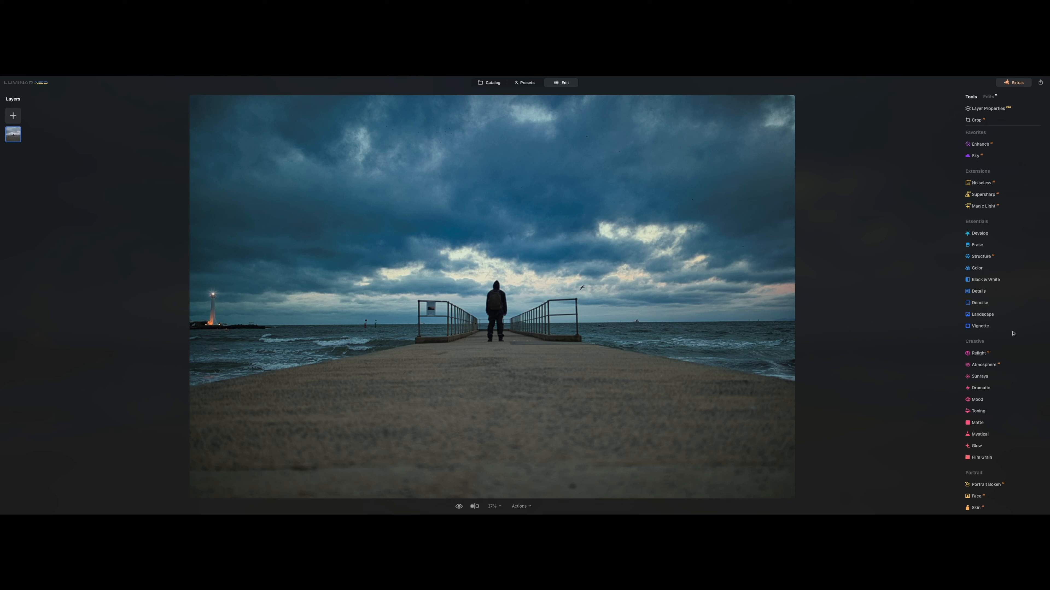
- In Relight leave Brightness Near at zero, slightly darken Brightness Far, and check the Atmosphere modes
click(977, 353)
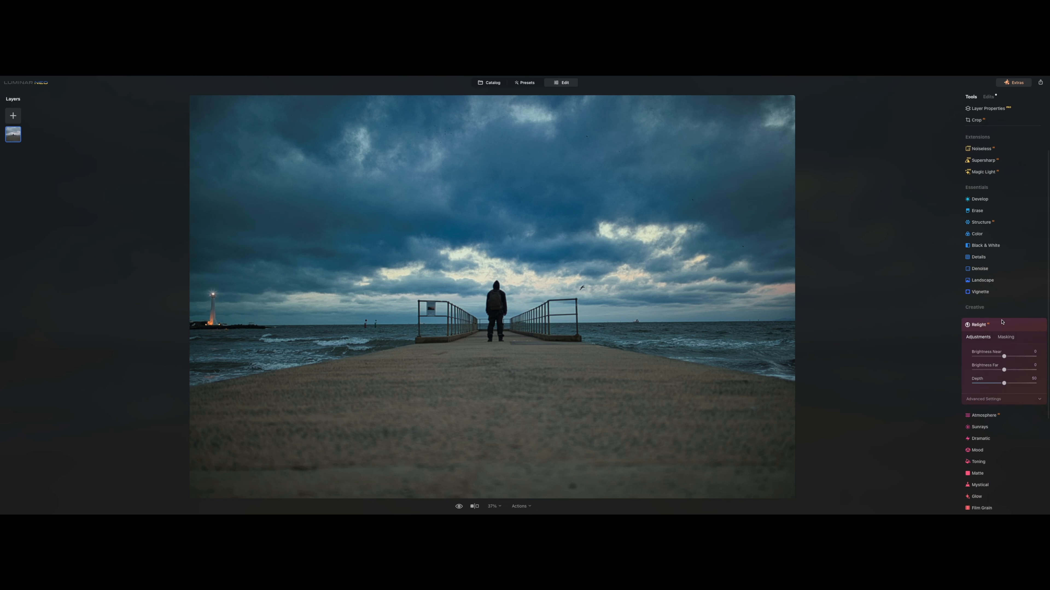
drag(1005, 356, 1012, 356)
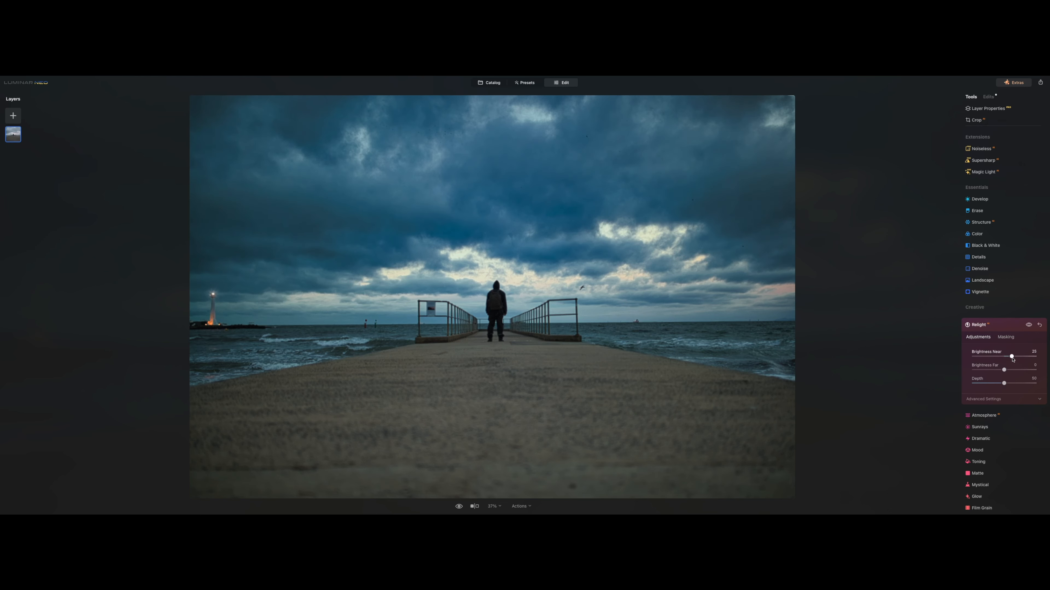
drag(1011, 357, 1014, 357)
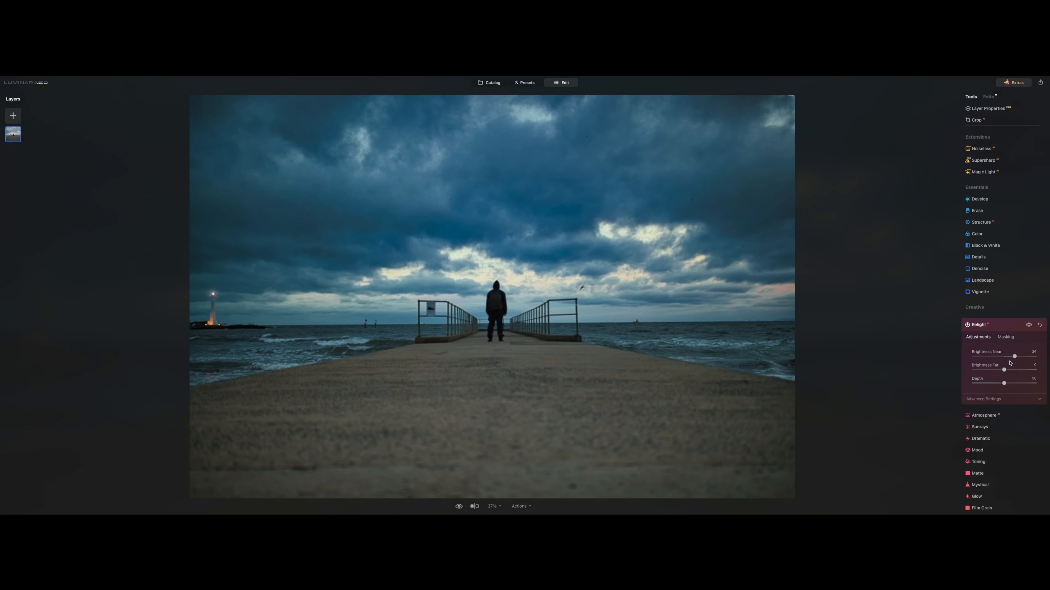
drag(1014, 357, 1004, 357)
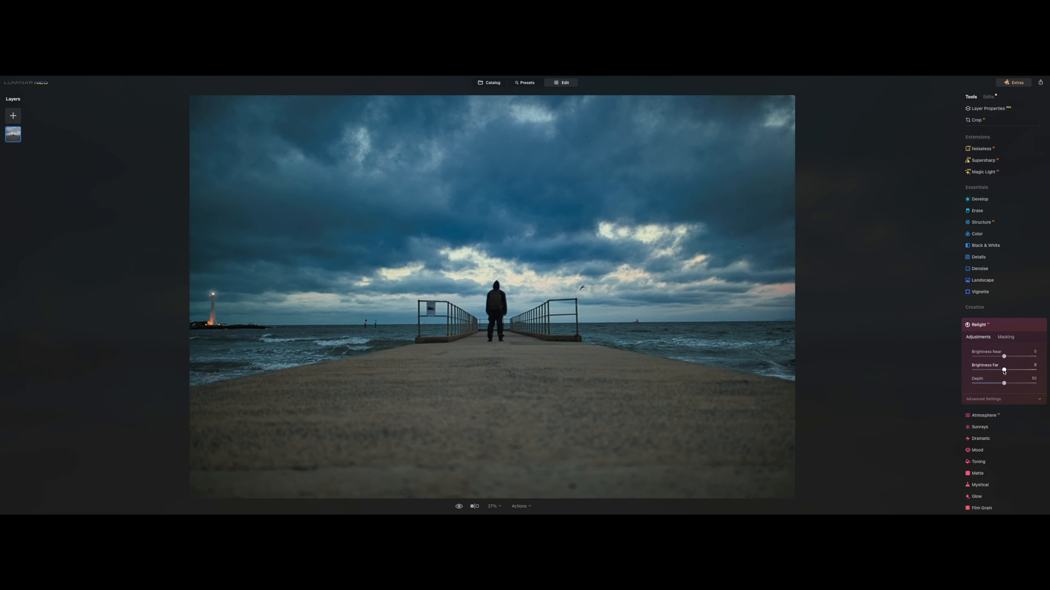
drag(1003, 370, 997, 370)
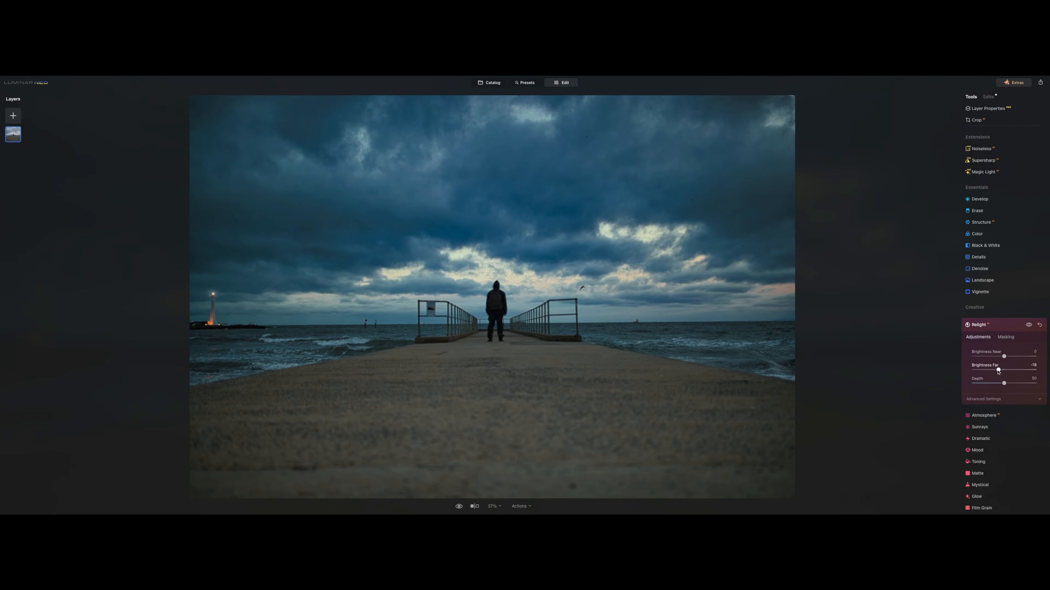
drag(1005, 370, 1001, 371)
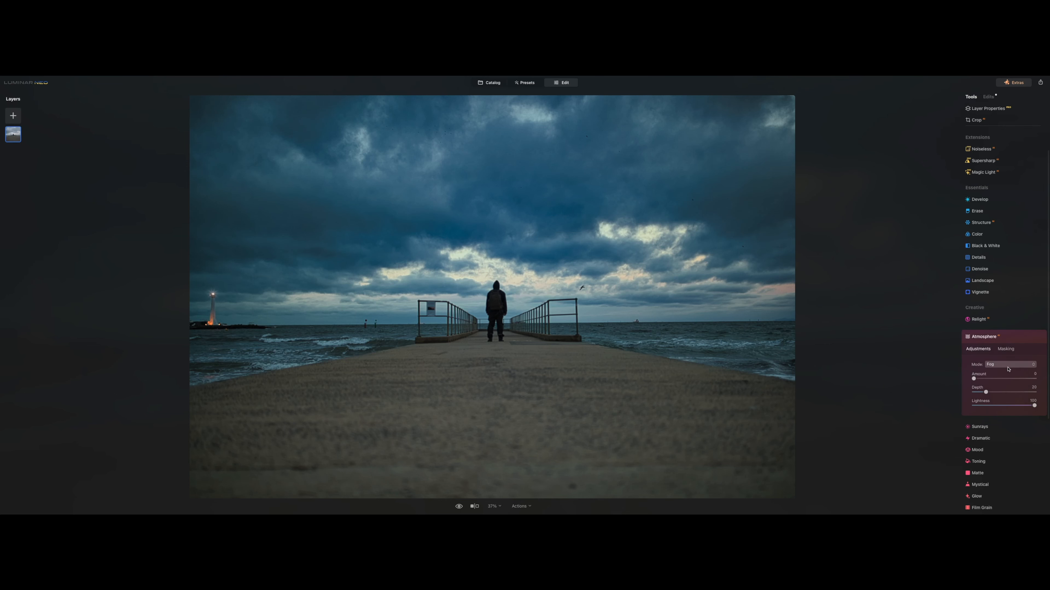
click(1009, 365)
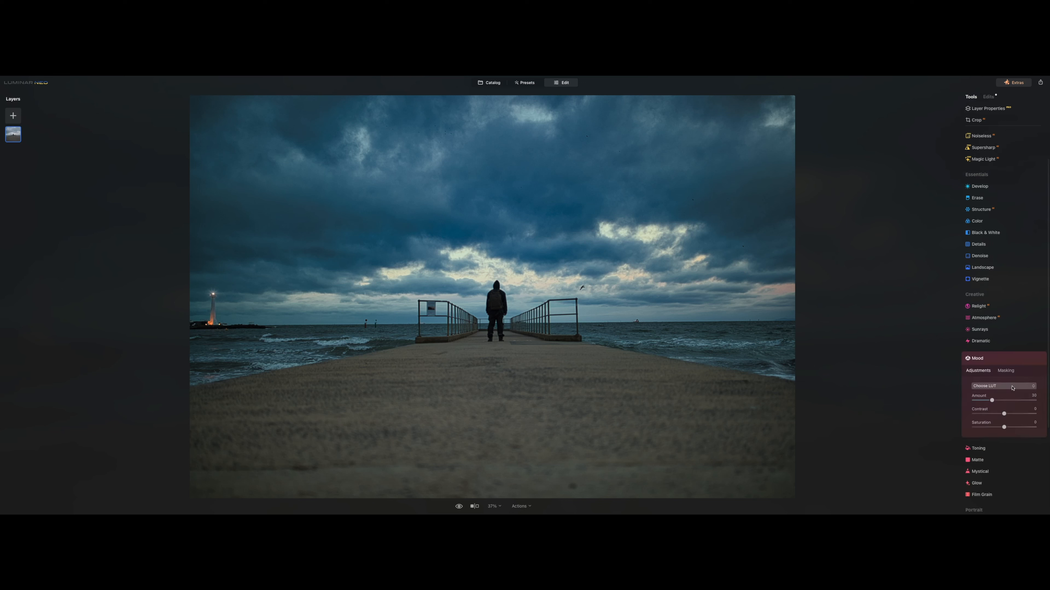
- Choose the Long Beach LUT from the Cinematic Toning set in the Mood tool
click(1002, 385)
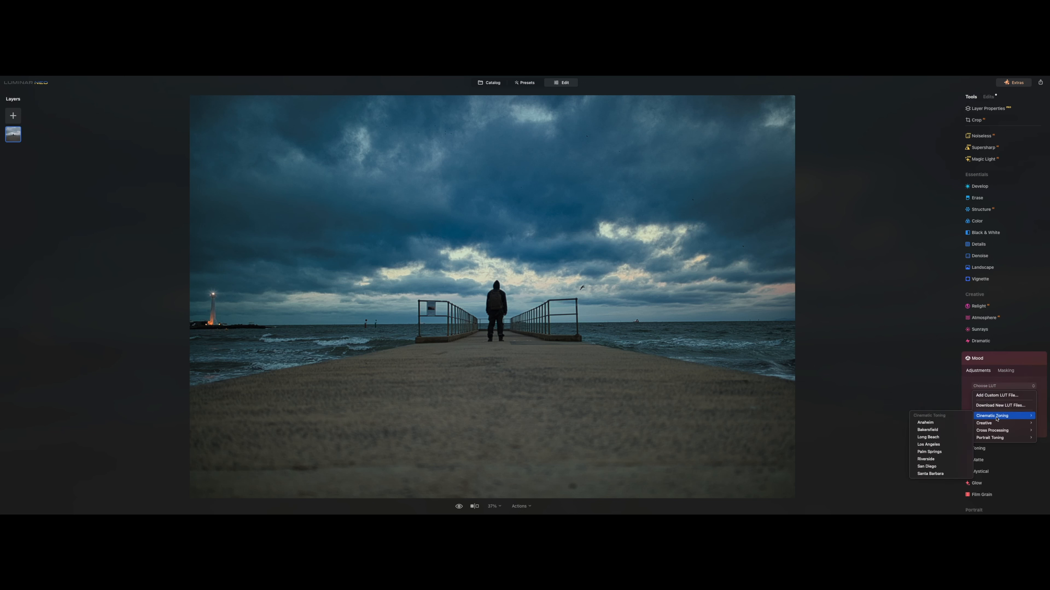
click(928, 437)
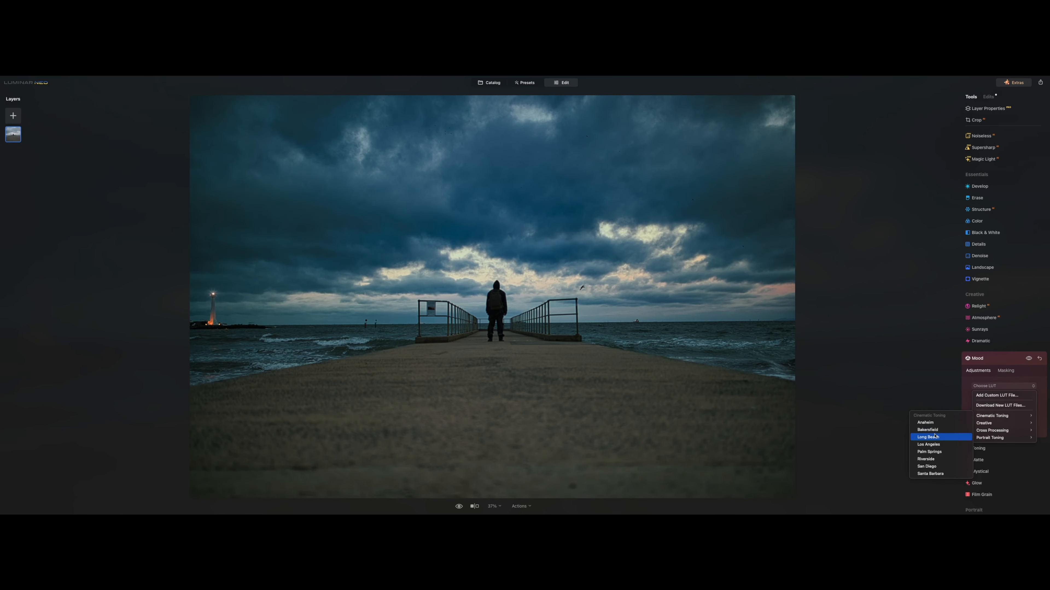
click(930, 438)
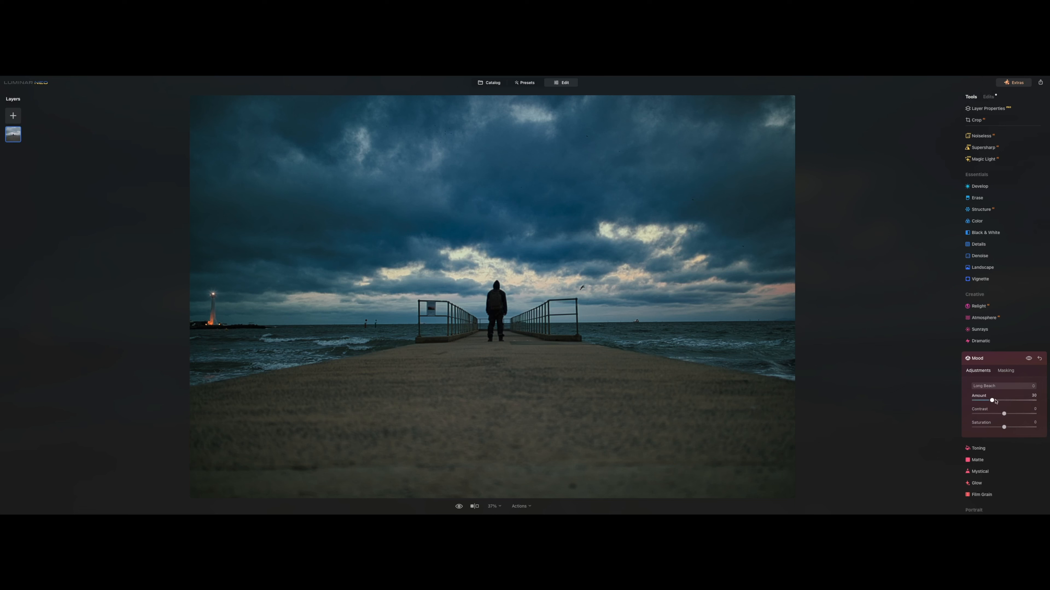
- Try the mood at full strength, then settle the Amount at about 25
drag(993, 400, 1035, 400)
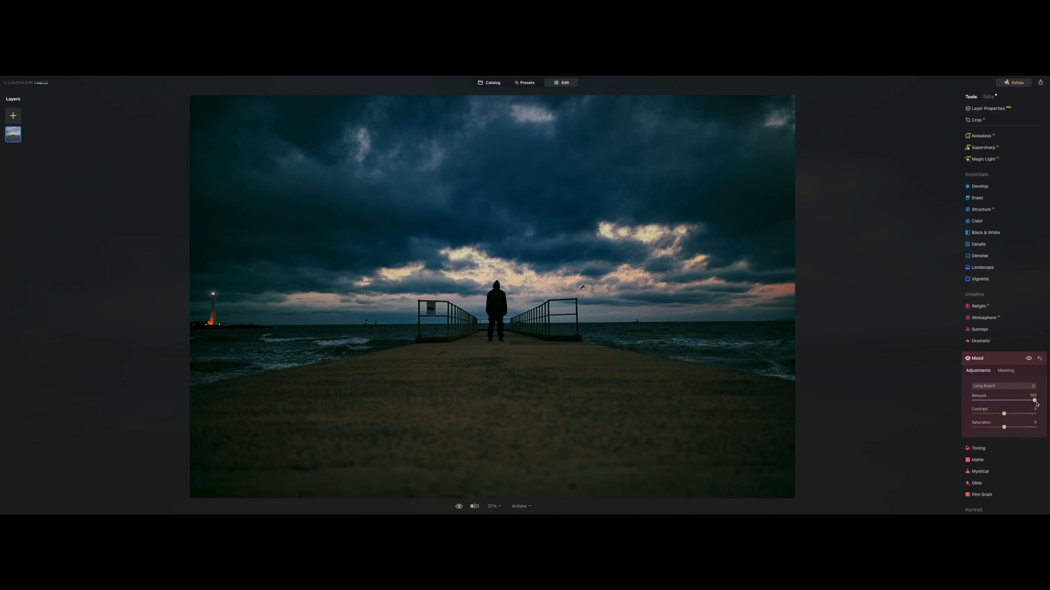
drag(1017, 400, 1034, 400)
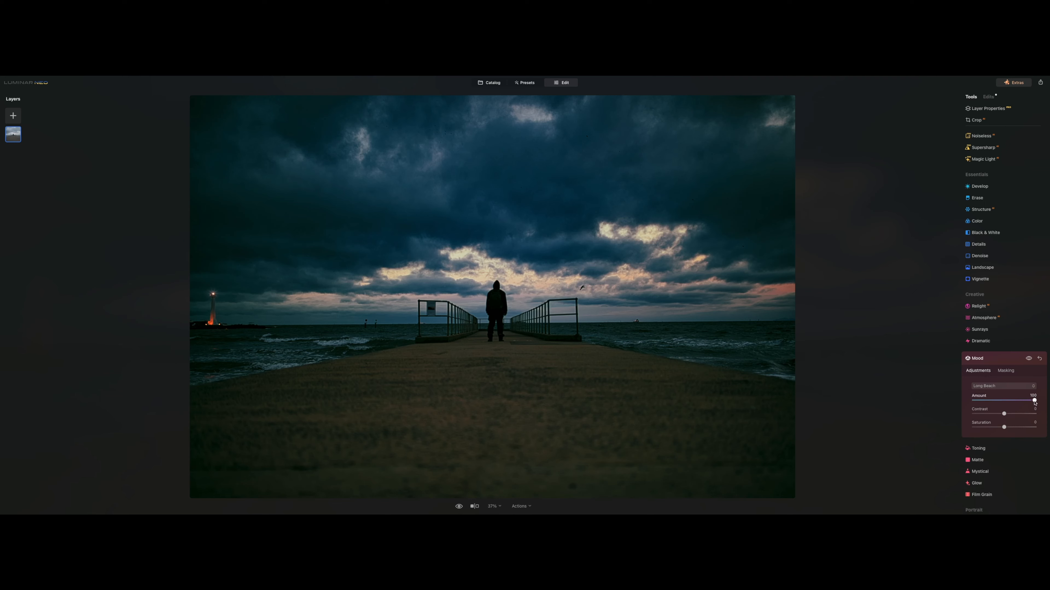
drag(1034, 399, 992, 400)
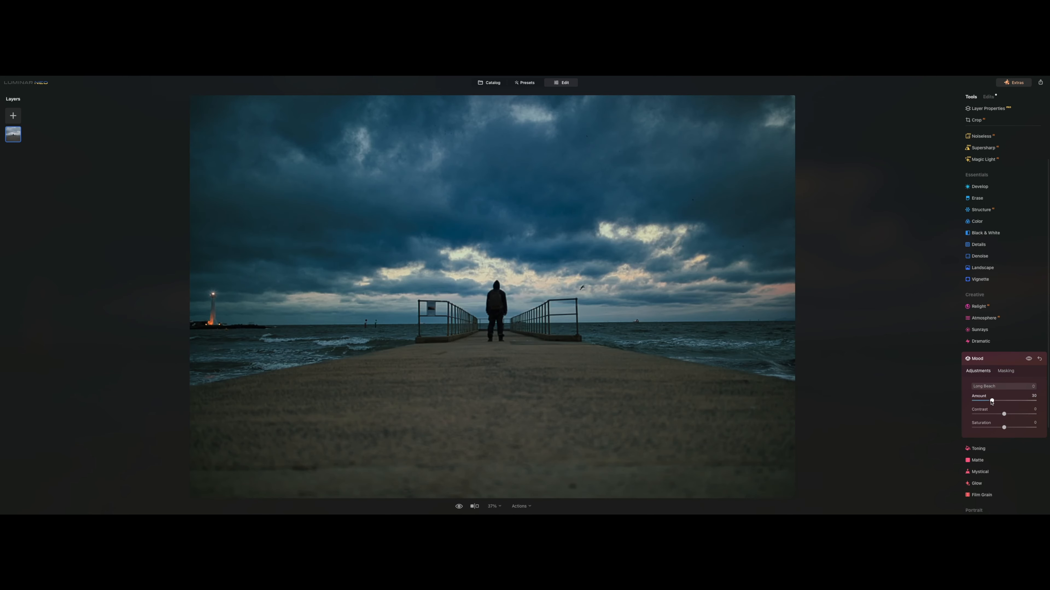
drag(993, 400, 1000, 400)
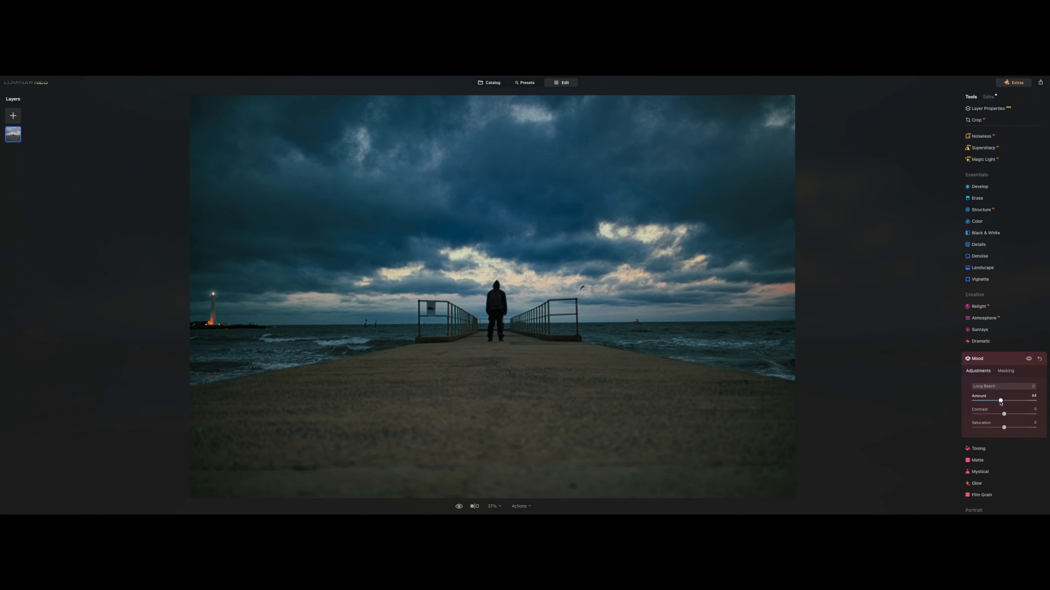
drag(1000, 400, 1002, 400)
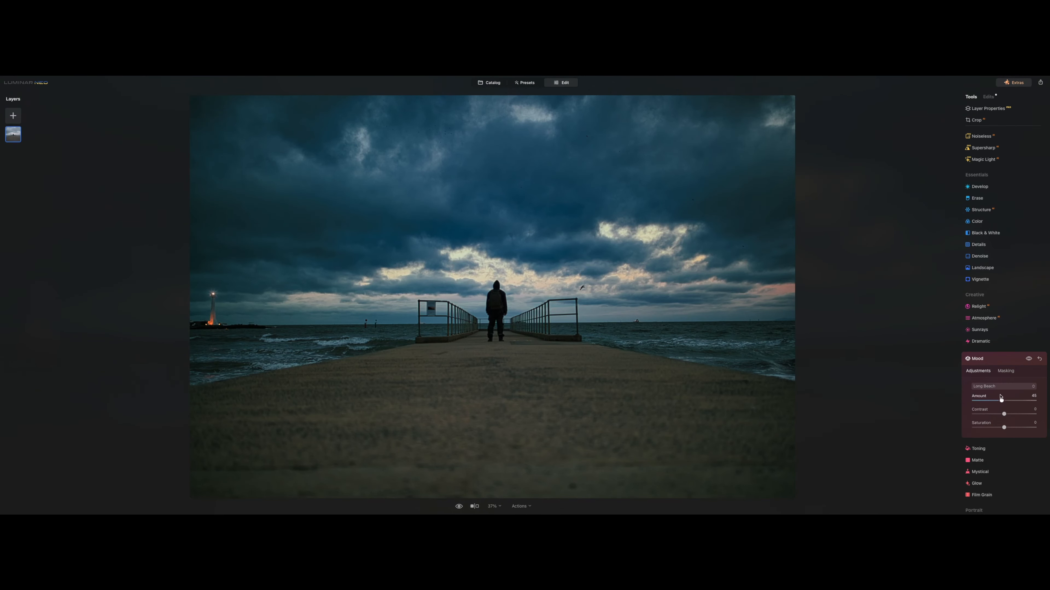
drag(1021, 400, 988, 400)
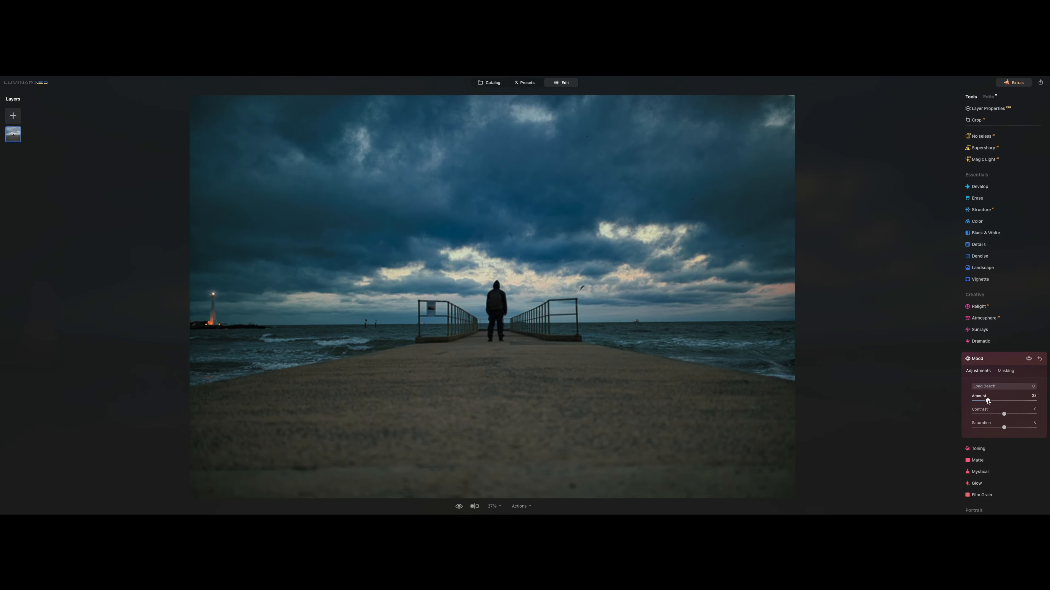
drag(989, 401, 985, 400)
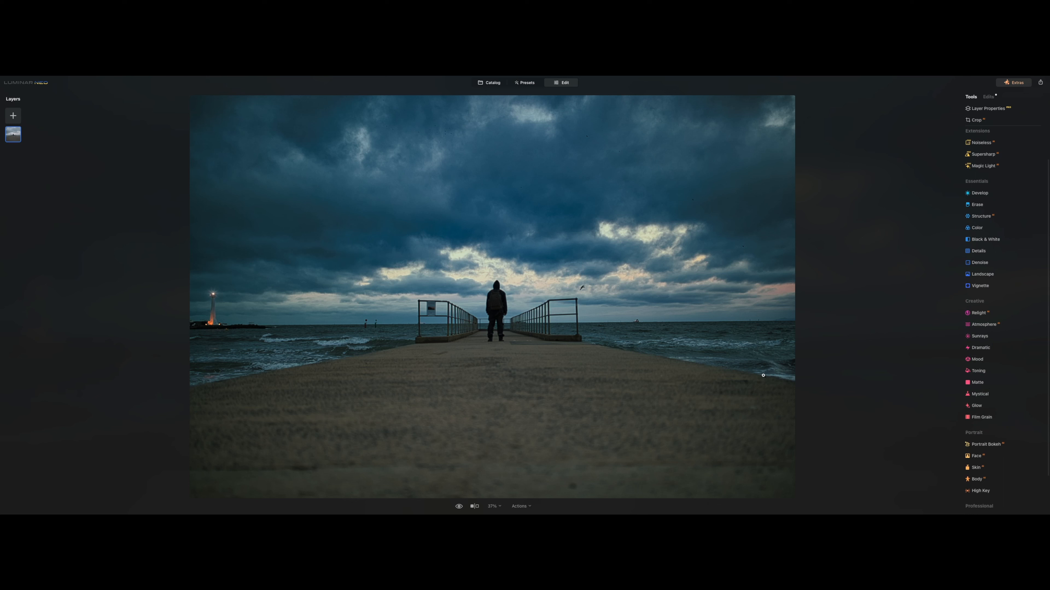
- Review the pier photo's edit list, compare with and without edits, then go back to the catalog
click(989, 96)
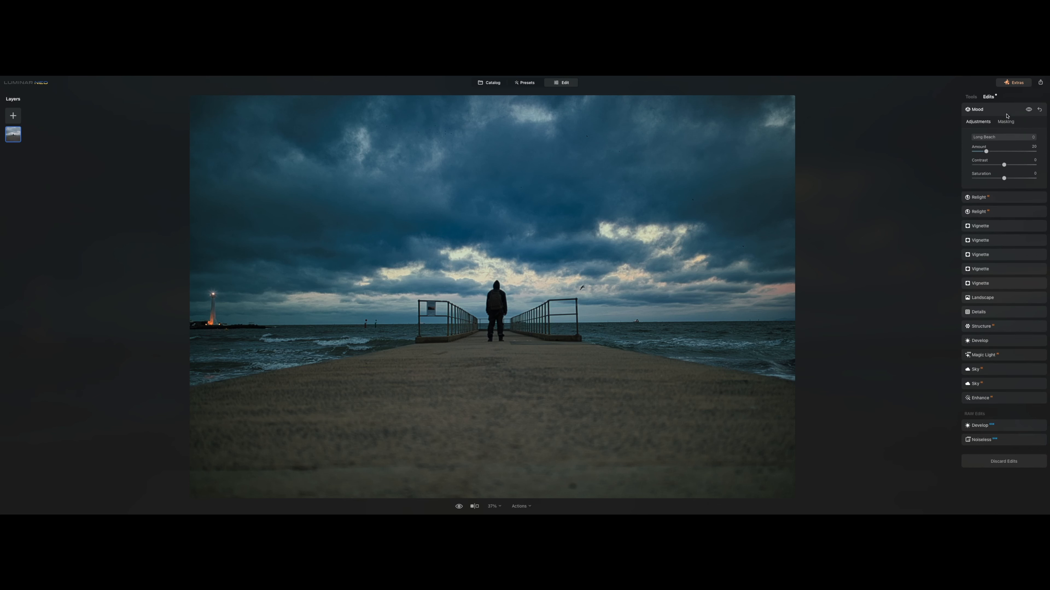
click(977, 109)
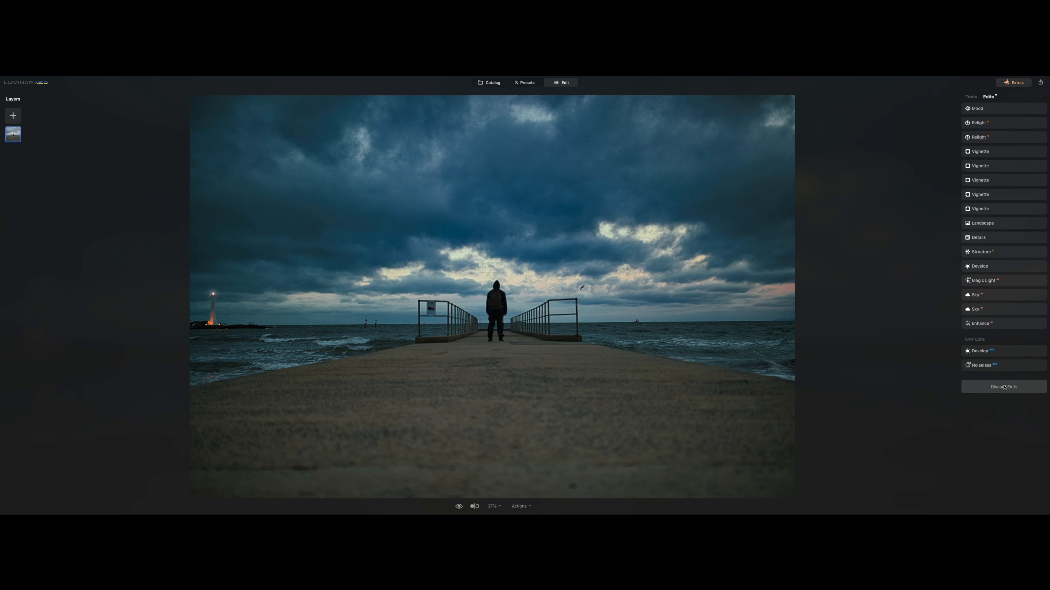
click(1003, 387)
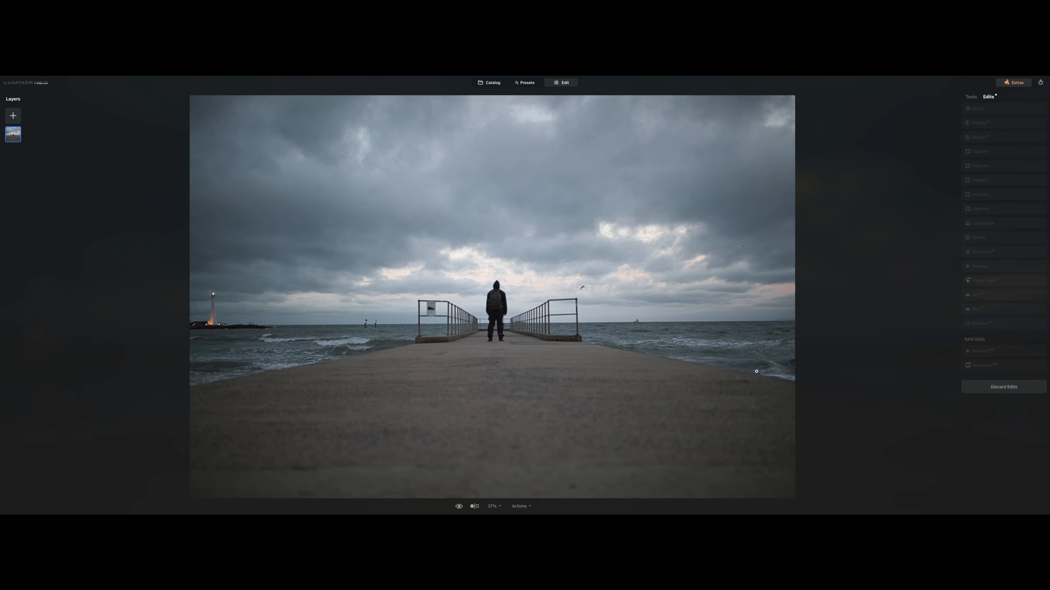
click(977, 109)
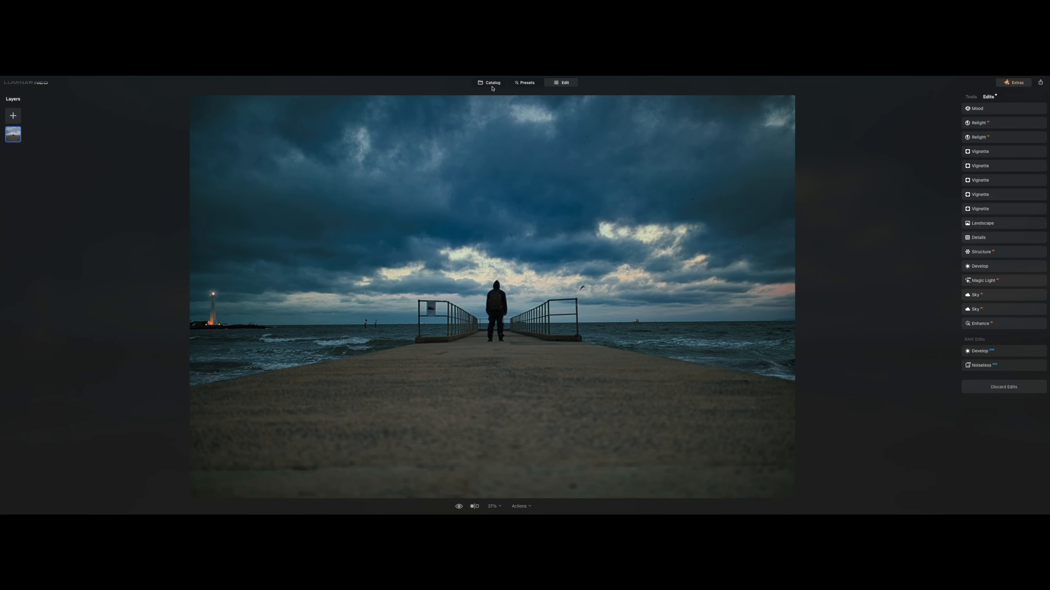
click(492, 83)
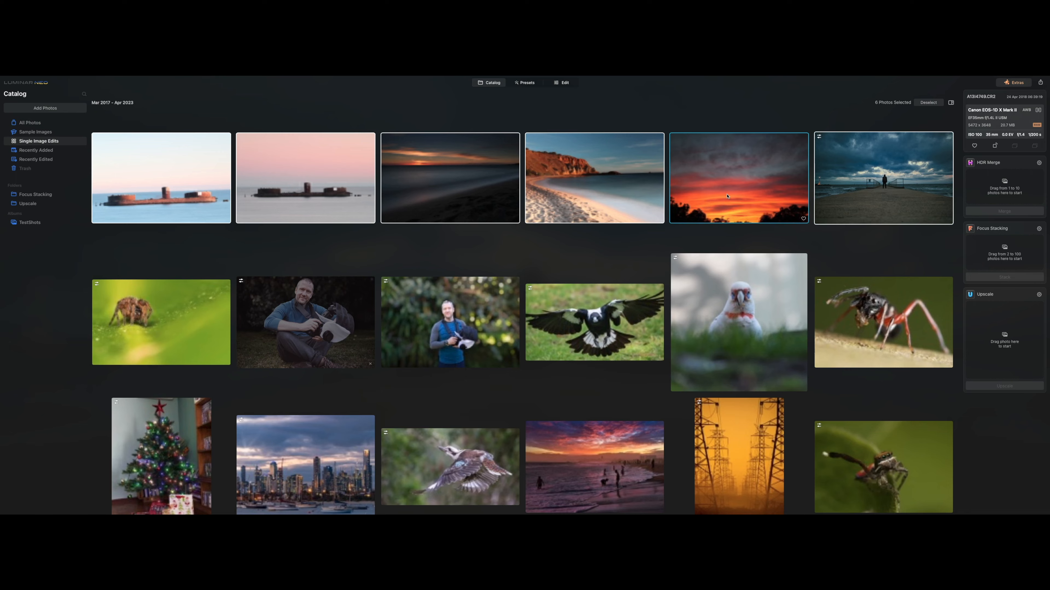
- Open the red sunset photo in the editor with the full tool list shown
double_click(739, 178)
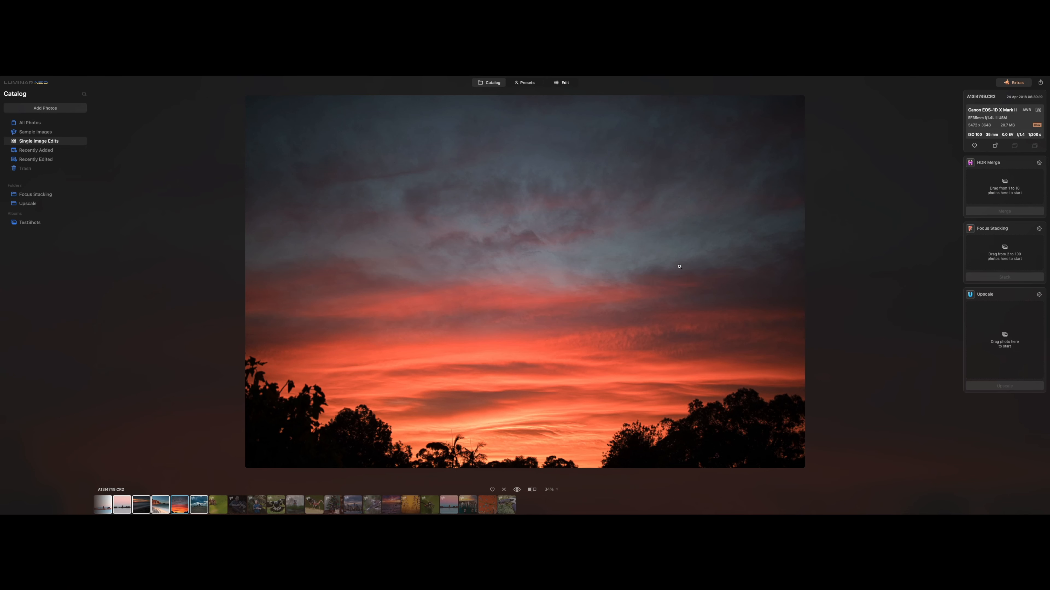
click(563, 83)
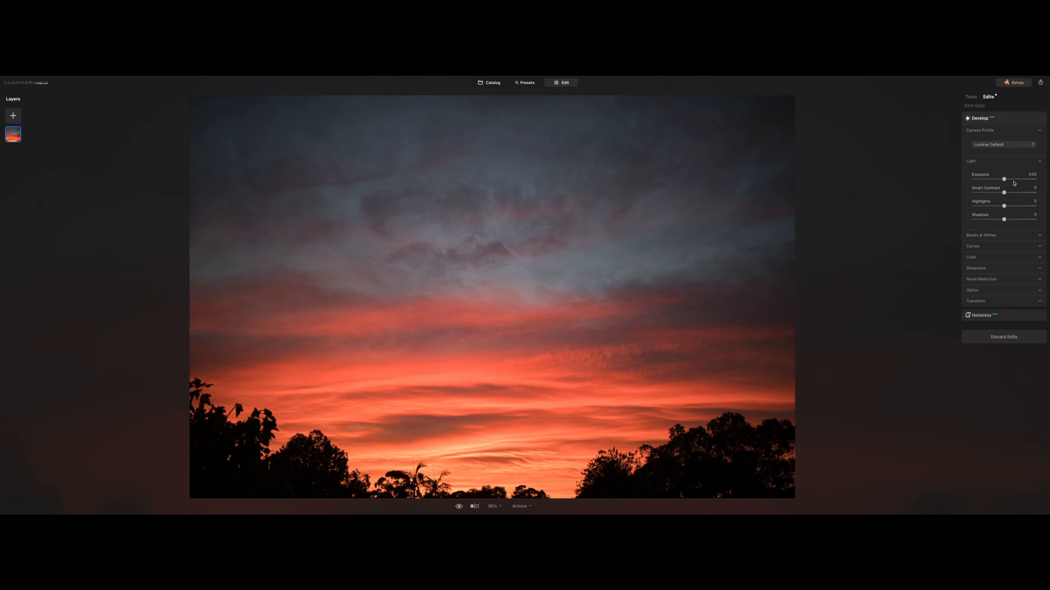
mouse_move(701, 351)
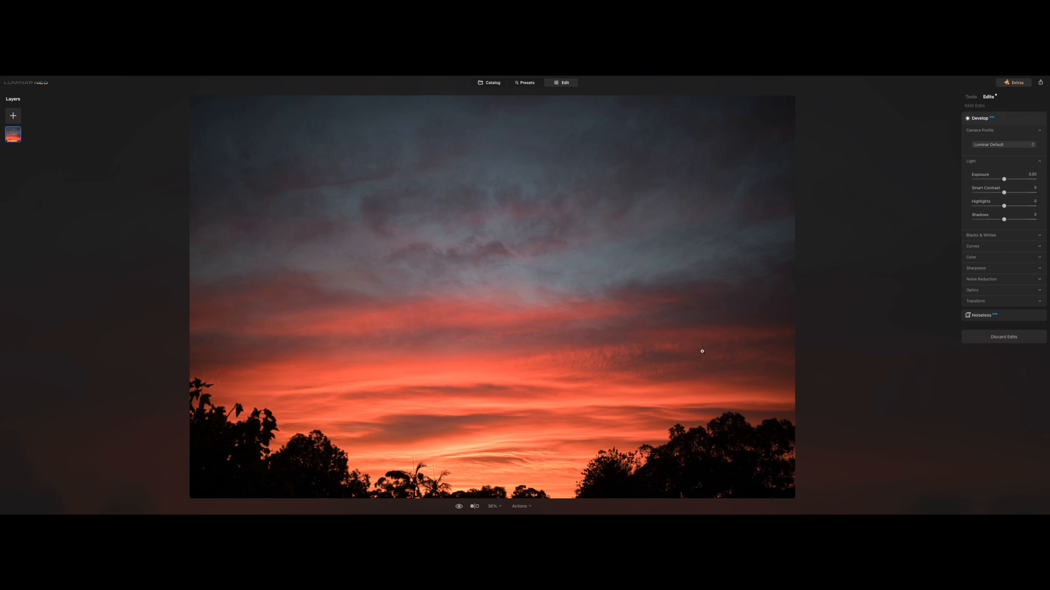
mouse_move(989, 111)
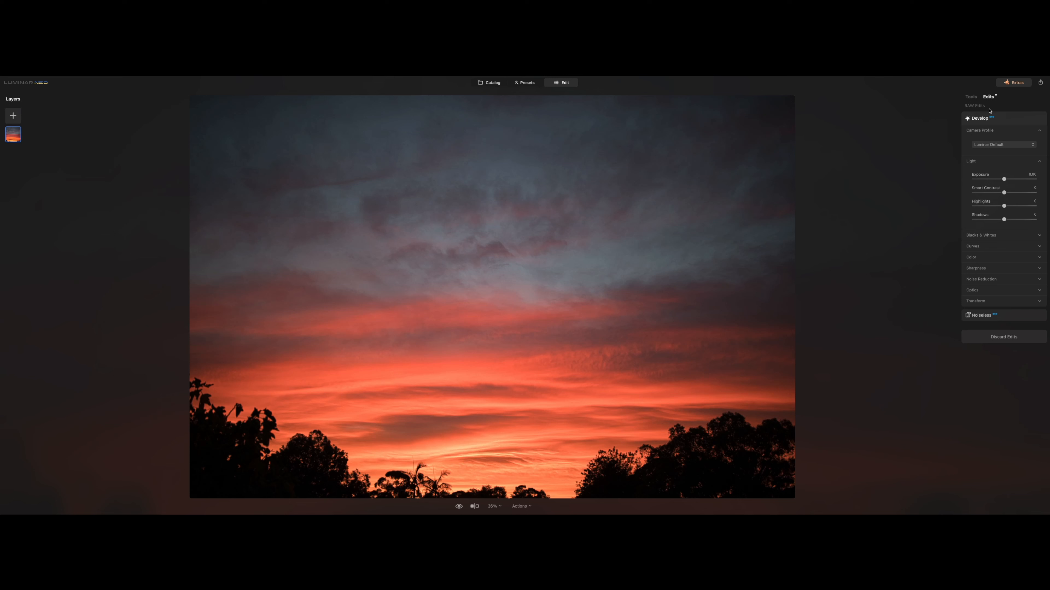
click(970, 96)
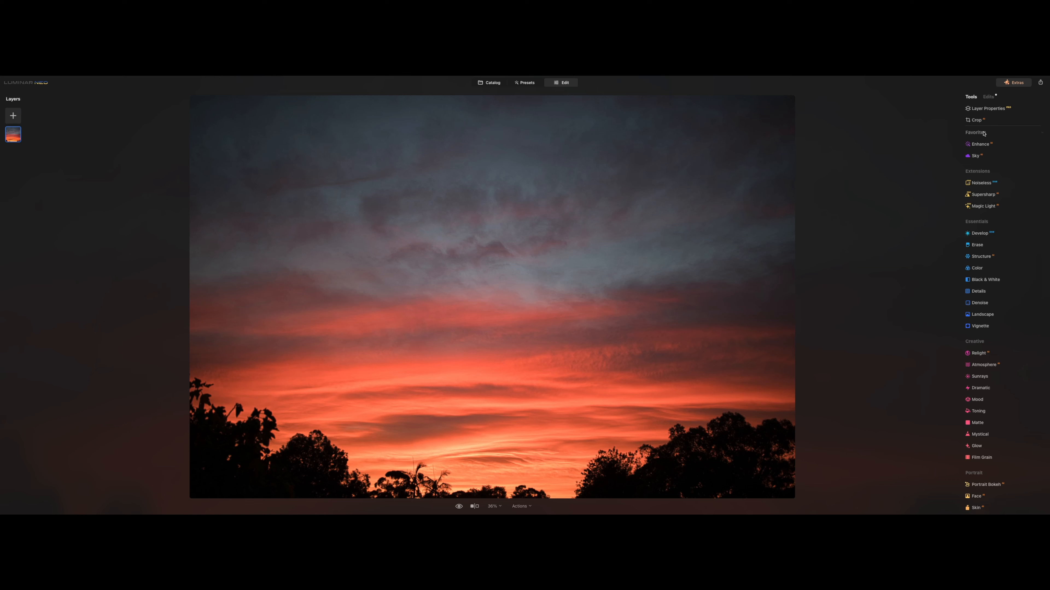
- Crop the sunset to a narrow portrait frame of sky above the trees and apply it
click(977, 120)
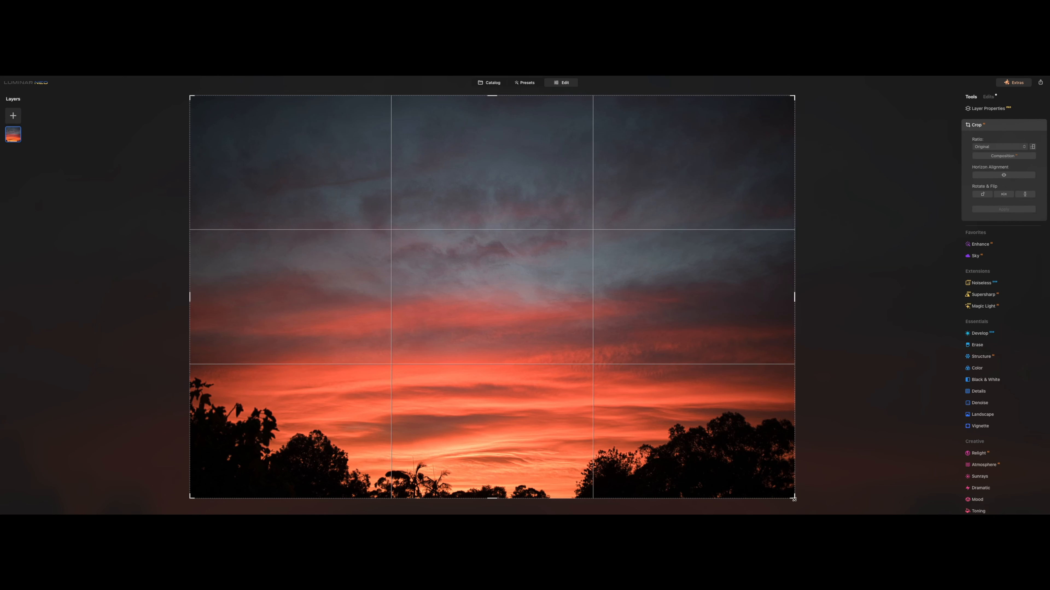
drag(794, 498, 640, 462)
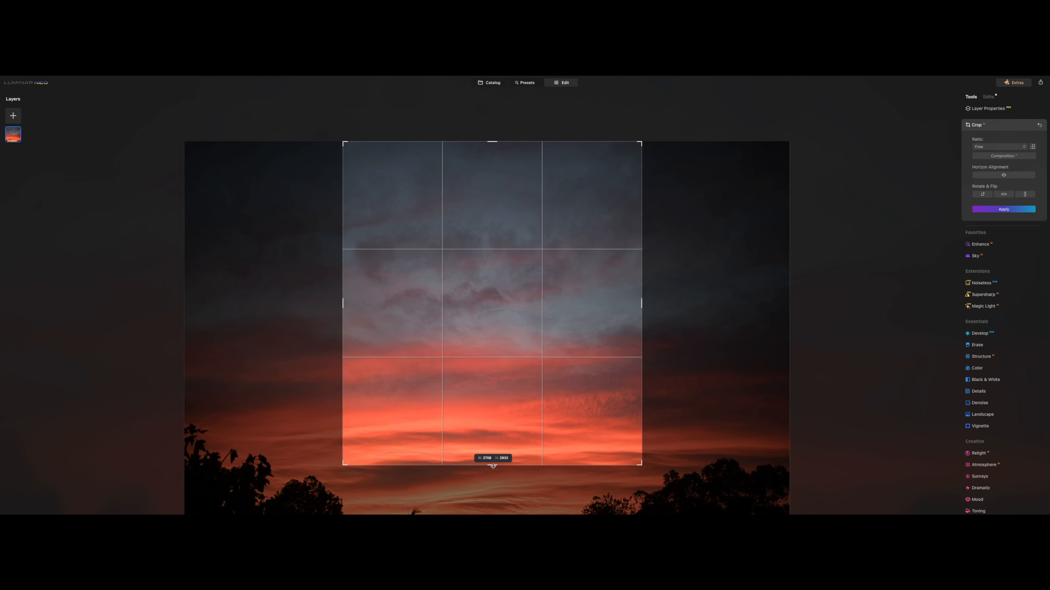
drag(492, 462, 492, 489)
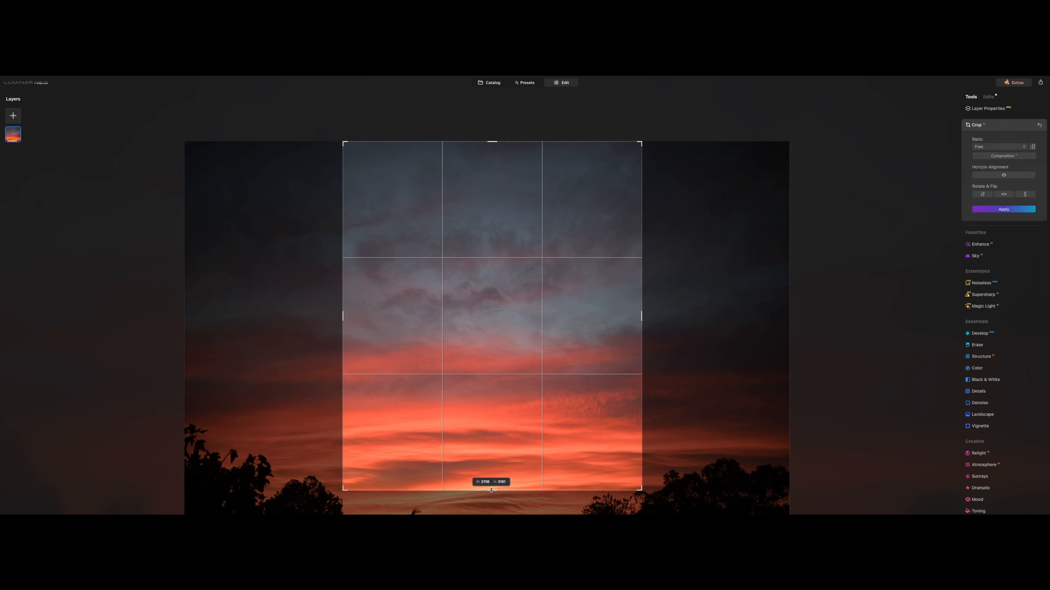
click(1003, 209)
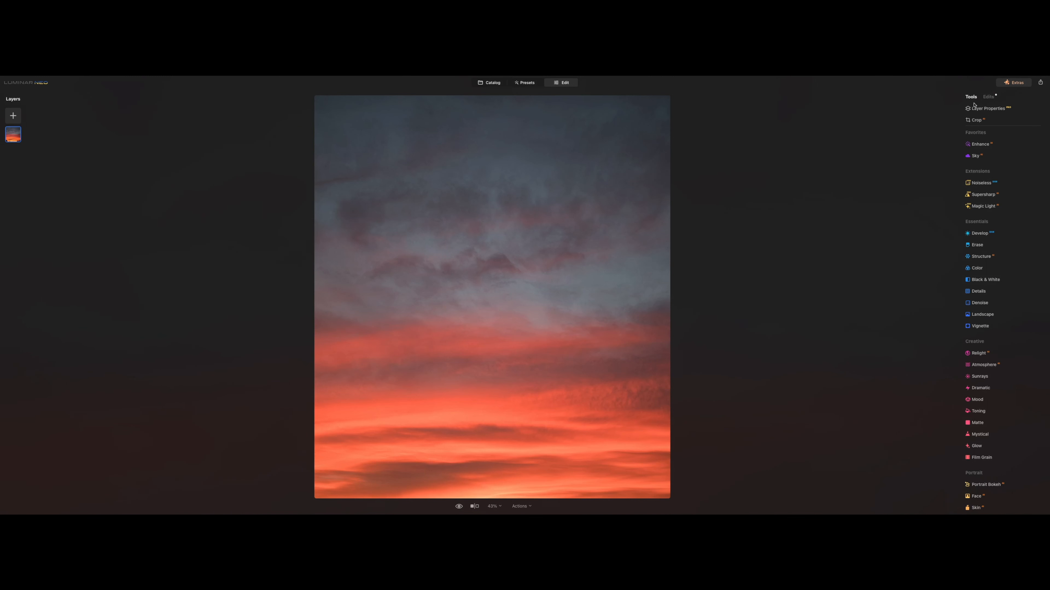
mouse_move(942, 146)
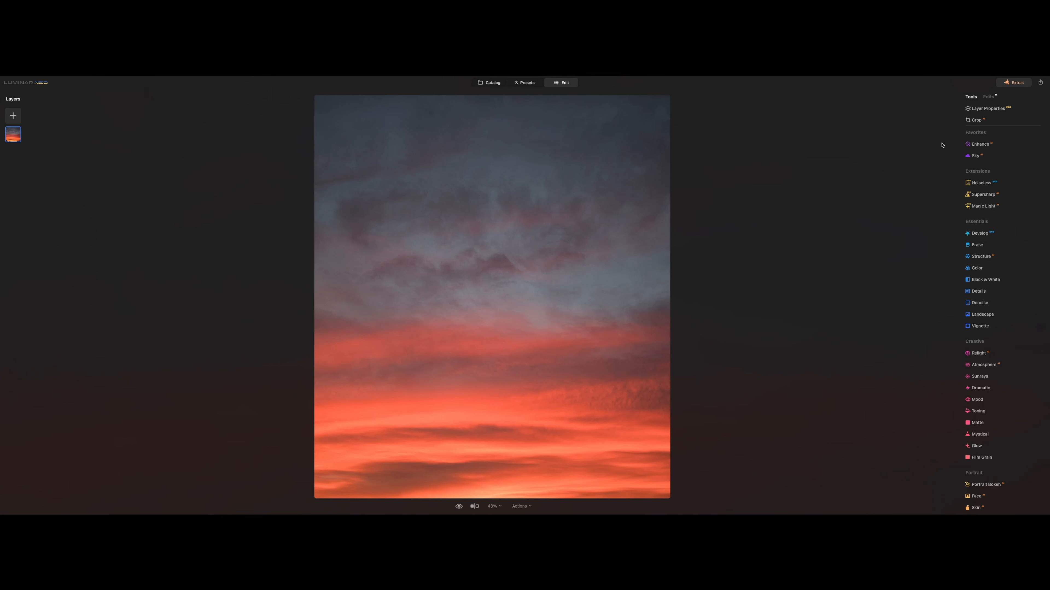
- In Enhance, set Accent to about 66 and Sky Enhancer to about 75
click(979, 144)
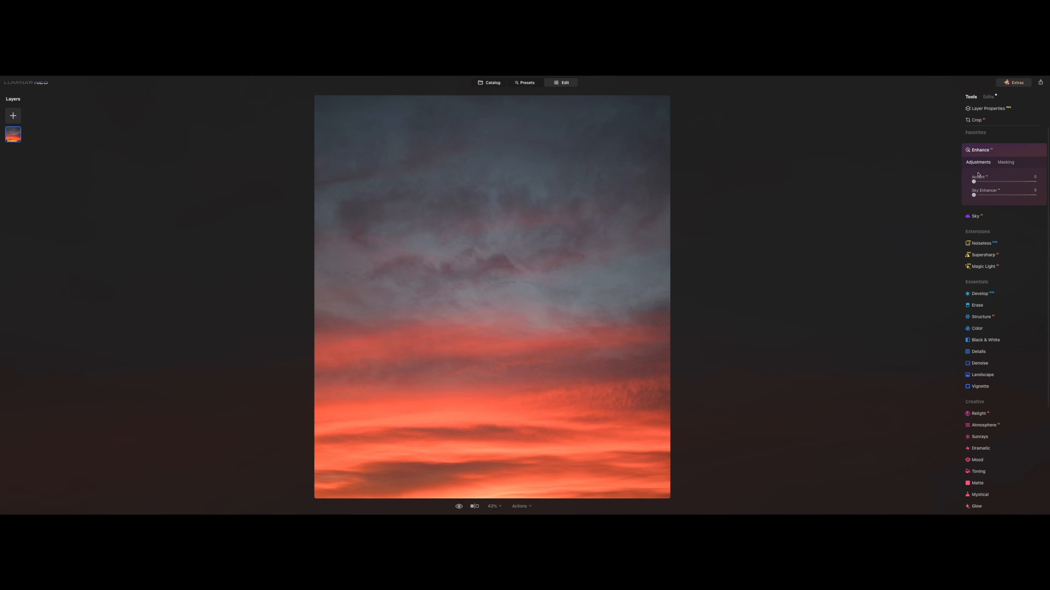
drag(972, 181, 1035, 181)
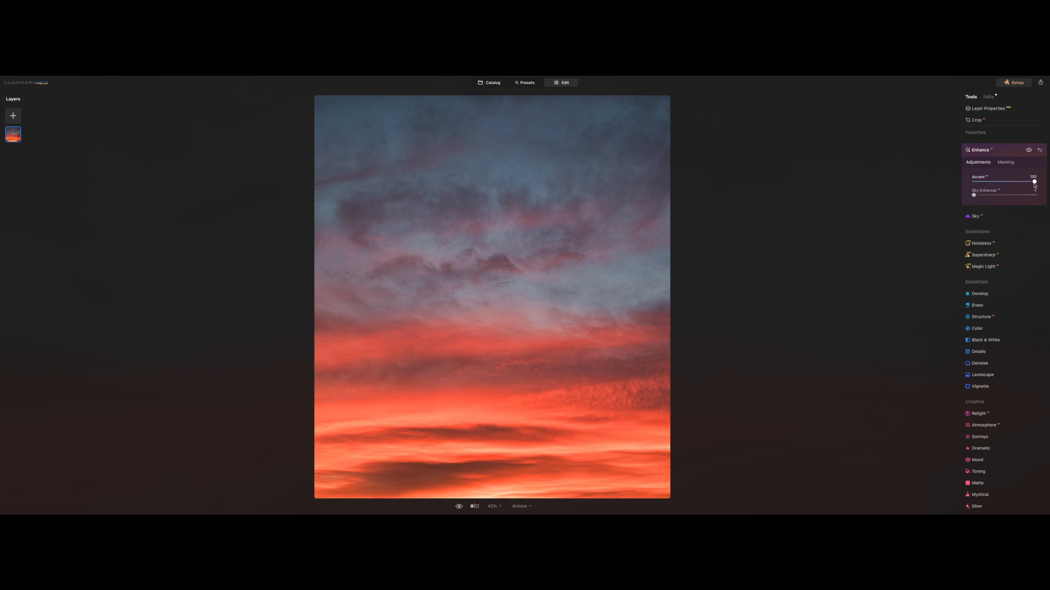
drag(1033, 182, 1010, 182)
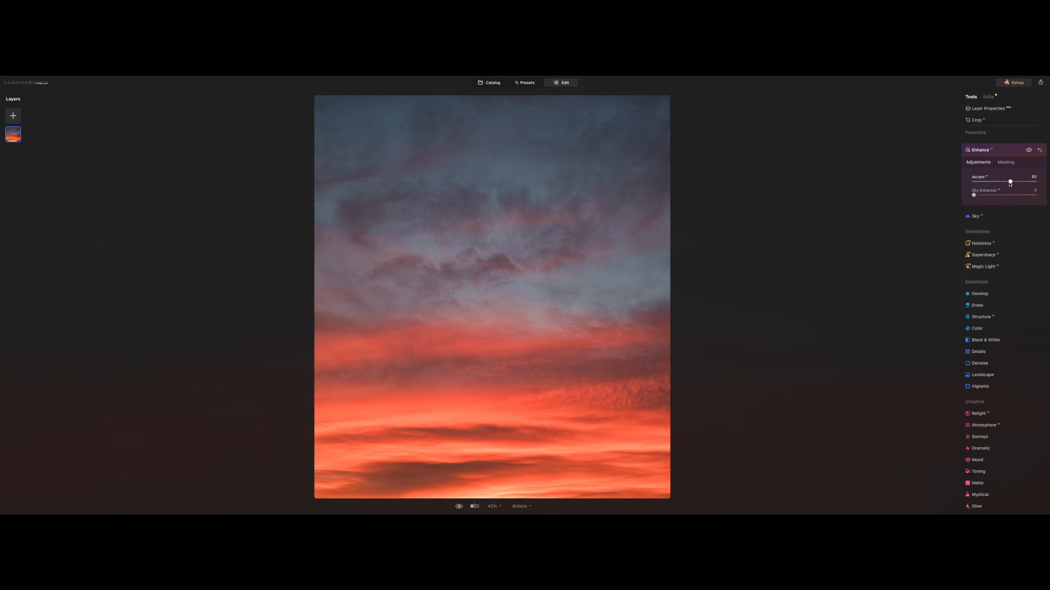
drag(973, 195, 1015, 194)
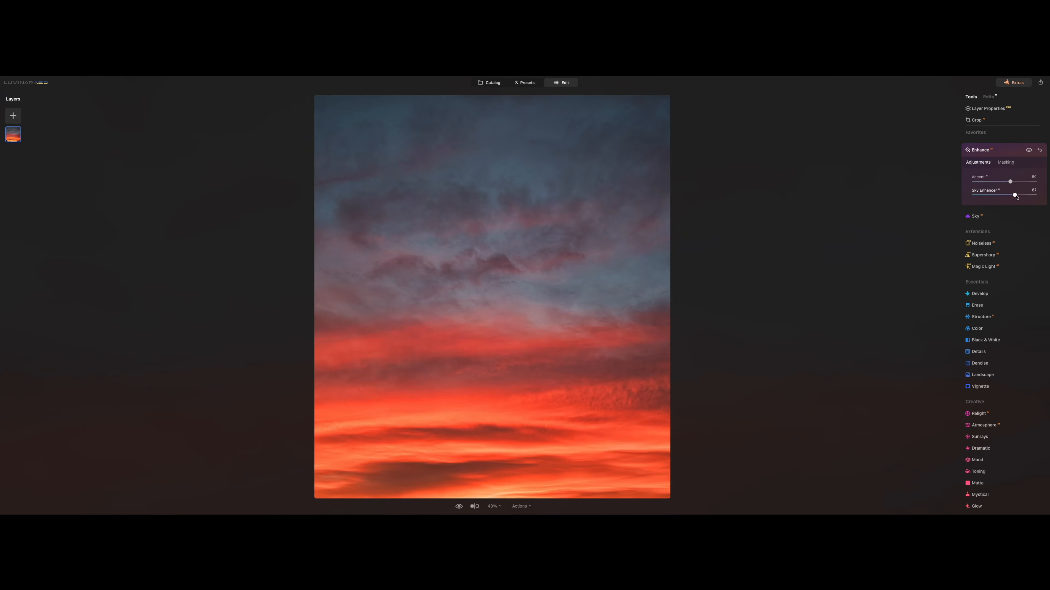
drag(1014, 195, 1029, 194)
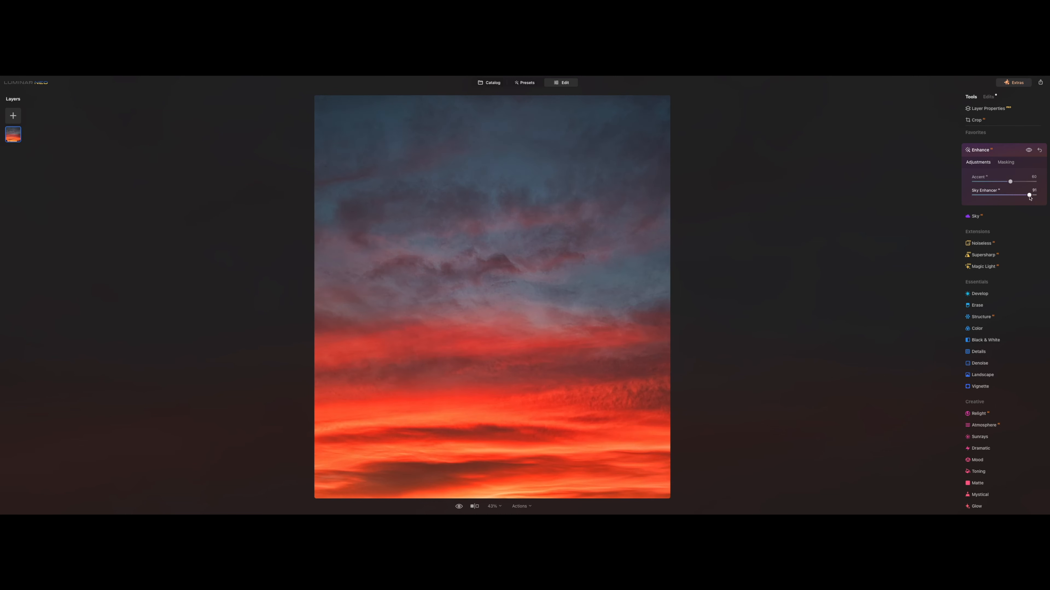
drag(1029, 196, 1020, 195)
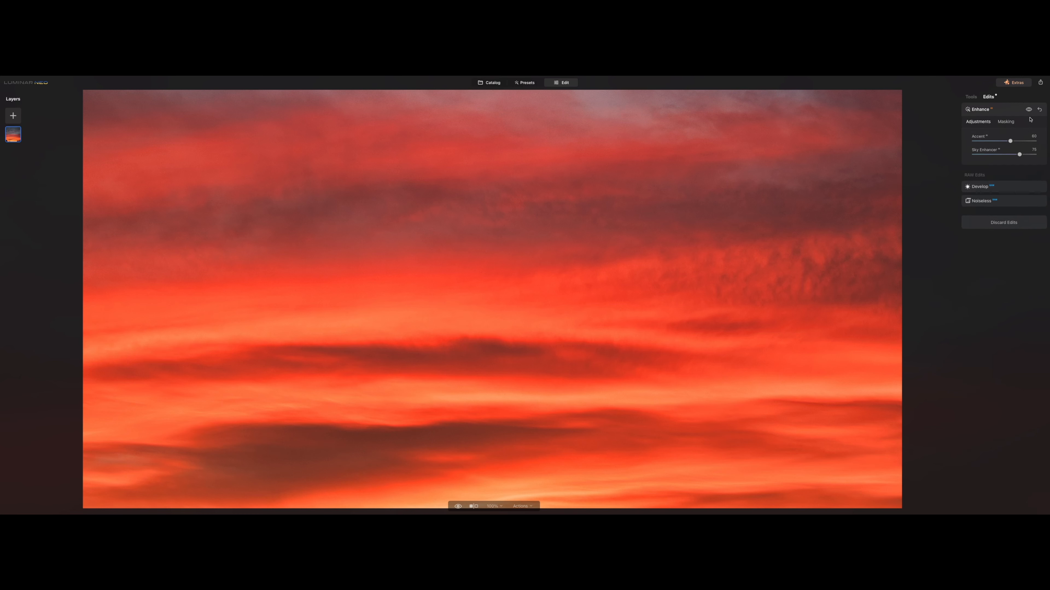
click(1029, 110)
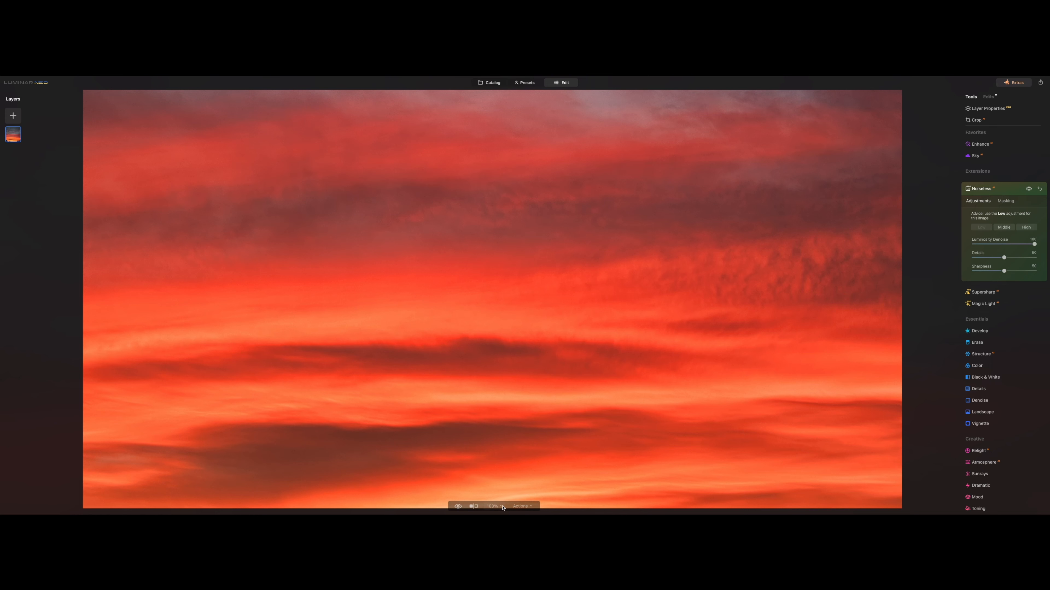
- Change the view magnification from the zoom dropdown
click(492, 505)
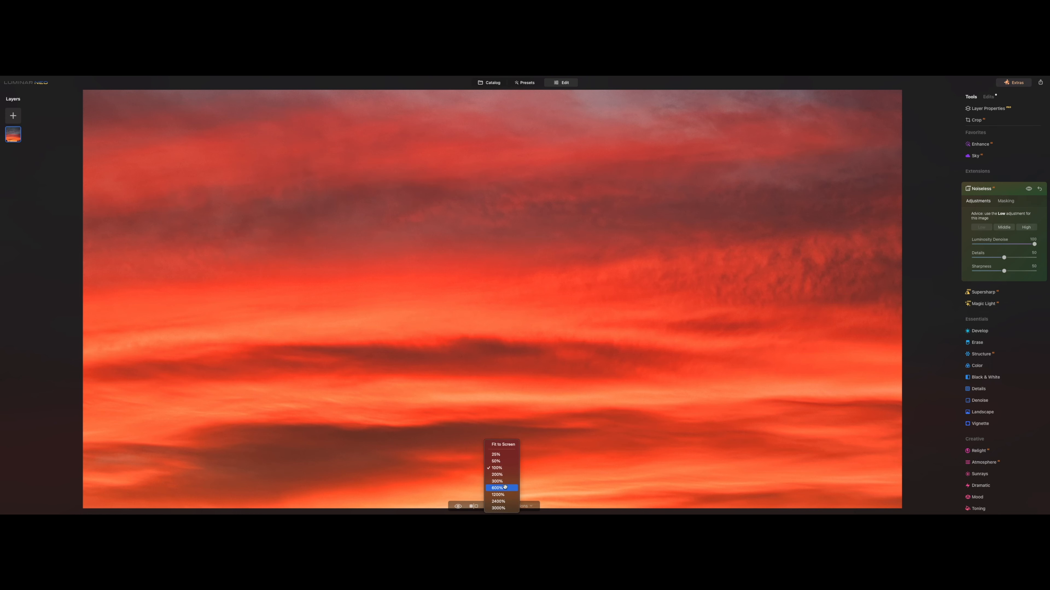
click(497, 487)
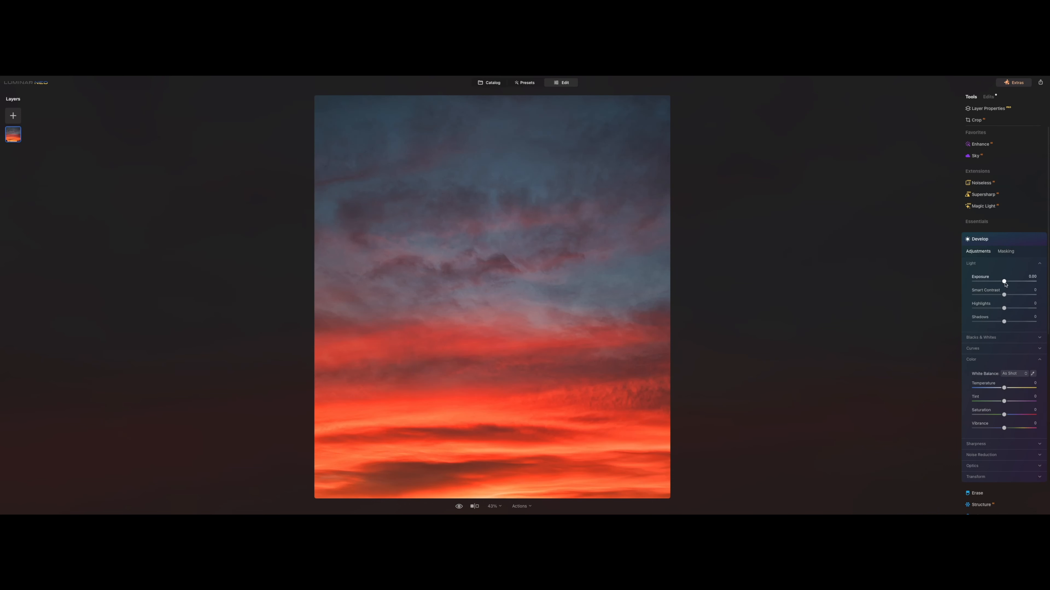
- Darken the exposure slightly and pull Highlights down to -30
drag(1005, 281, 995, 281)
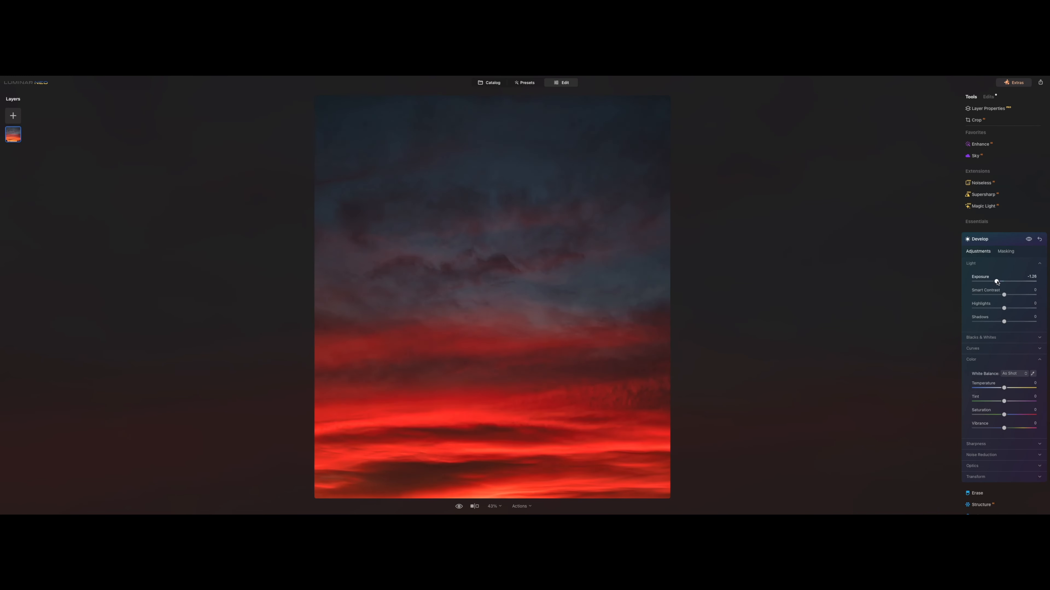
drag(995, 282, 998, 282)
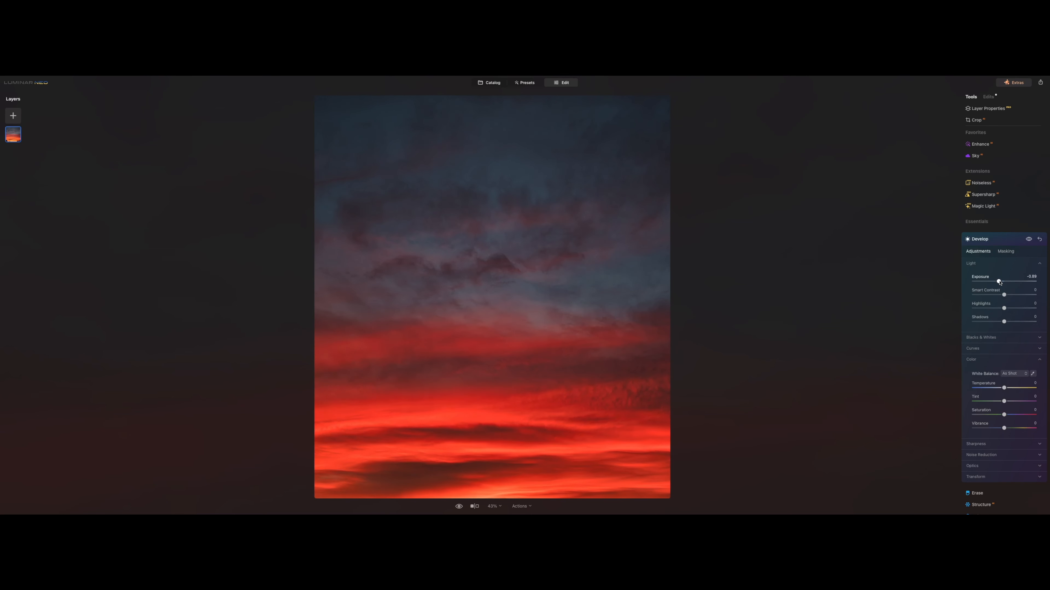
drag(998, 281, 1002, 281)
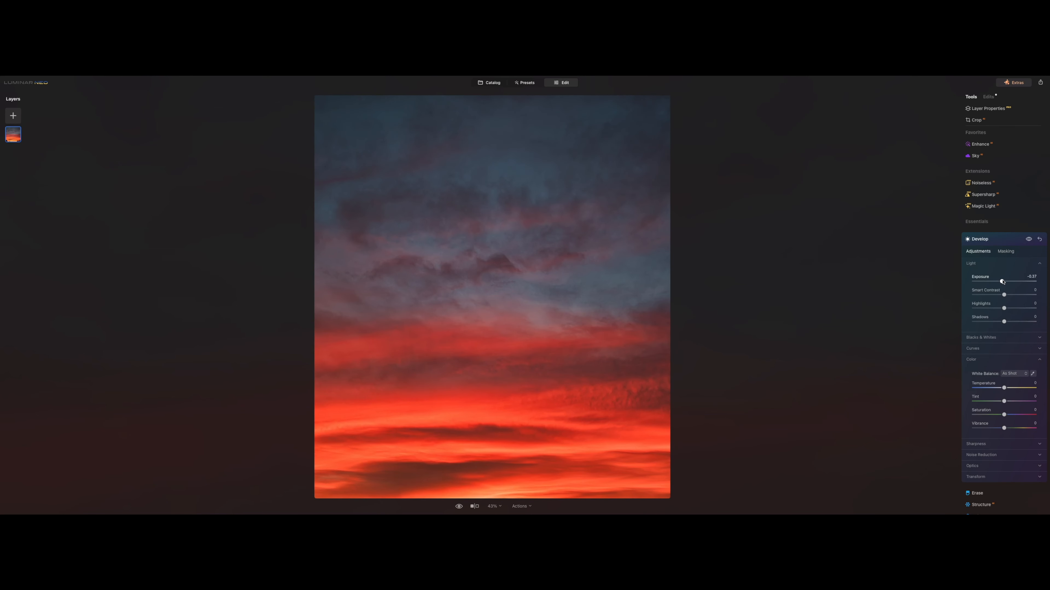
drag(1003, 281, 1004, 281)
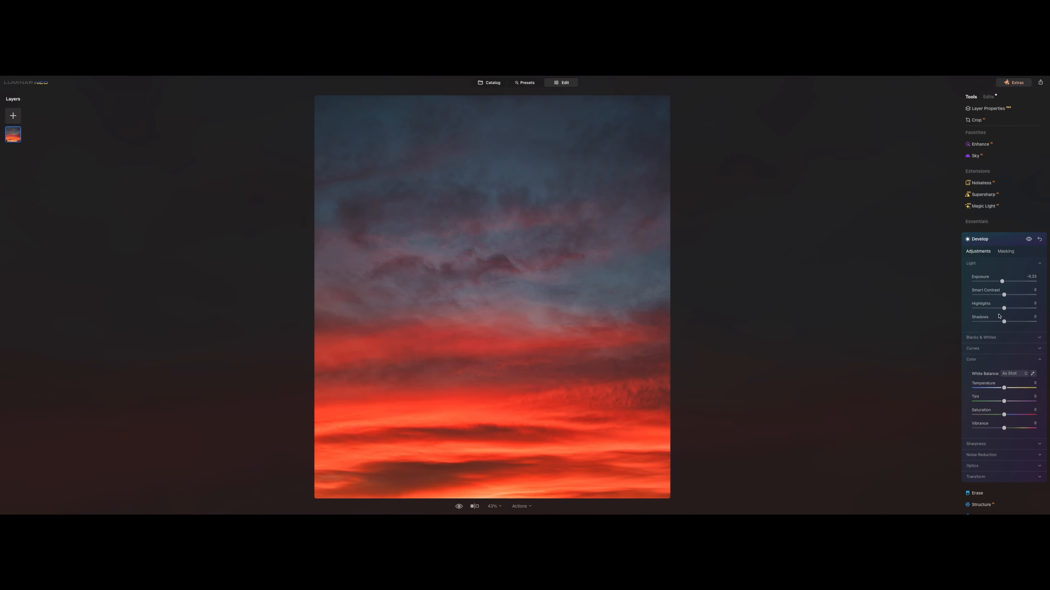
drag(1002, 308, 993, 308)
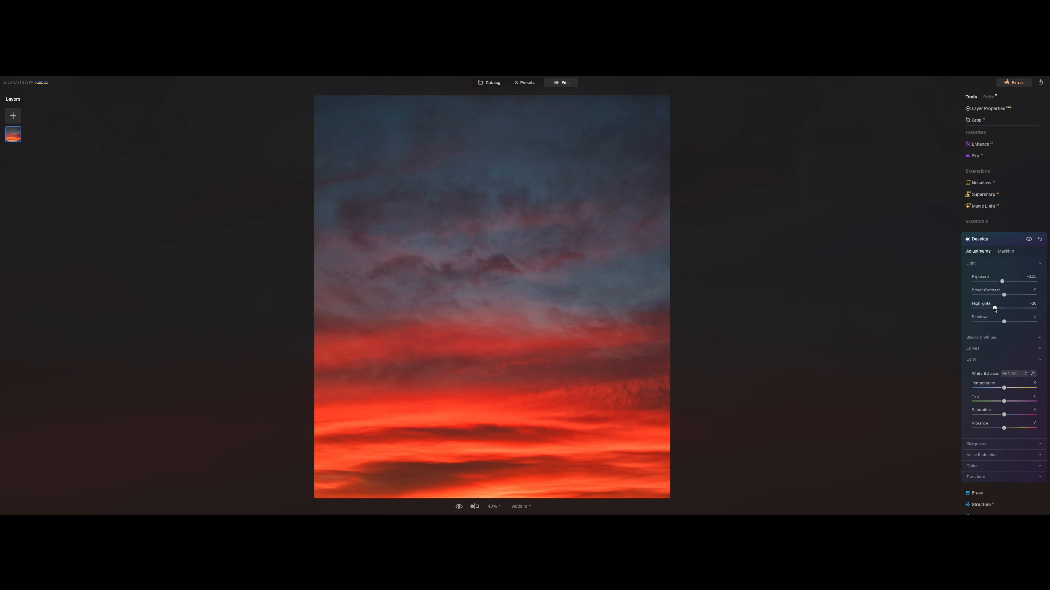
- Cool the colour temperature to about -34 after briefly trying a warm tone
drag(1005, 388, 997, 389)
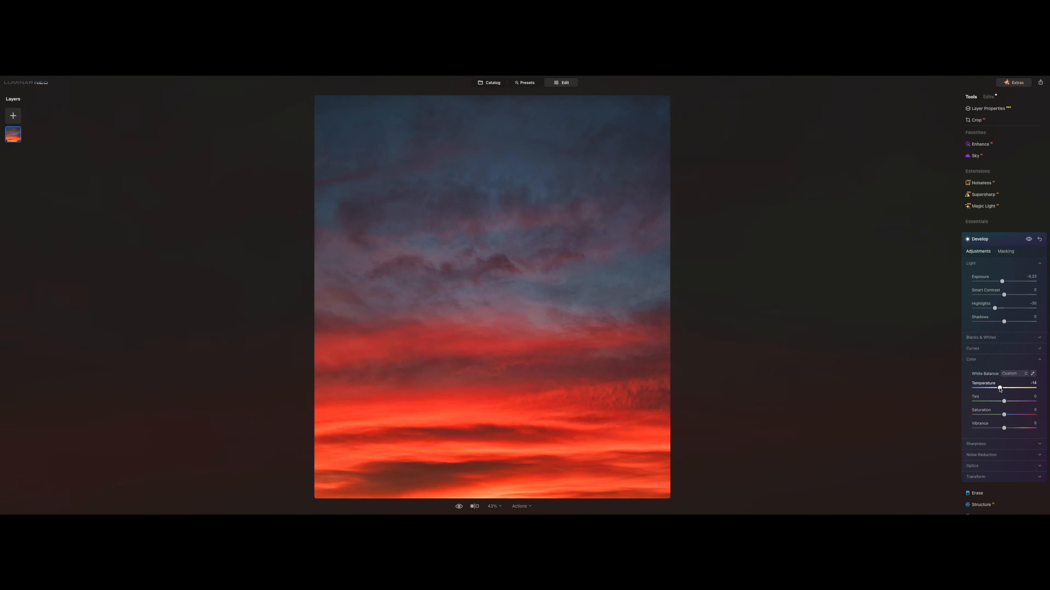
drag(999, 388, 993, 389)
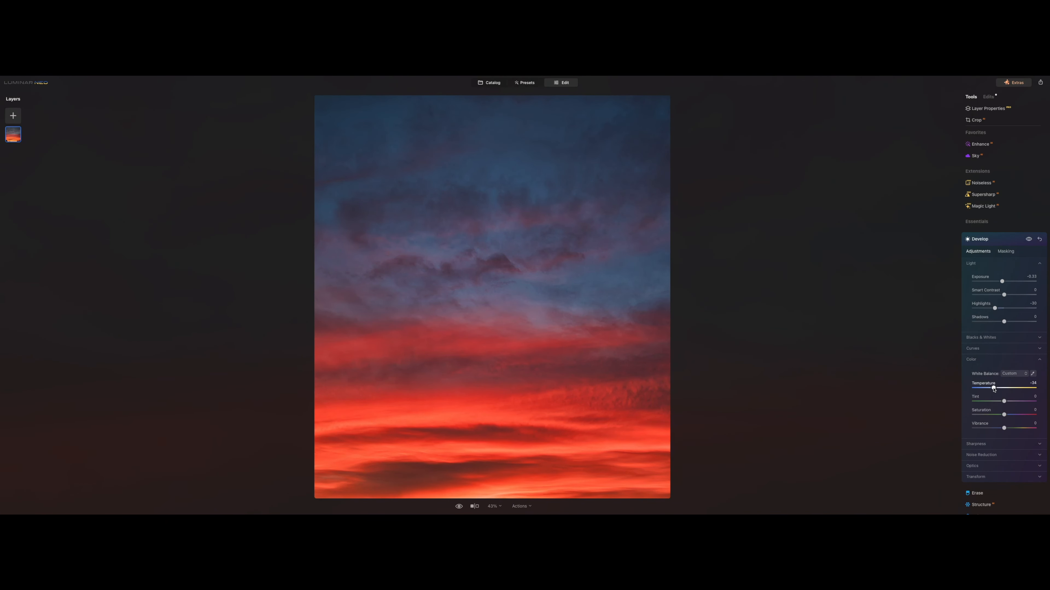
drag(994, 388, 991, 388)
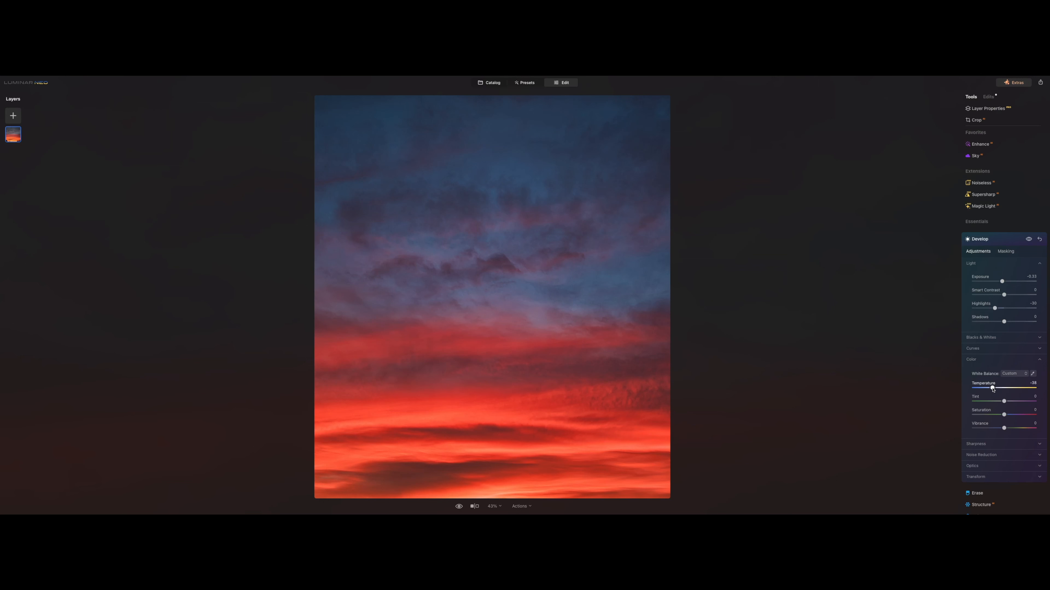
drag(992, 388, 992, 388)
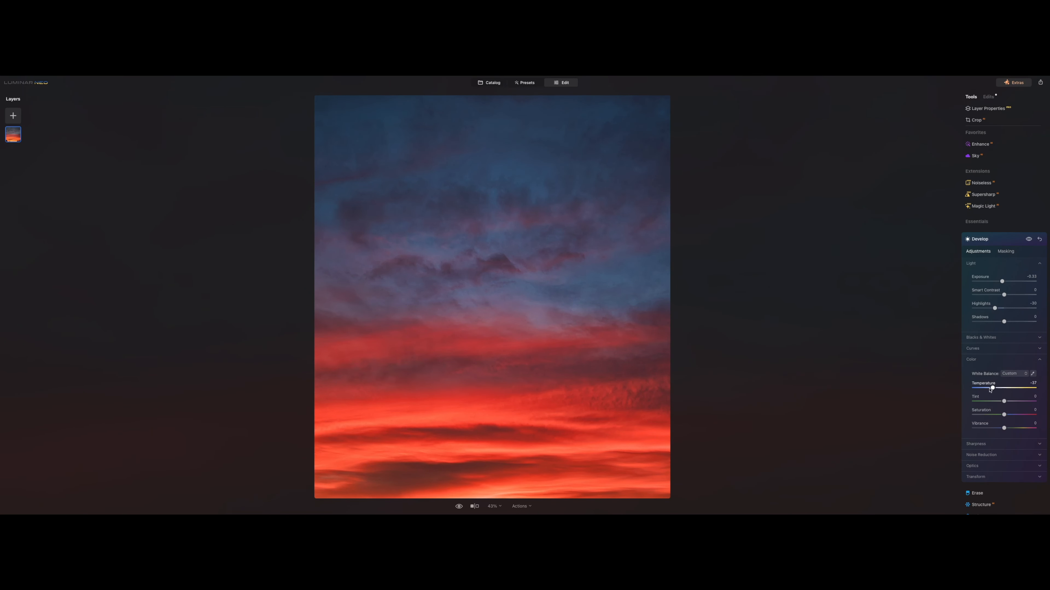
drag(993, 388, 1028, 388)
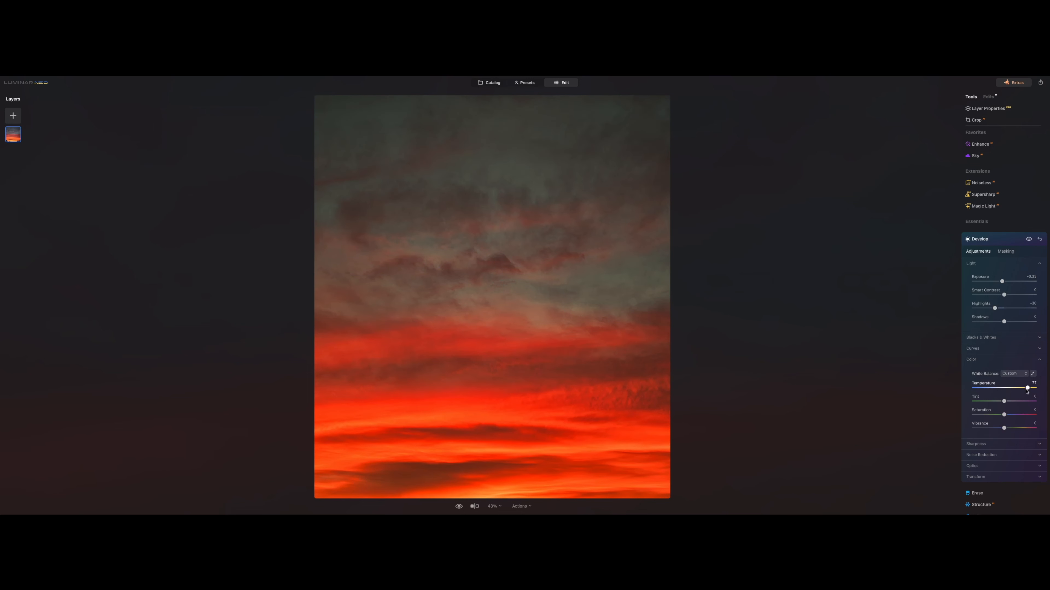
drag(1028, 388, 991, 388)
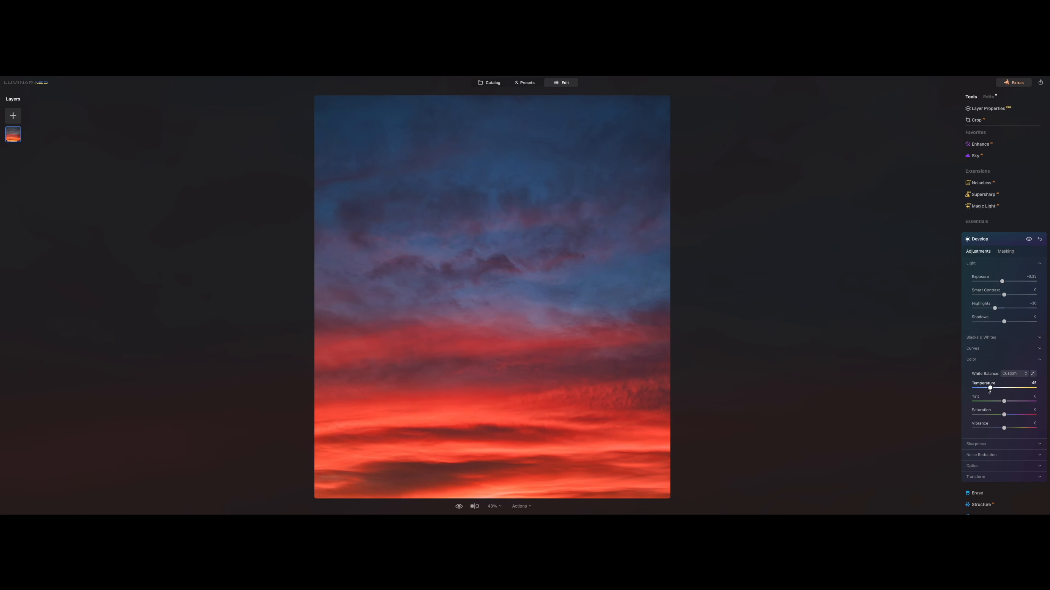
drag(990, 388, 994, 388)
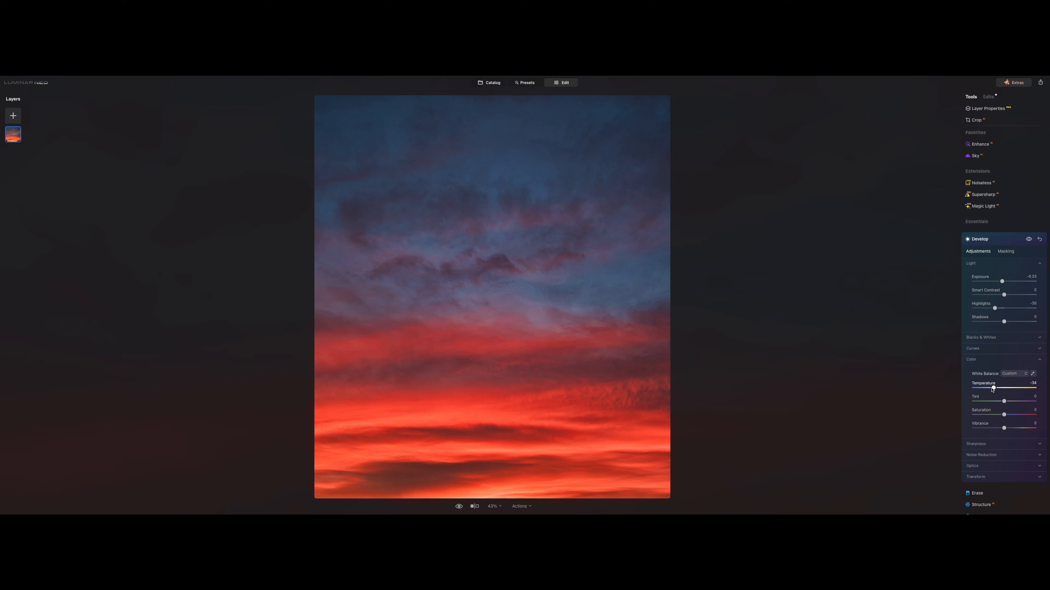
- Review the Develop edit in the Edits list, then return to the catalog
click(988, 96)
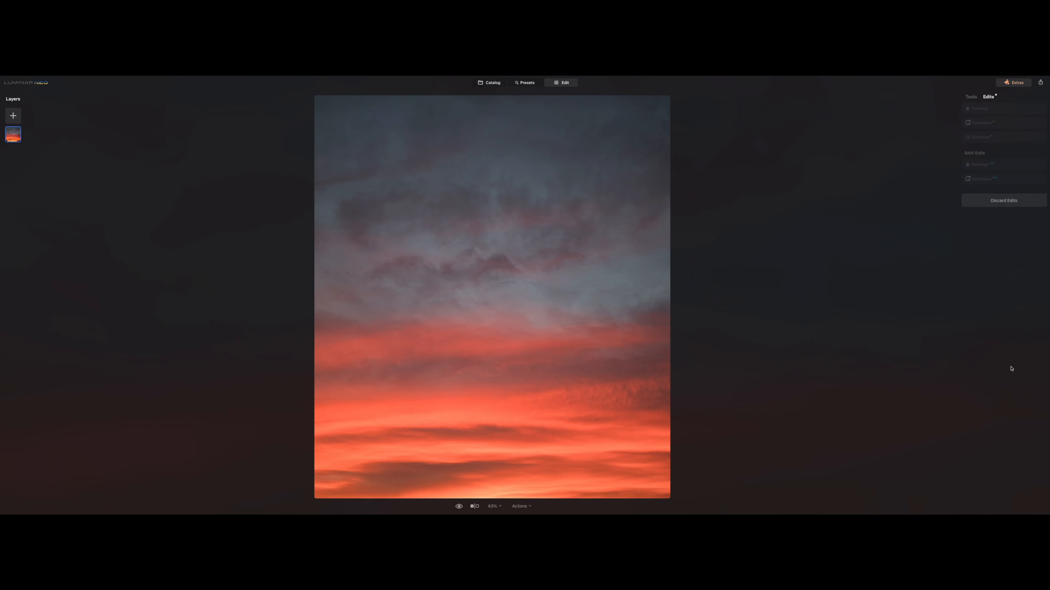
click(979, 109)
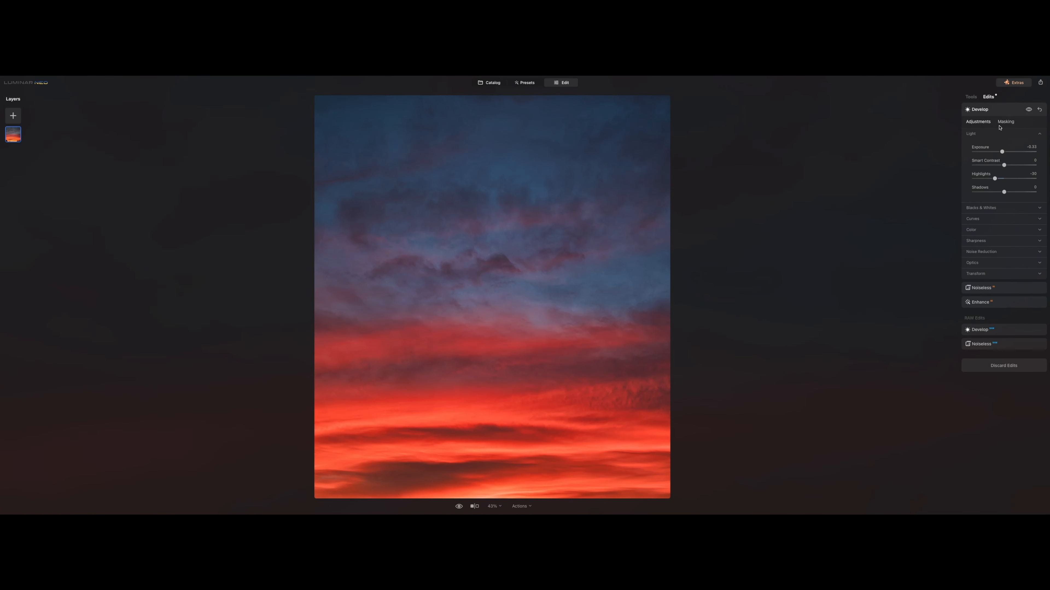
mouse_move(645, 86)
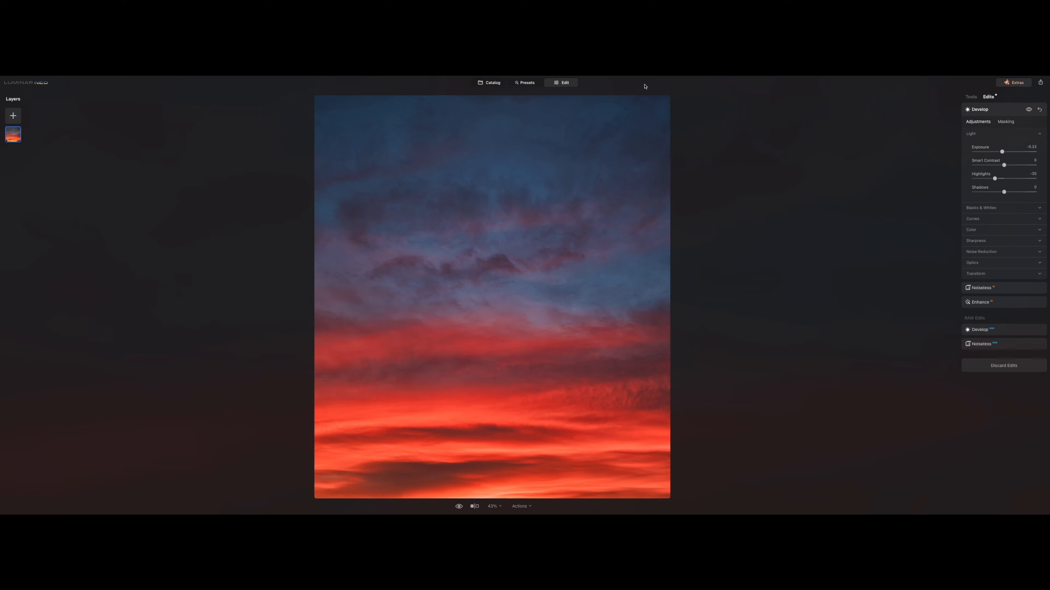
click(491, 83)
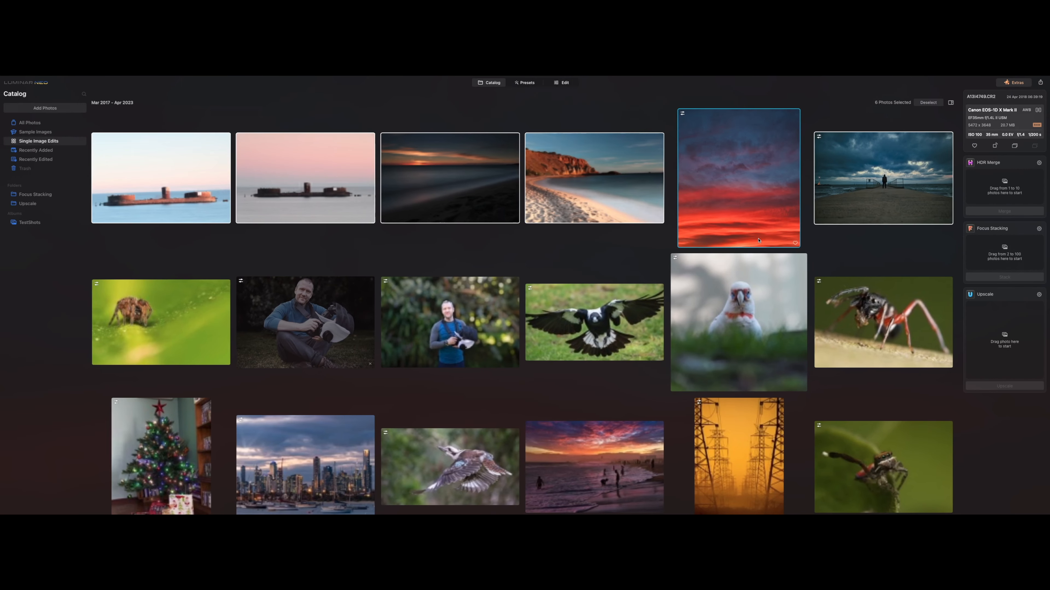
- Open the red-cliff beach photo in single-image view
double_click(594, 178)
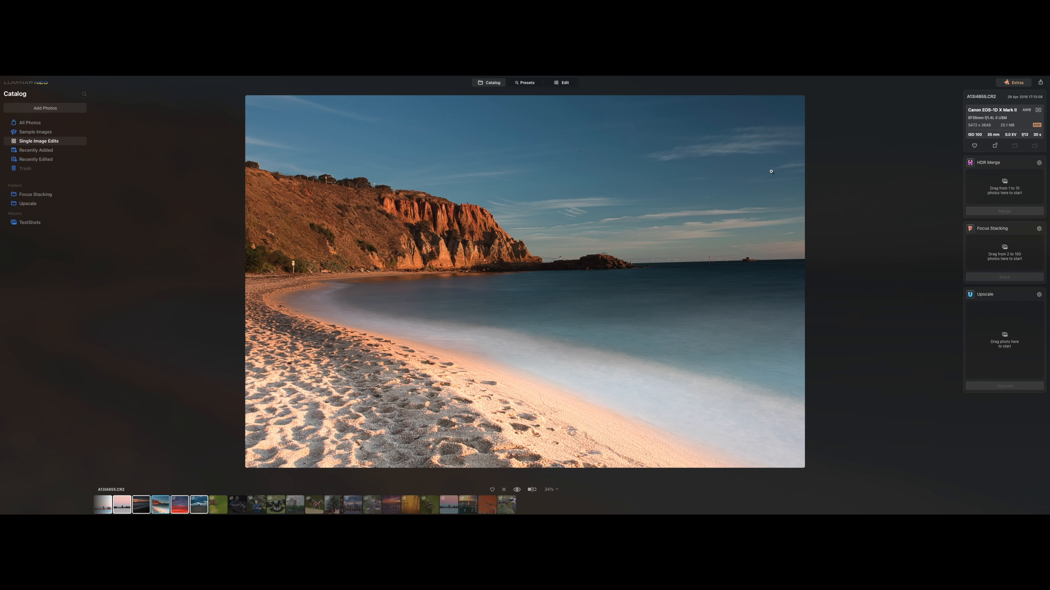
mouse_move(975, 84)
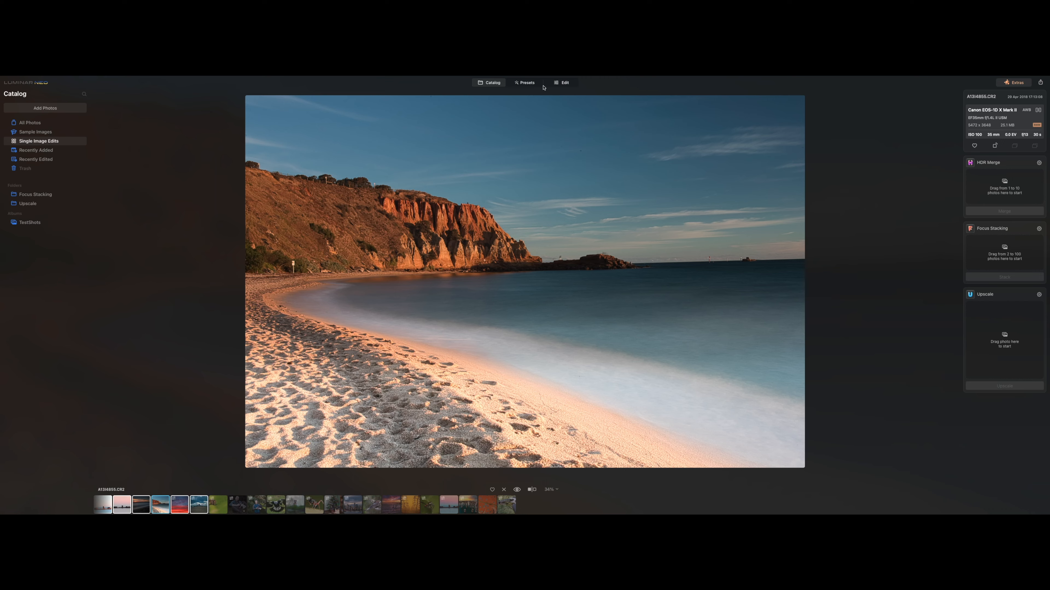
- Crop away foreground sand, straighten the horizon and apply the crop to the beach photo
click(565, 83)
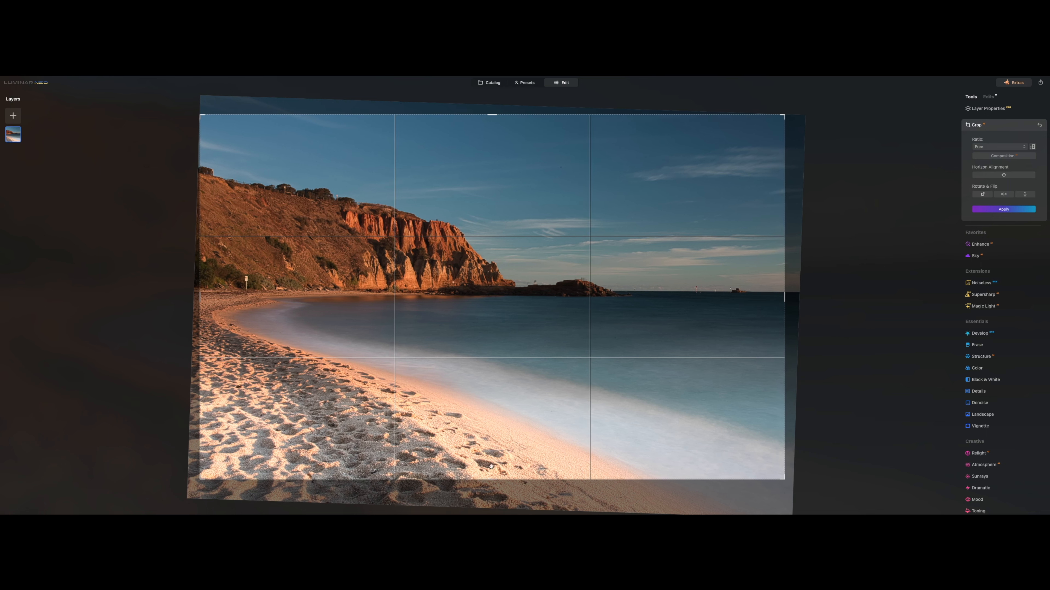
drag(492, 477, 495, 448)
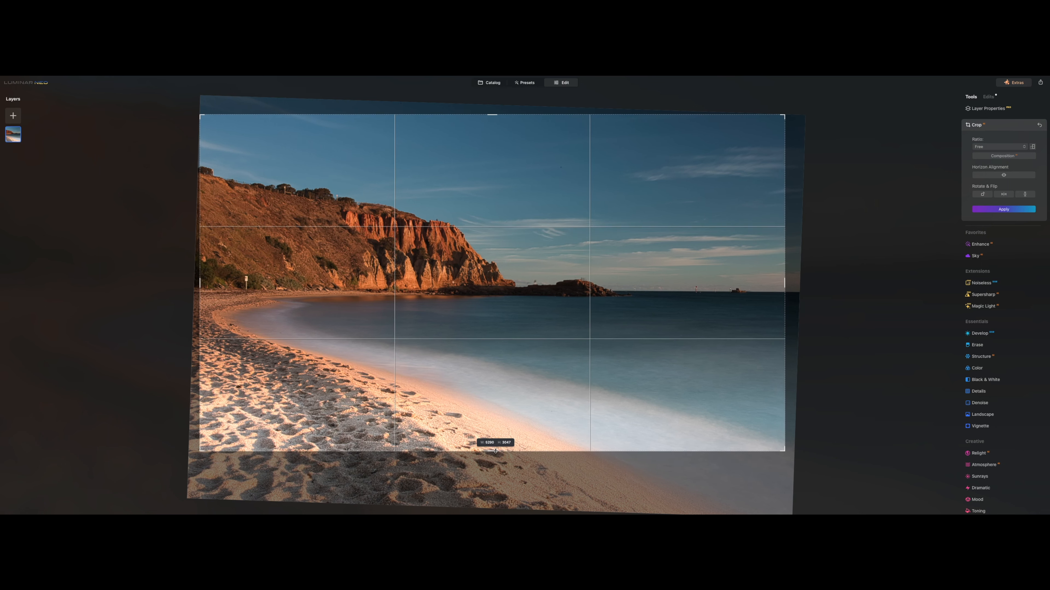
drag(495, 450, 497, 454)
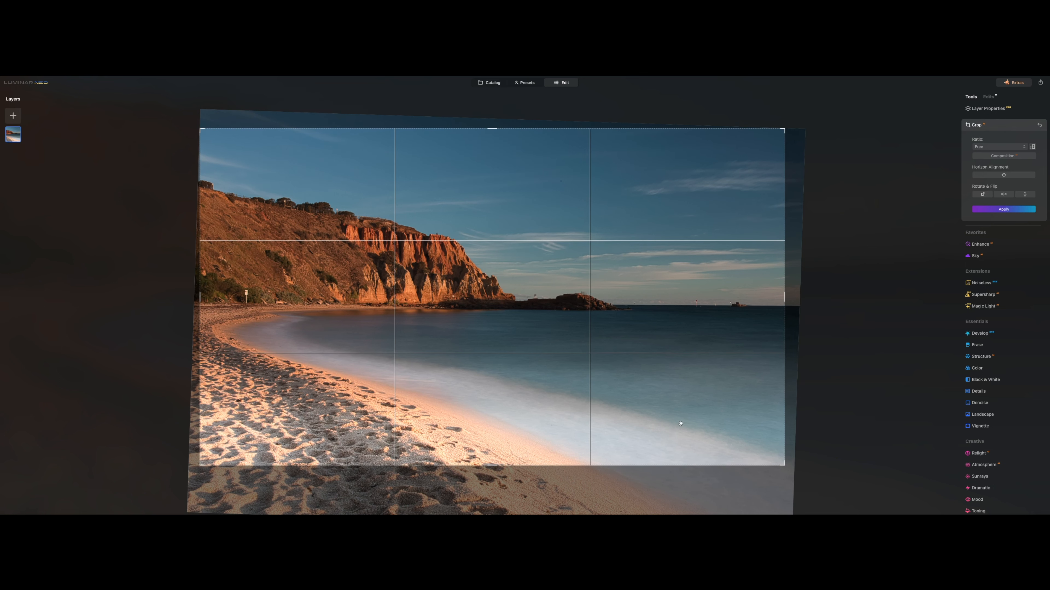
mouse_move(766, 442)
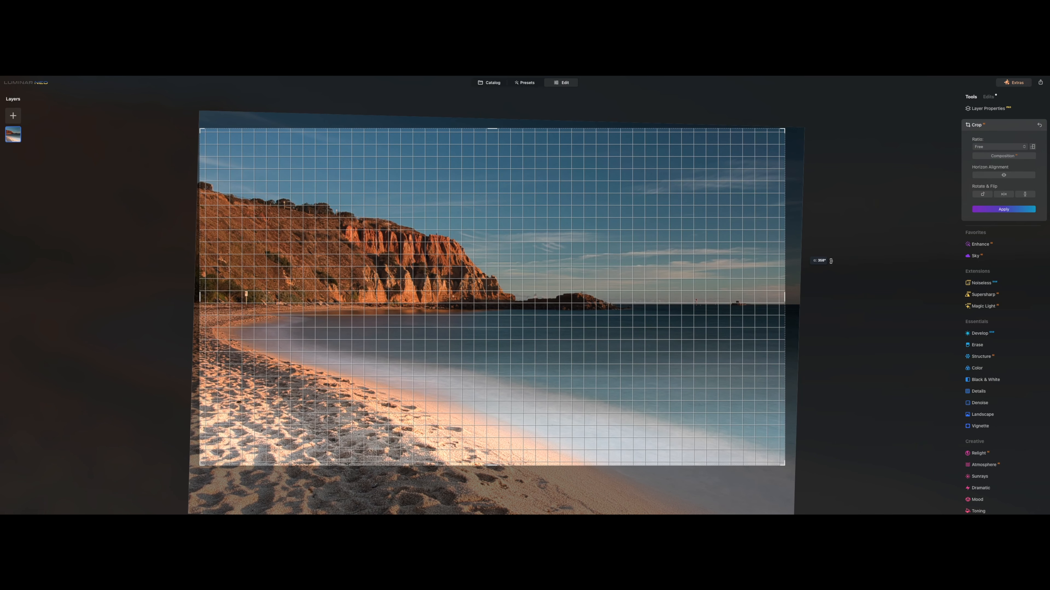
click(1002, 209)
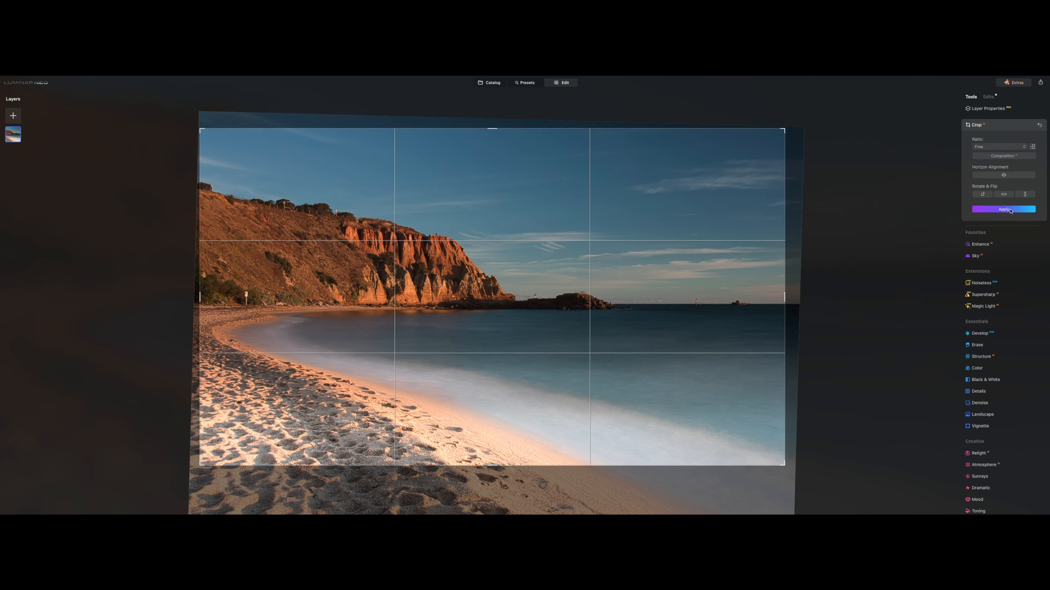
click(1002, 209)
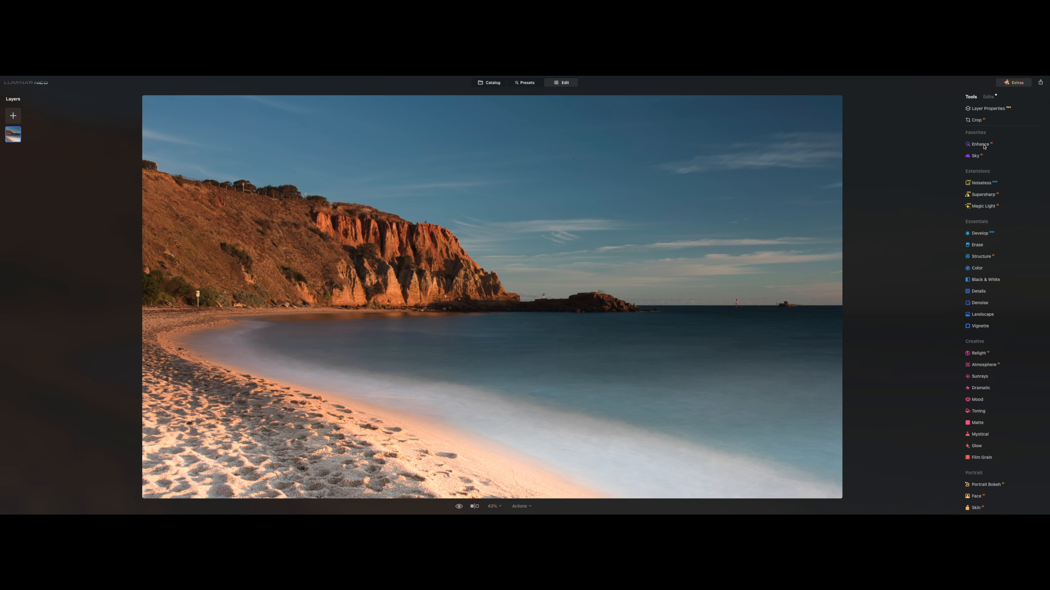
- In Enhance, set Accent to around 80 and Sky Enhancer to about 25, then close the panel
click(978, 143)
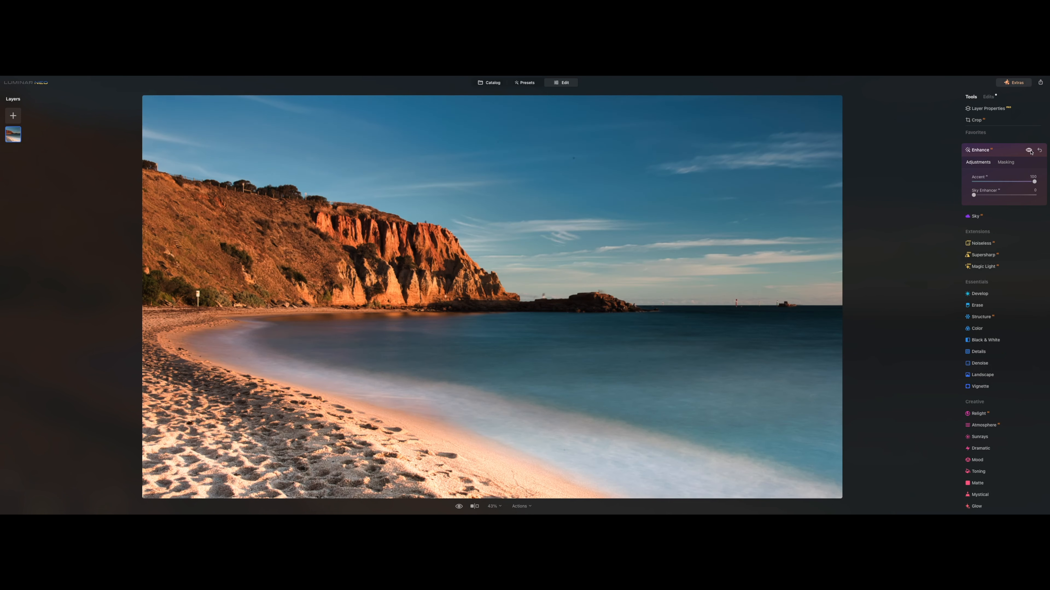
drag(1034, 182, 1012, 181)
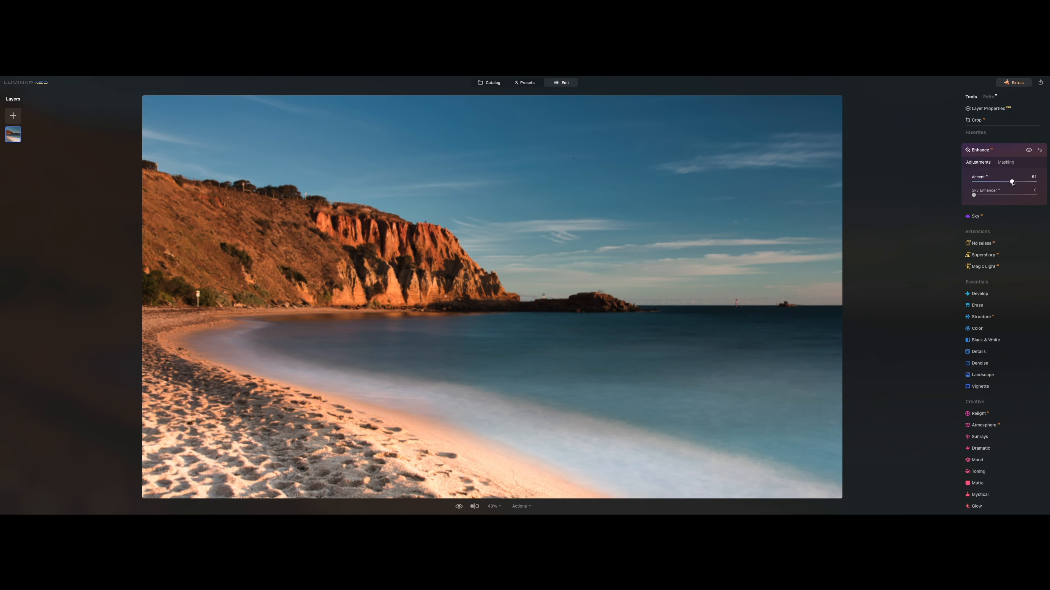
drag(1012, 181, 1010, 182)
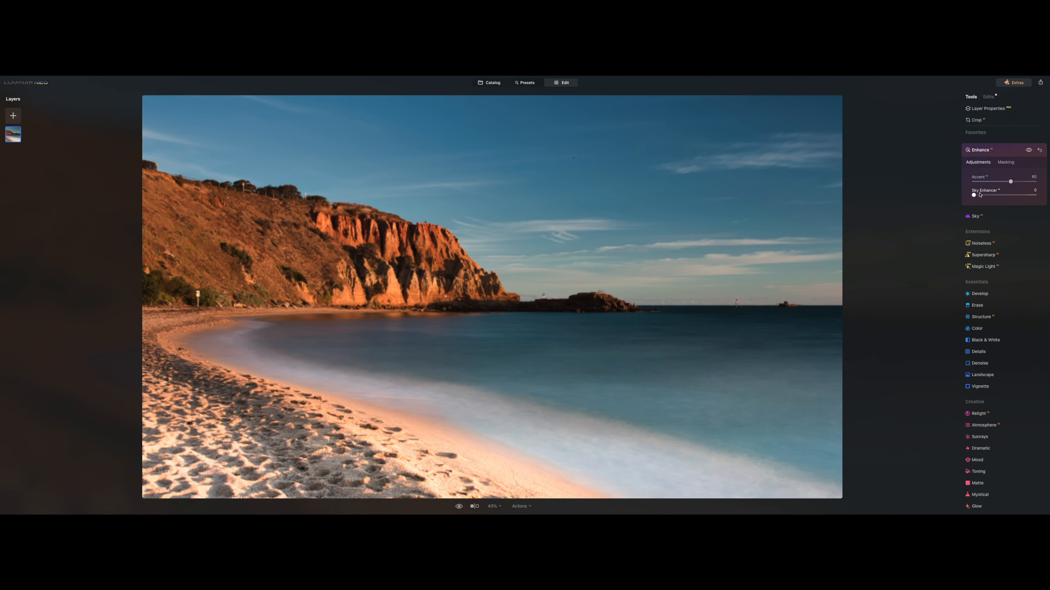
drag(973, 195, 1004, 195)
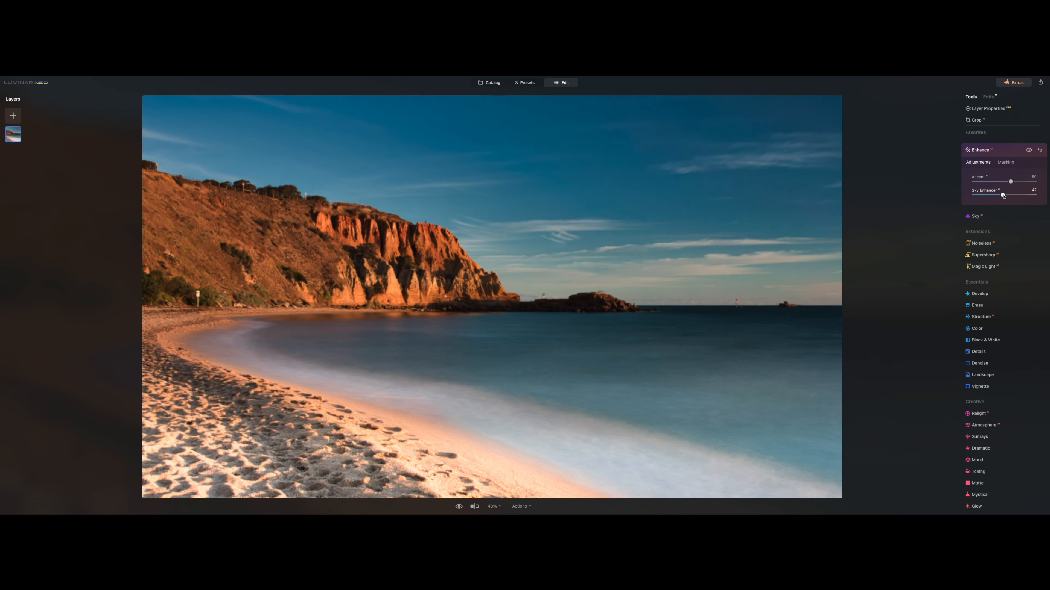
drag(1013, 194, 990, 194)
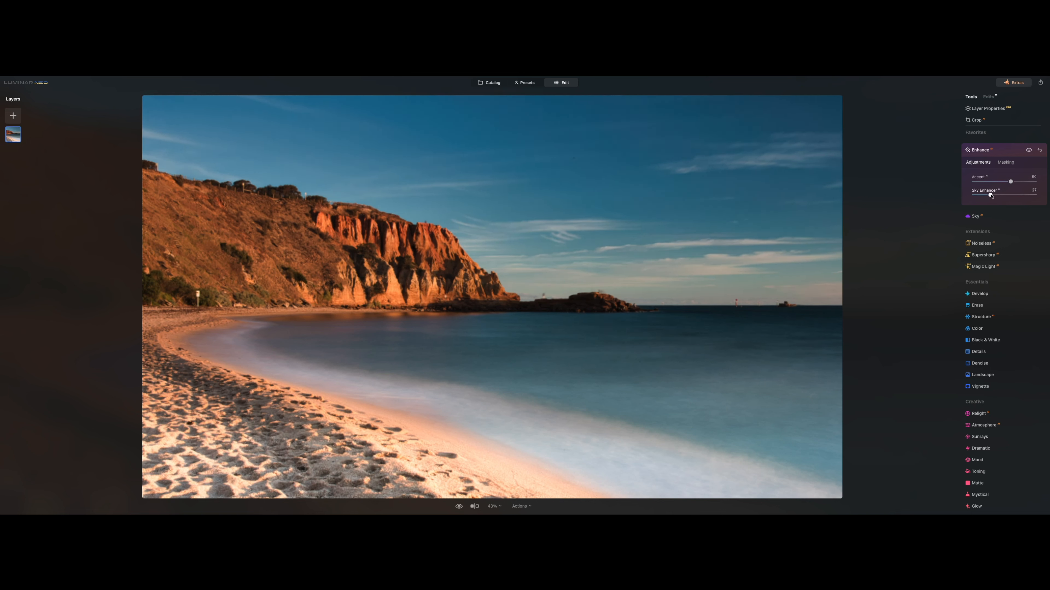
drag(990, 194, 989, 194)
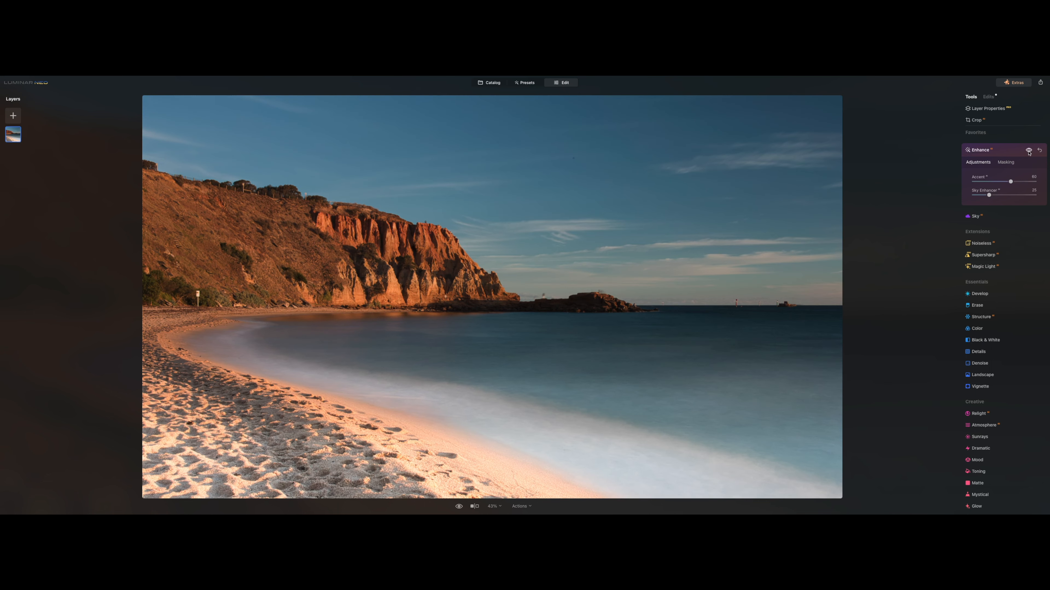
click(979, 150)
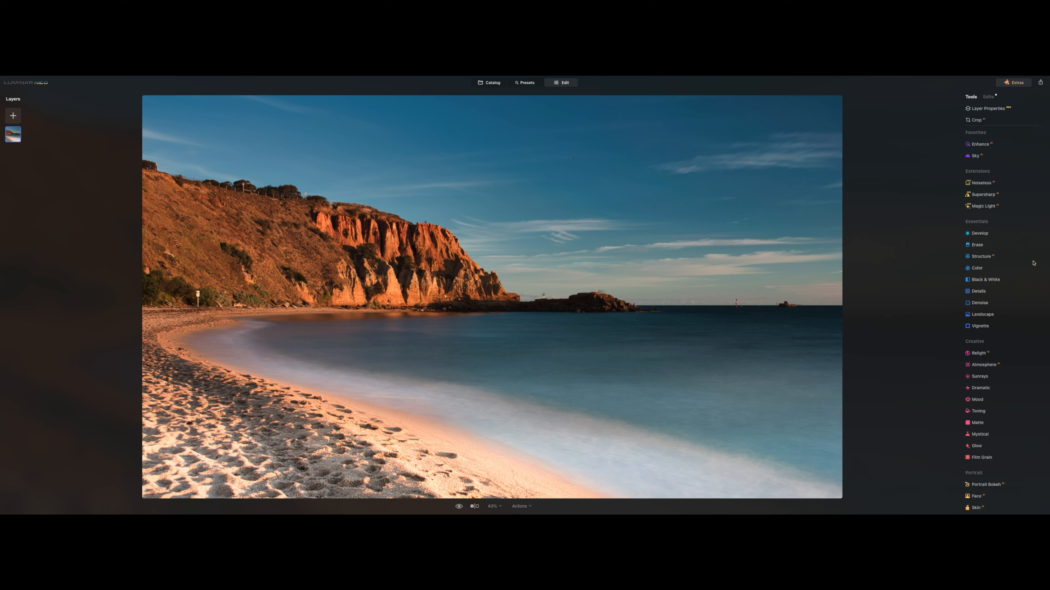
- Auto-remove the dust spots from the red-cliff beach photo with the Erase tool, then collapse it
click(977, 244)
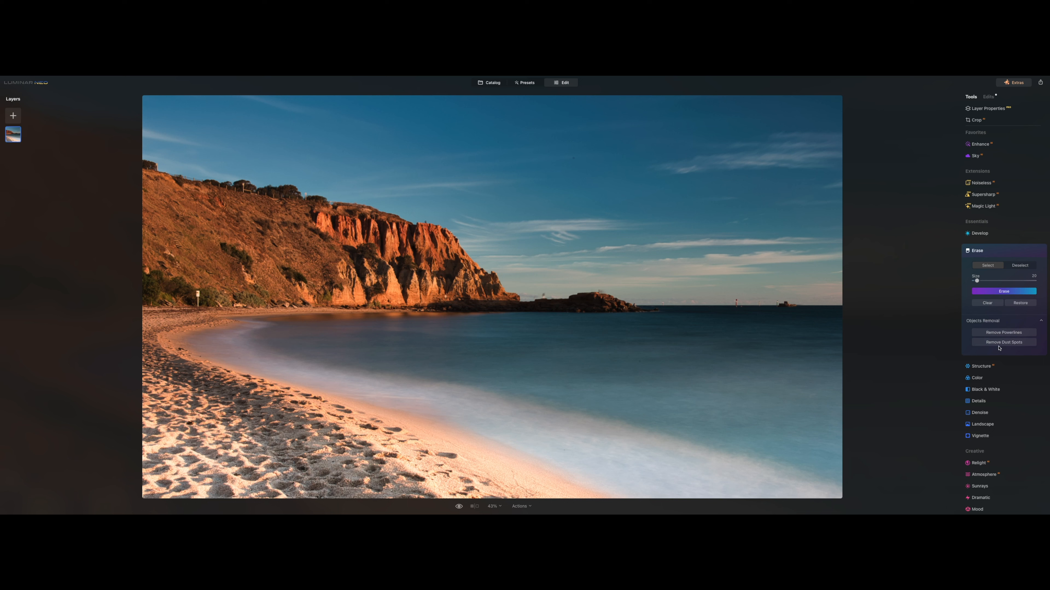
click(1004, 343)
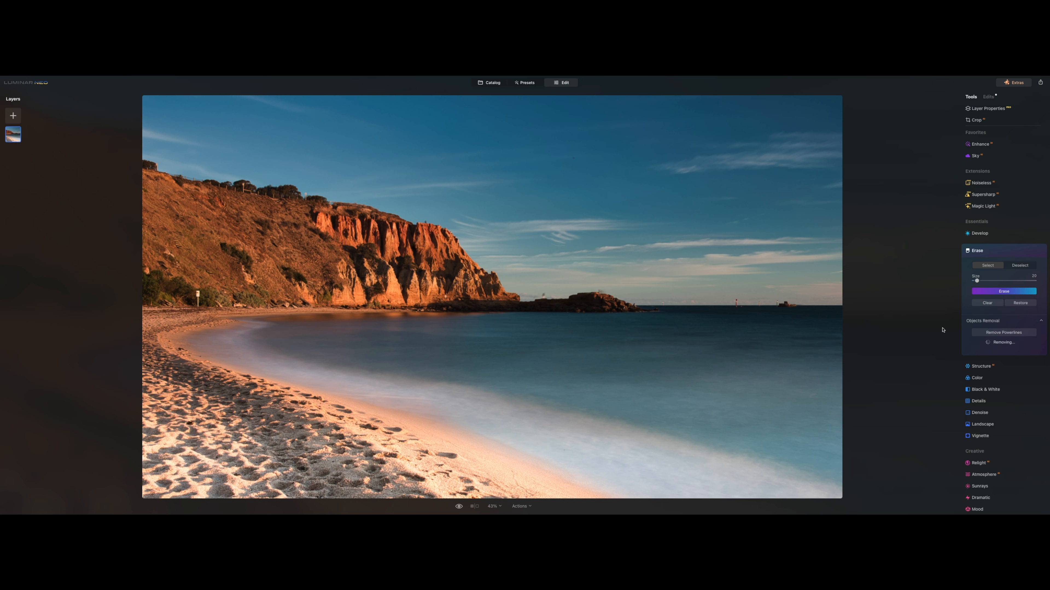
mouse_move(749, 289)
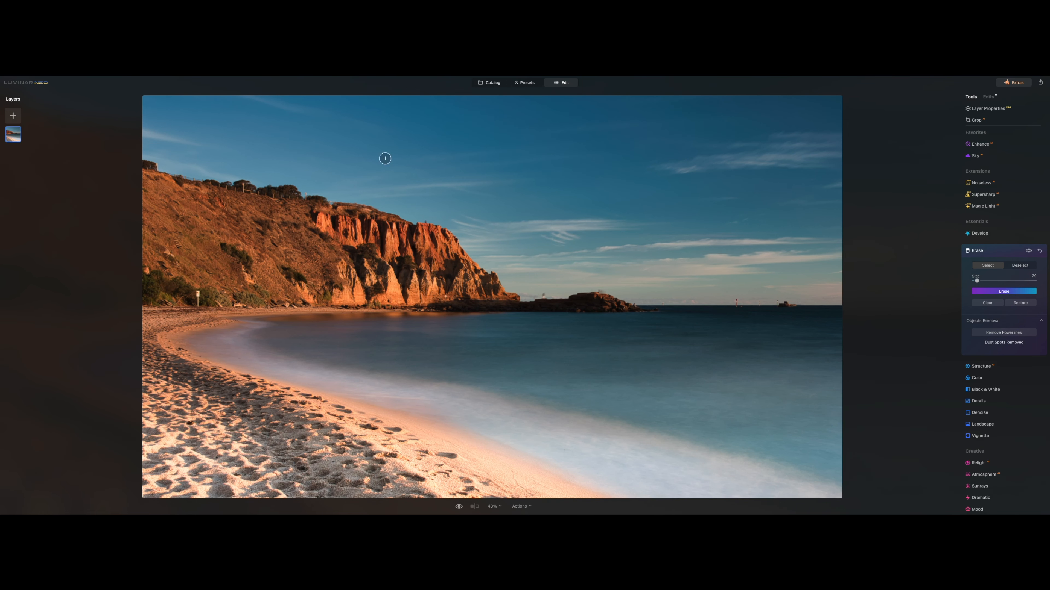
mouse_move(1035, 321)
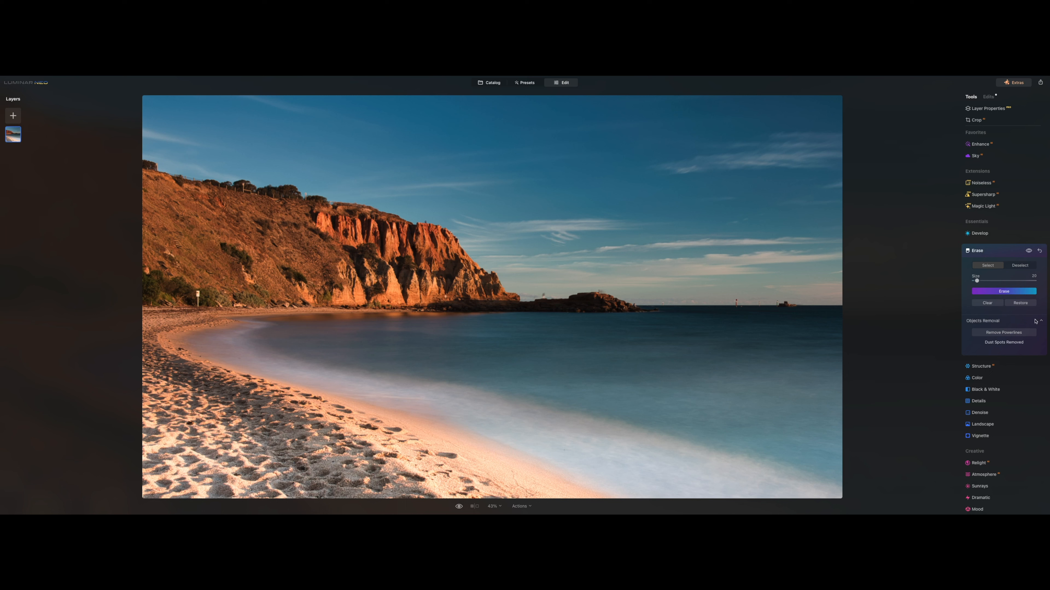
click(977, 244)
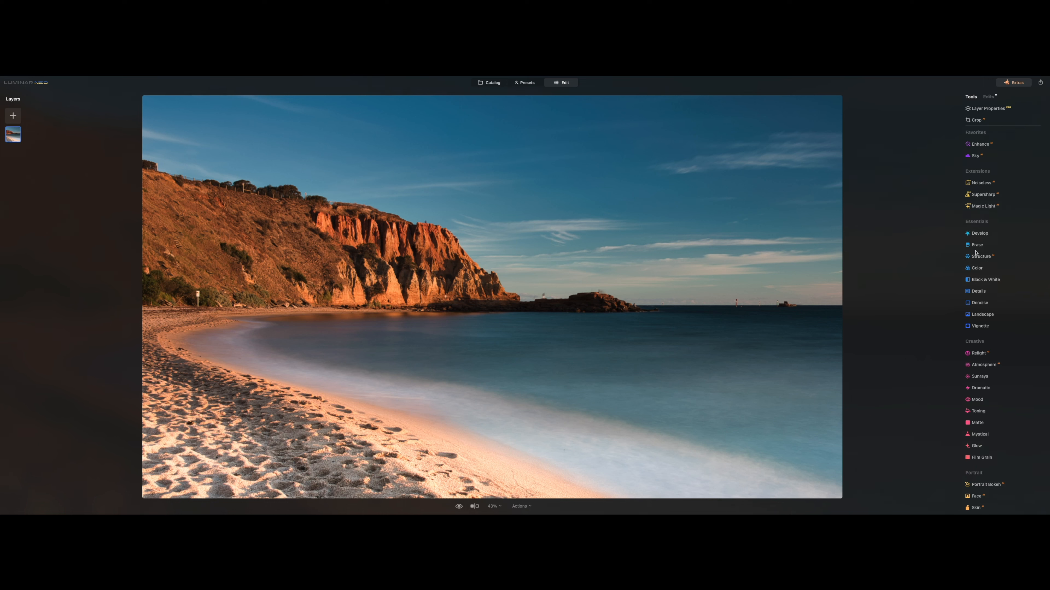
- Lower Develop Highlights to -100 and brush-mask it over the foreground sand along the shoreline
click(979, 233)
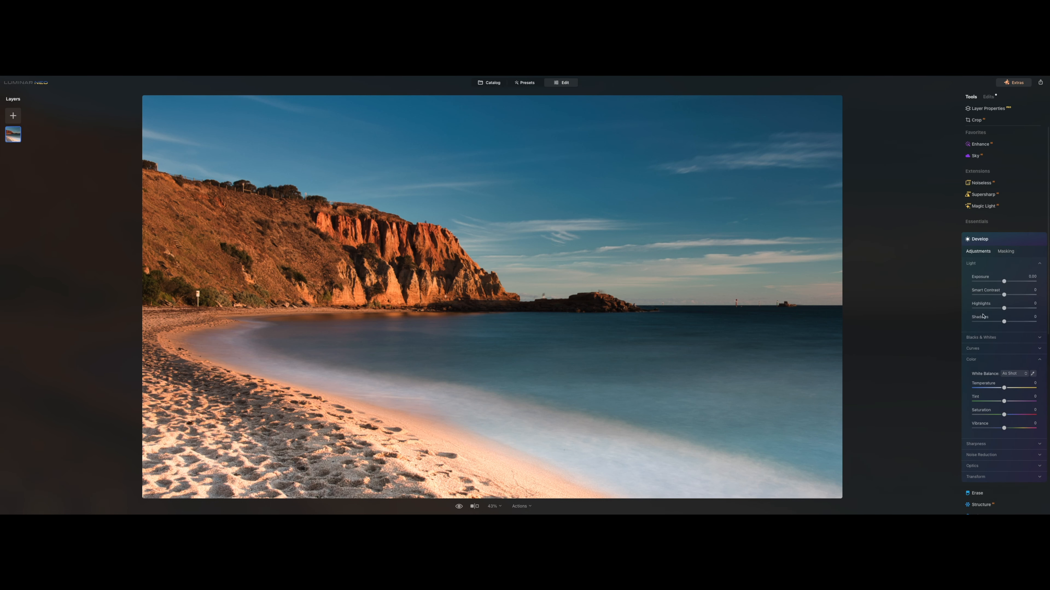
drag(1004, 308, 971, 308)
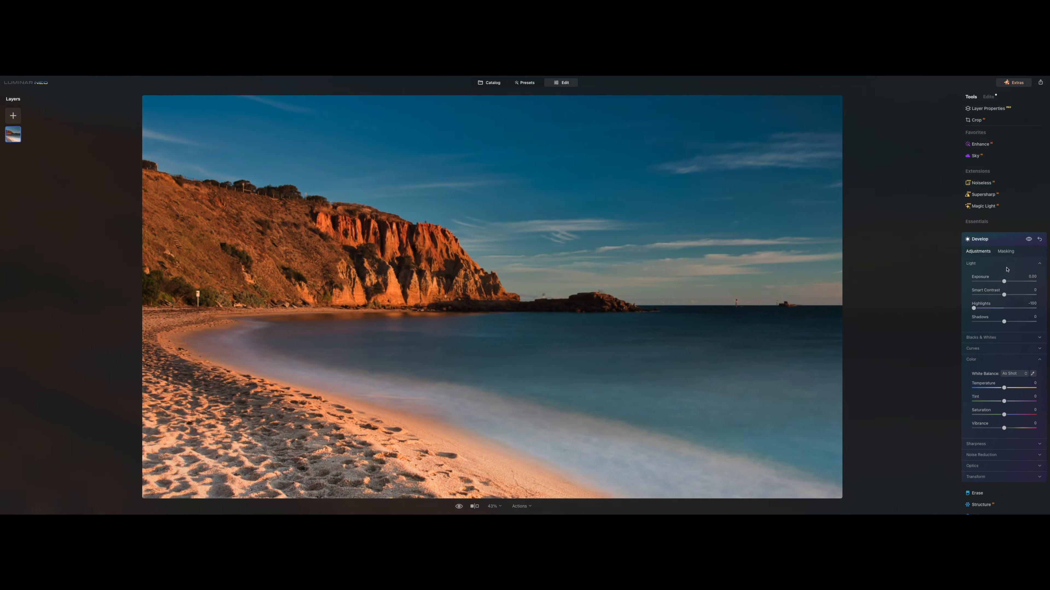
click(1005, 251)
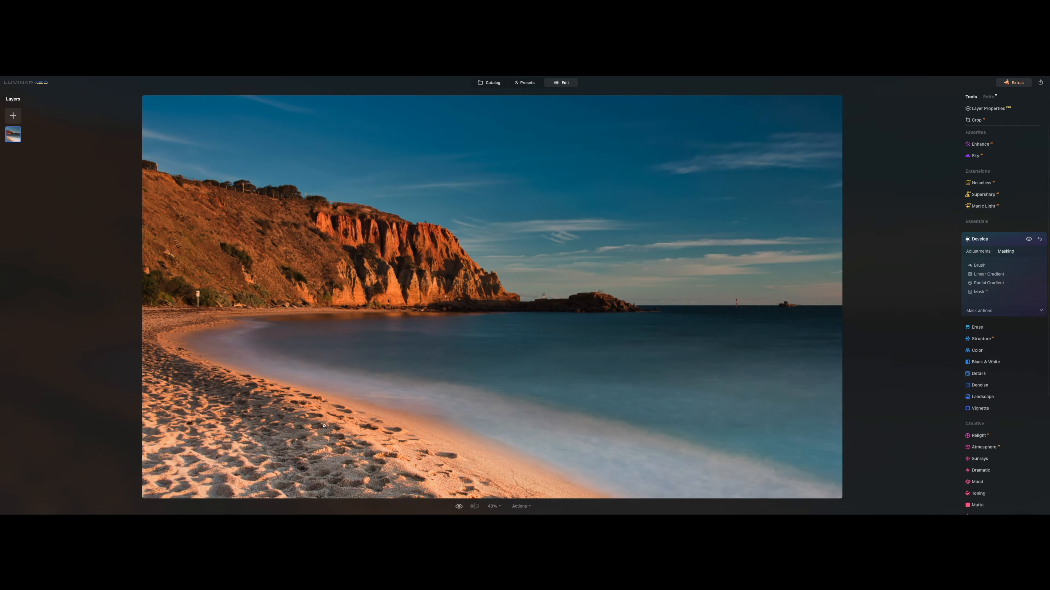
click(978, 265)
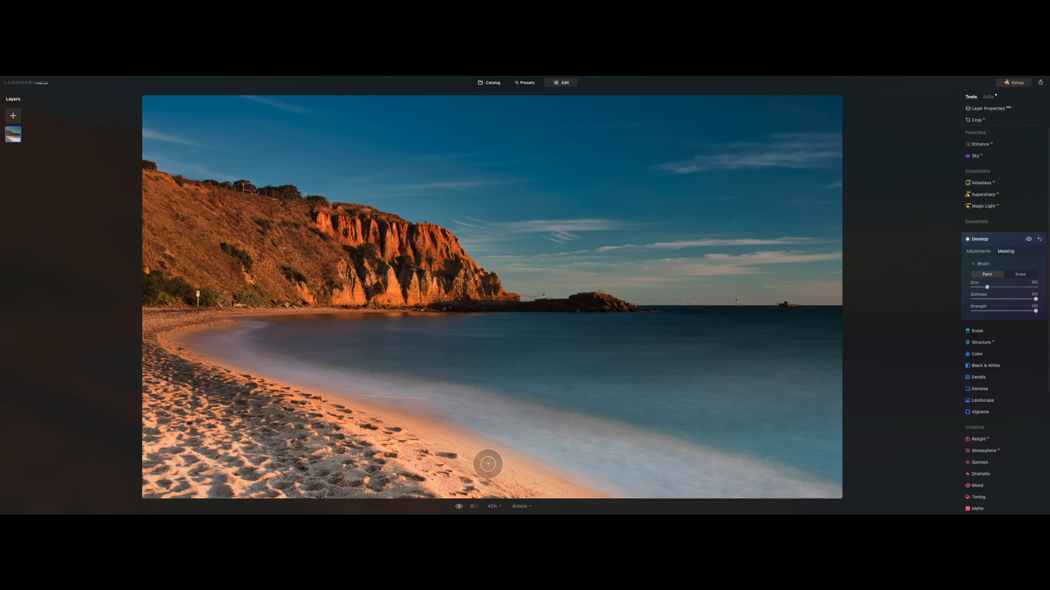
mouse_move(369, 448)
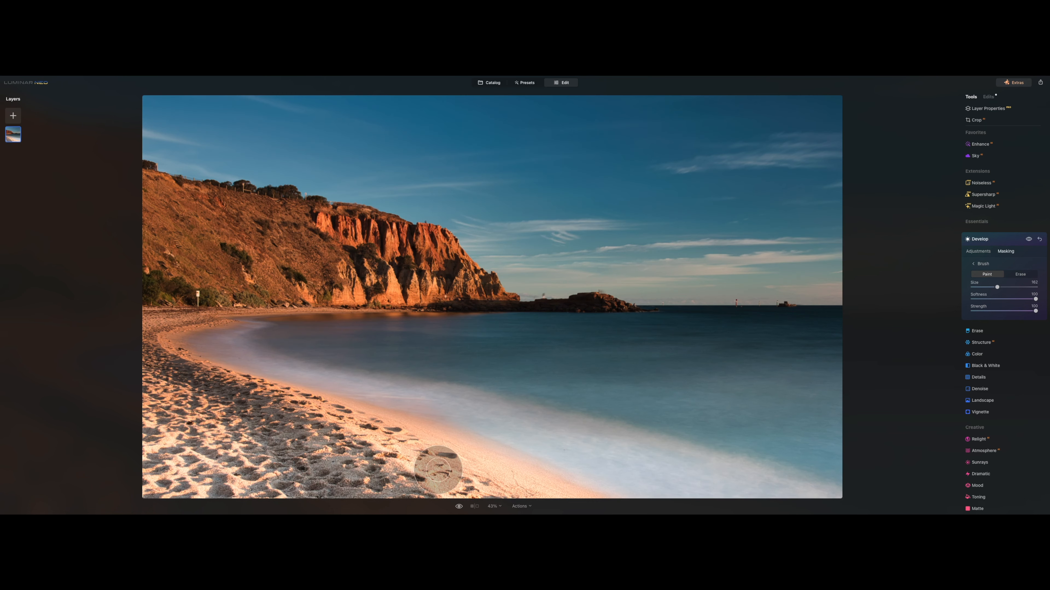
drag(435, 468, 475, 482)
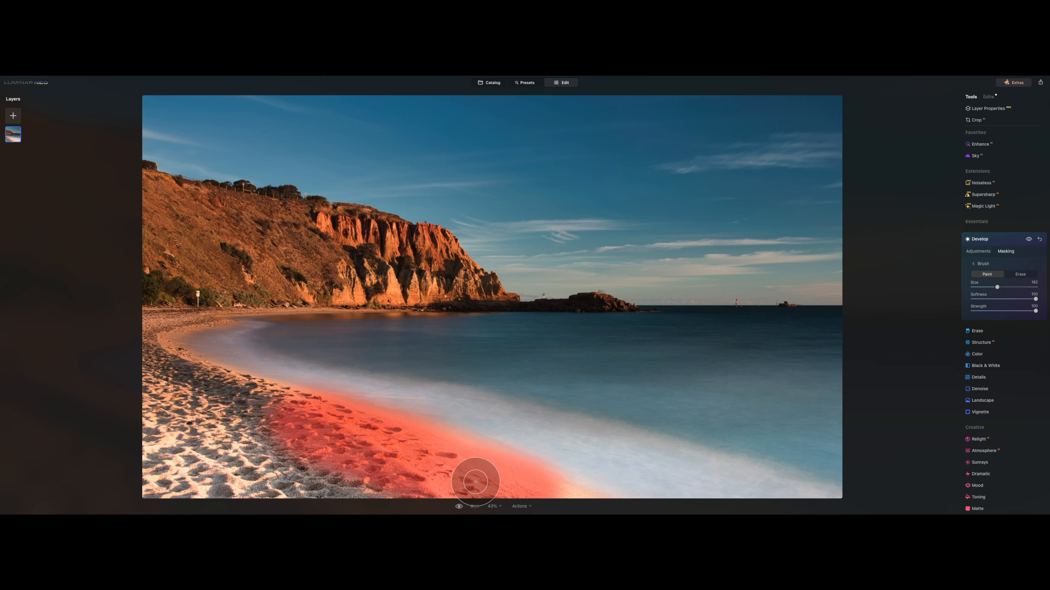
drag(475, 482, 141, 482)
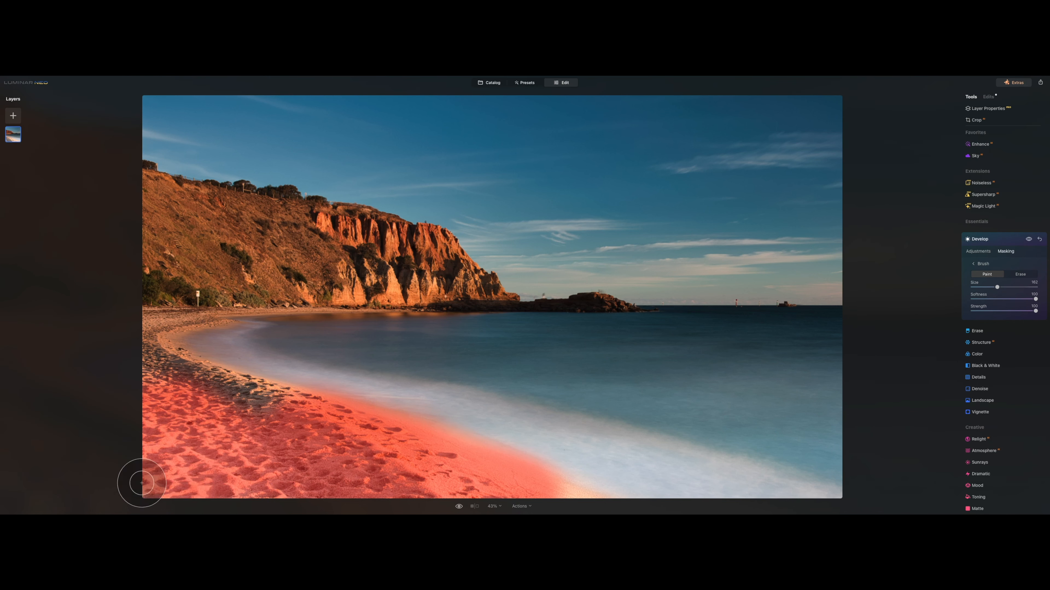
drag(142, 483, 736, 462)
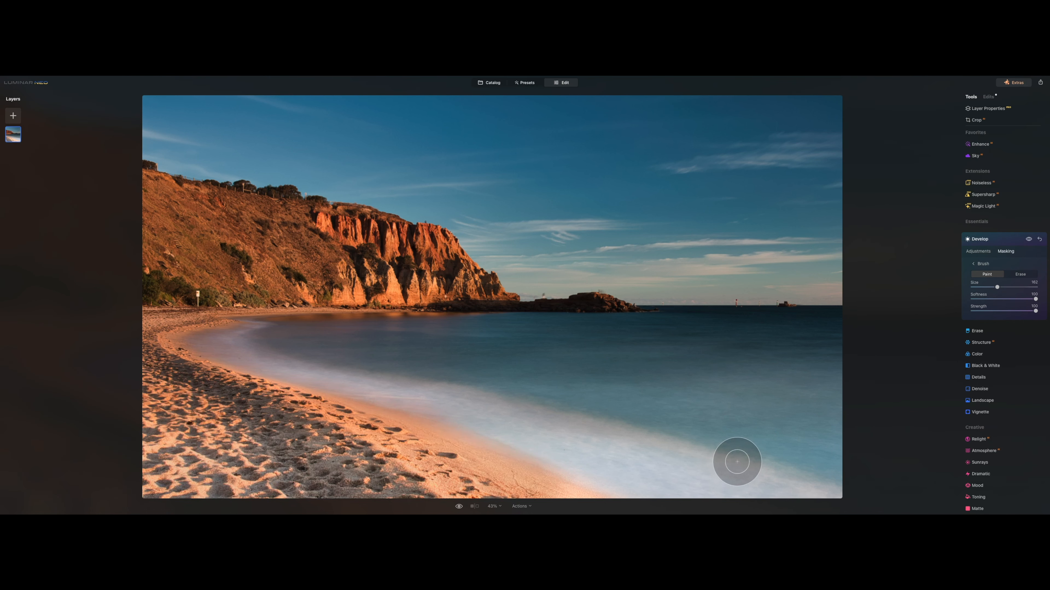
drag(737, 462, 154, 419)
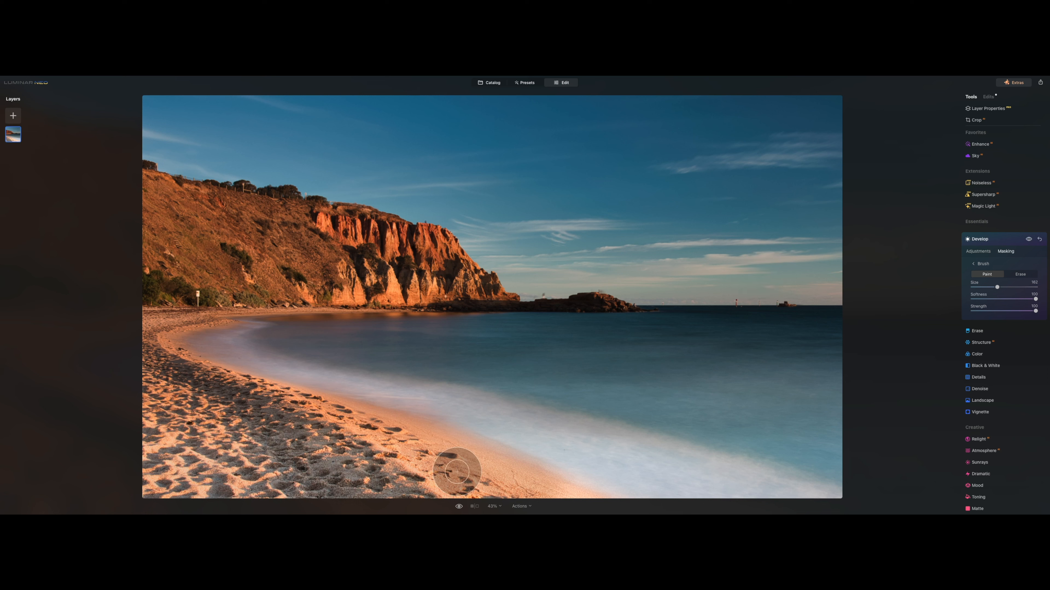
click(978, 251)
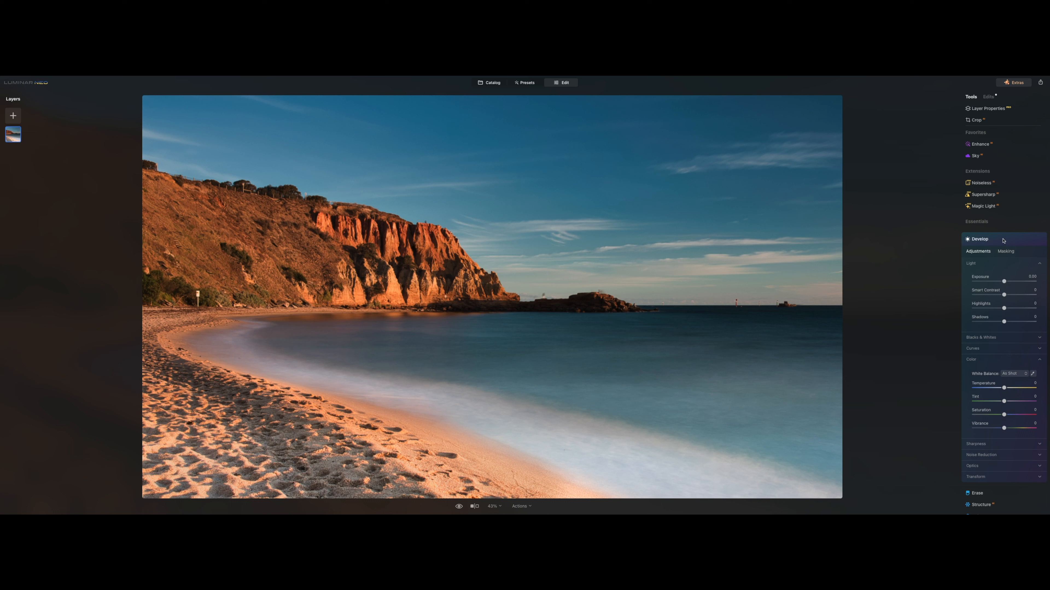
- Apply the Mood LUT 'Los Angeles' from Cinematic Toning to the beach photo
click(979, 239)
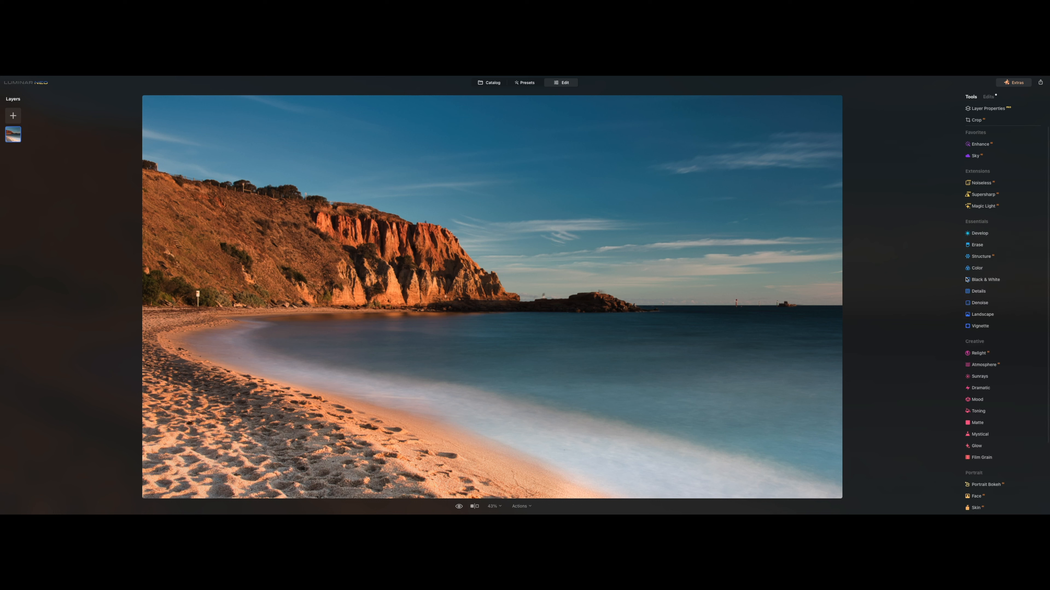
mouse_move(1026, 311)
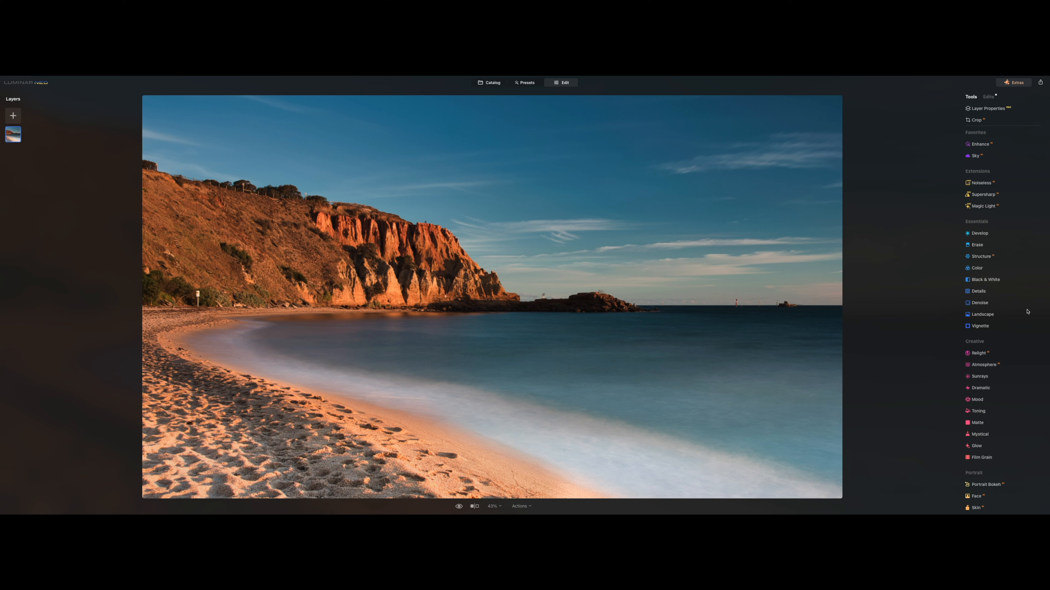
mouse_move(1017, 325)
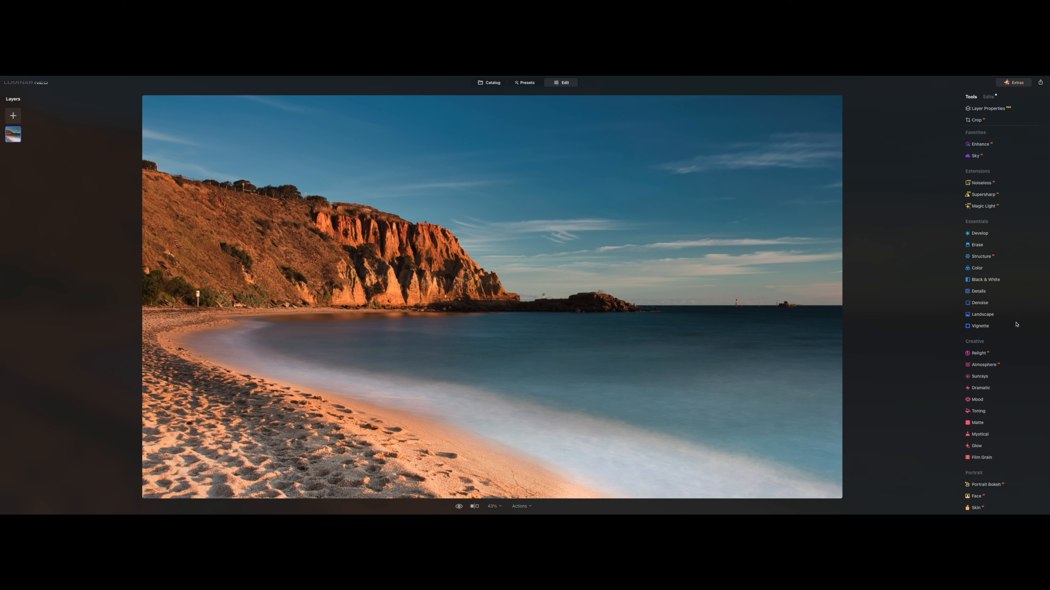
mouse_move(984, 403)
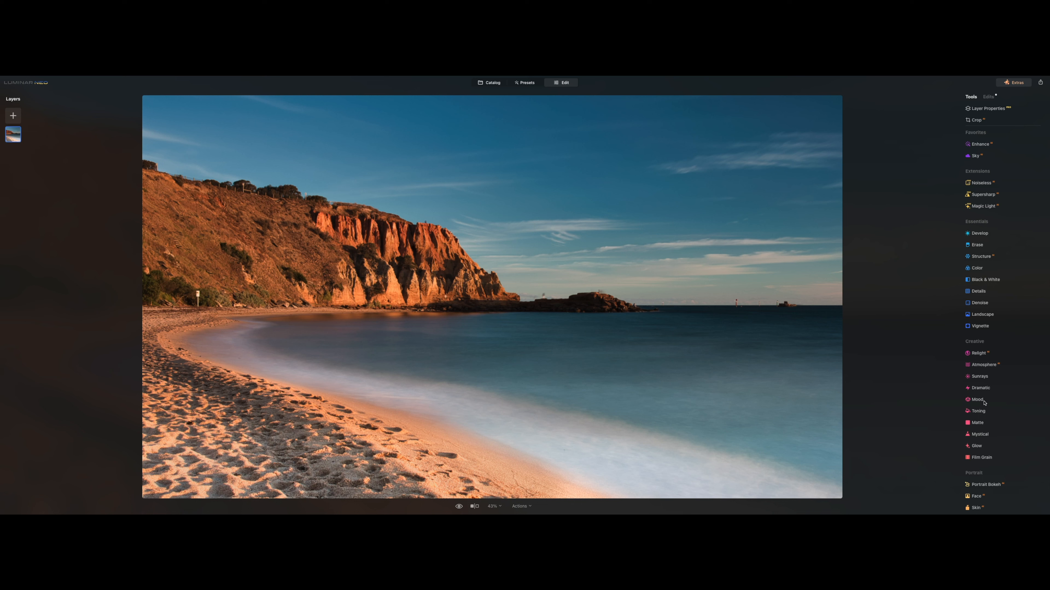
click(977, 400)
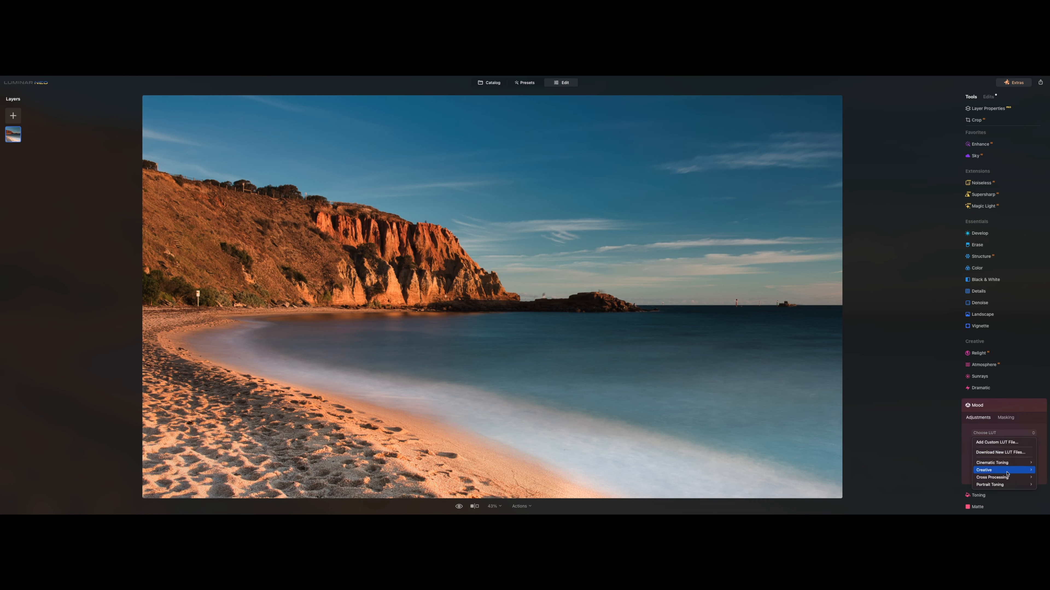
click(992, 463)
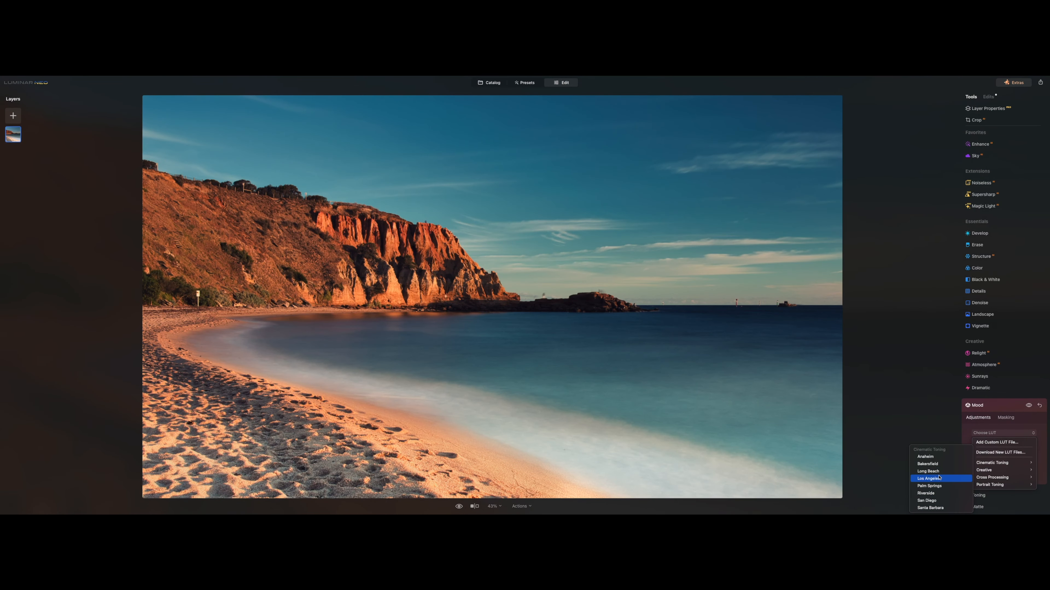
click(928, 478)
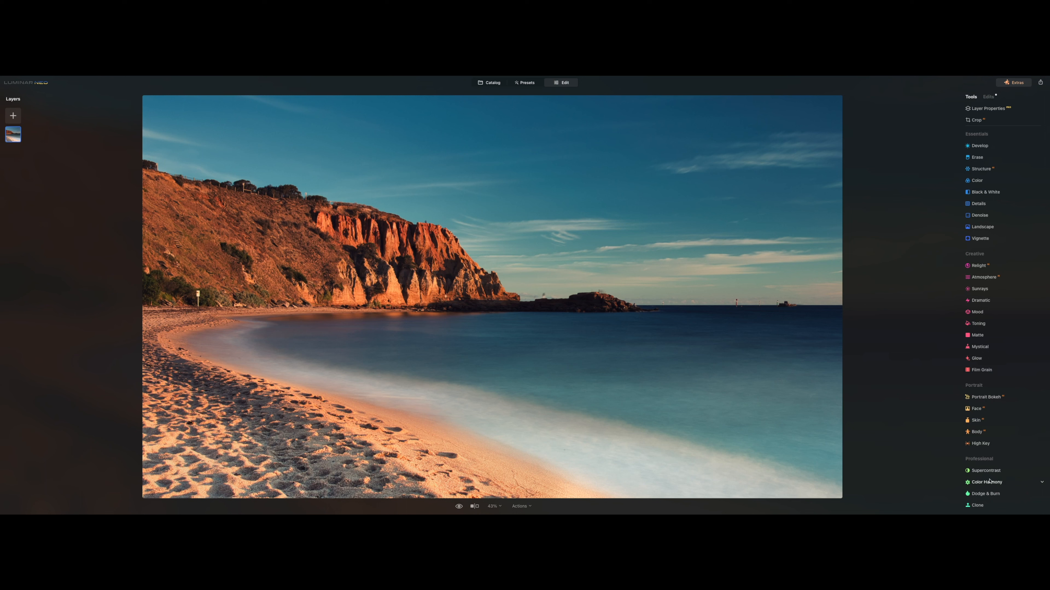
- Add a Color Harmony adjustment, review the Edits stack, and return to the catalog
click(985, 482)
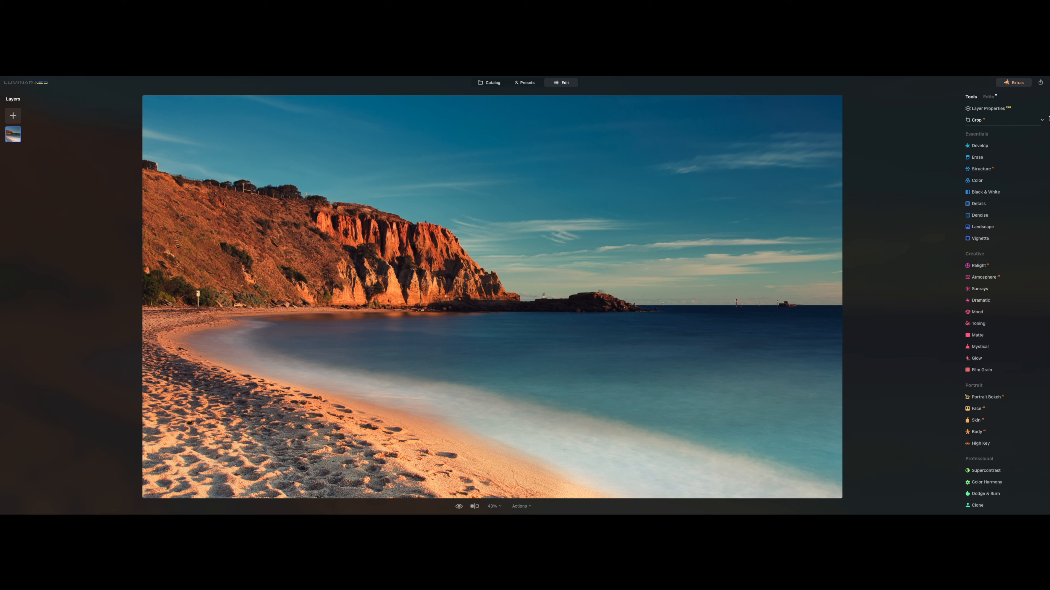
click(988, 96)
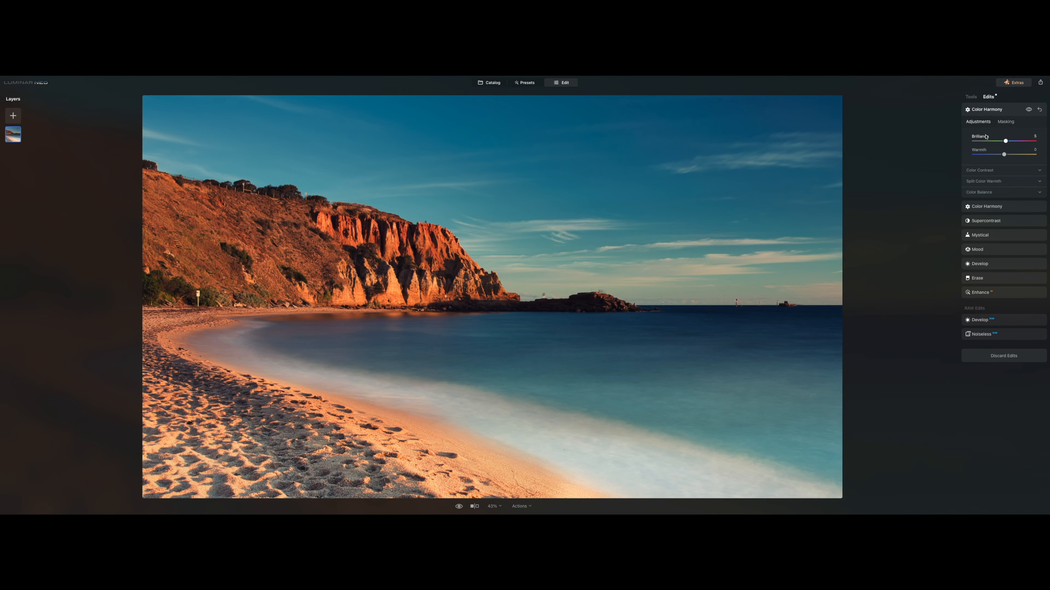
click(489, 83)
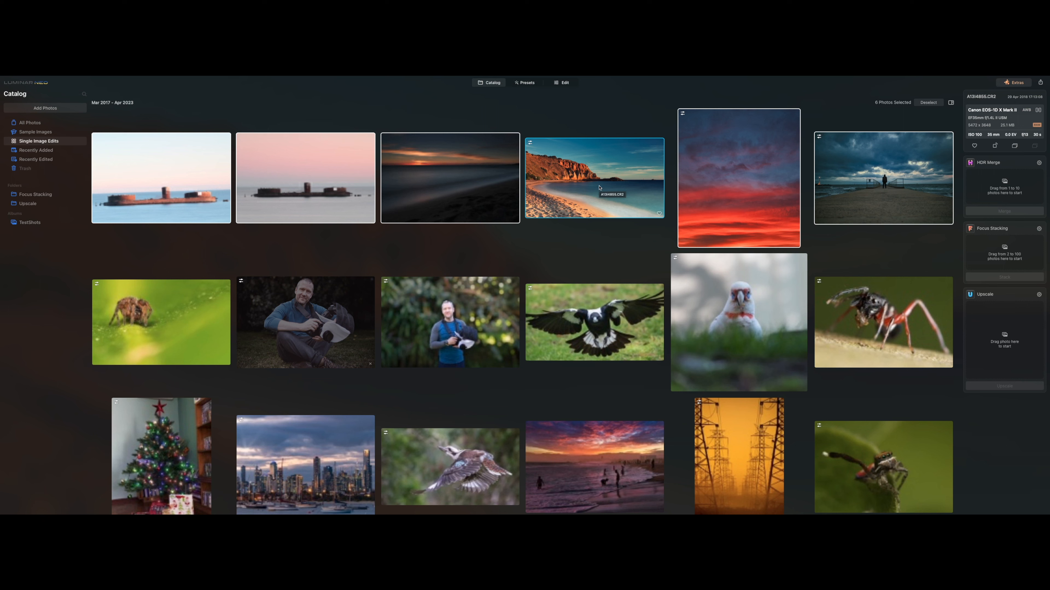
mouse_move(445, 169)
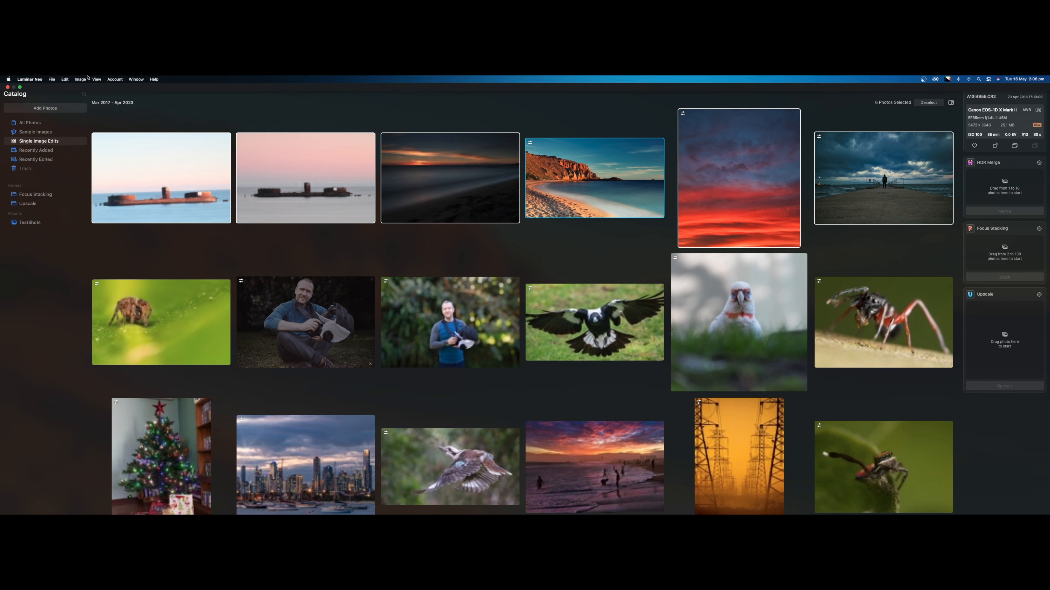
- Switch to the Catalog view of the photo thumbnails
click(65, 79)
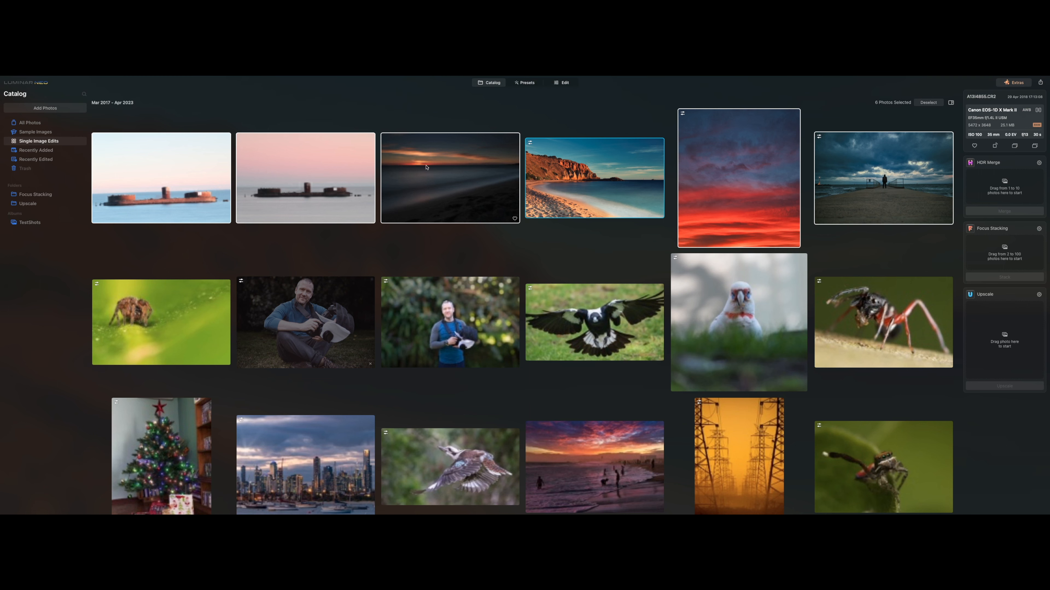
mouse_move(474, 190)
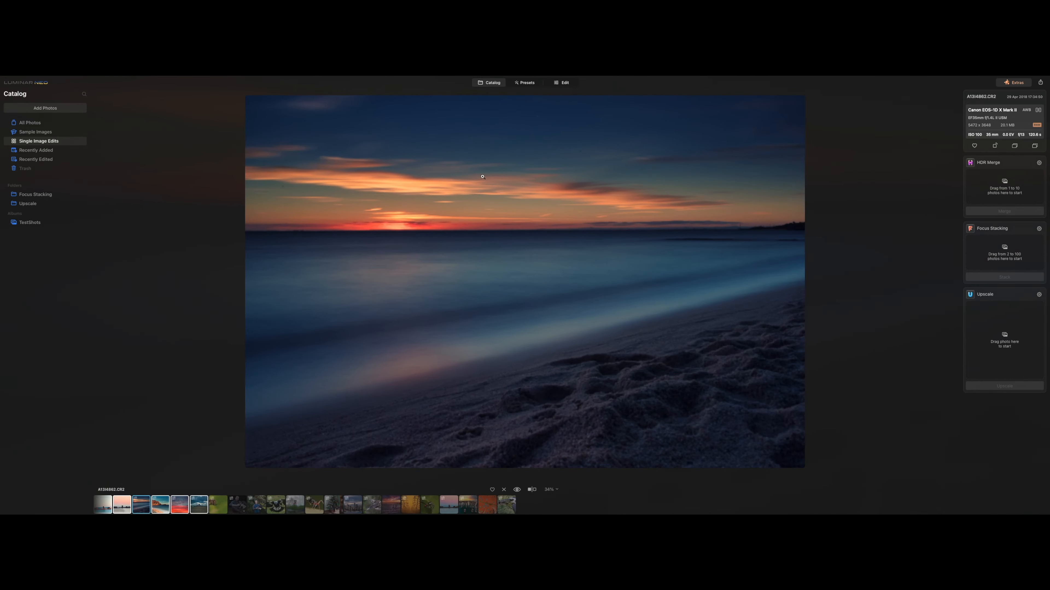
mouse_move(931, 161)
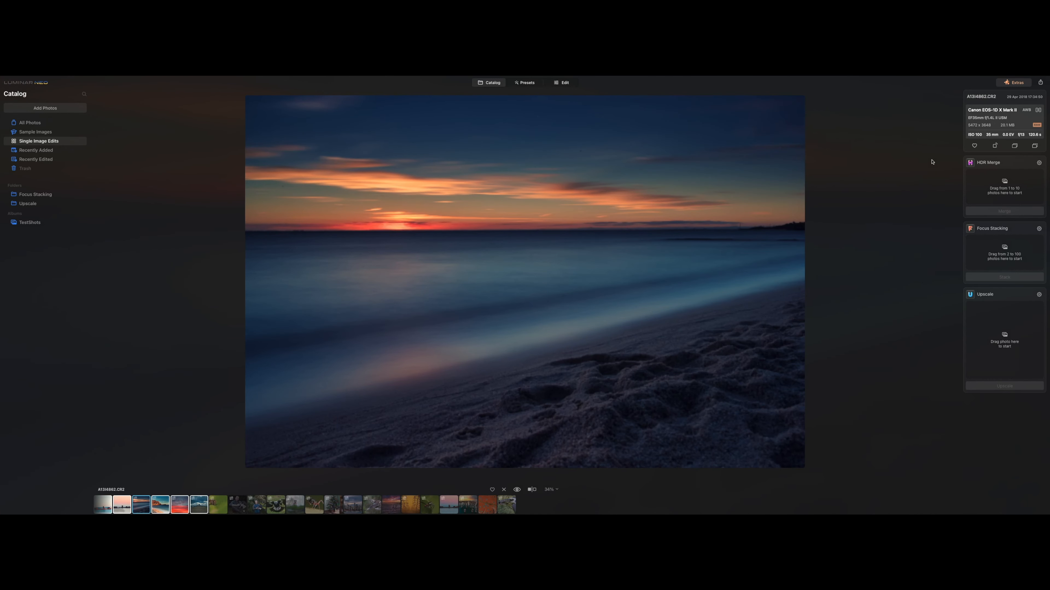
- Open the sunset seascape, auto-remove dust spots, erase remaining sea specks with a size-10 brush, and return to the catalog
click(563, 83)
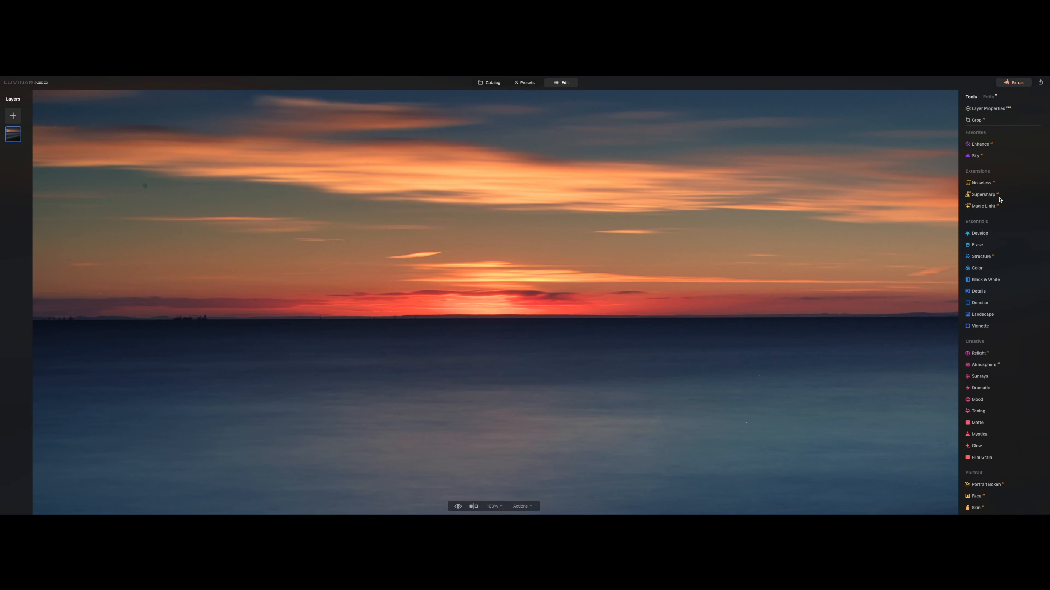
mouse_move(993, 202)
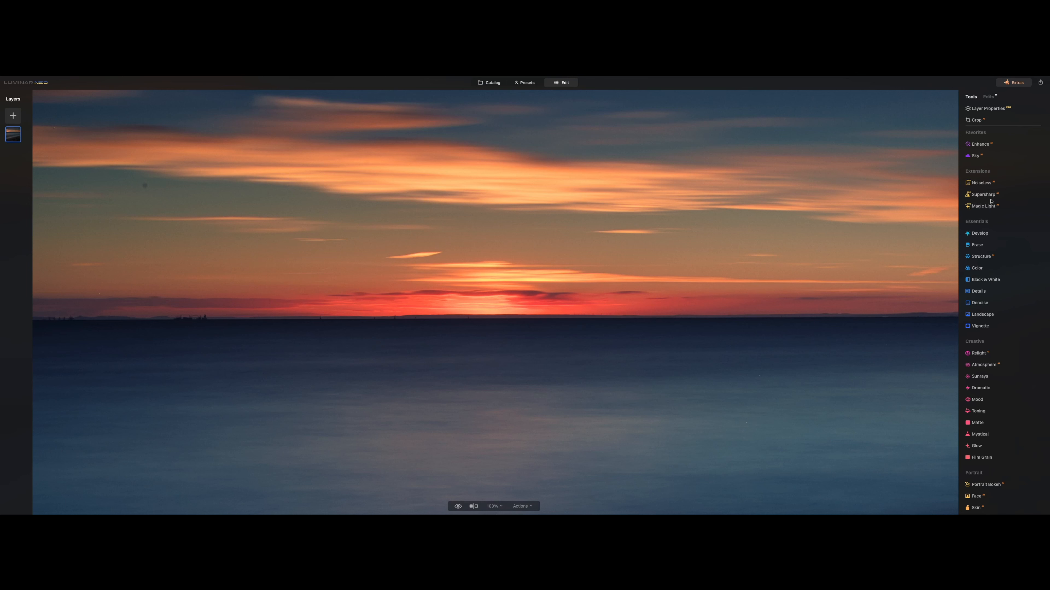
click(977, 245)
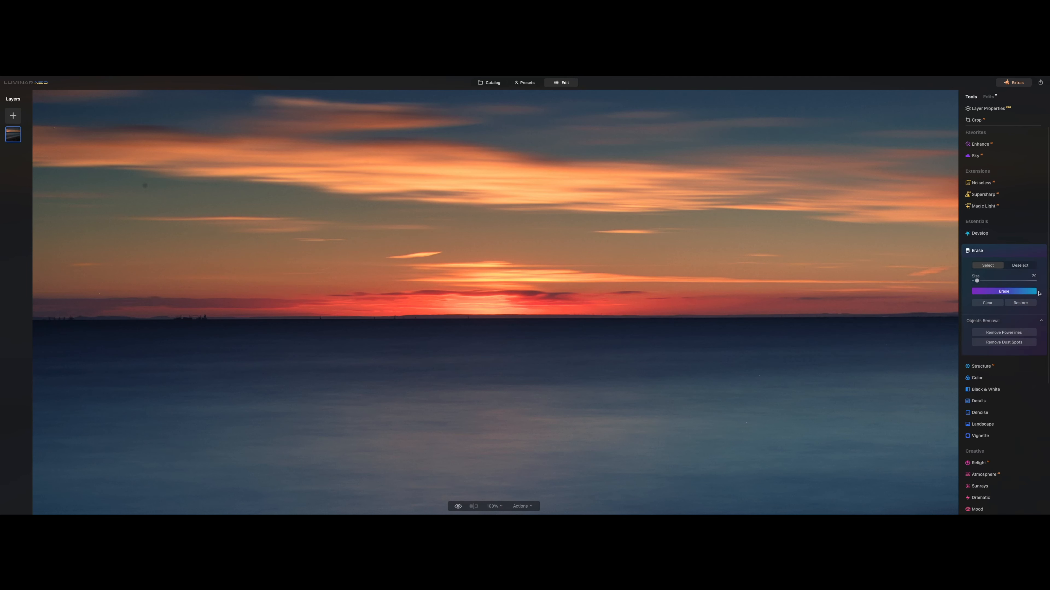
click(1004, 342)
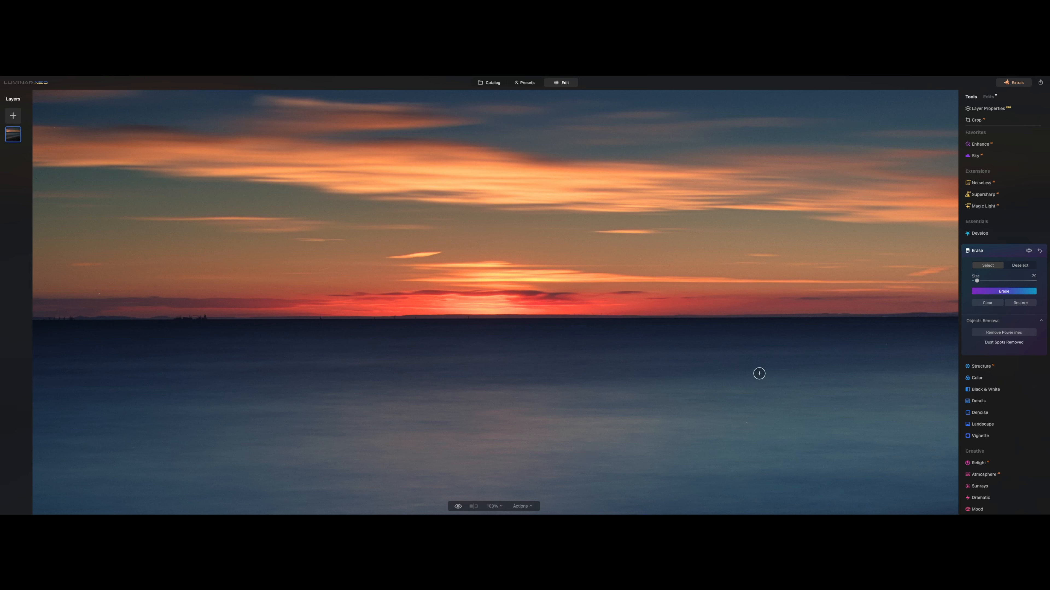
mouse_move(769, 379)
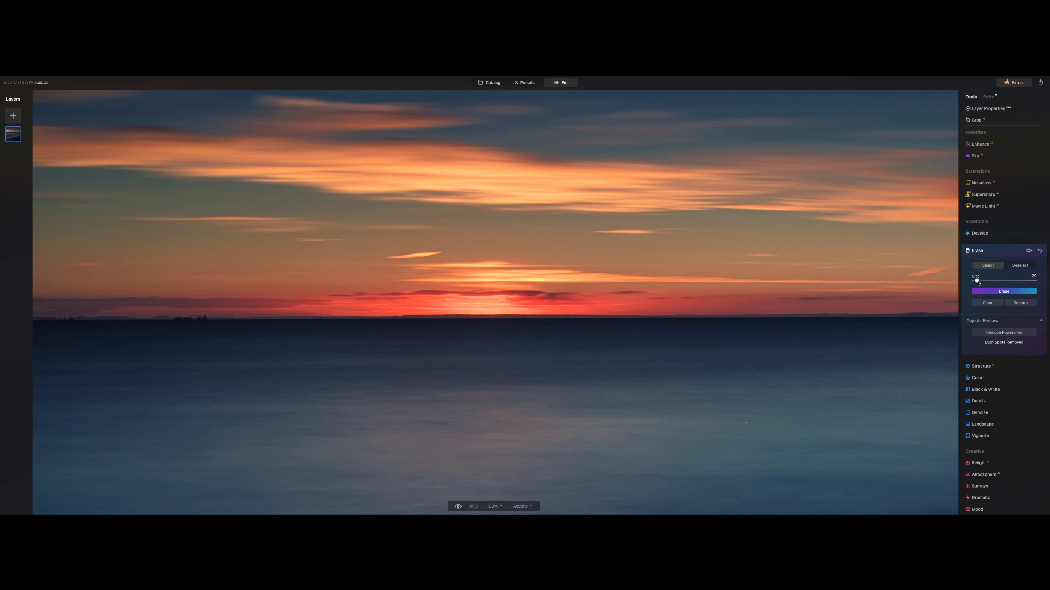
drag(1036, 281, 975, 281)
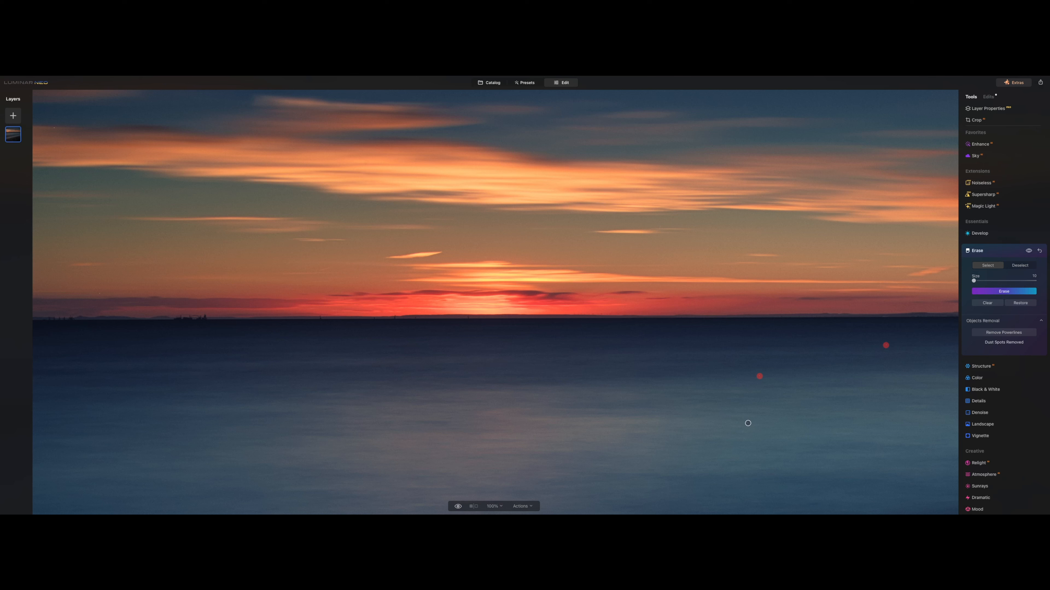
click(748, 423)
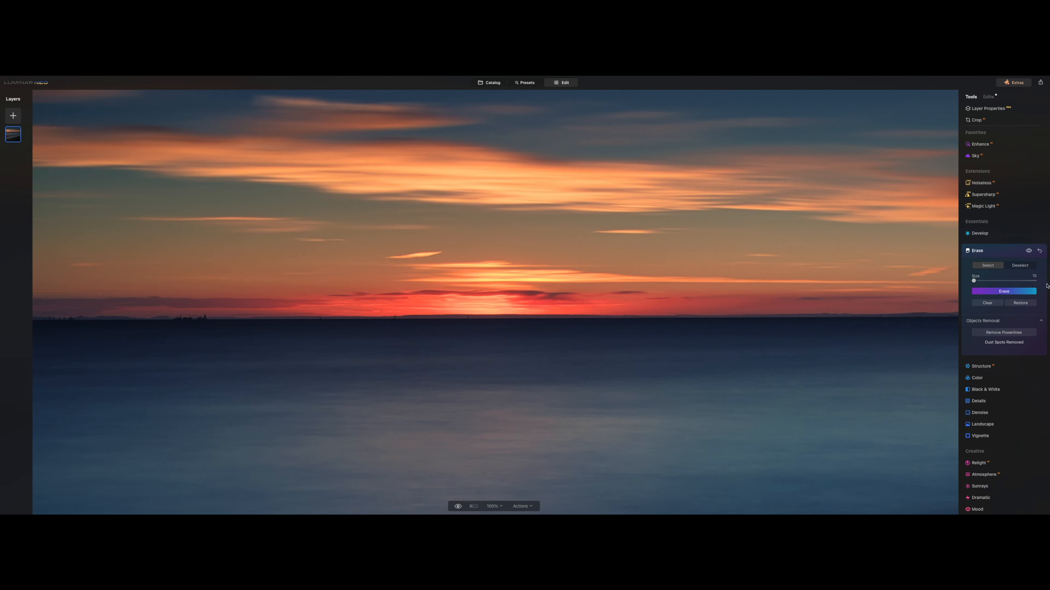
click(492, 82)
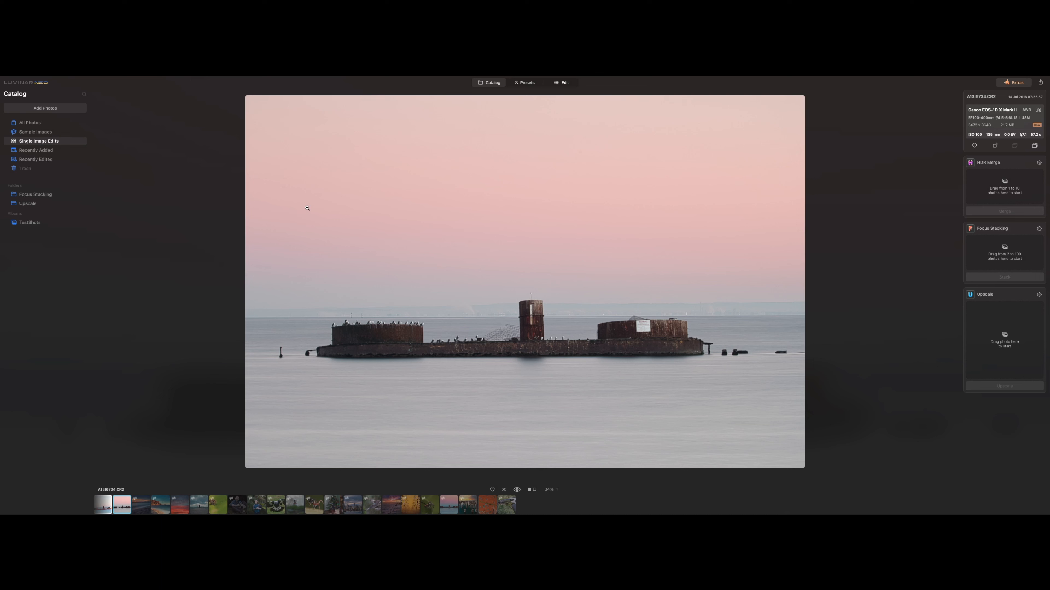
mouse_move(786, 227)
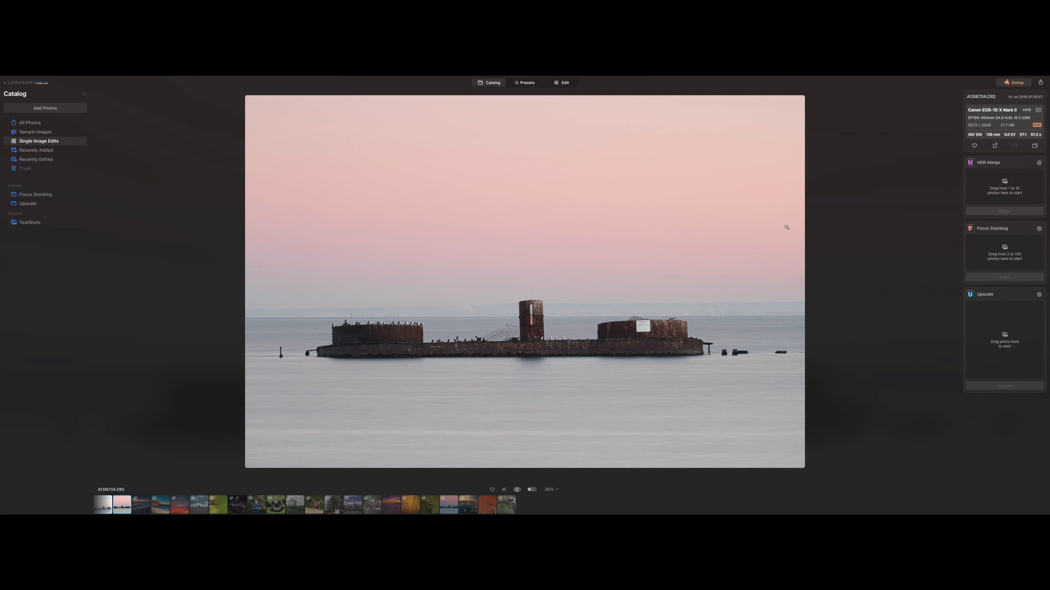
mouse_move(713, 136)
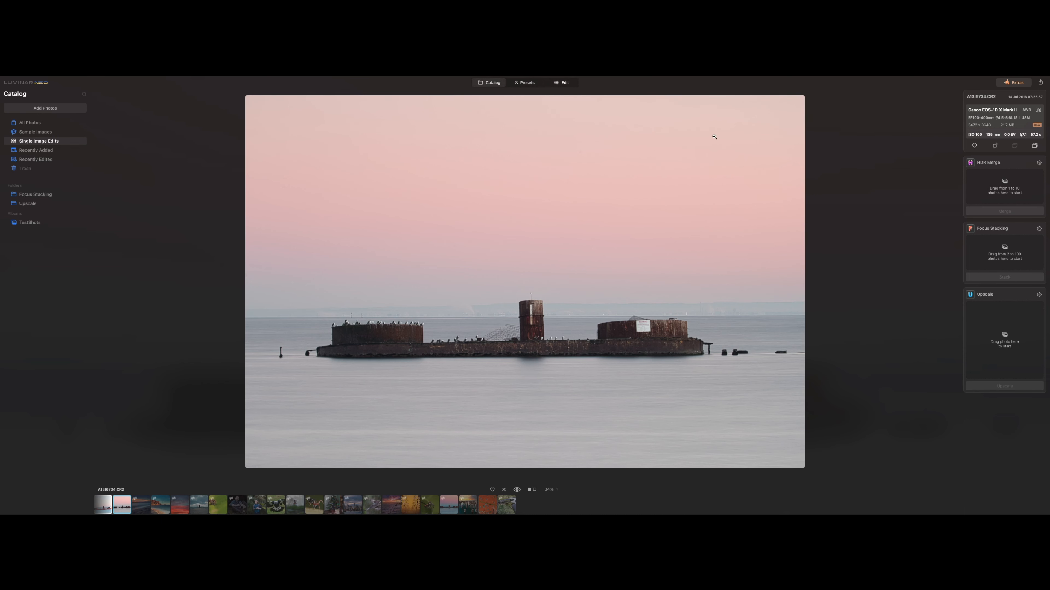
- Open the pink-dusk Cerberus wreck photo in the Edit workspace
click(564, 83)
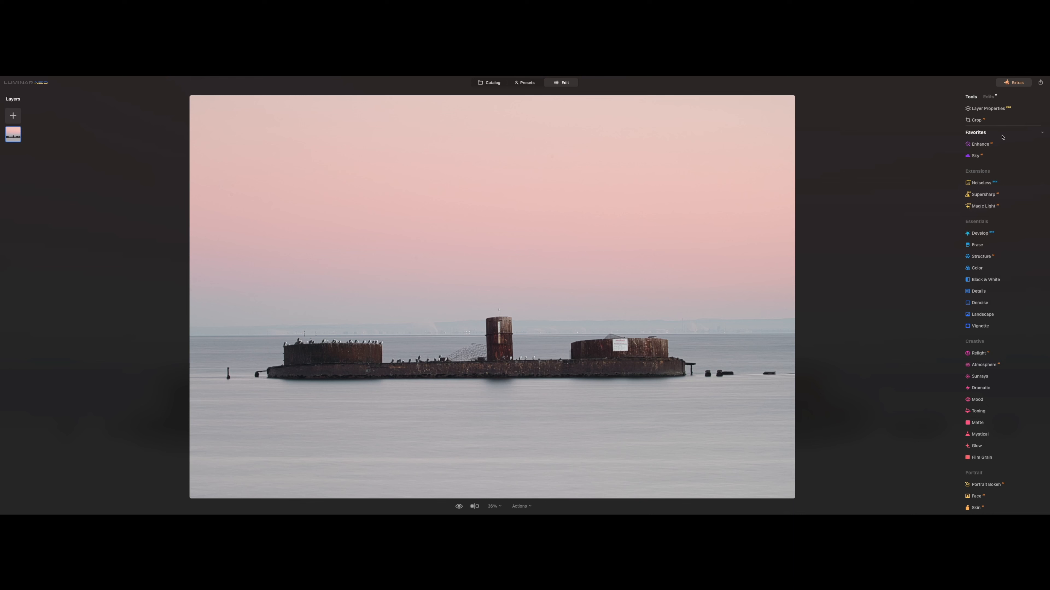
- In Enhance, set Accent to about 75 and Sky Enhancer to about 80 on the wreck photo
click(979, 144)
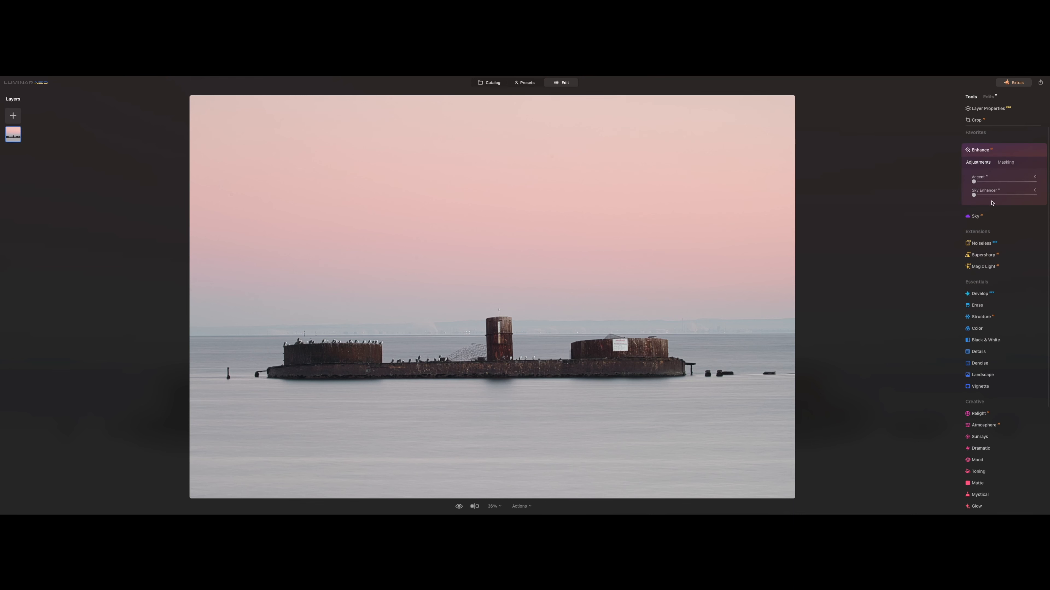
drag(974, 182, 1034, 181)
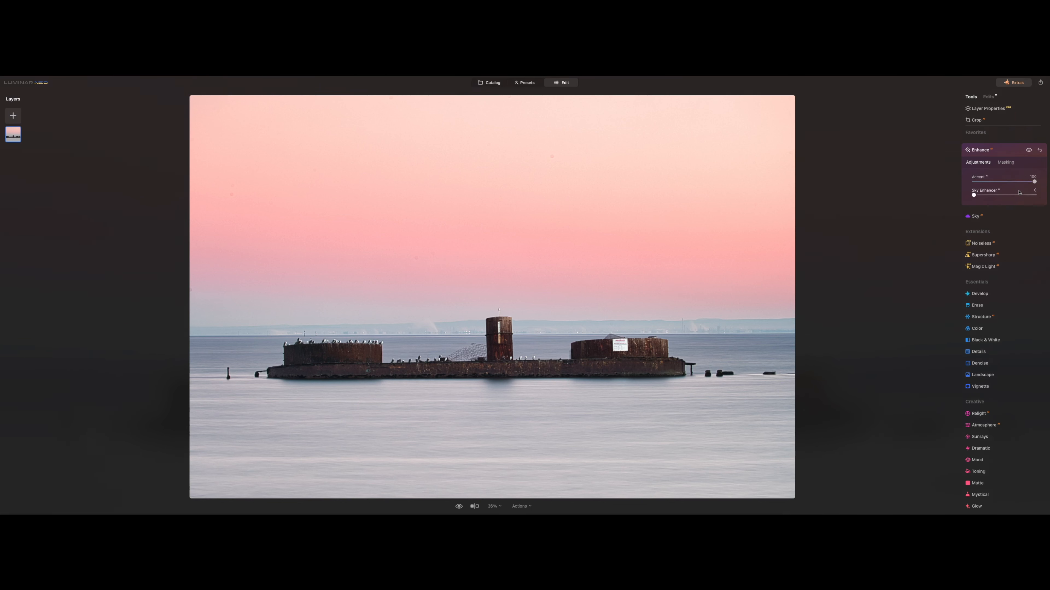
drag(973, 195, 1034, 195)
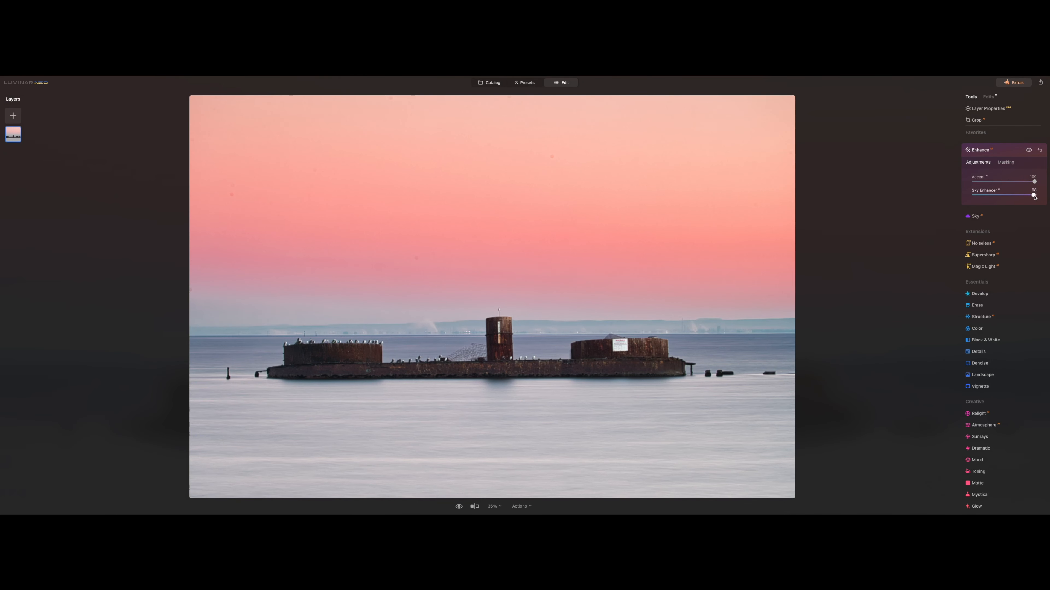
drag(1034, 194, 1021, 195)
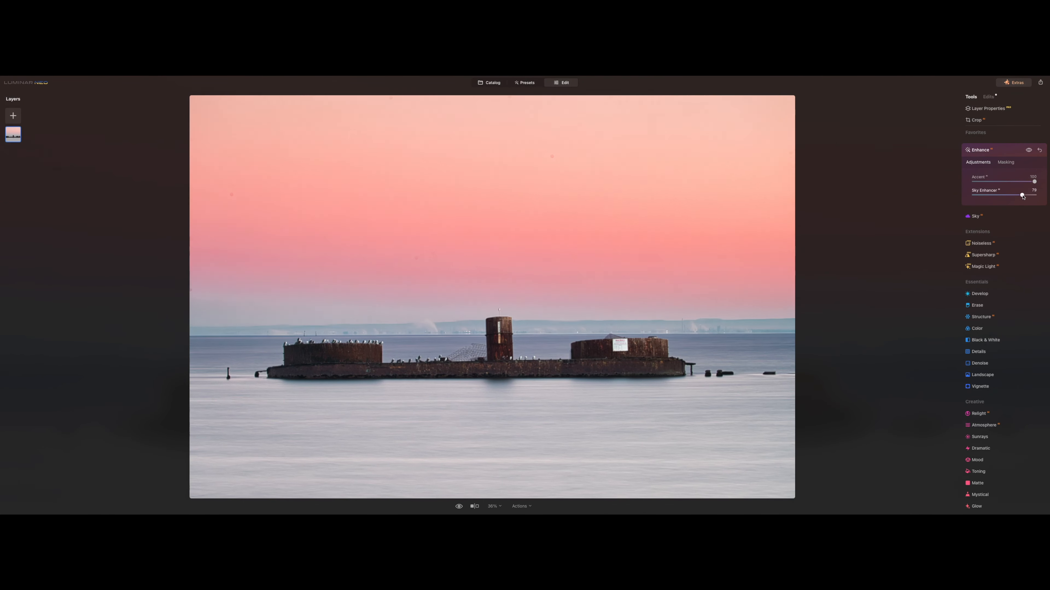
drag(1022, 194, 1011, 195)
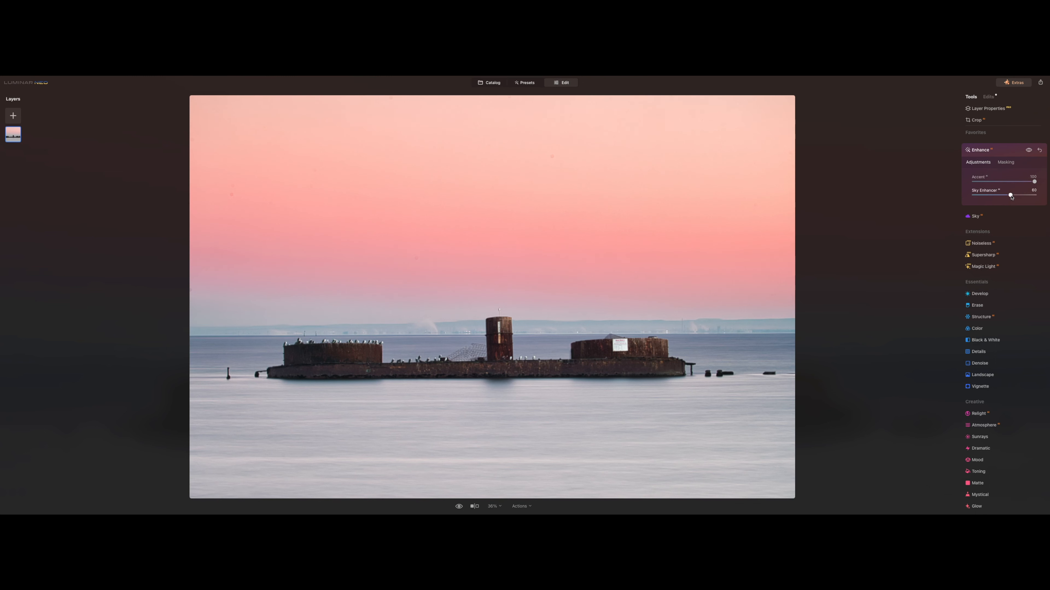
drag(1034, 181, 1024, 181)
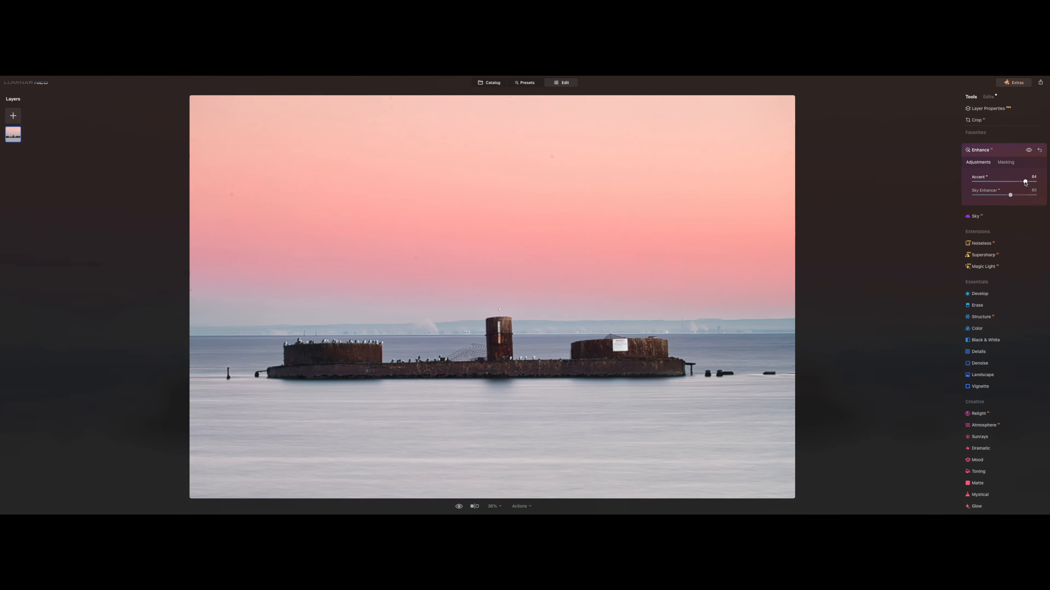
drag(1024, 181, 1019, 181)
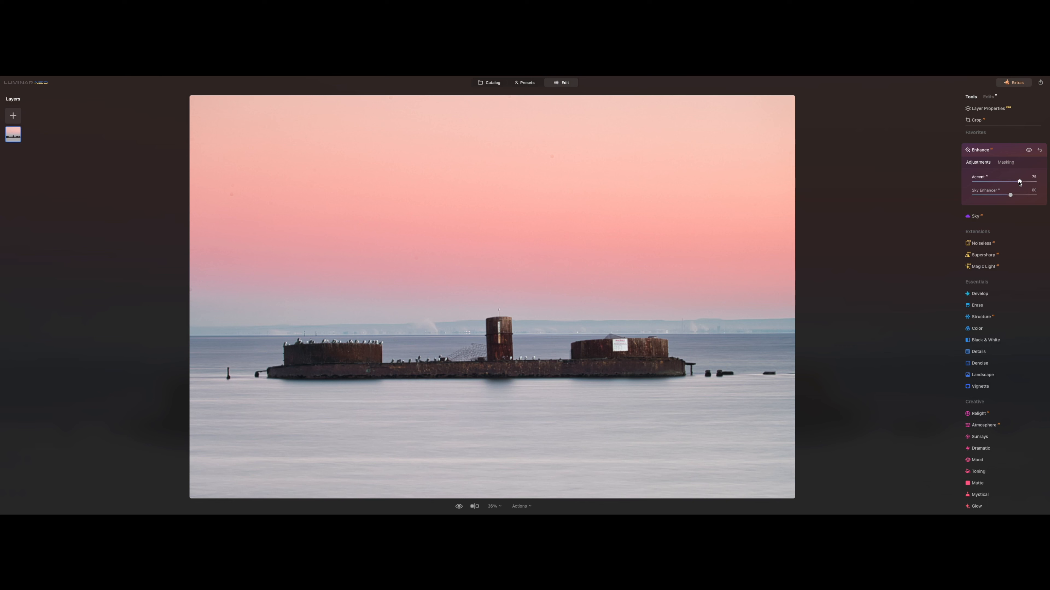
- Inspect the sky at 100% zoom and auto-remove its dust spots with Erase
click(981, 150)
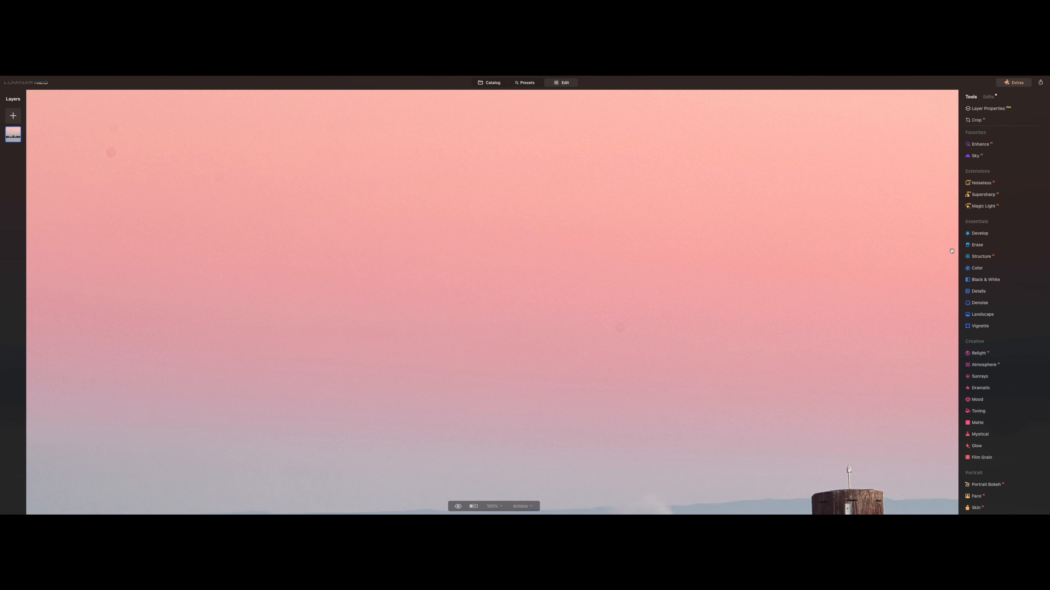
click(977, 244)
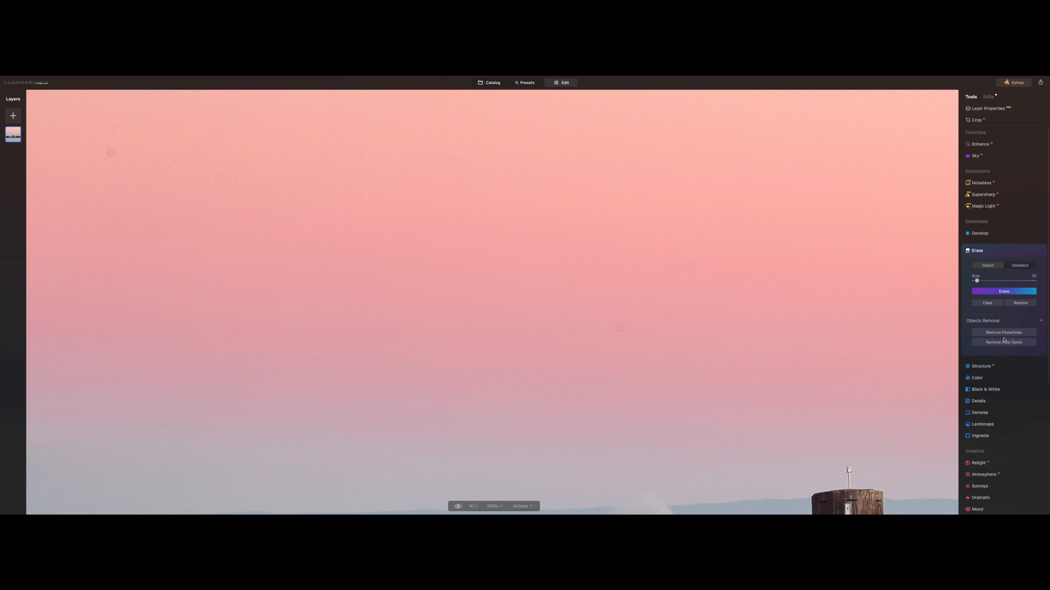
click(1004, 342)
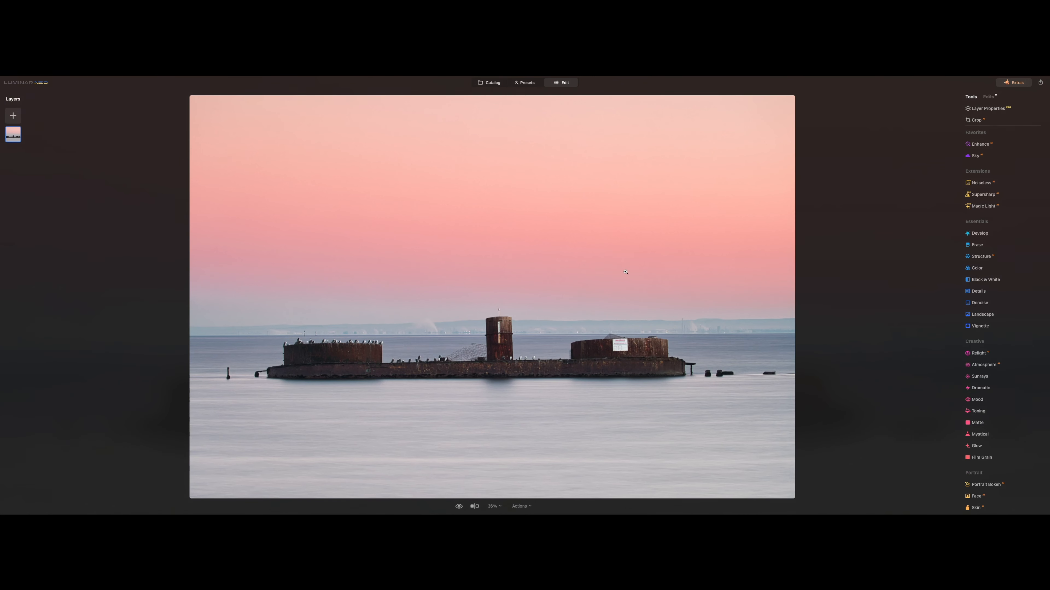
- In Develop, lift the wreck's Shadows to about 41
click(981, 182)
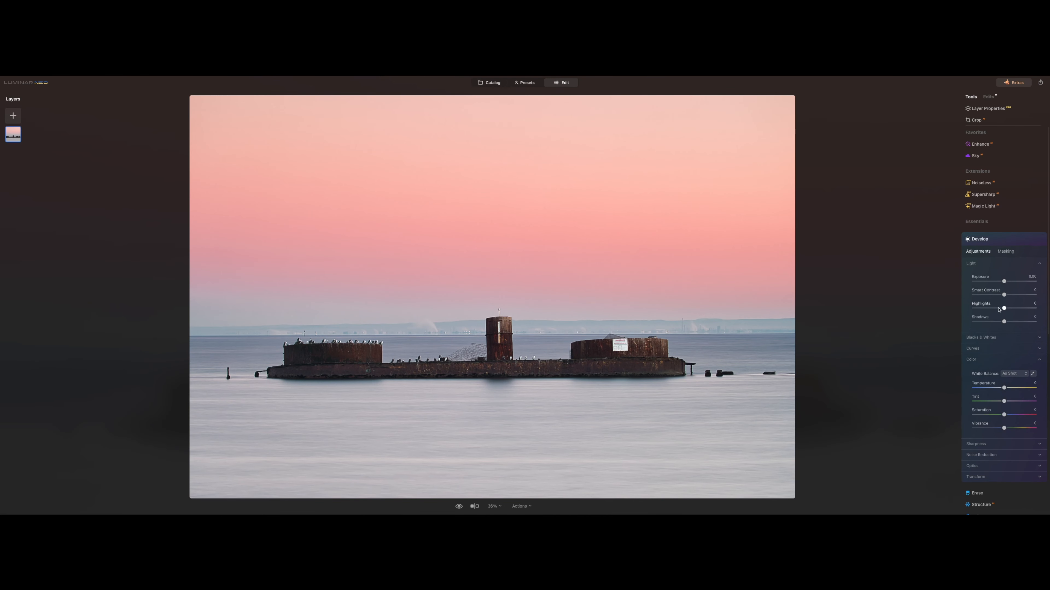
drag(1004, 322, 1027, 322)
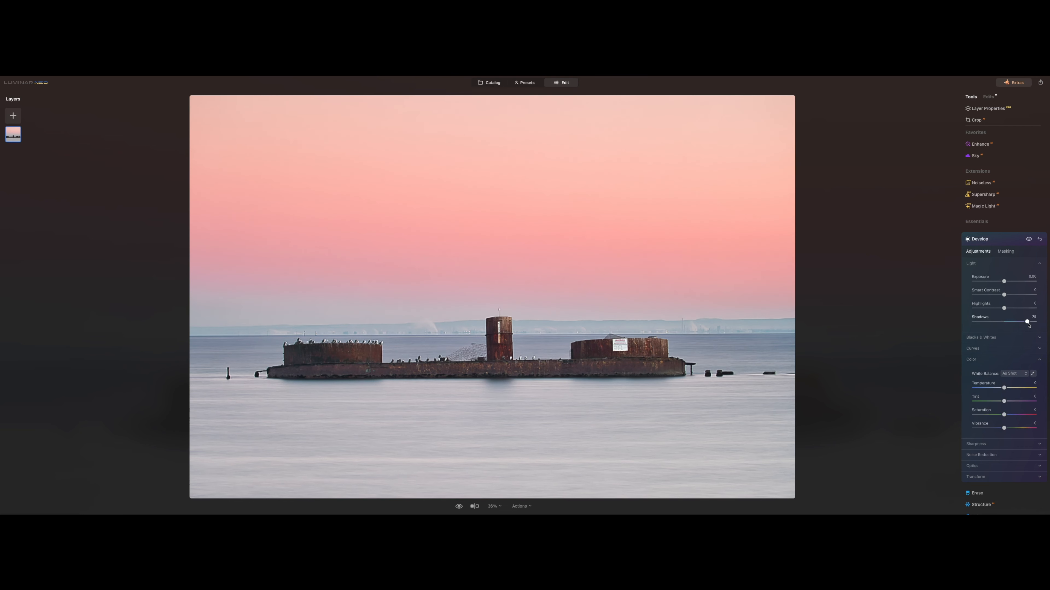
drag(1026, 322, 1028, 322)
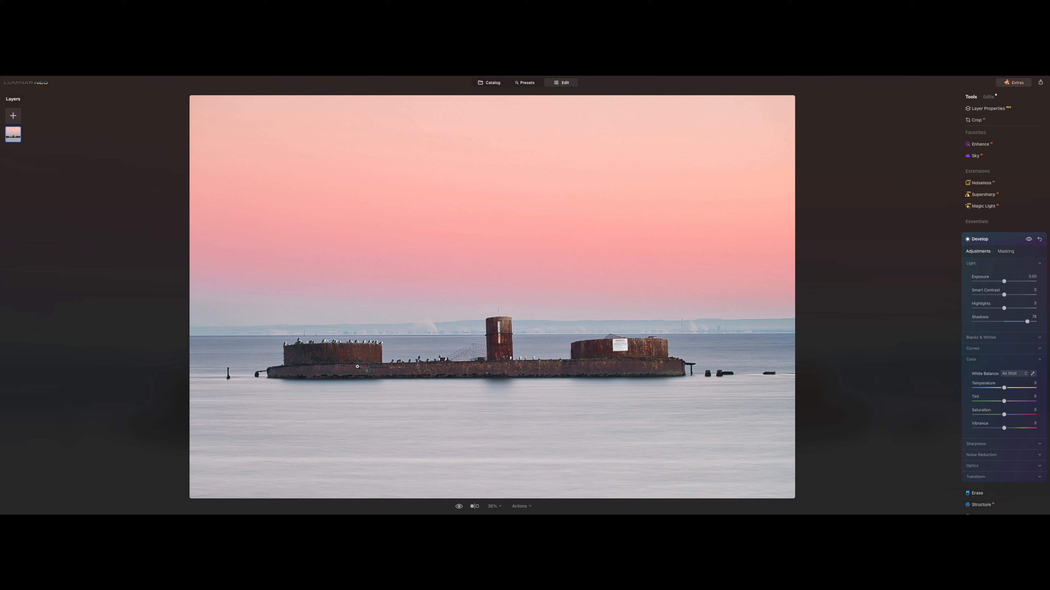
drag(1029, 321, 1018, 322)
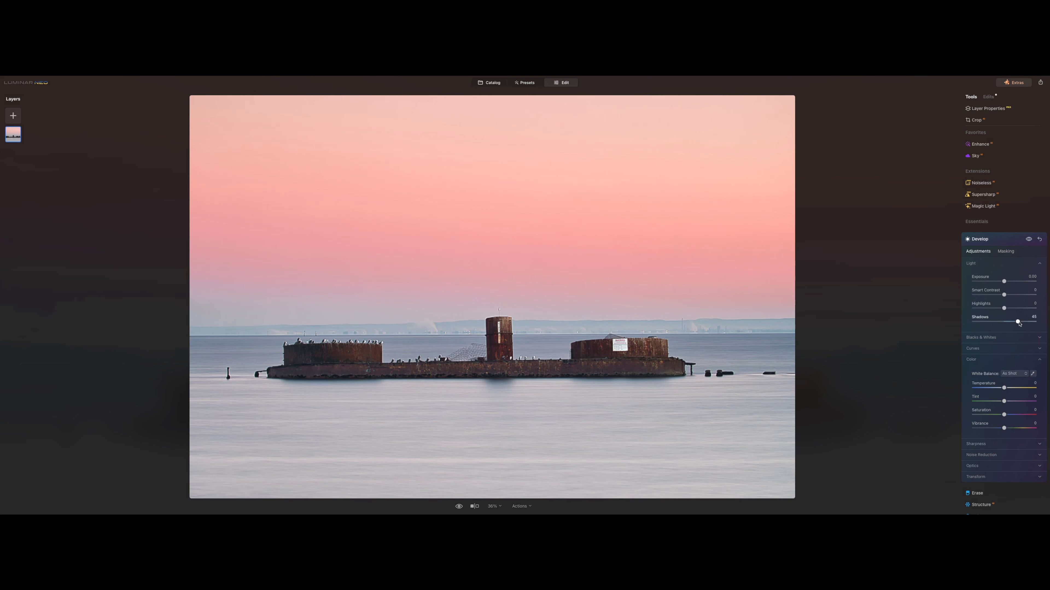
drag(1020, 322, 1017, 322)
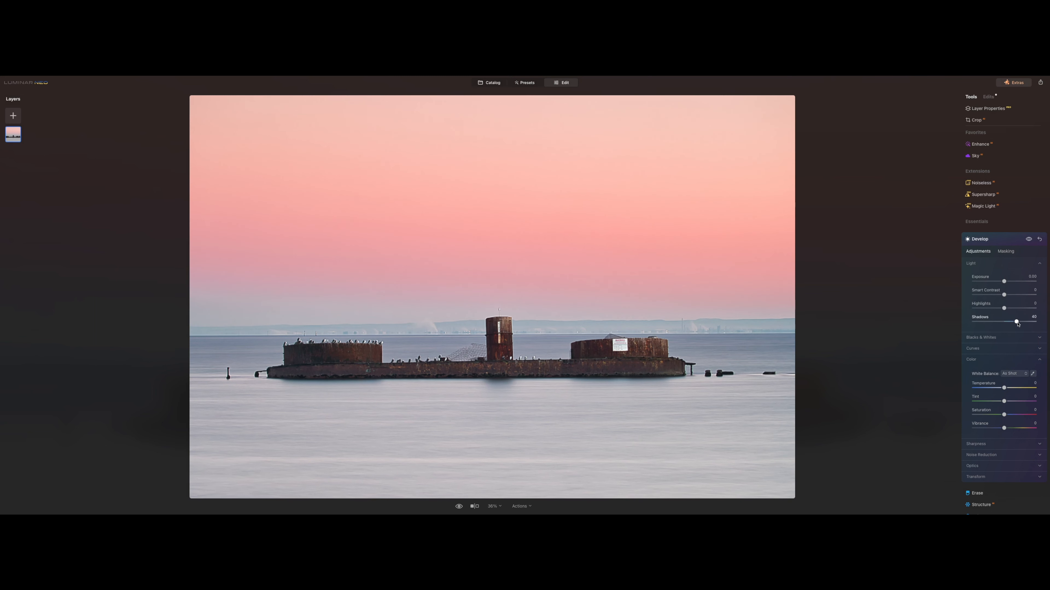
drag(1016, 322, 1018, 322)
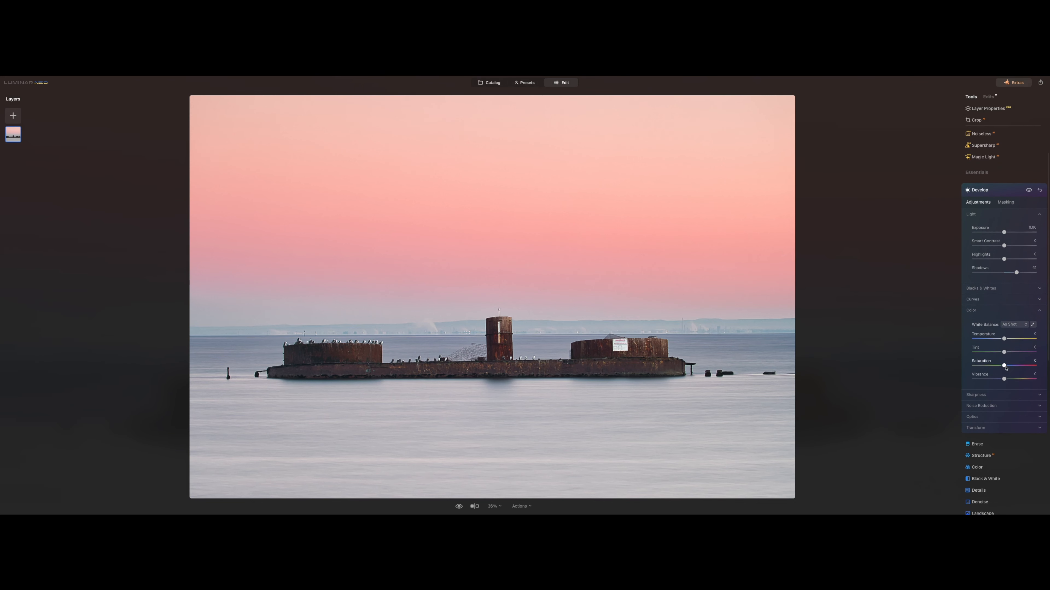
- Set Saturation to about 50 and Vibrance to 19, check the full view, and collapse Develop
drag(1004, 366, 1041, 366)
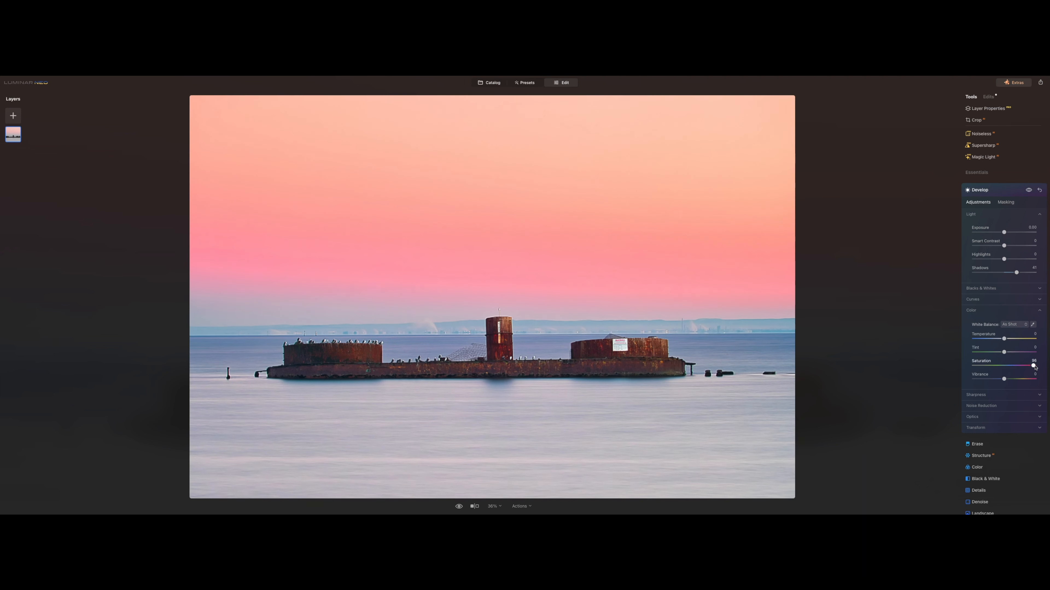
drag(1029, 352, 1013, 352)
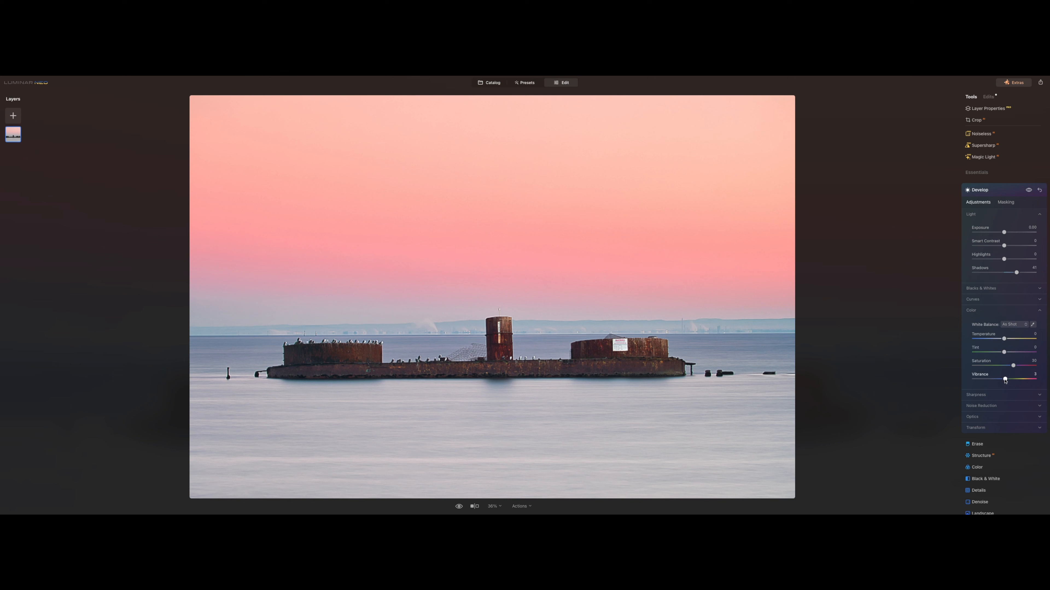
drag(1003, 379, 1006, 380)
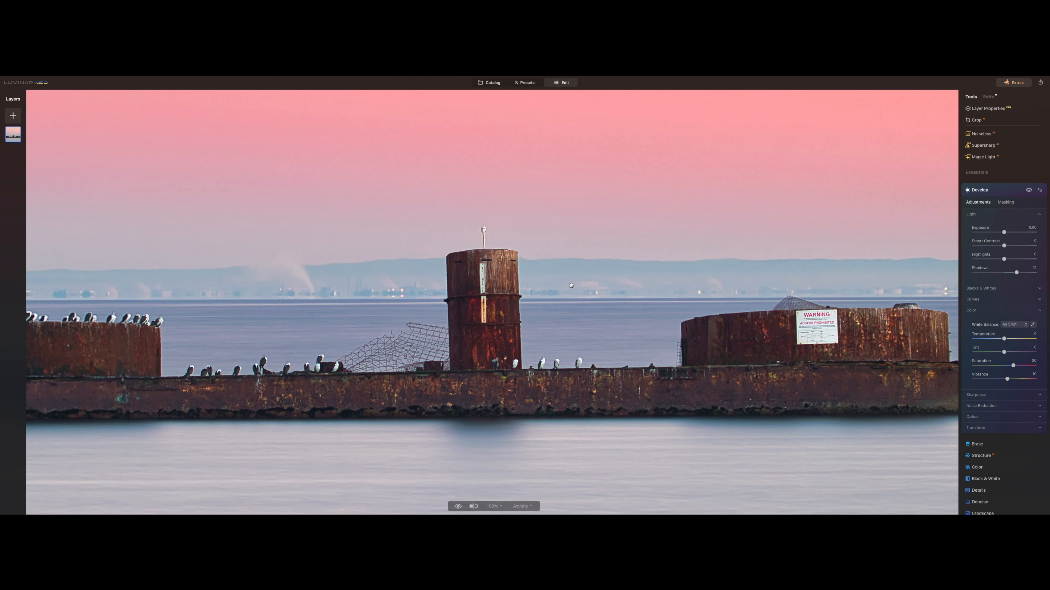
click(492, 506)
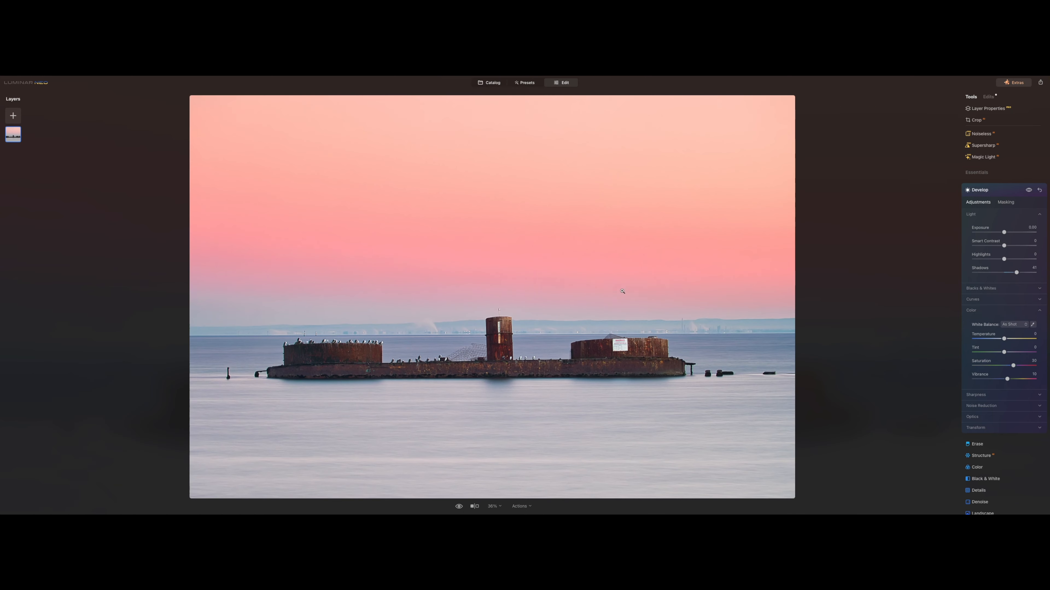
click(973, 299)
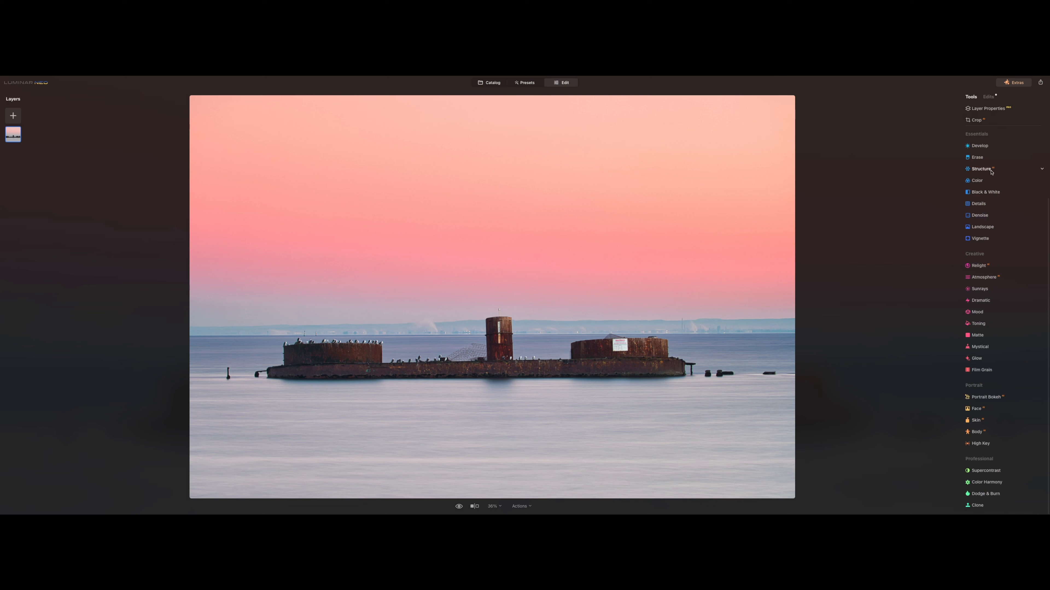
- Raise the Structure Amount to sharpen detail on the wreck
click(980, 169)
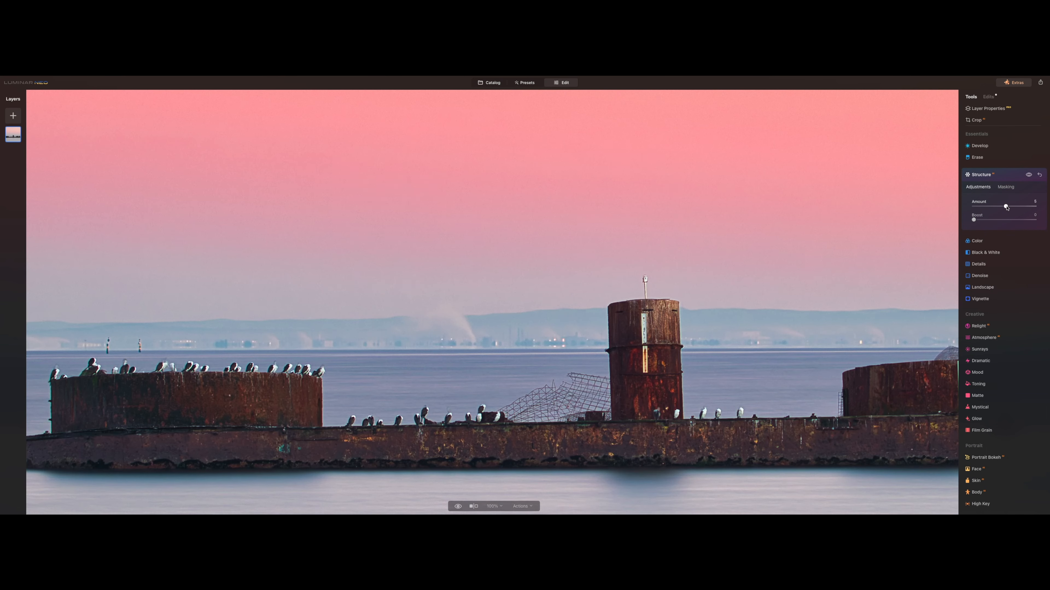
drag(1005, 206, 1005, 206)
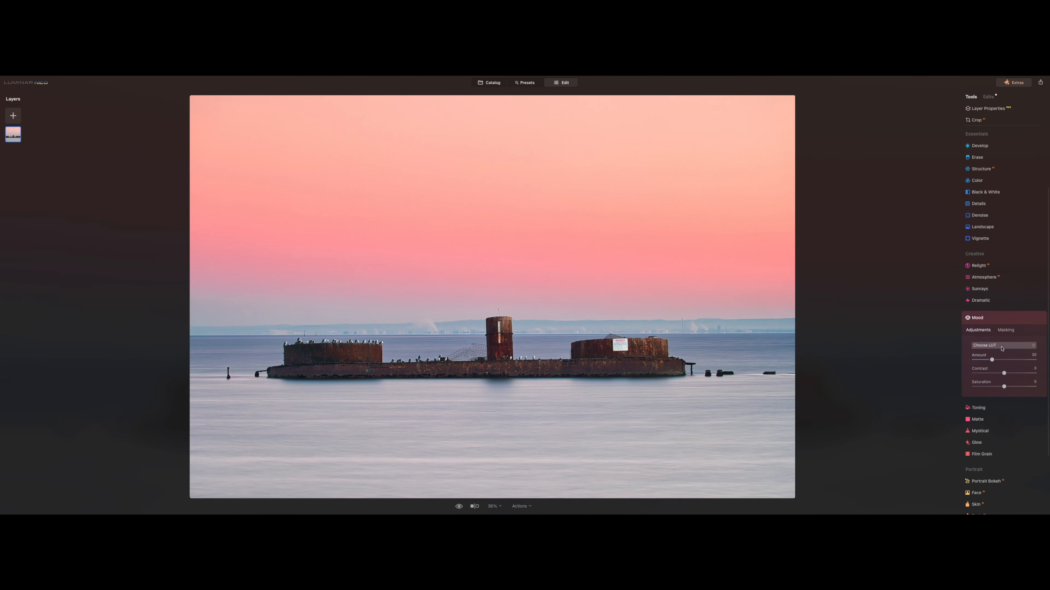
- Apply the Cinematic Toning > San Diego LUT in Mood and nudge its saturation up slightly
click(1002, 345)
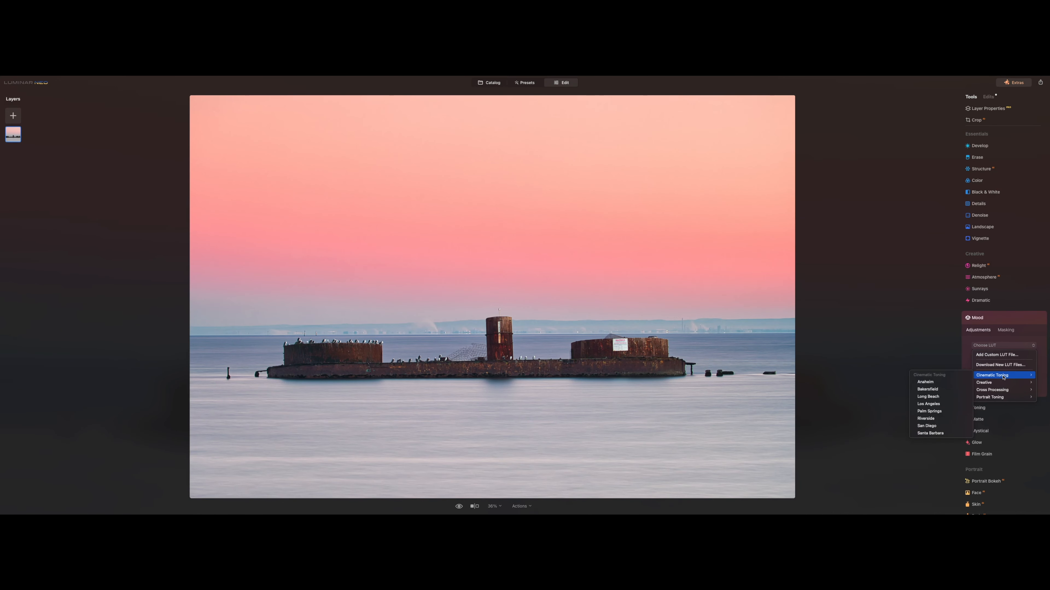
click(926, 426)
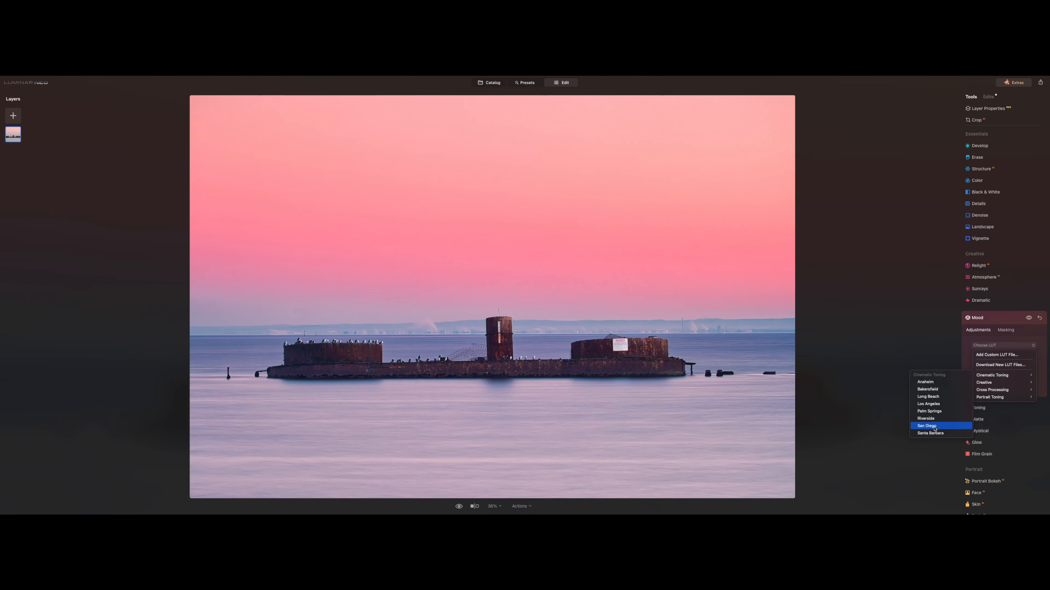
click(927, 426)
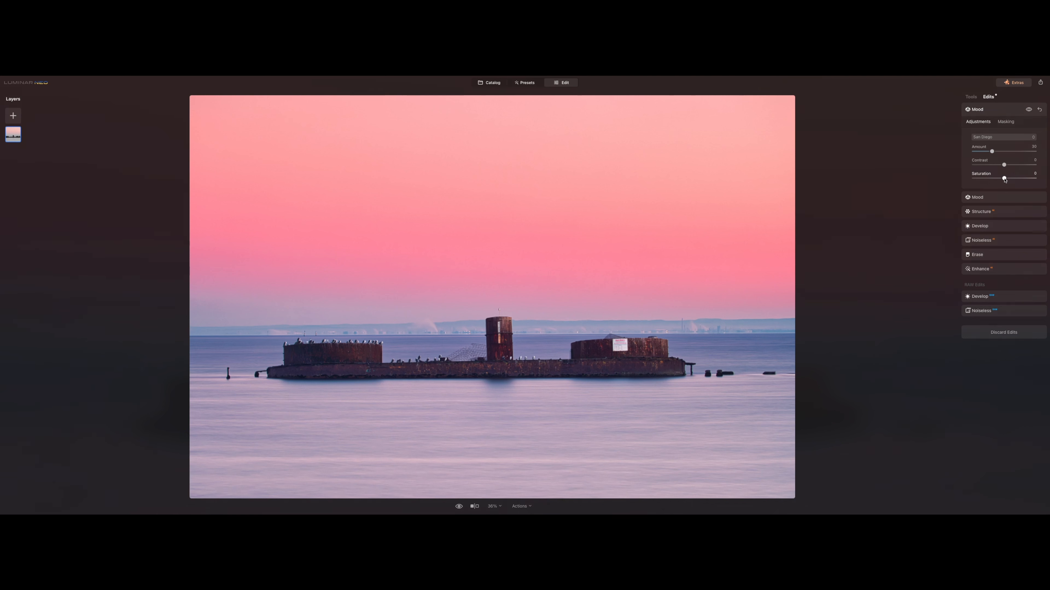
drag(1004, 179, 1008, 179)
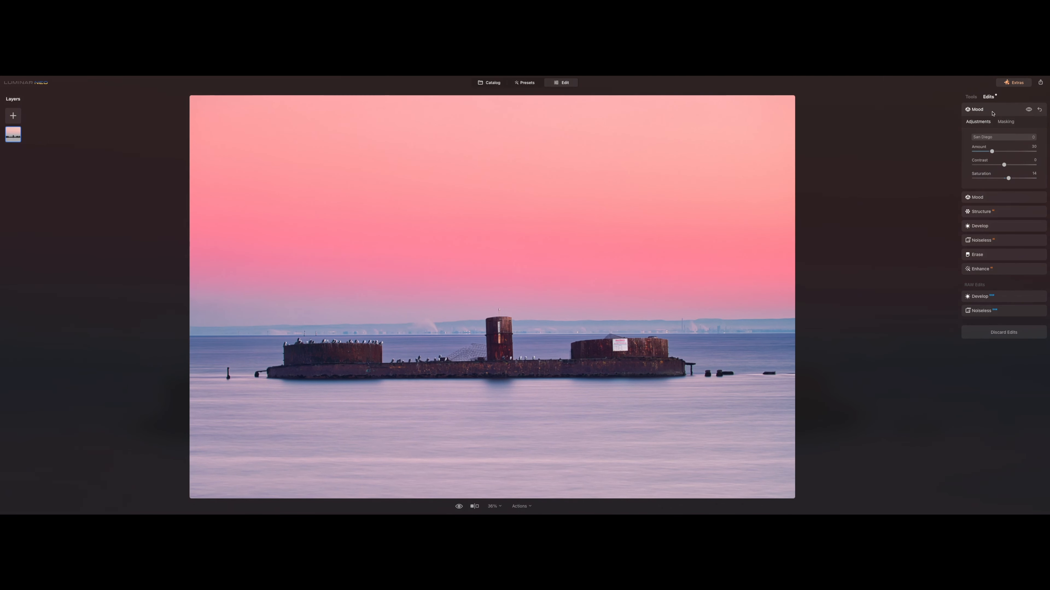
click(970, 96)
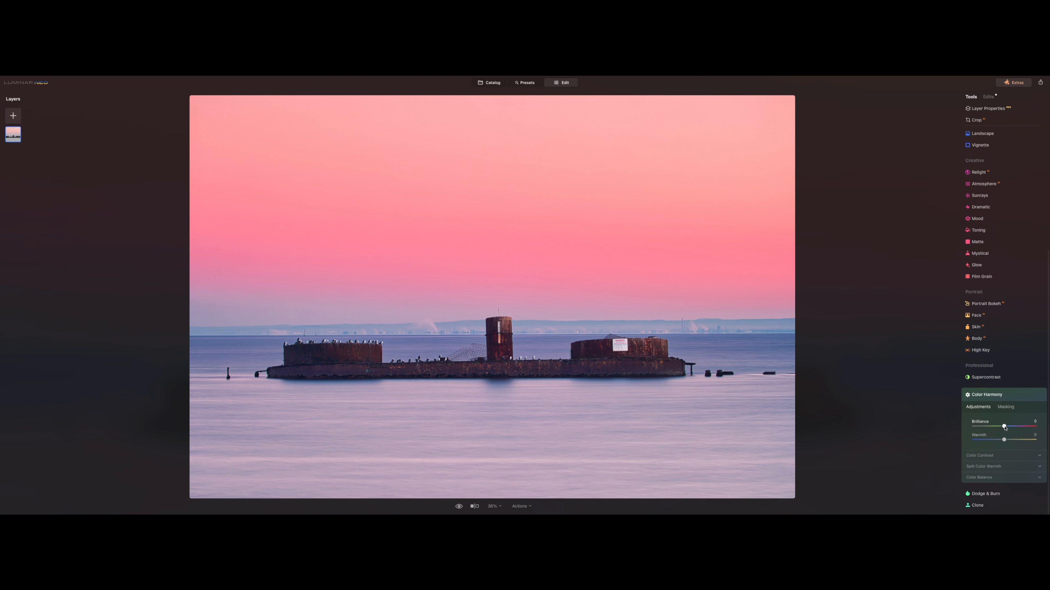
- Settle Color Harmony Brilliance at a small boost, then head back toward the catalog
drag(1002, 427, 1010, 427)
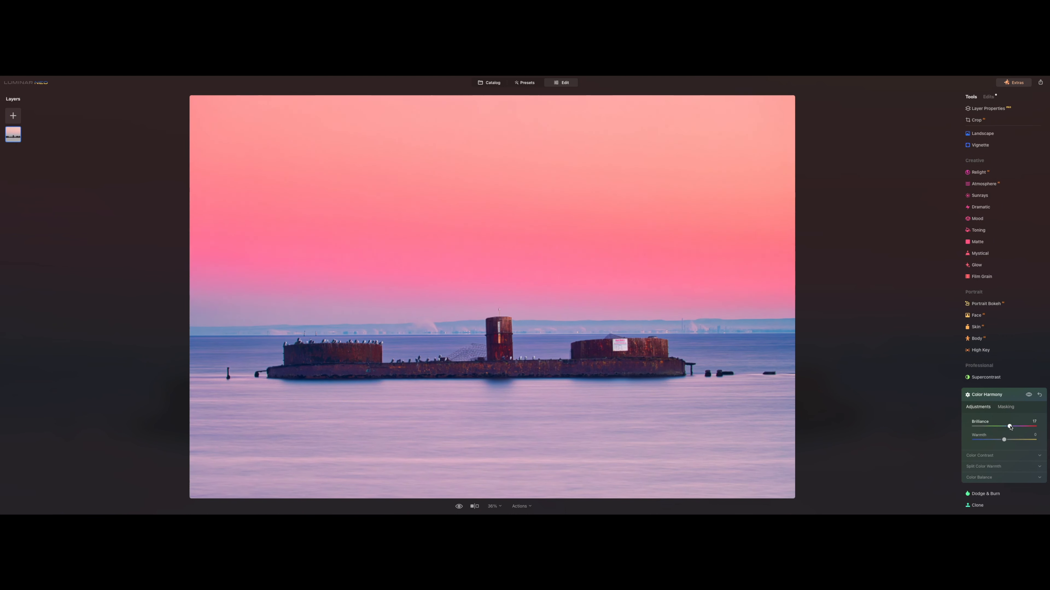
drag(1010, 427, 1005, 427)
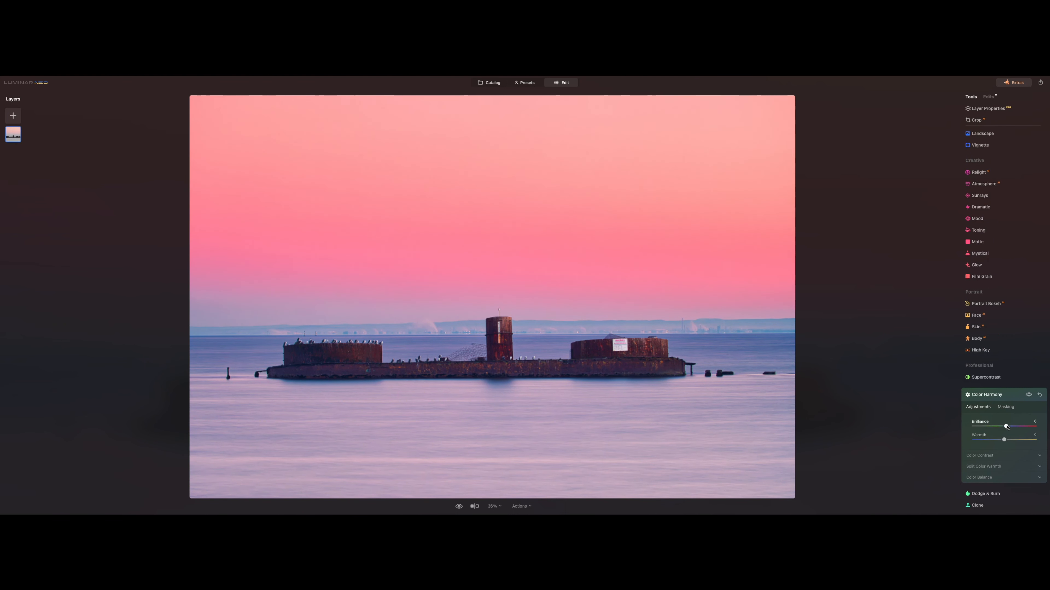
drag(1008, 426, 1005, 427)
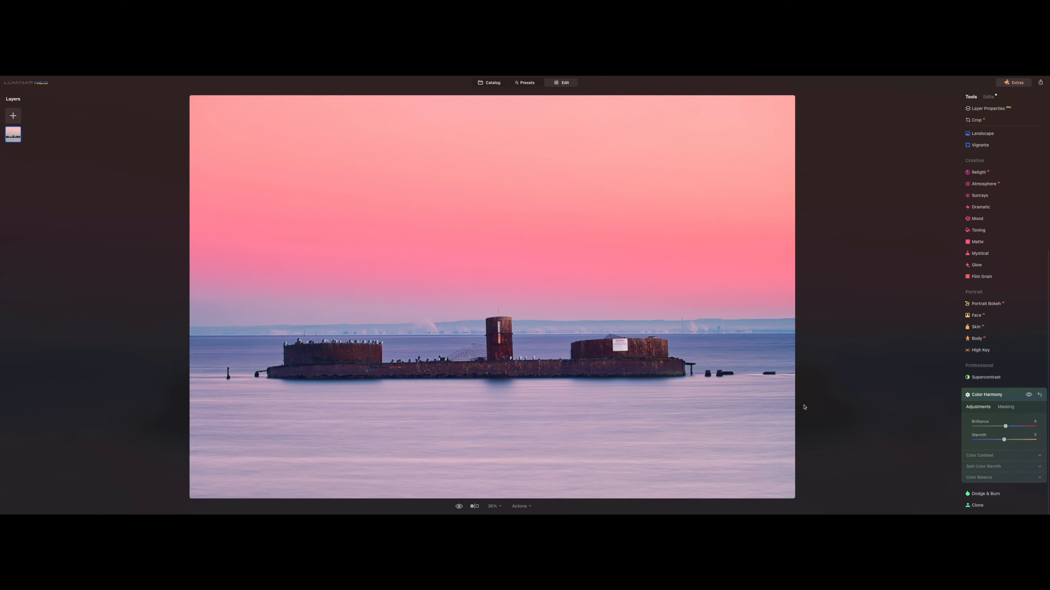
click(991, 108)
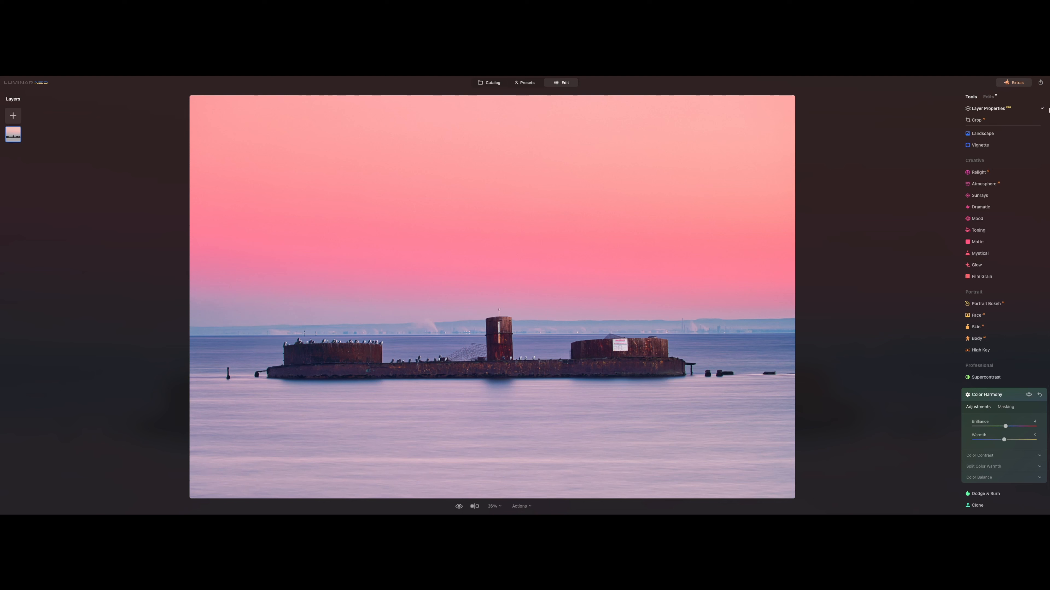
click(988, 97)
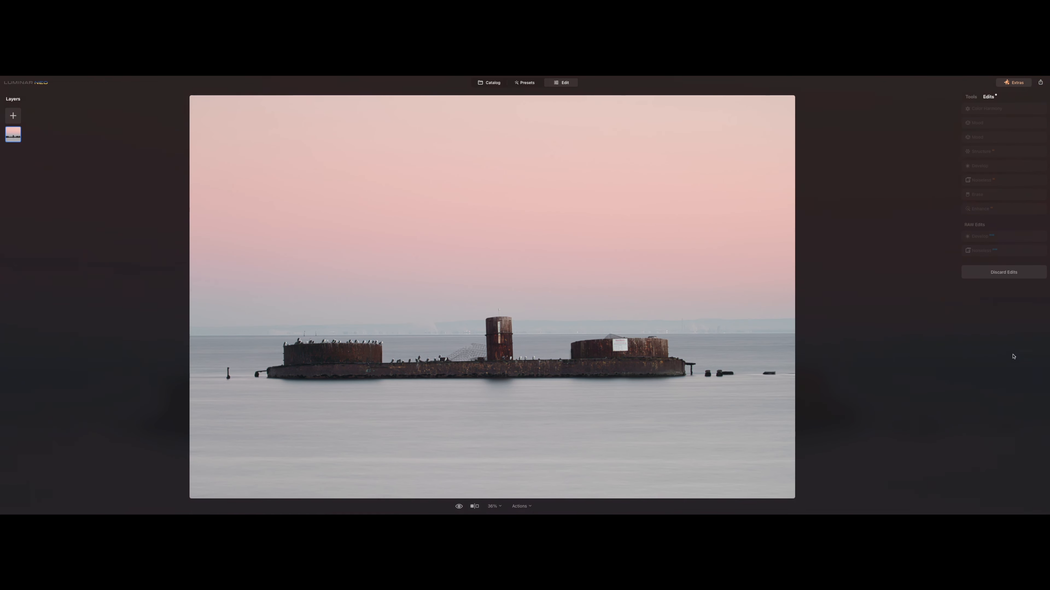
mouse_move(1011, 351)
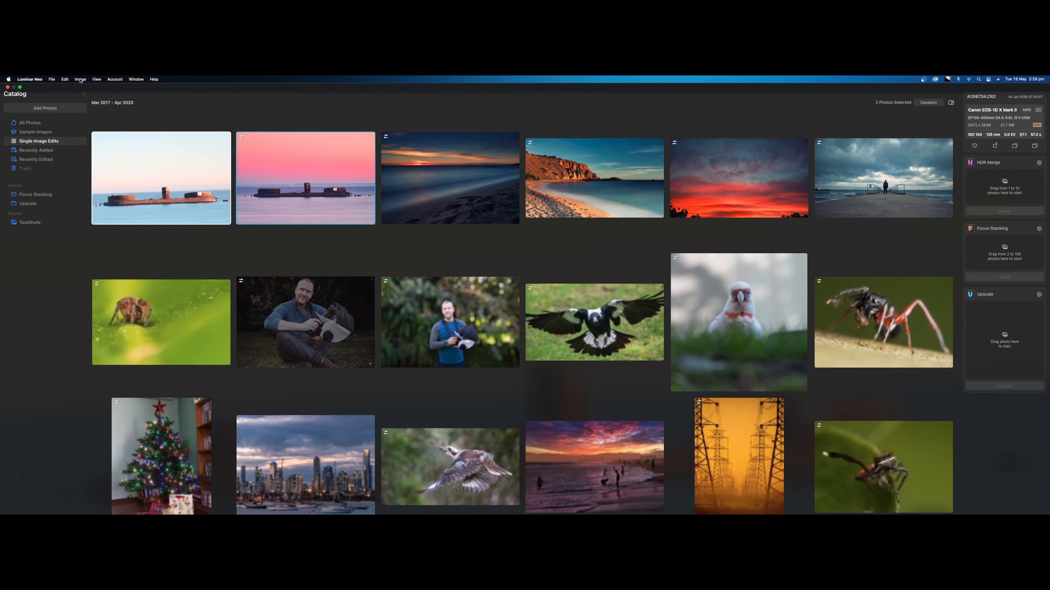
- Paste the dusk edits onto the blue-sea wreck photo, enter Edit and review its pasted edit list
click(65, 78)
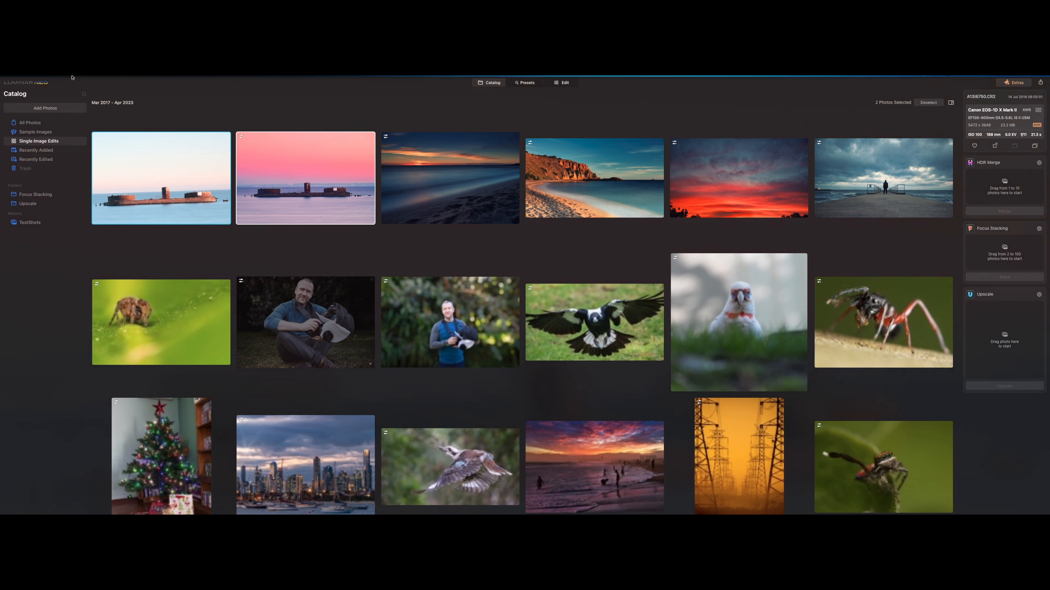
click(64, 79)
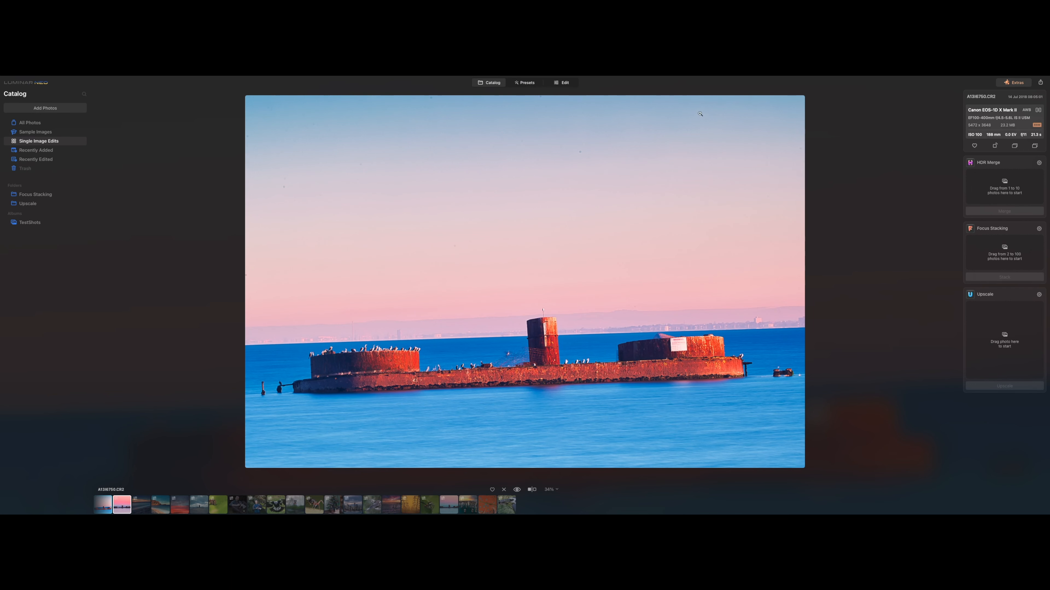
click(565, 83)
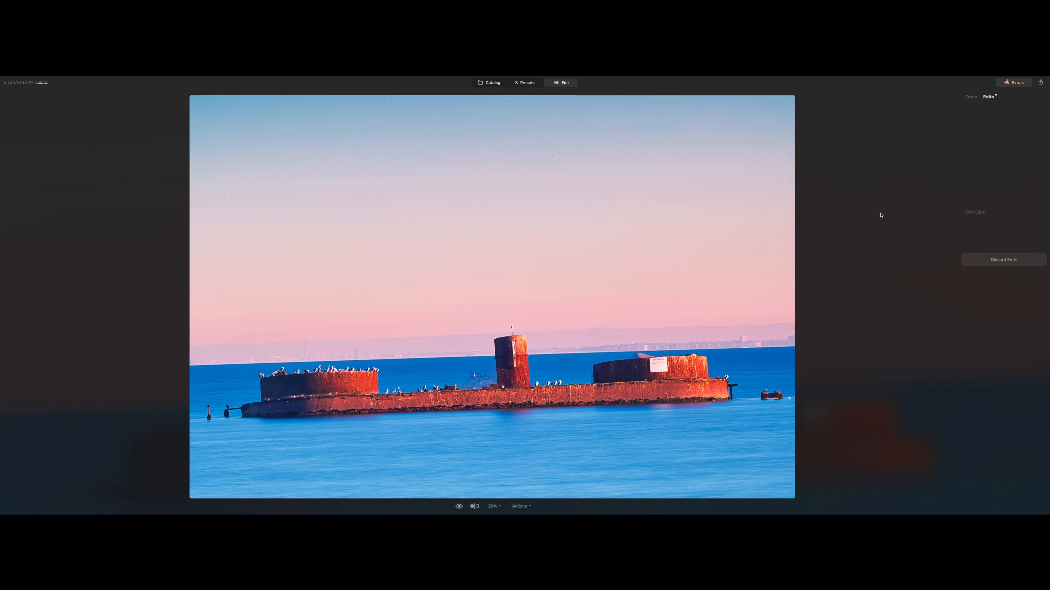
click(970, 97)
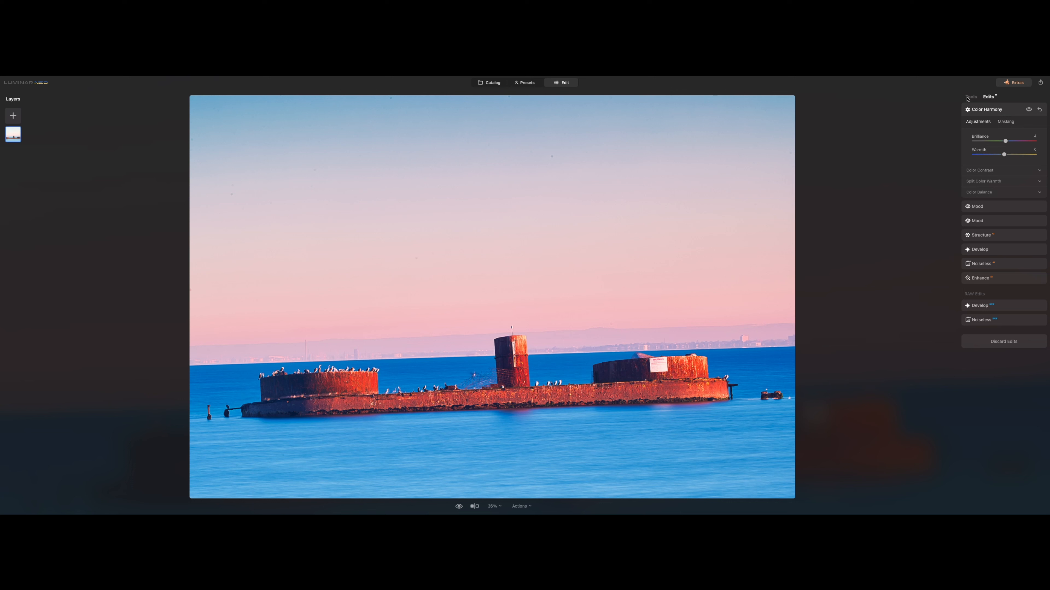
click(969, 96)
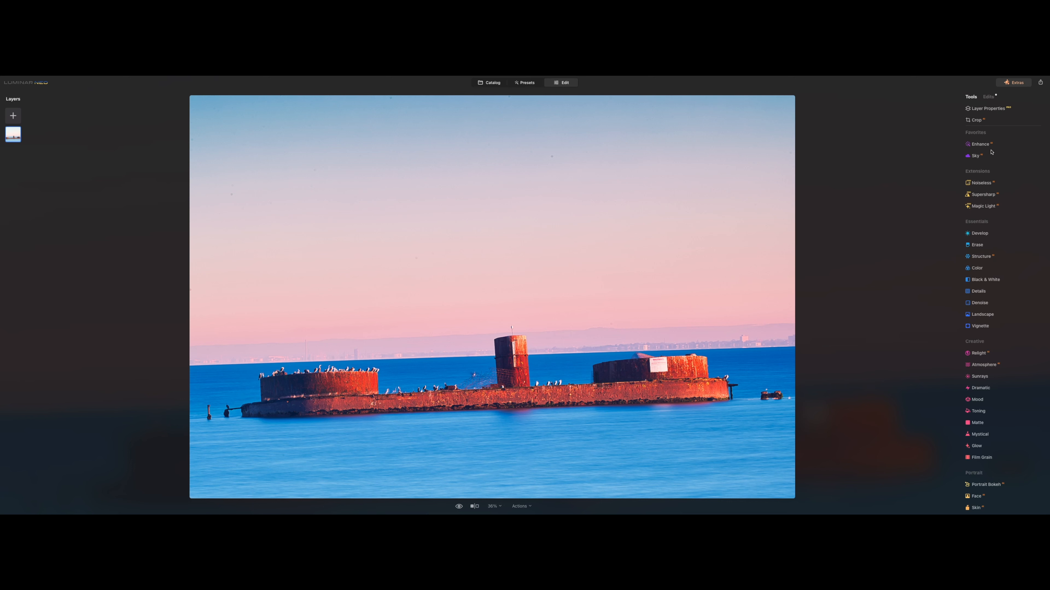
mouse_move(988, 342)
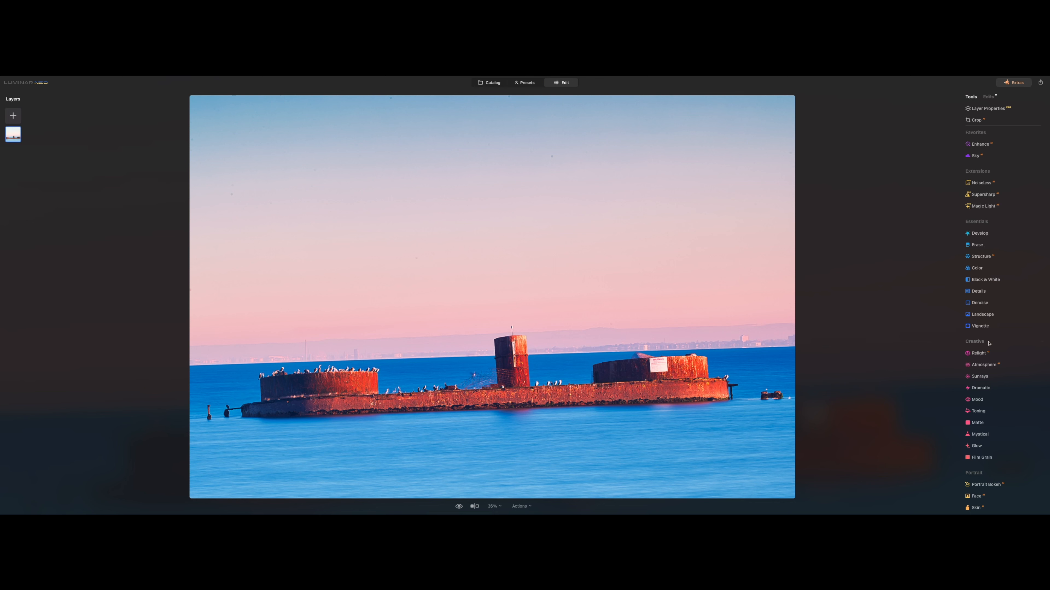
- Lower the blue-sea photo's Color saturation slightly, then begin the crop
click(977, 268)
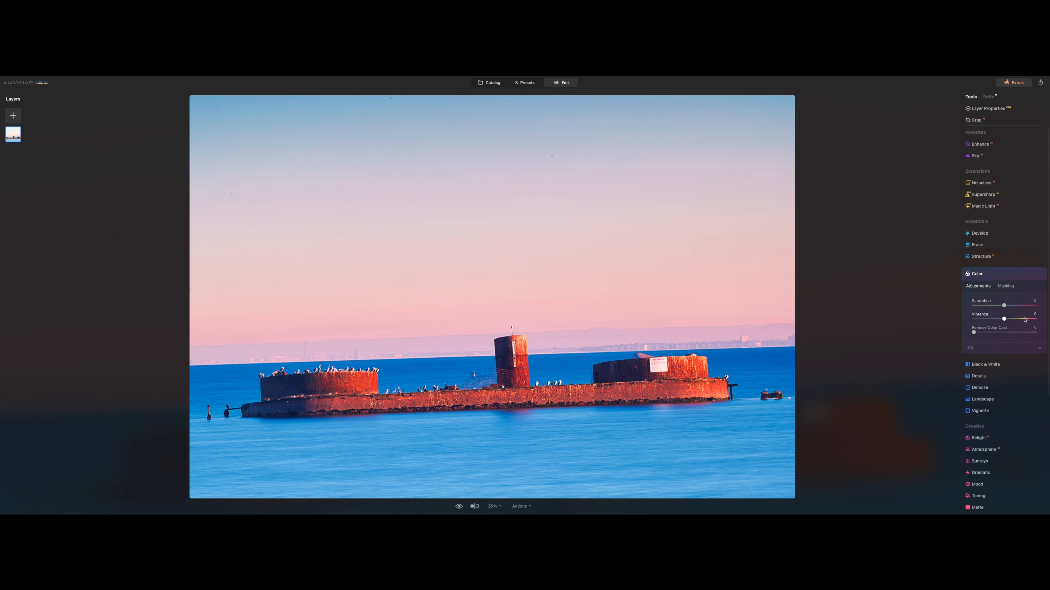
drag(1003, 306, 992, 305)
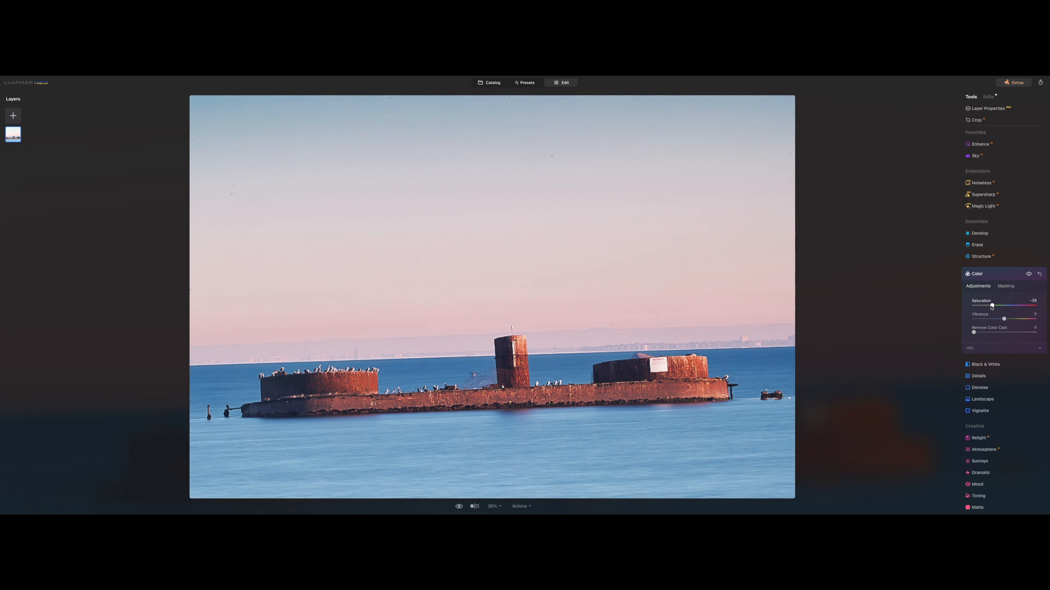
drag(992, 307, 999, 307)
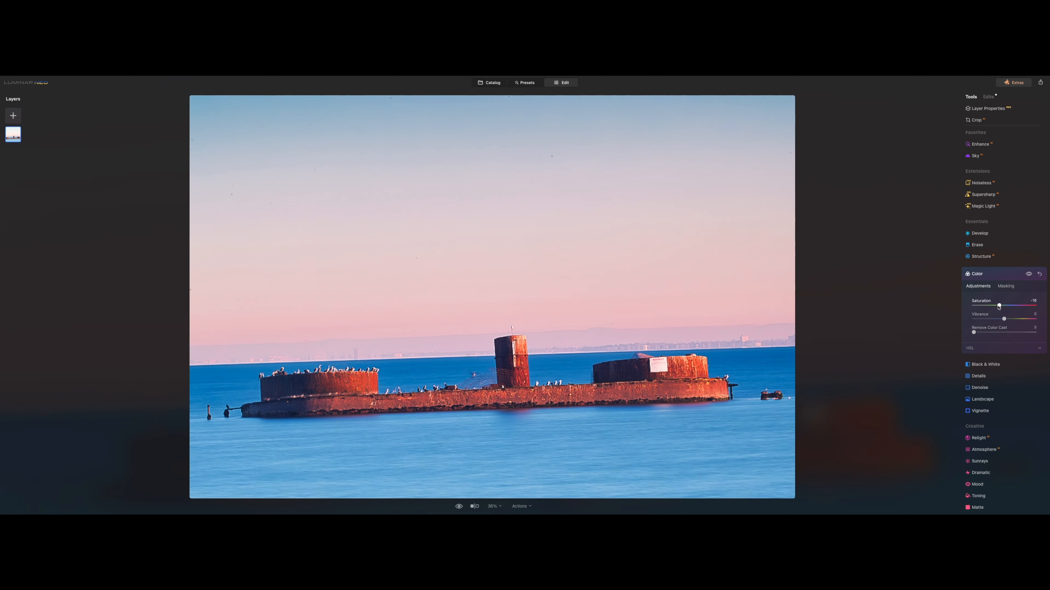
drag(1018, 306, 999, 306)
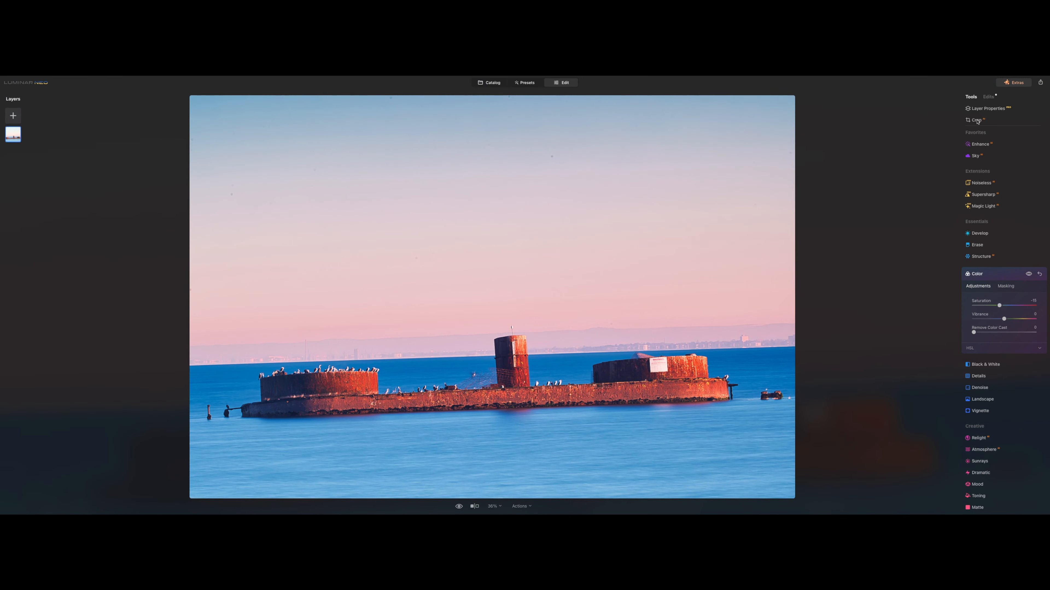
click(976, 120)
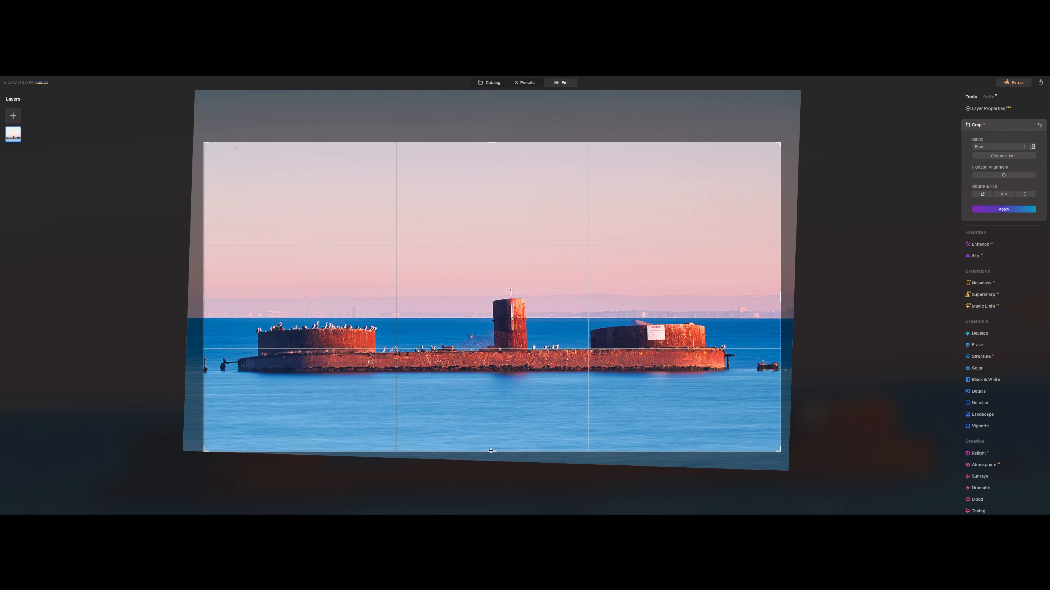
- Widen and straighten the crop frame on the blue-sea wreck and apply it
drag(492, 450, 491, 446)
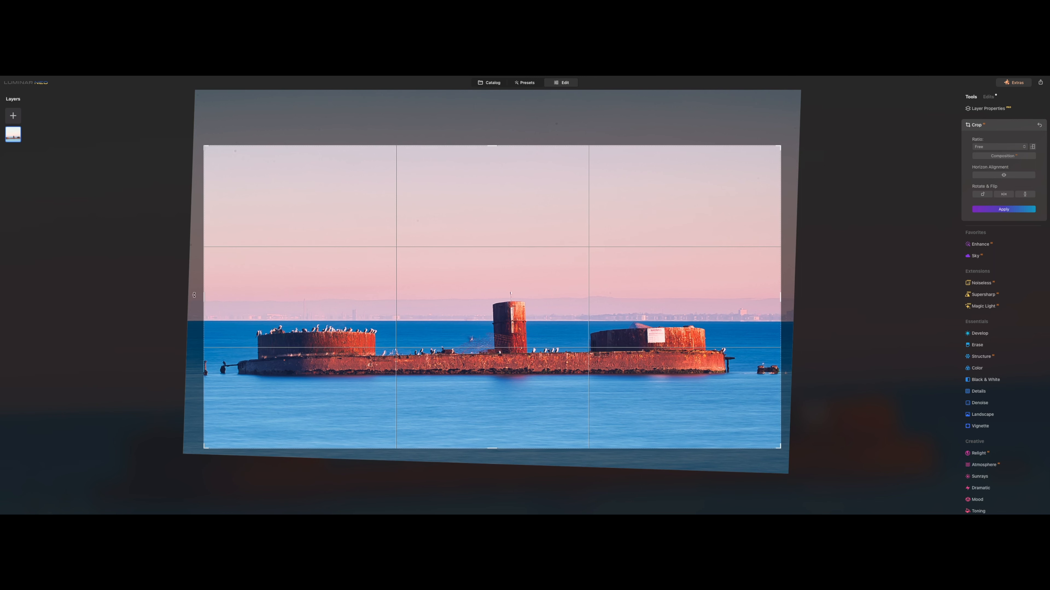
drag(780, 296, 792, 301)
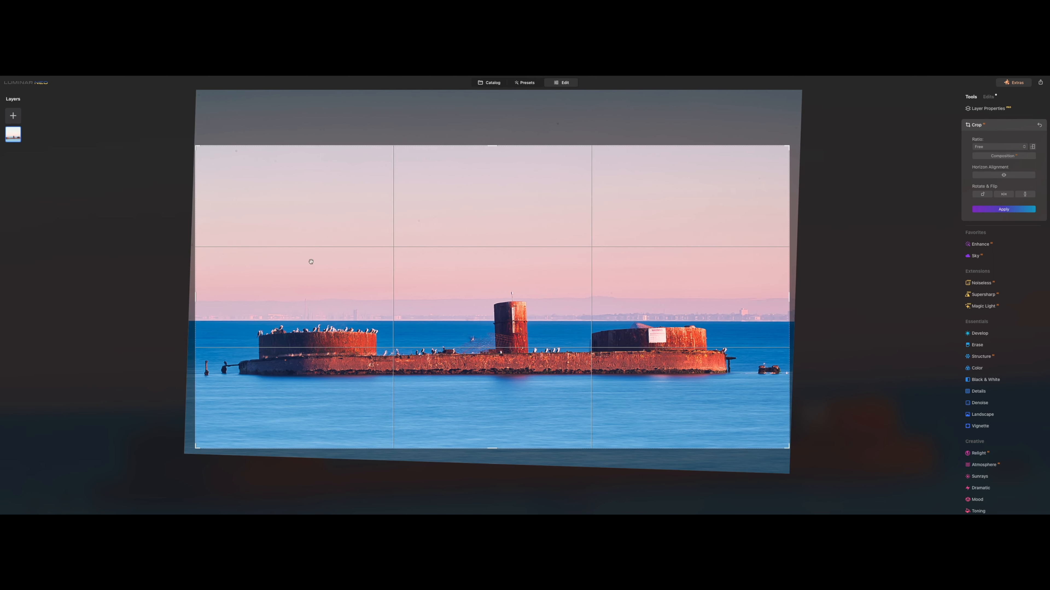
click(1002, 209)
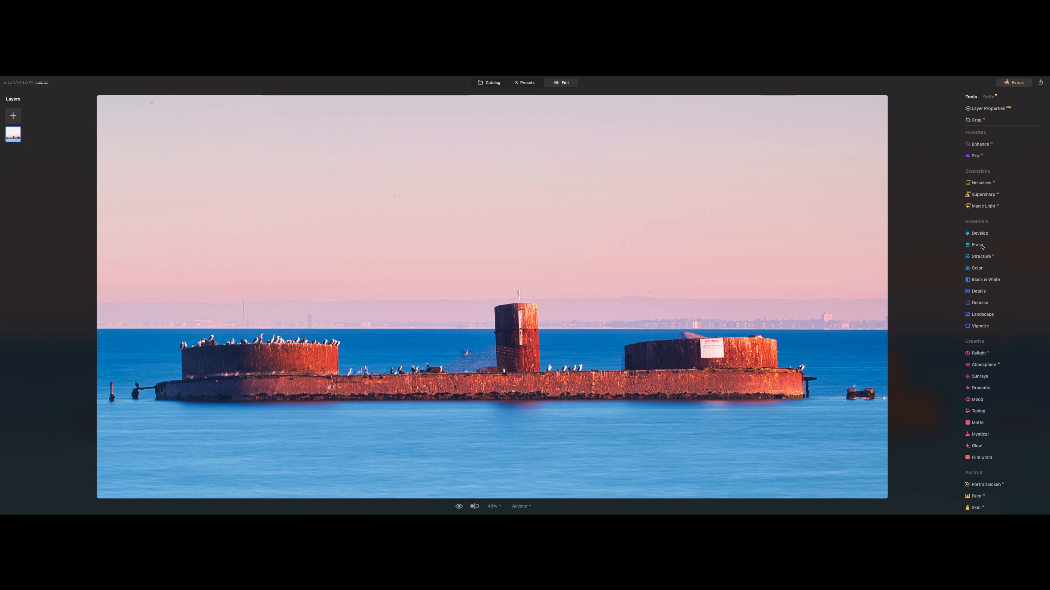
- Run Erase's Remove Powerlines on the cropped blue-sea photo
click(978, 244)
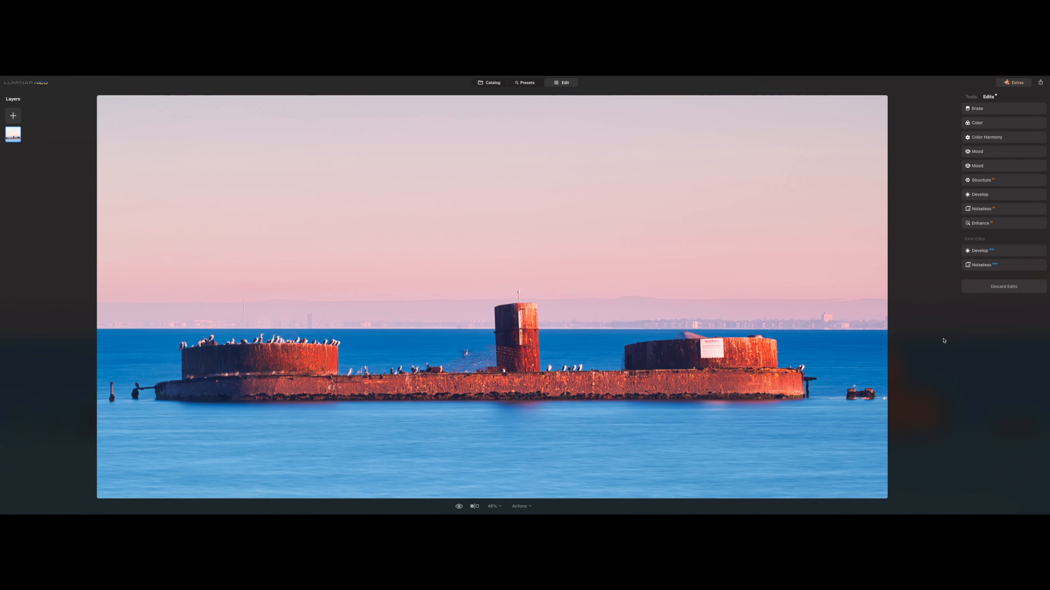
click(970, 96)
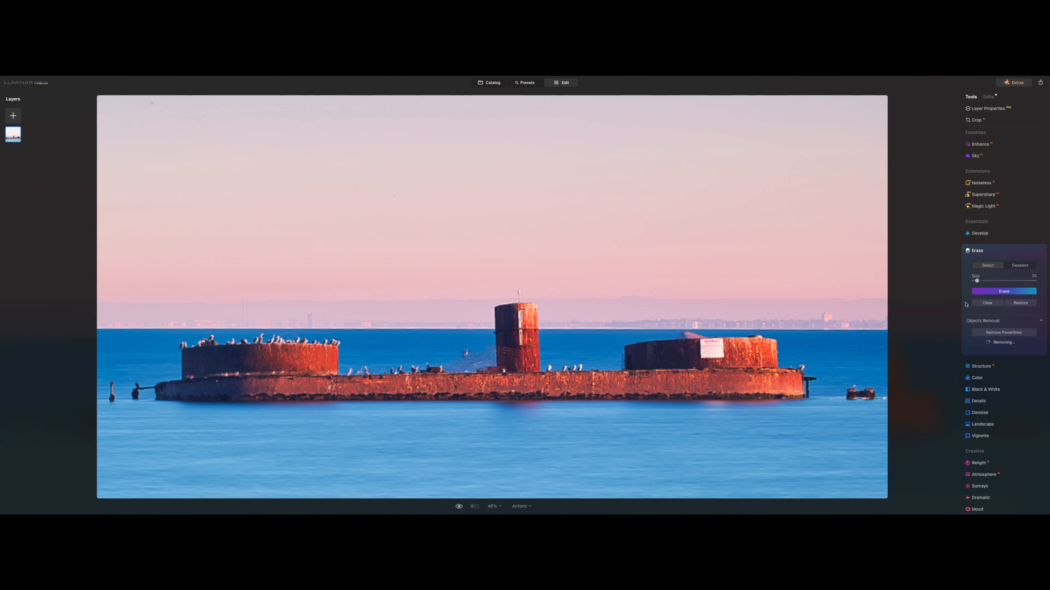